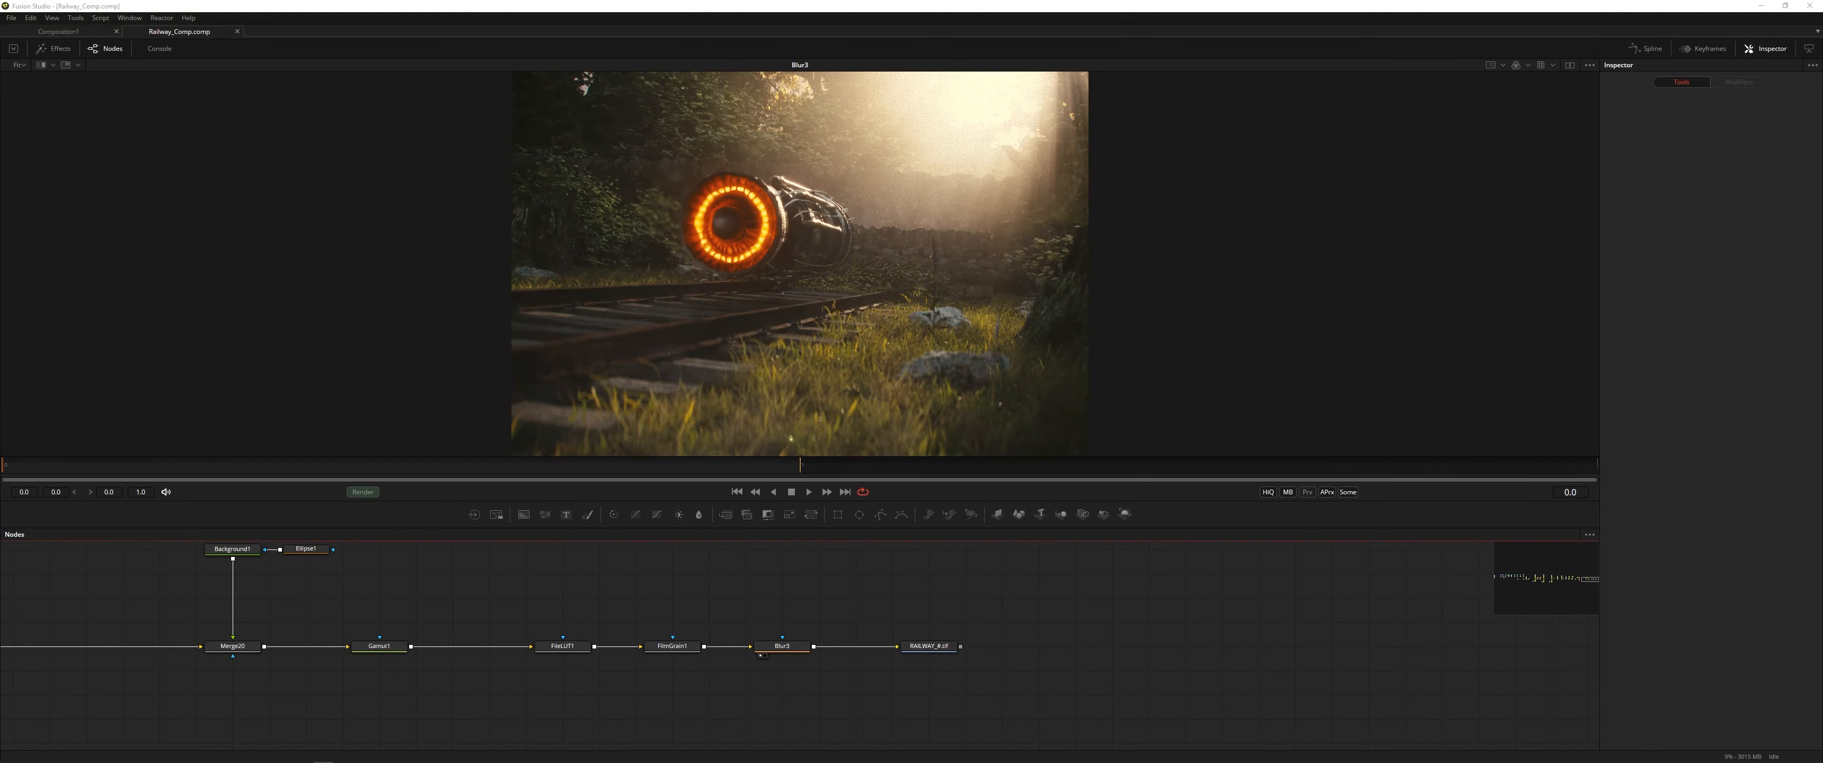
mouse_move(815, 597)
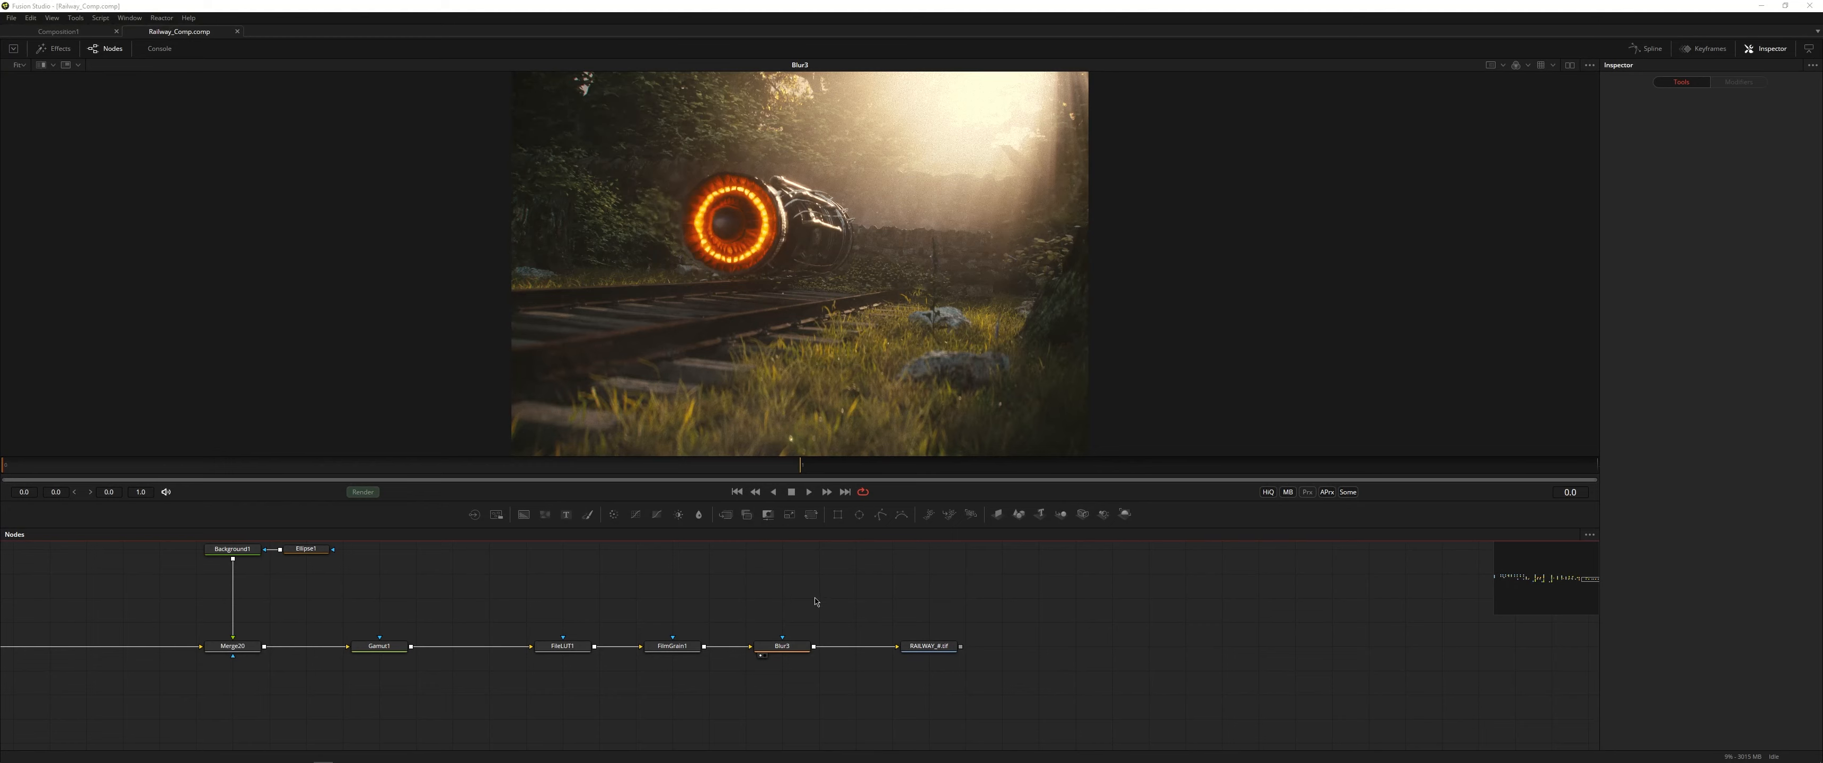
mouse_move(821, 605)
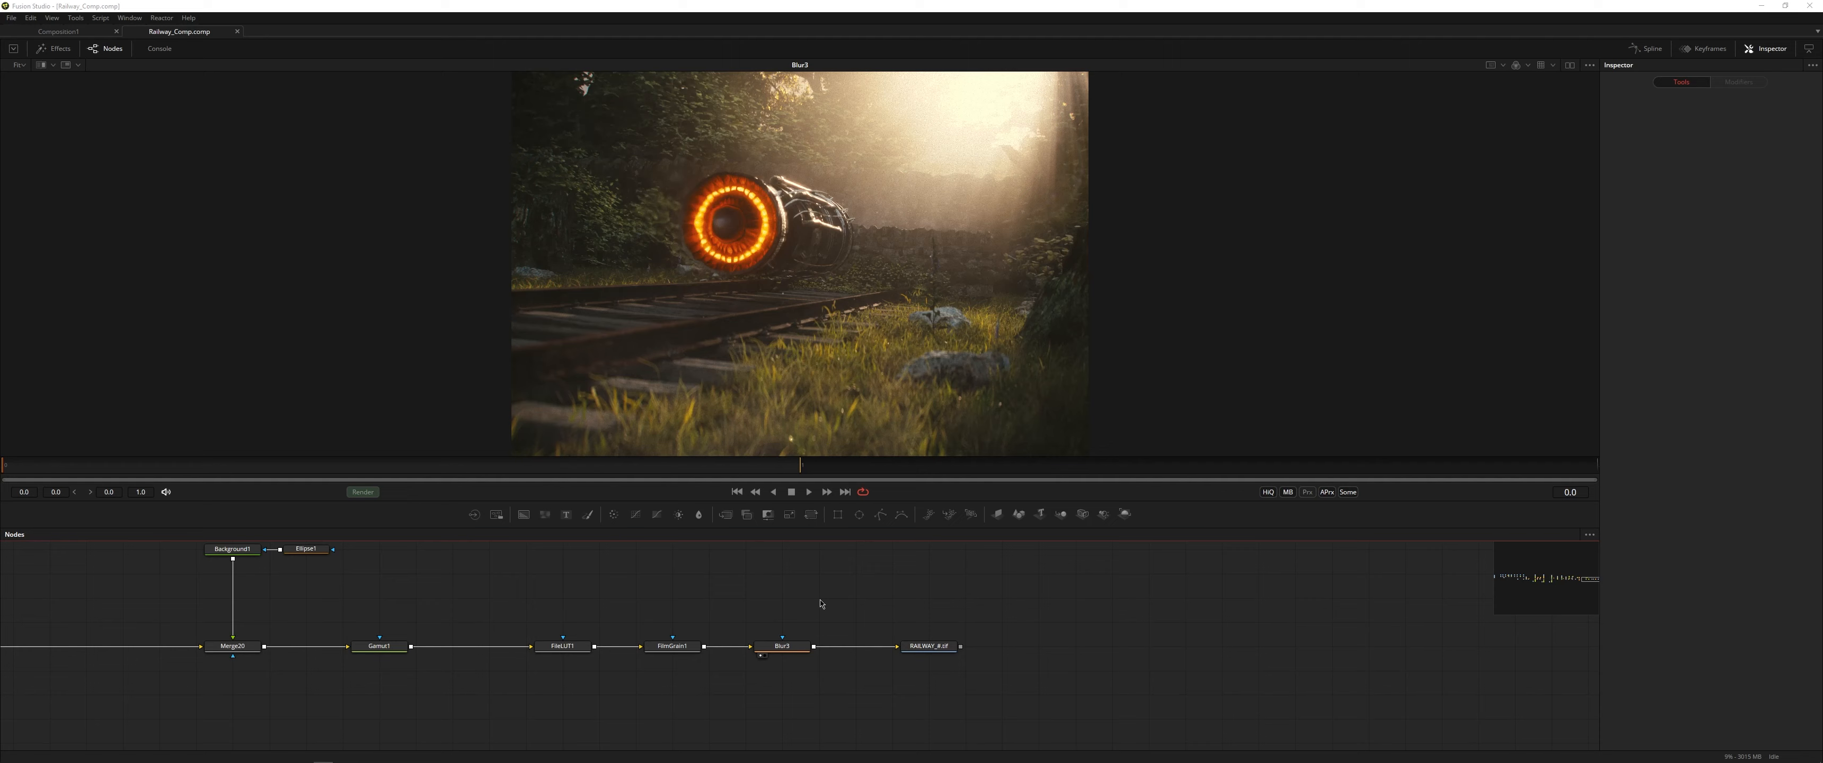
mouse_move(748, 601)
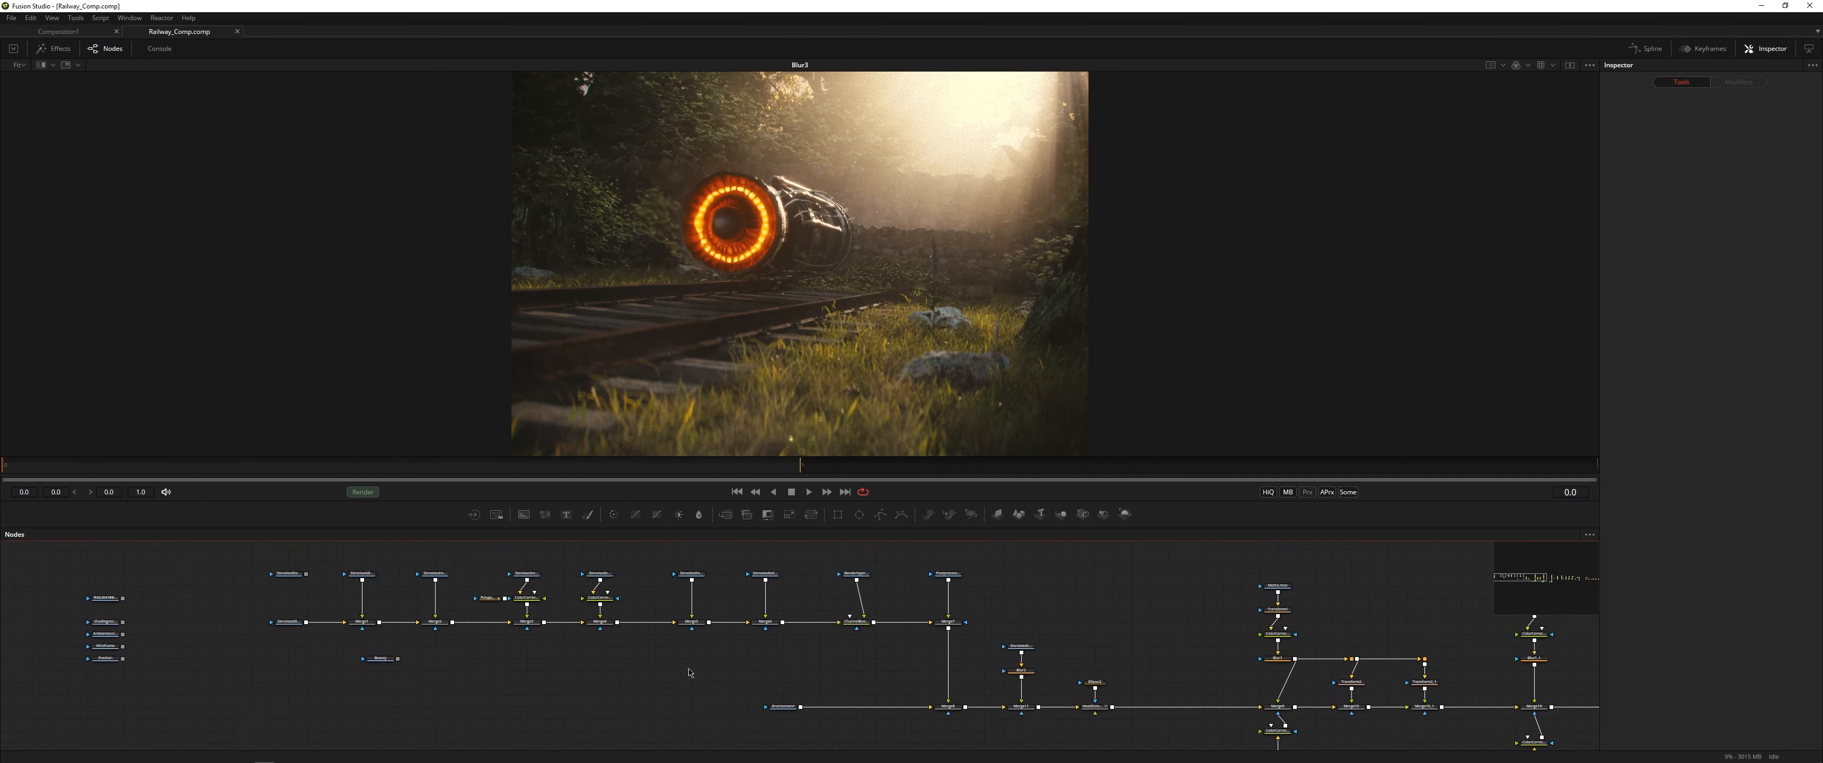
Box-select every node in the railway comp so the Inspector lists all its tools.
left_click_drag(244, 557, 994, 744)
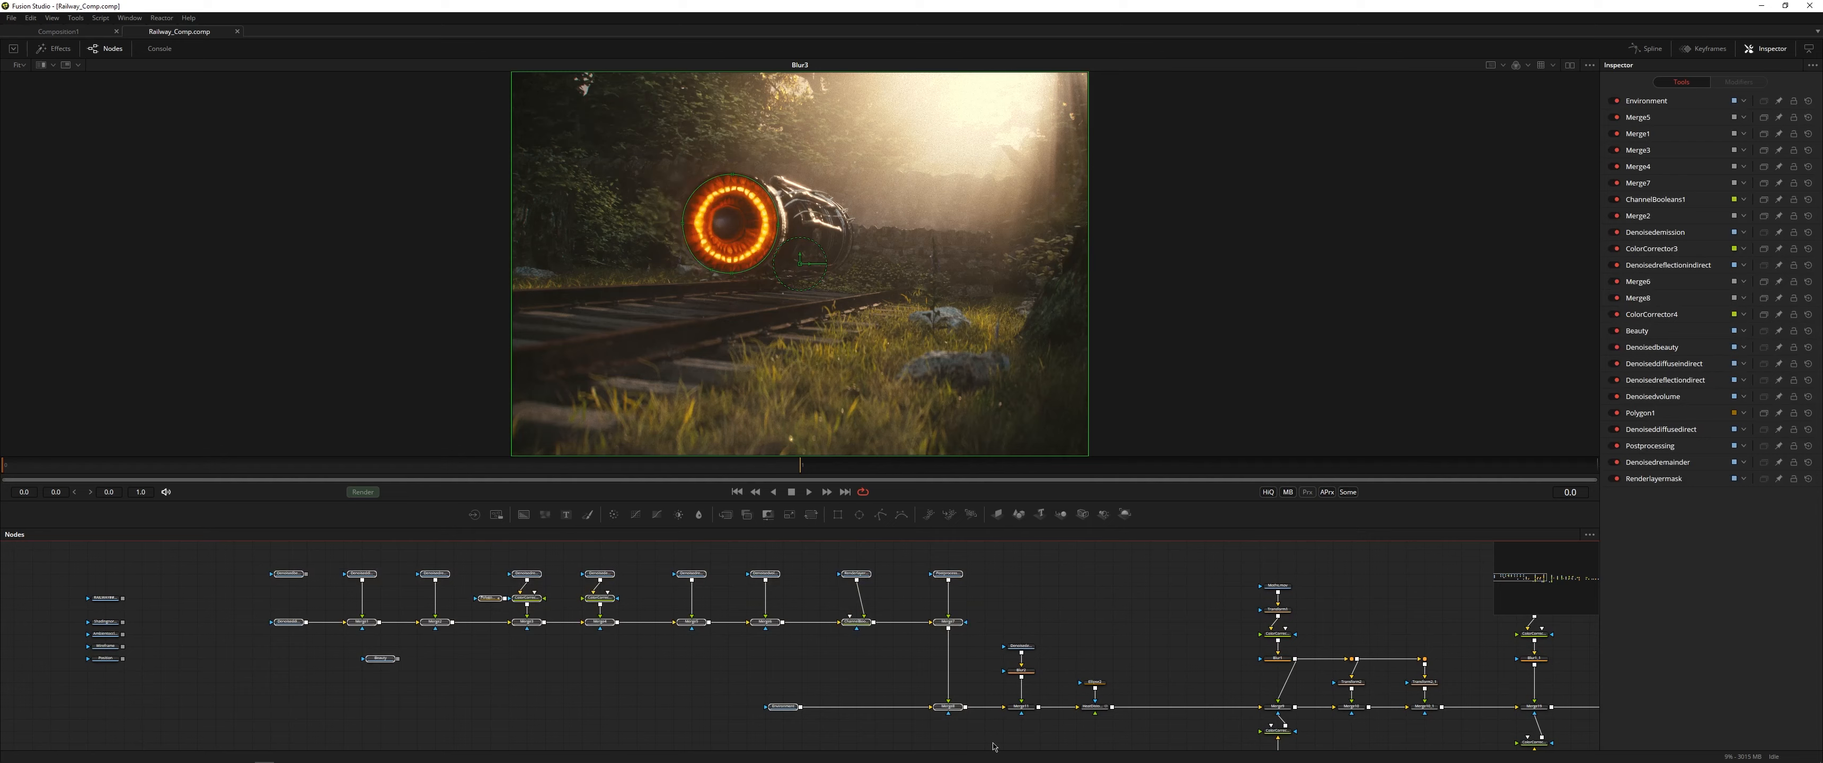
left_click(948, 624)
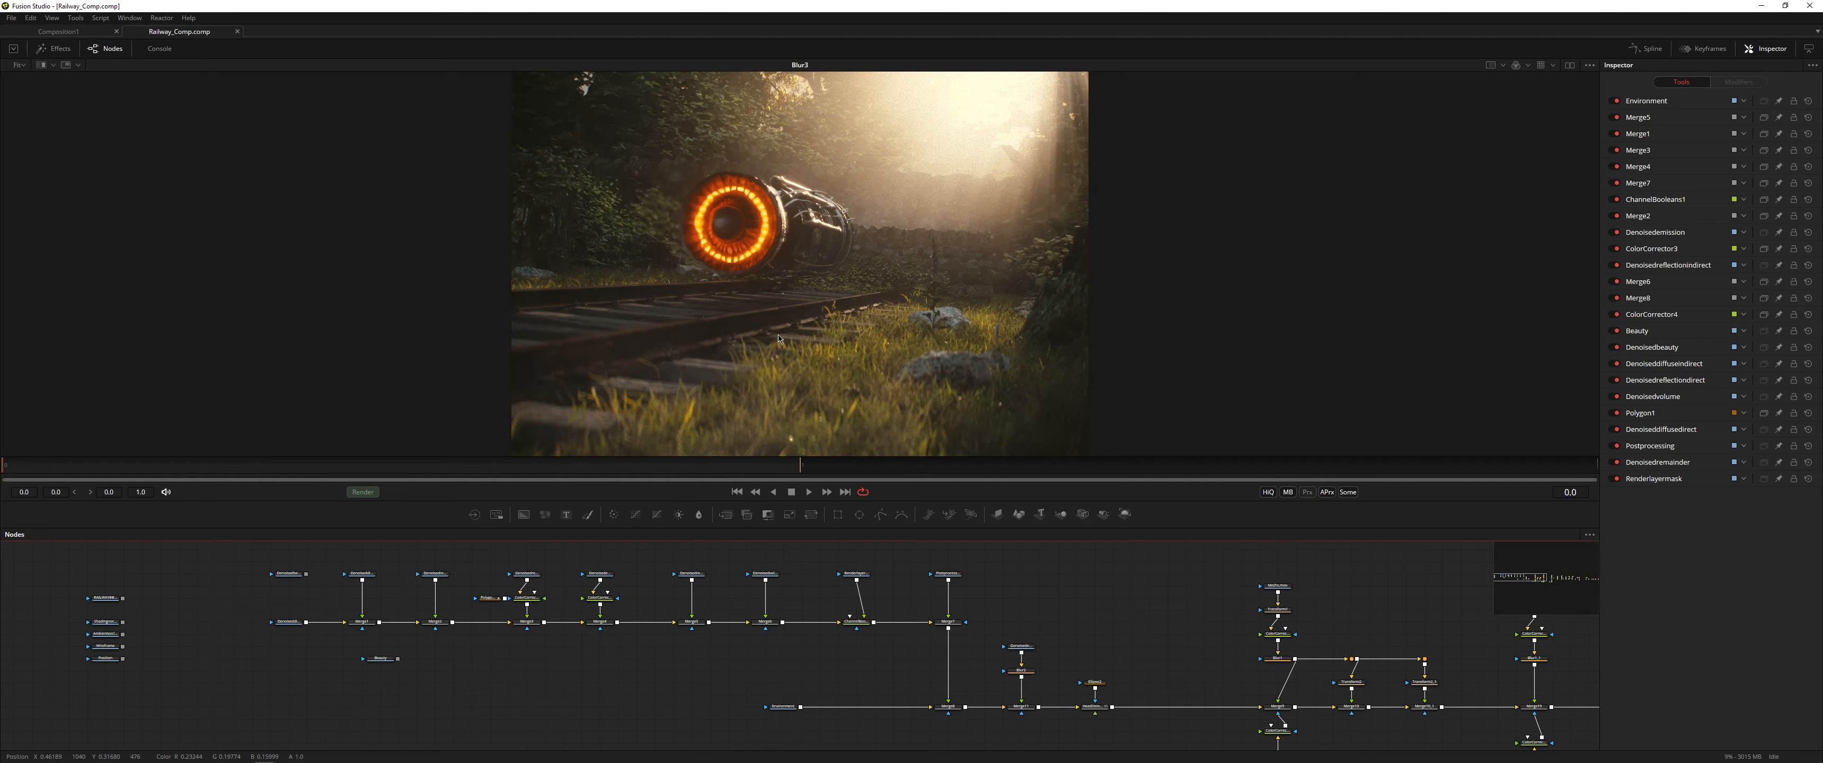
left_click(950, 622)
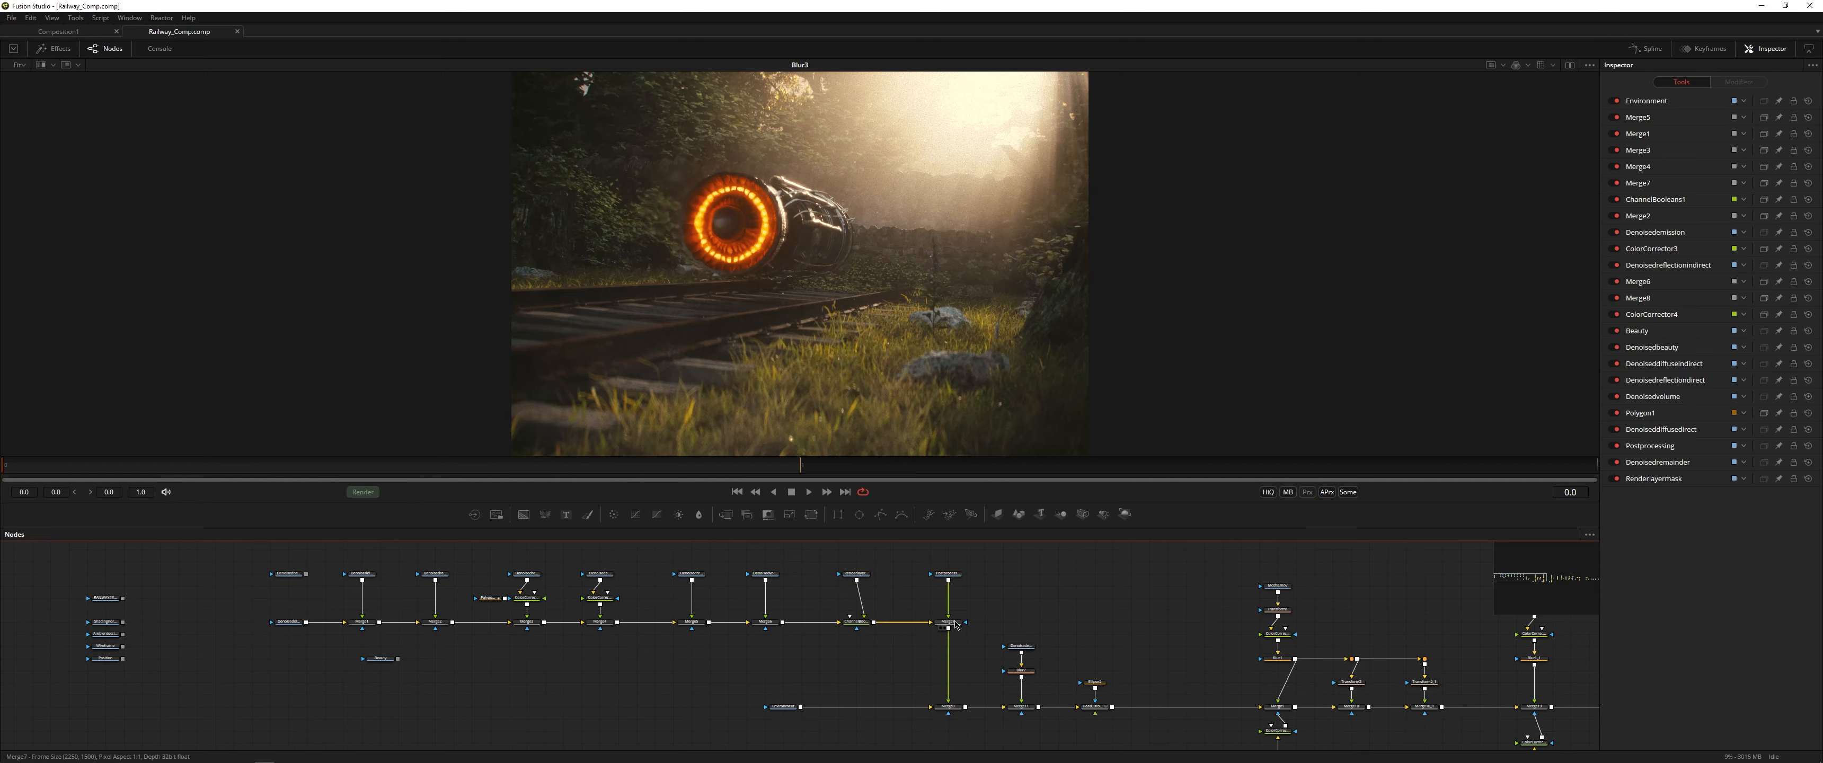
mouse_move(951, 707)
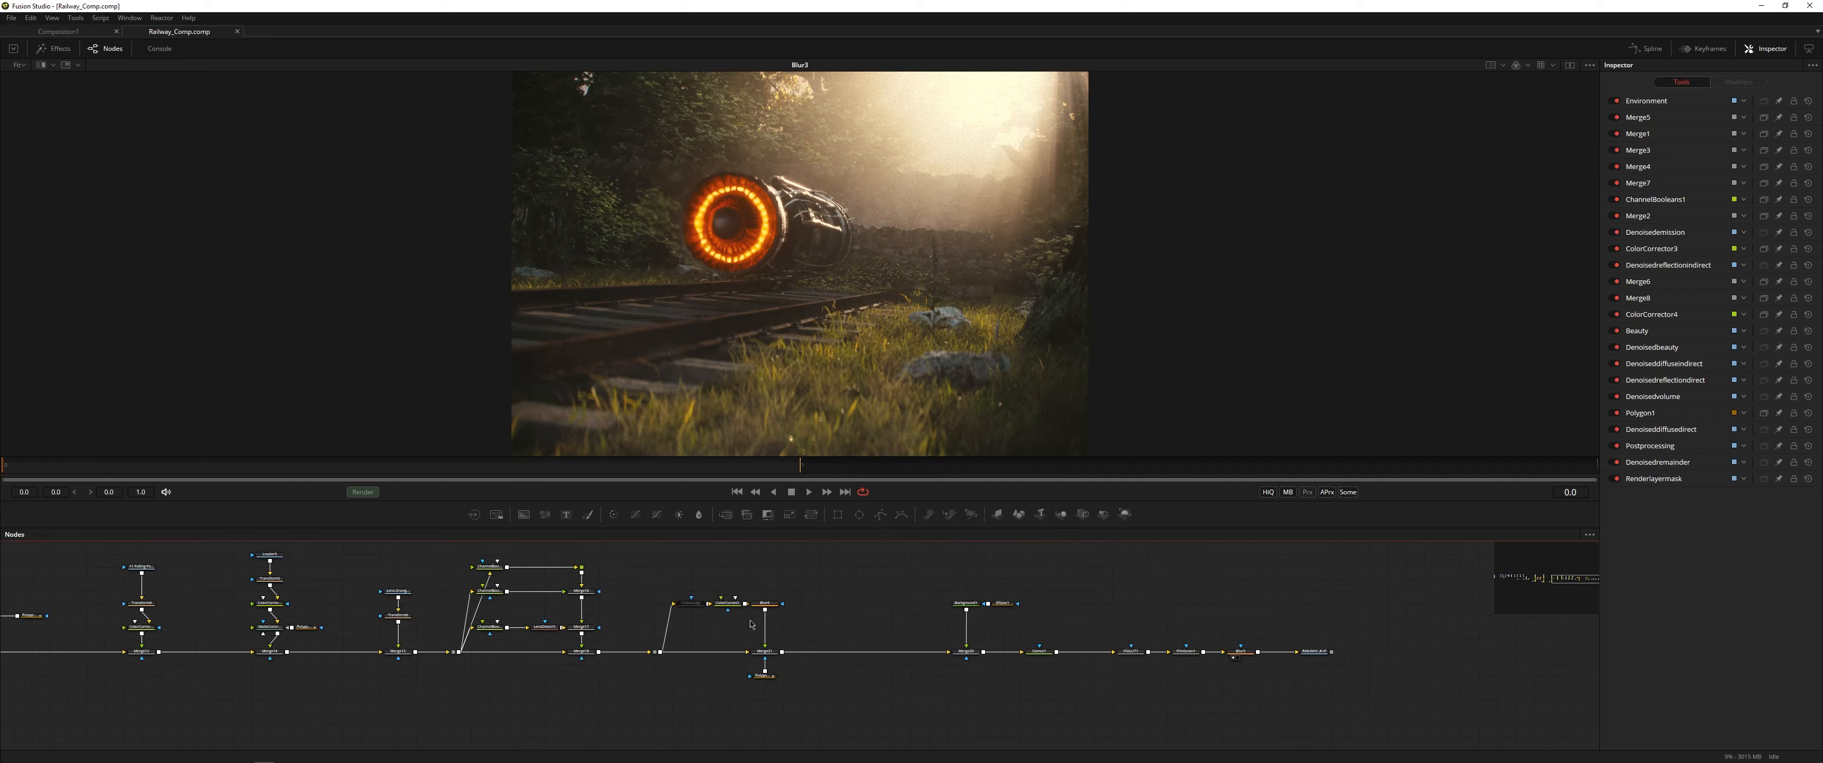
mouse_move(820, 621)
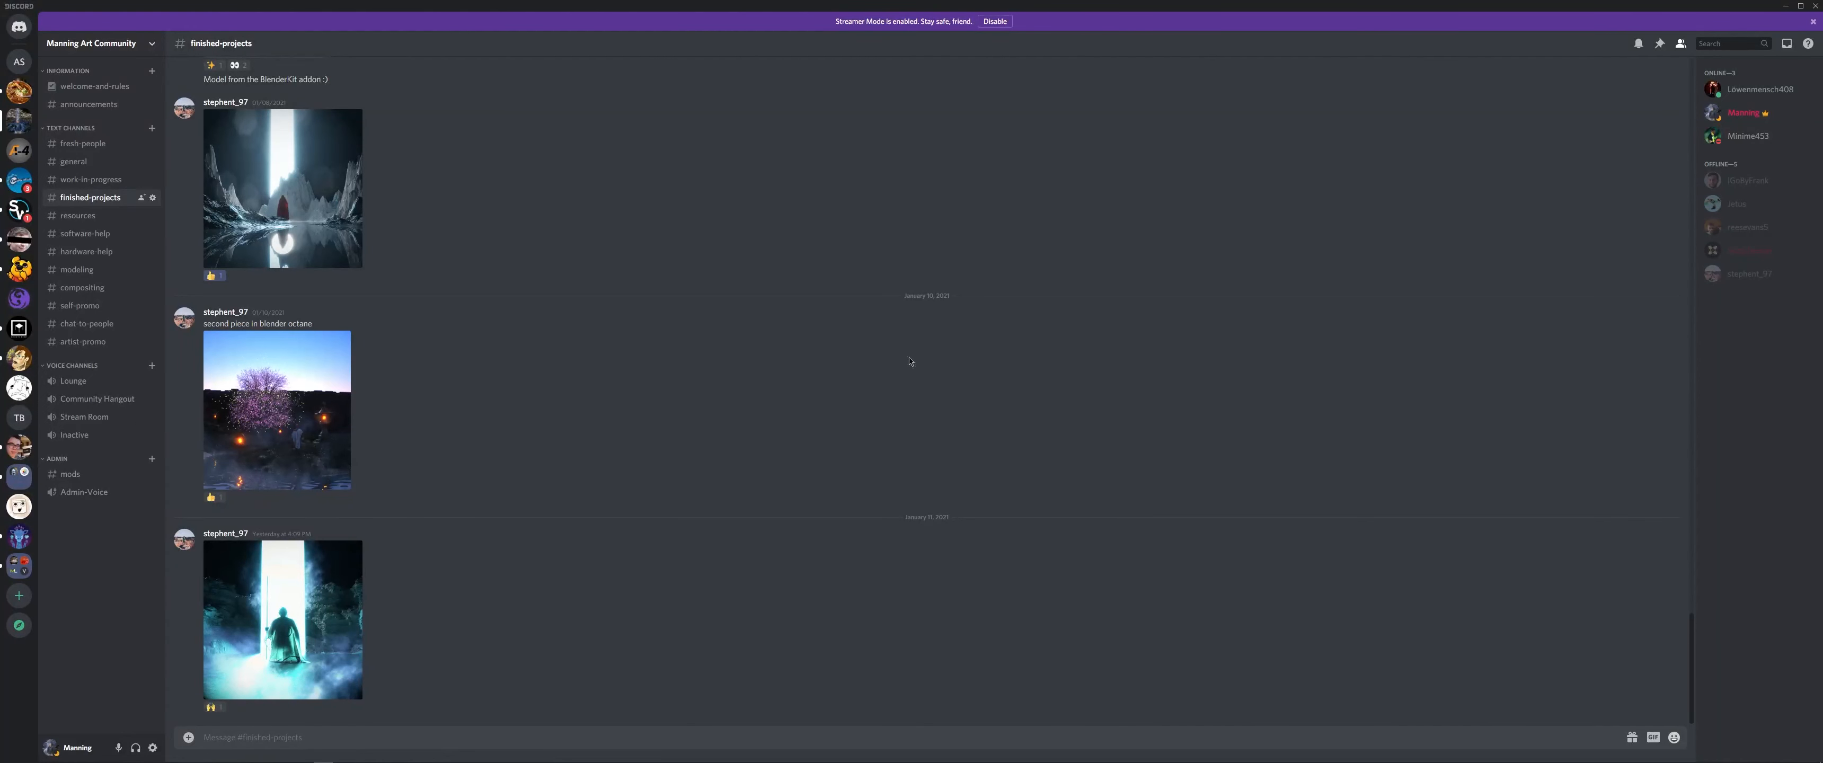
Scroll back and forth through the #finished-projects feed.
scroll("up", 3)
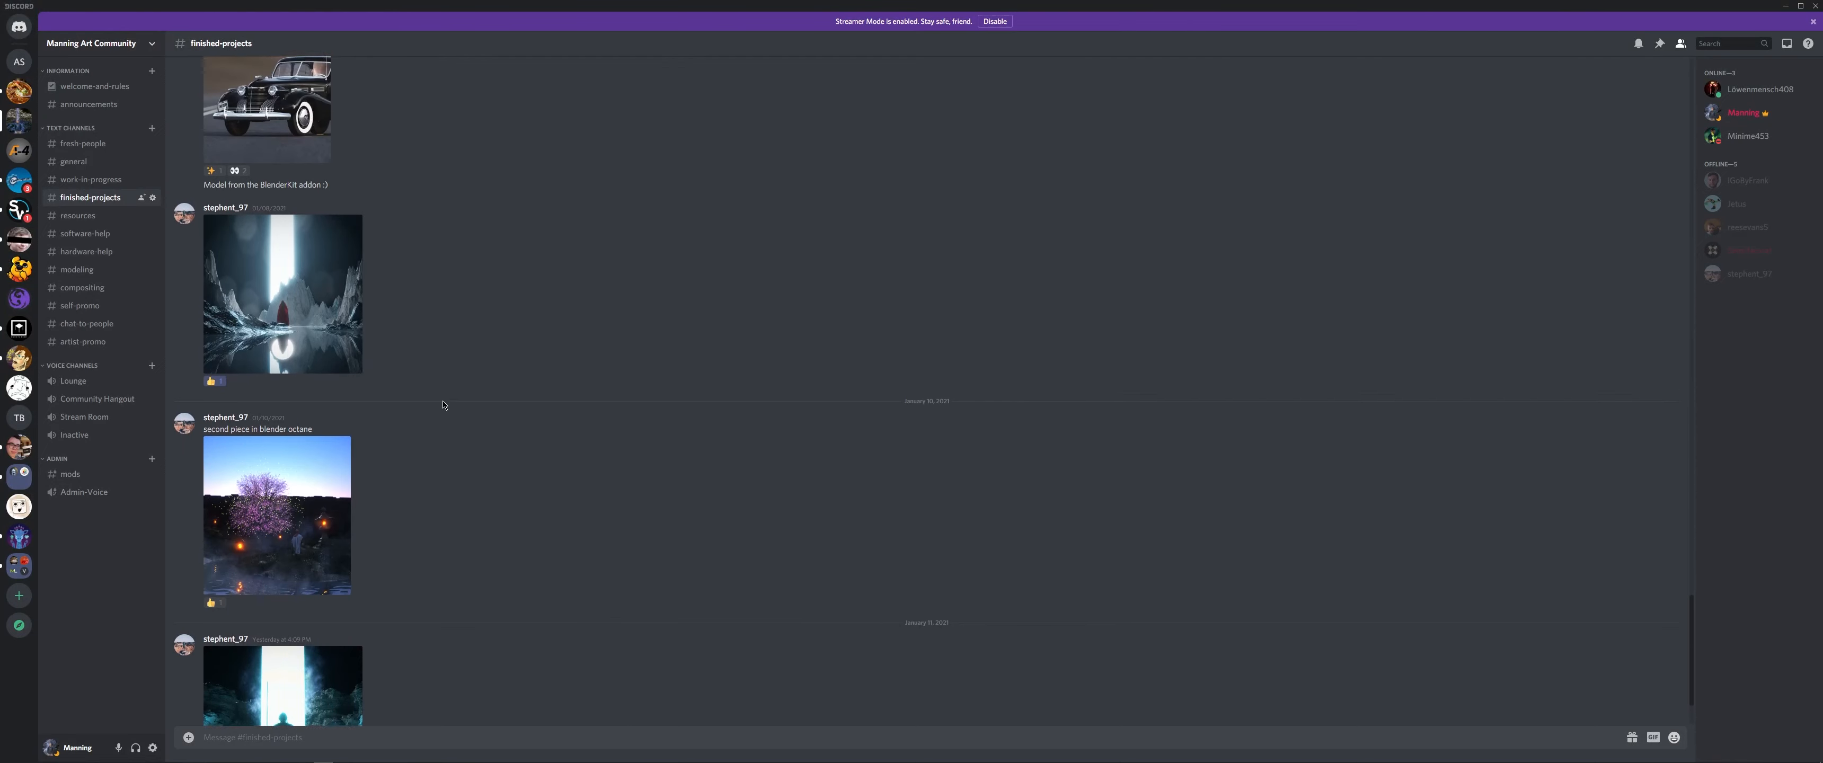
scroll("up", 3)
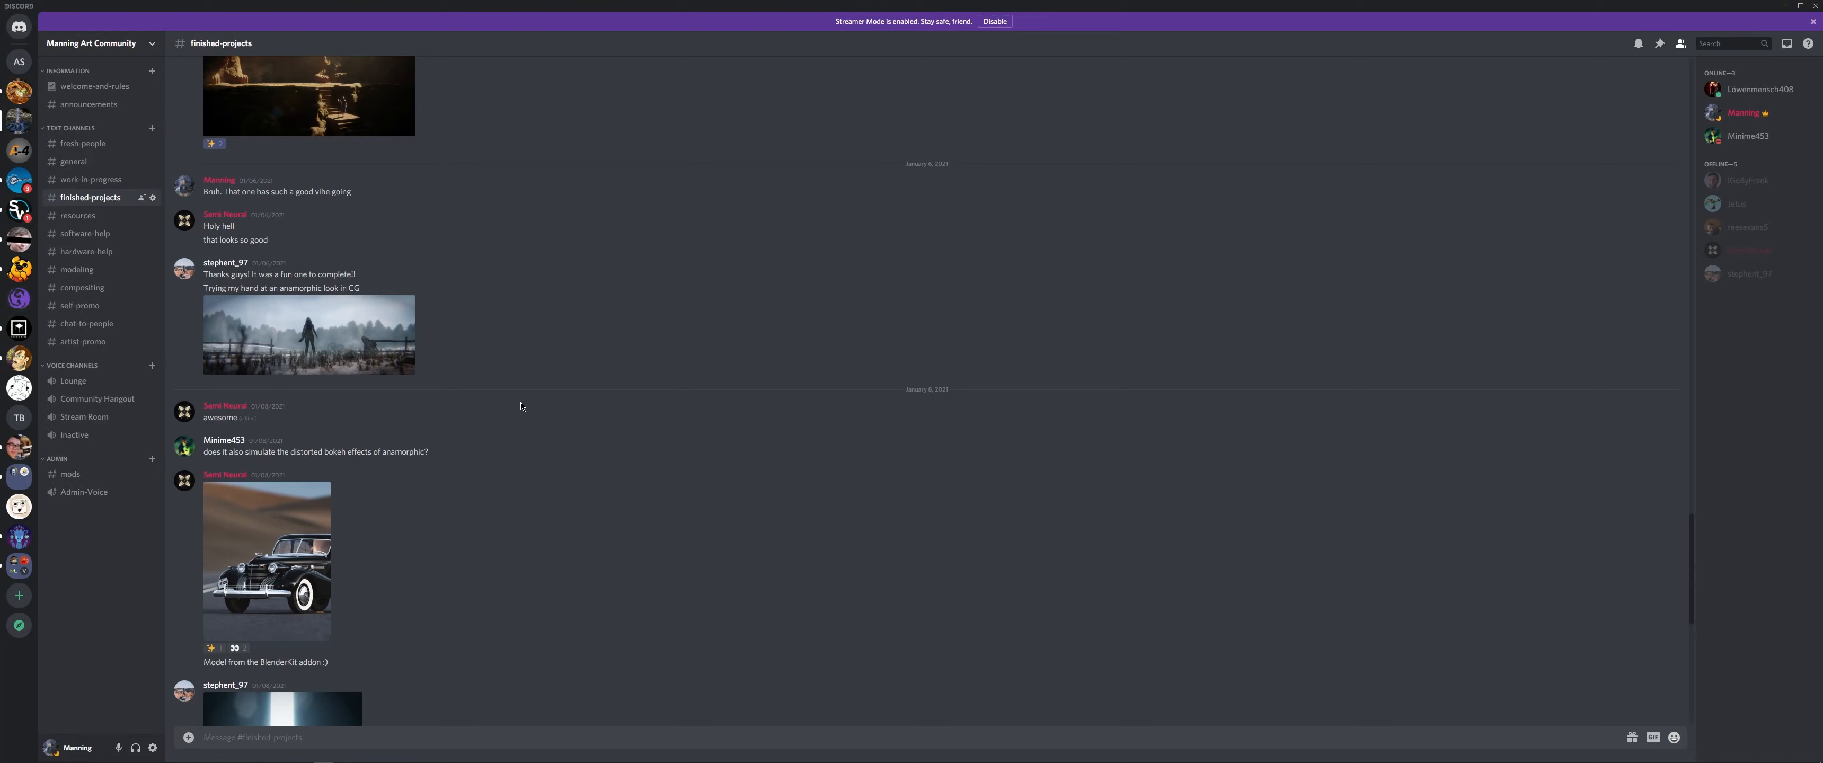
scroll("down", 3)
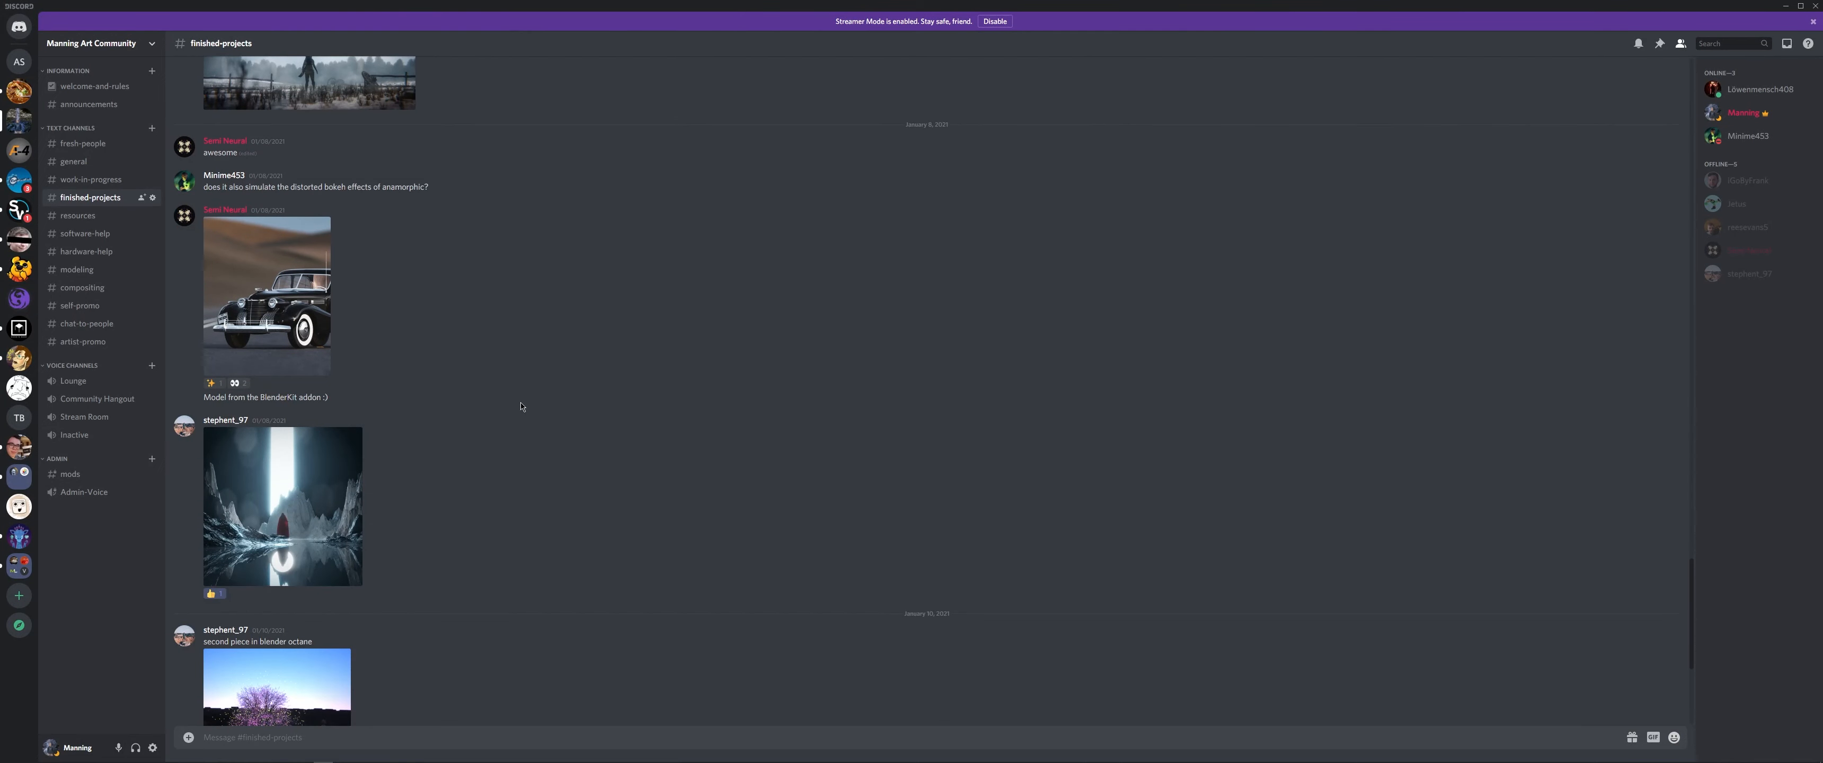
scroll("down", 3)
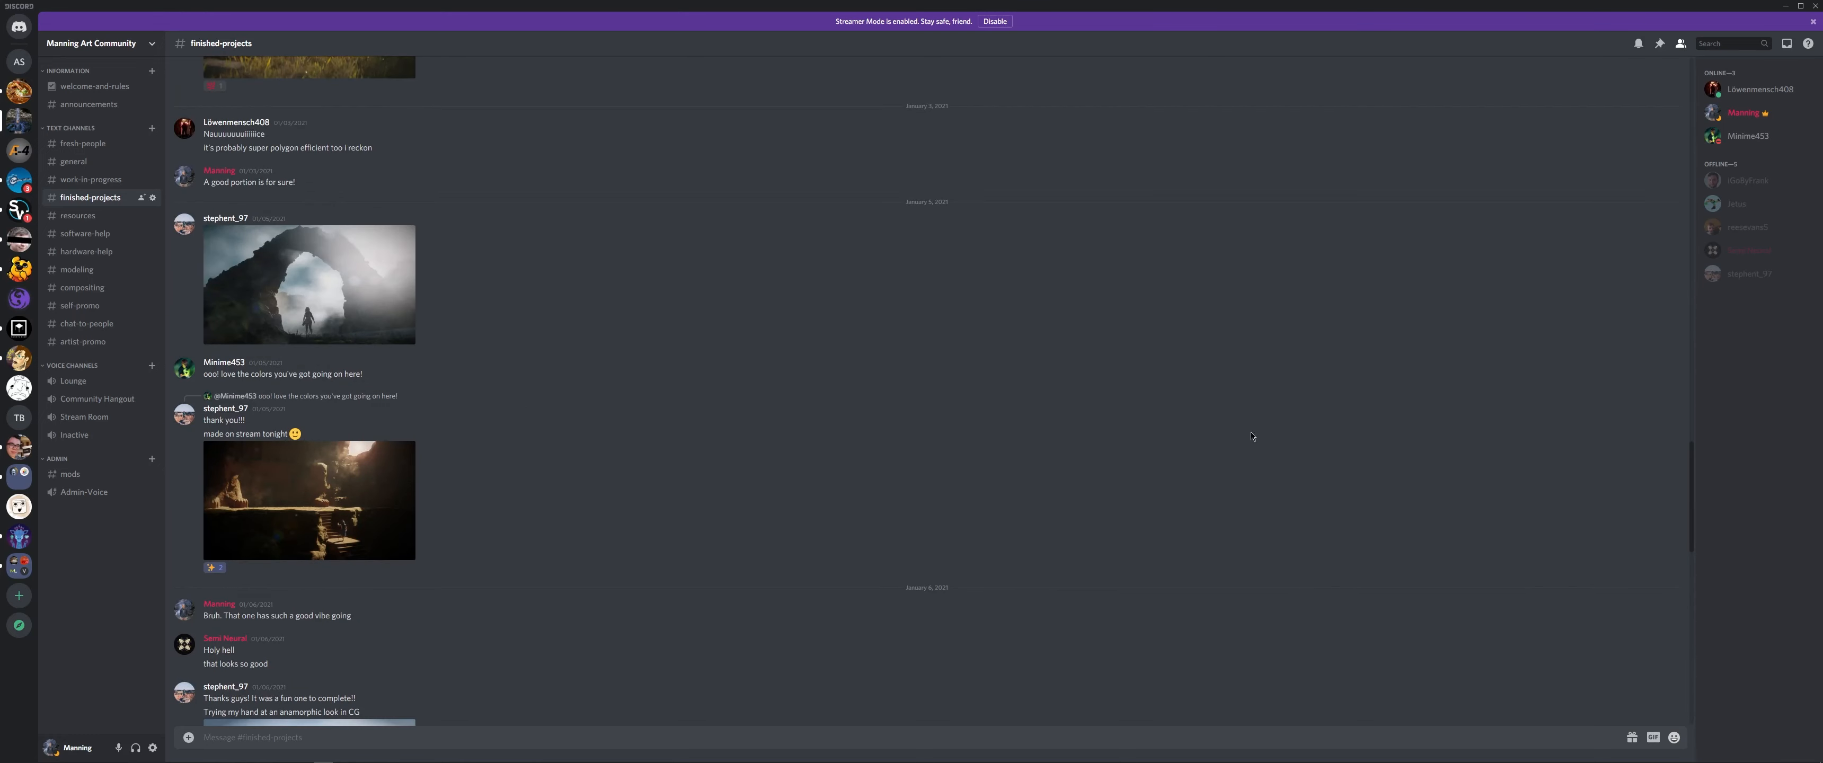
scroll("down", 3)
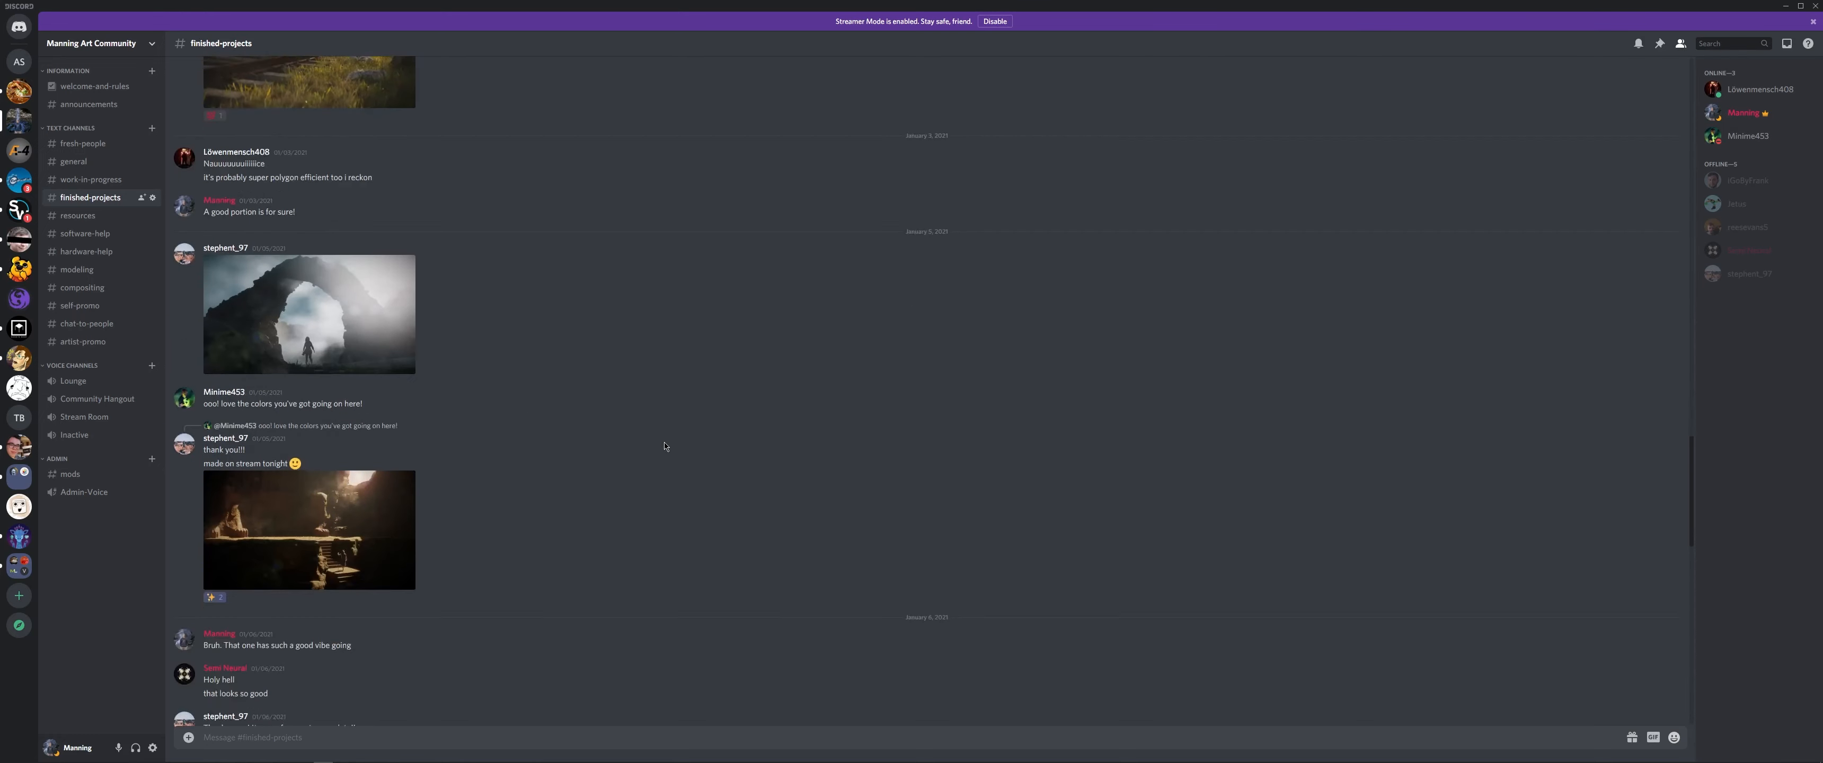
scroll("down", 3)
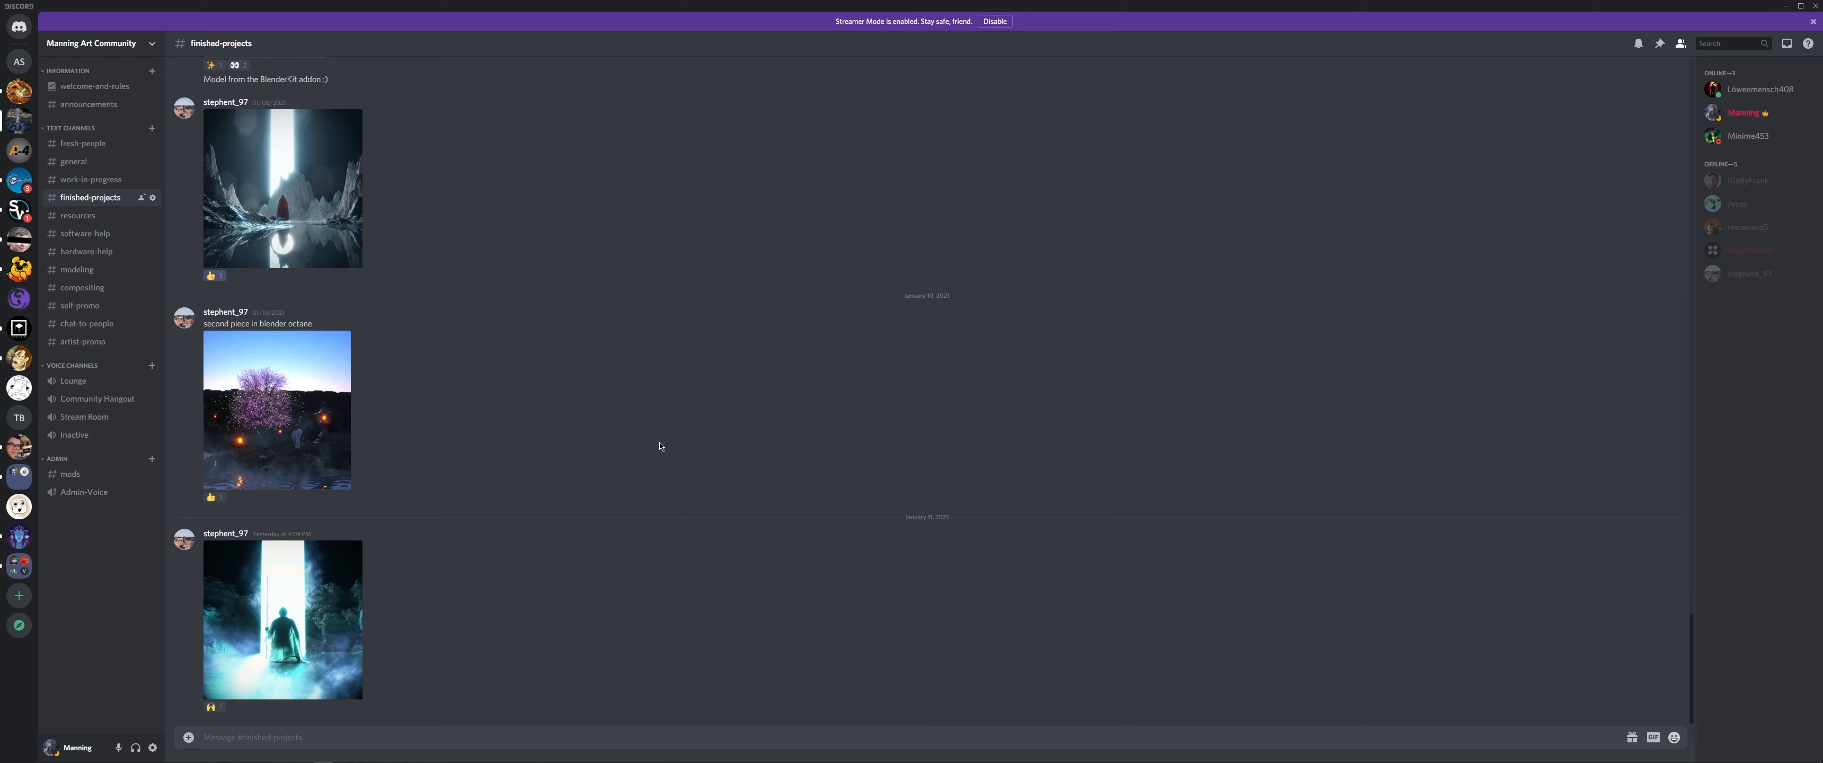
mouse_move(76, 215)
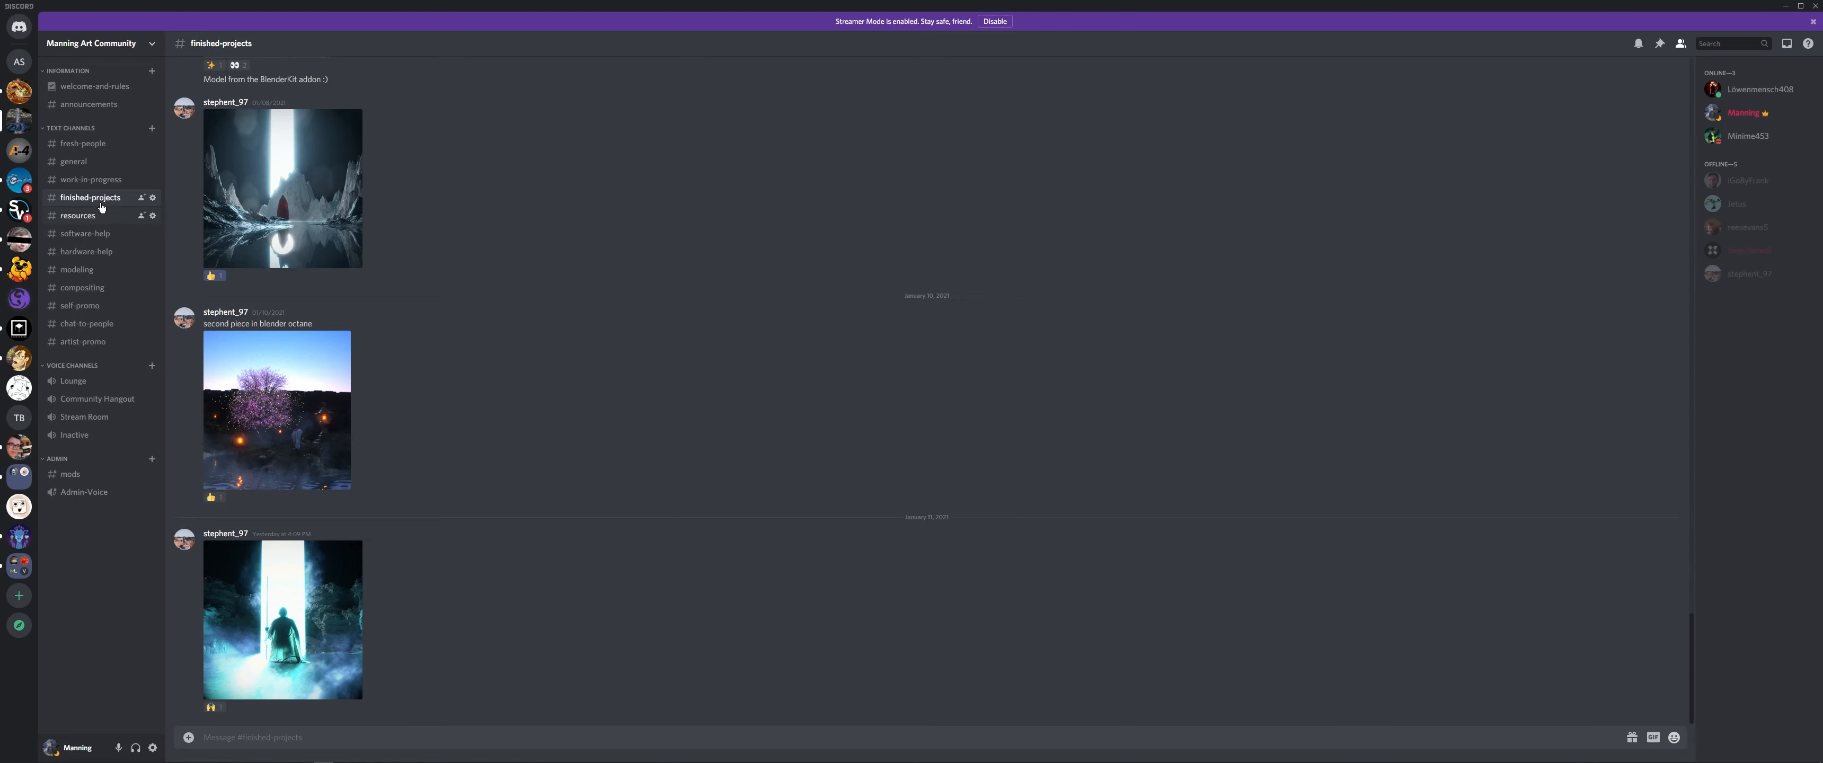
Switch to the #general channel and scroll its recent messages.
left_click(73, 161)
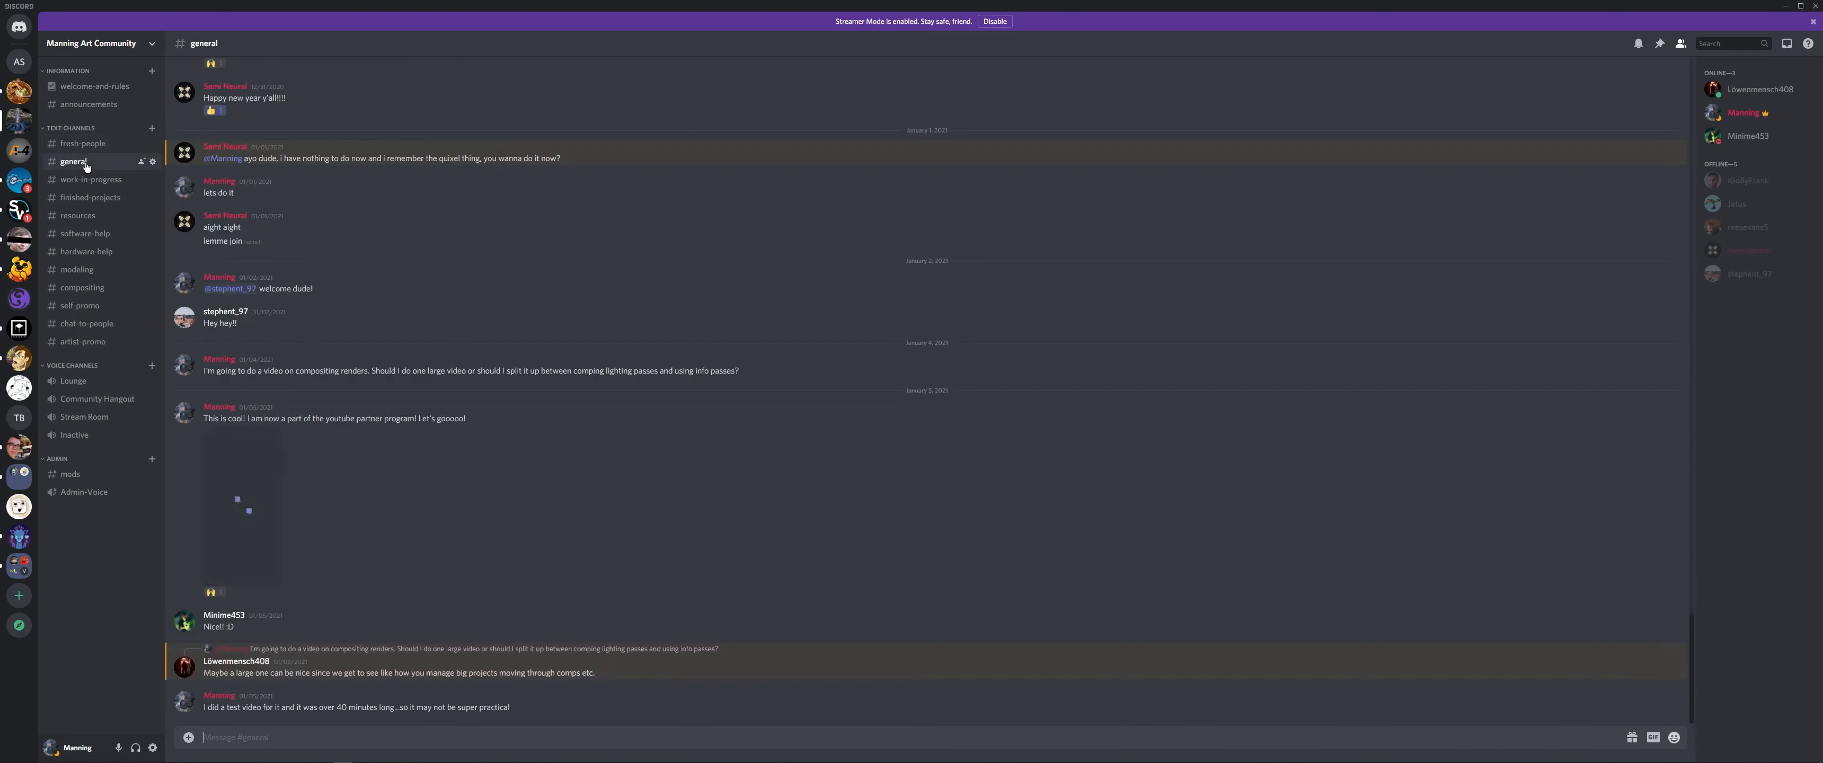
scroll("up", 3)
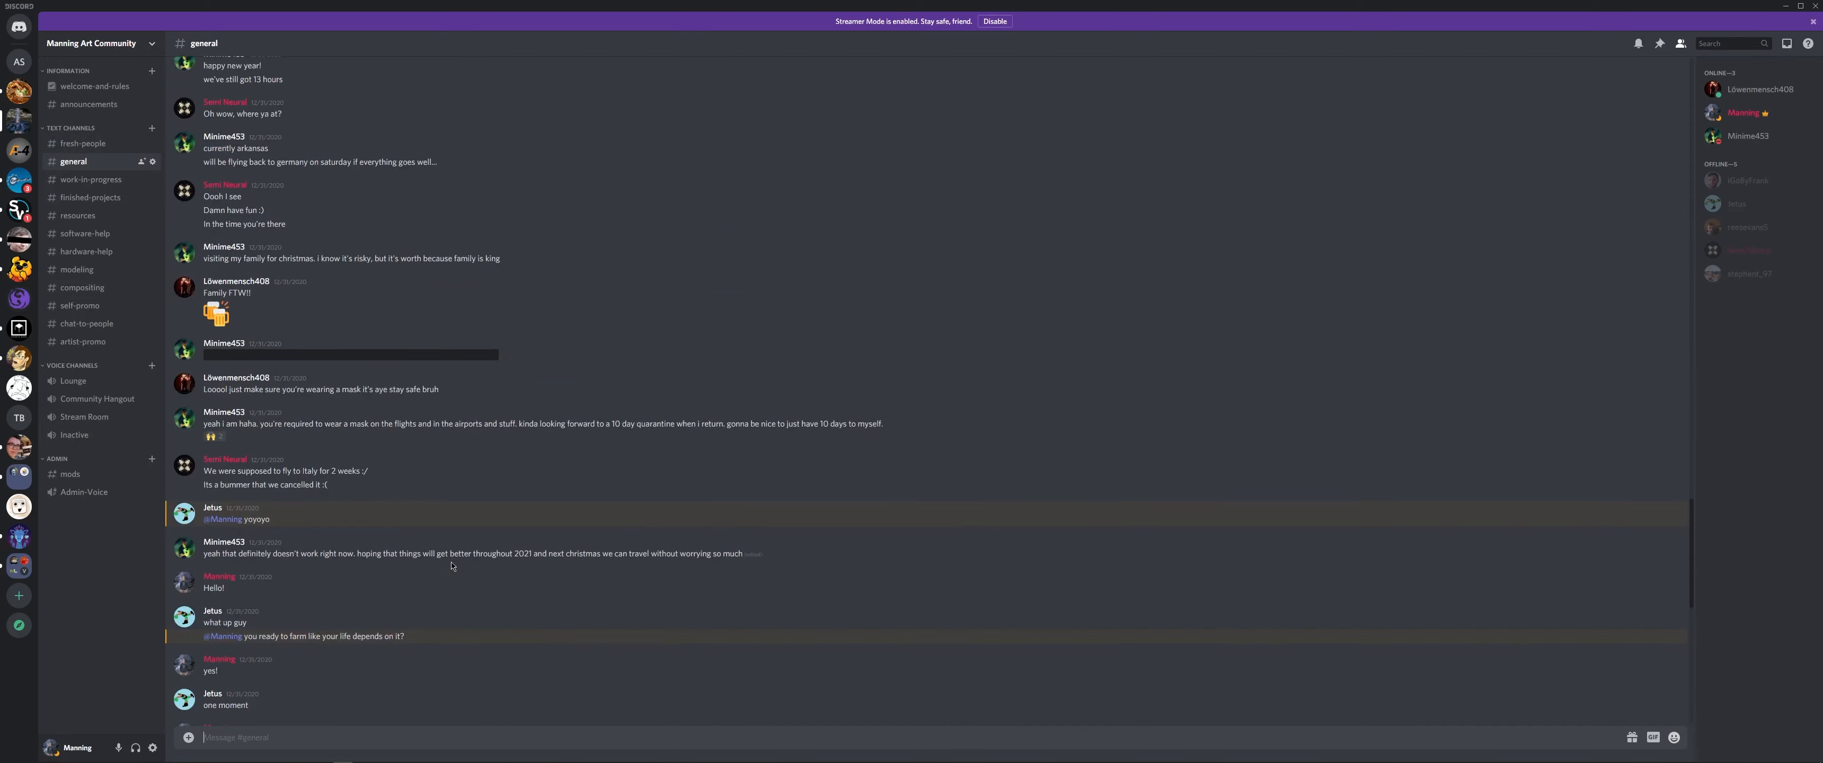
scroll("down", 3)
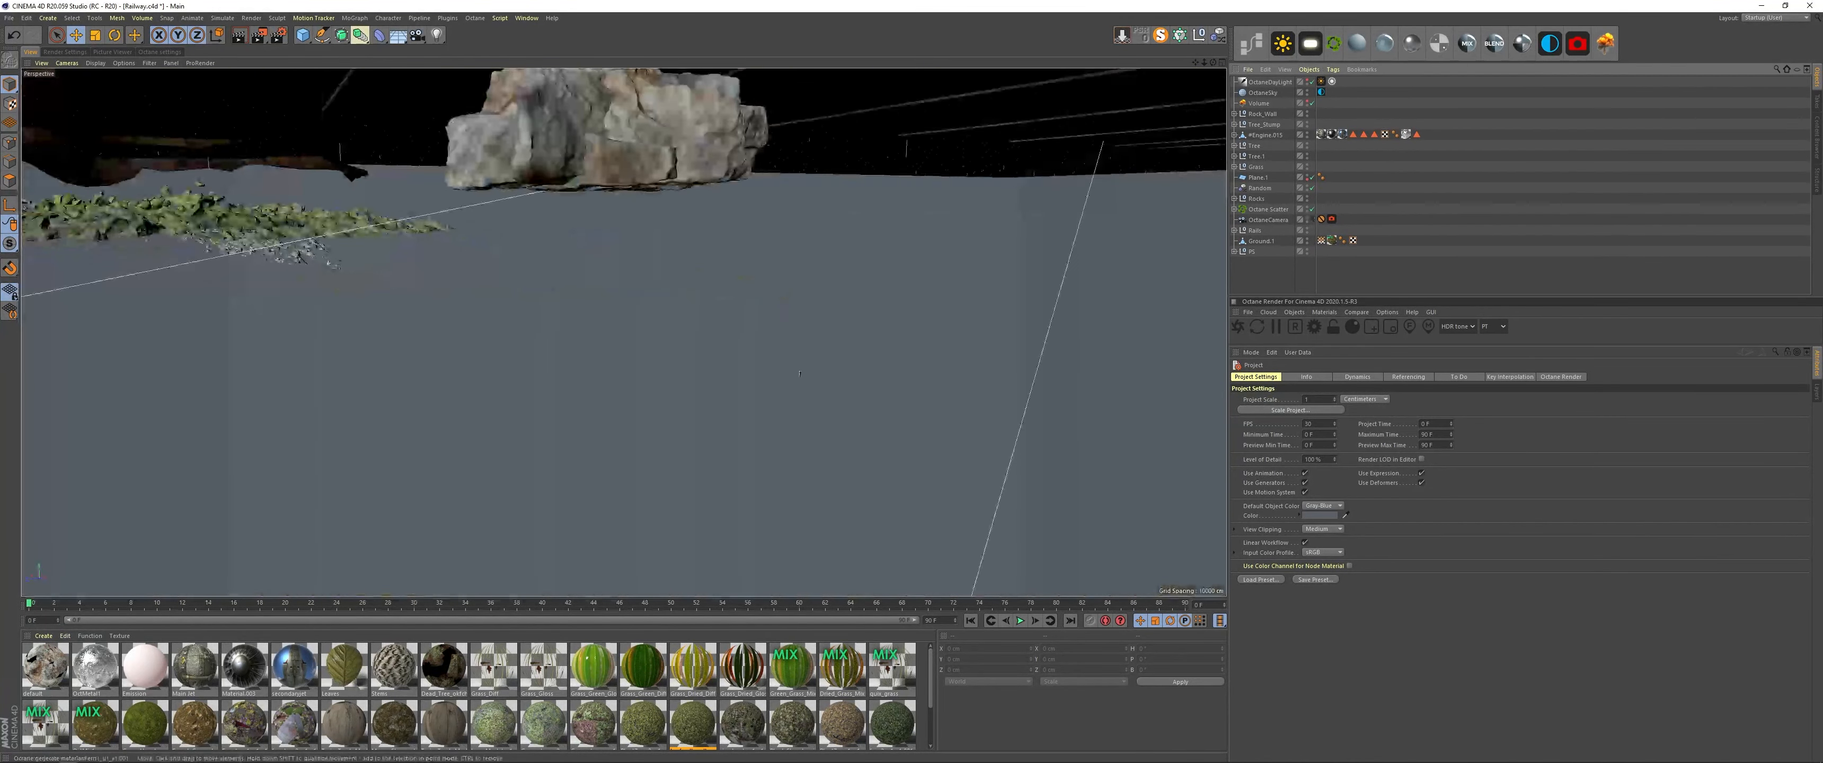
Bring the Cinema 4D Railway project window forward with its Octane render settings.
left_click(1263, 82)
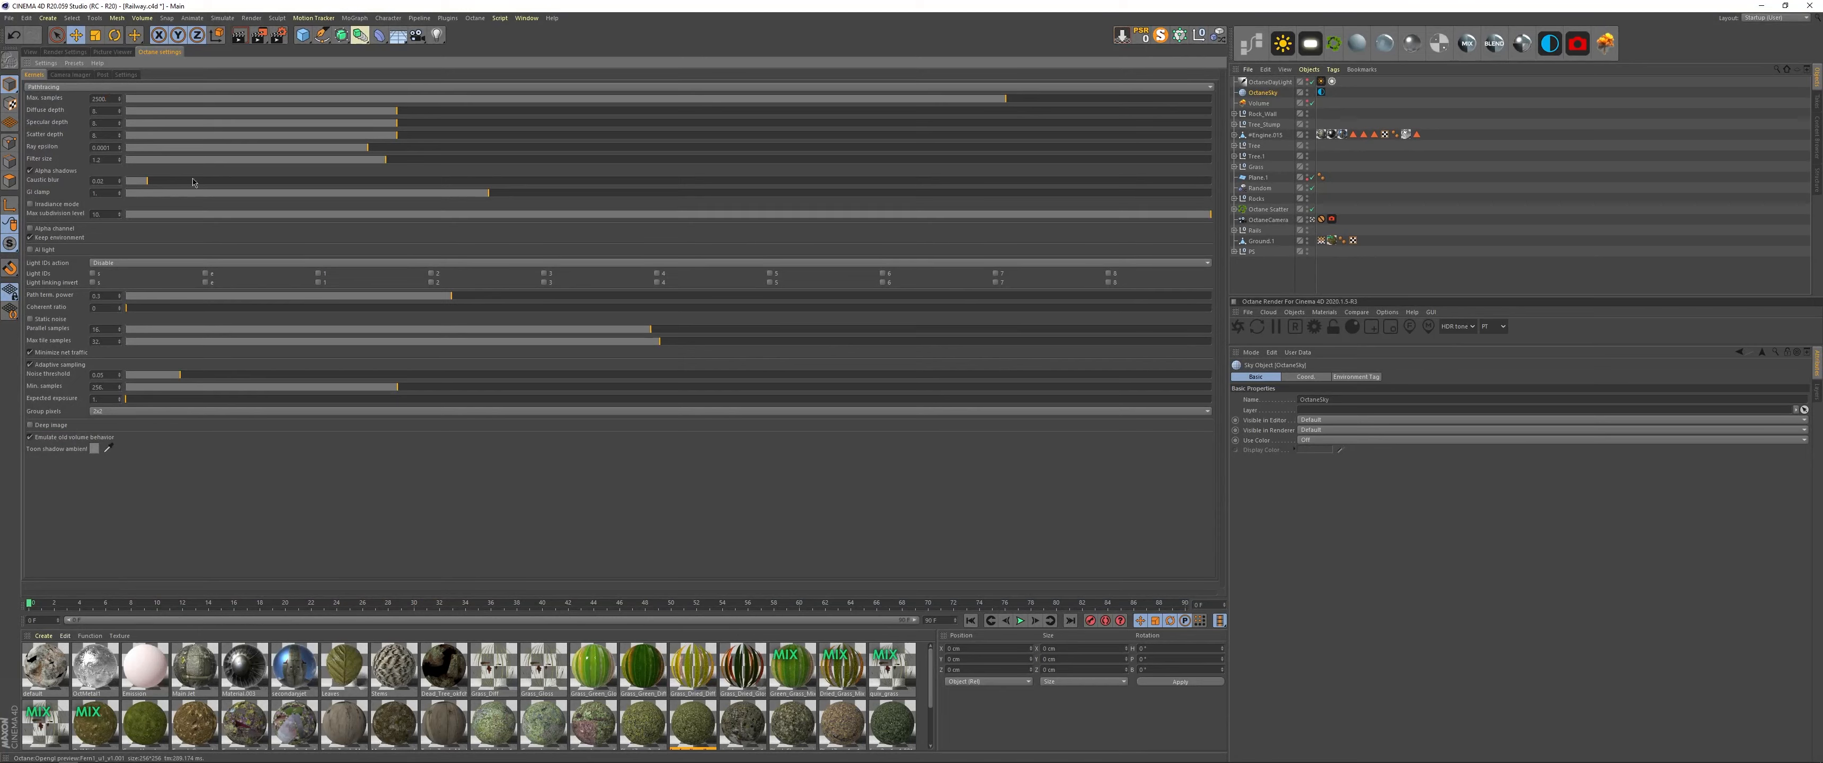
Inspect the Volume object's attributes, then return to the railway scene viewport.
left_click(1258, 103)
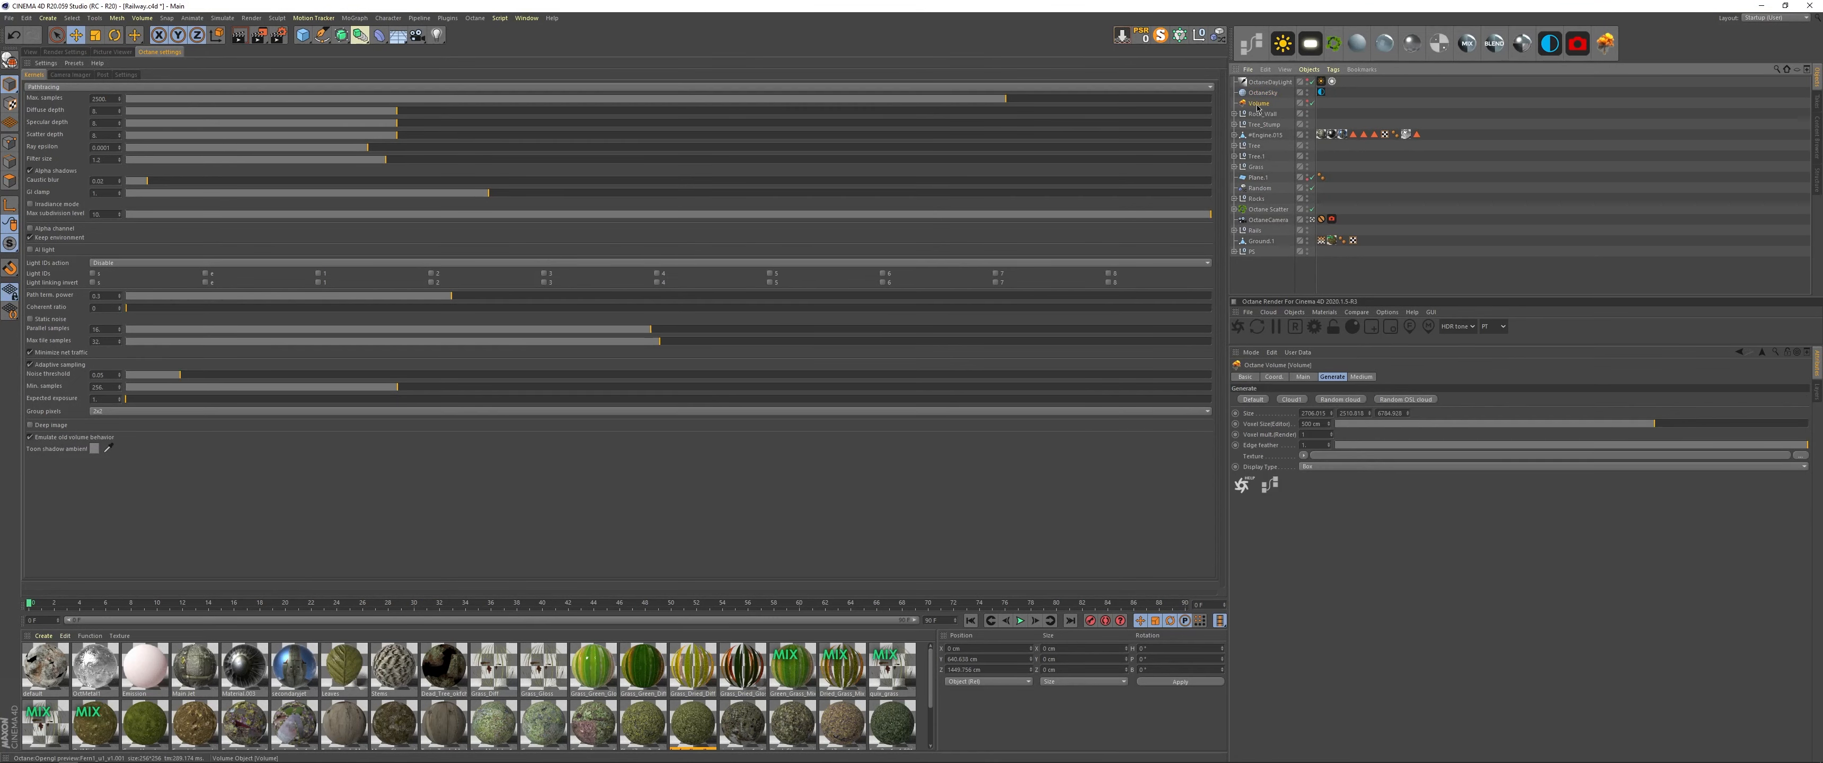
mouse_move(1259, 103)
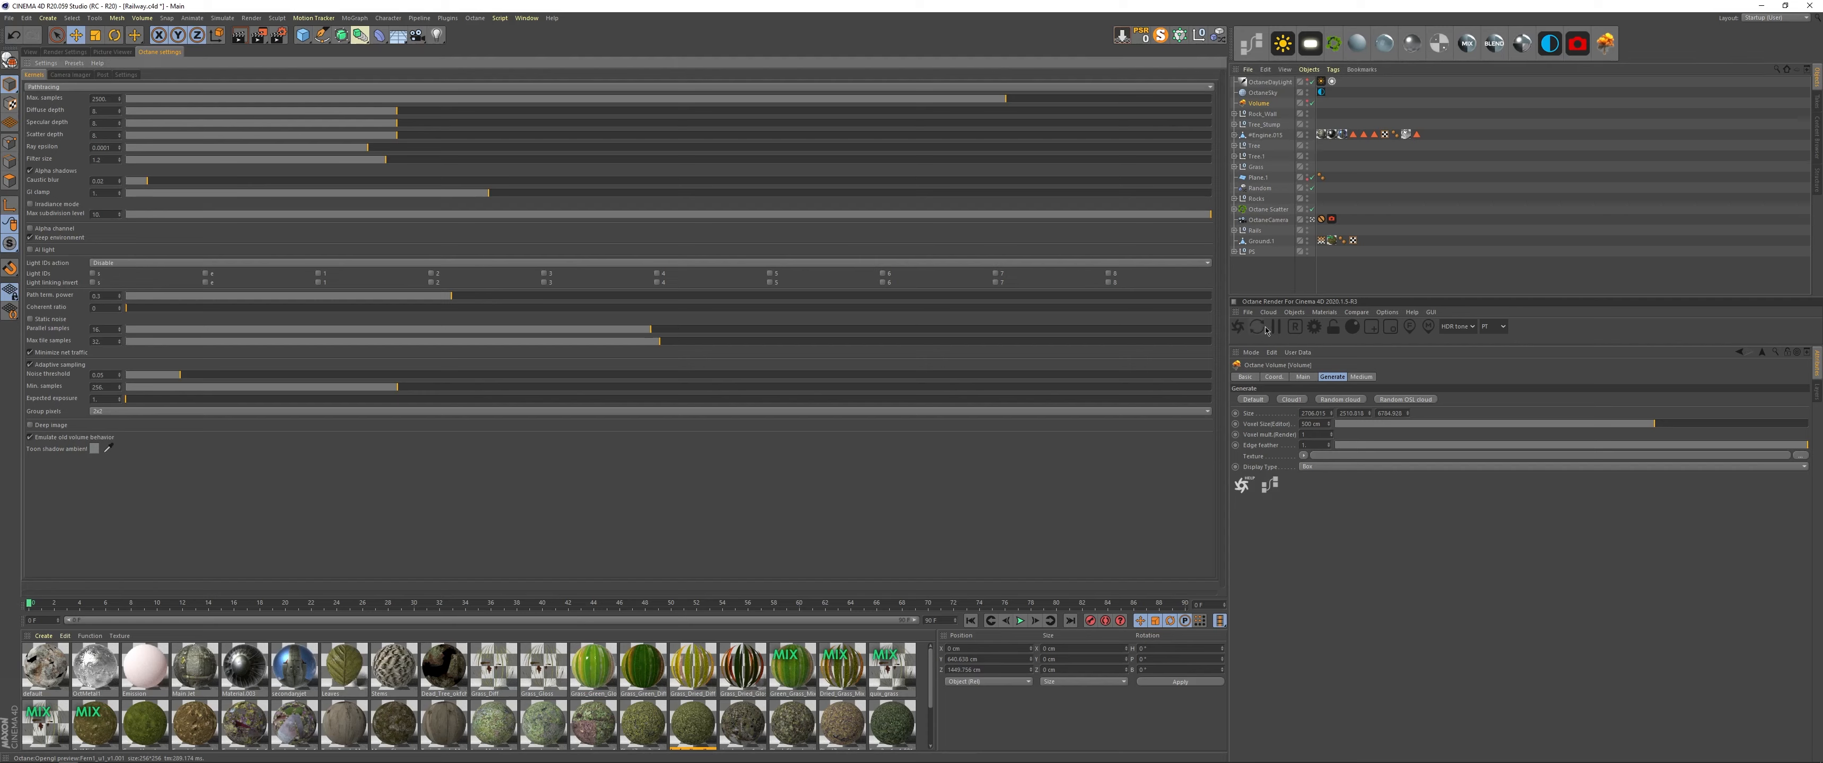
left_click(1247, 271)
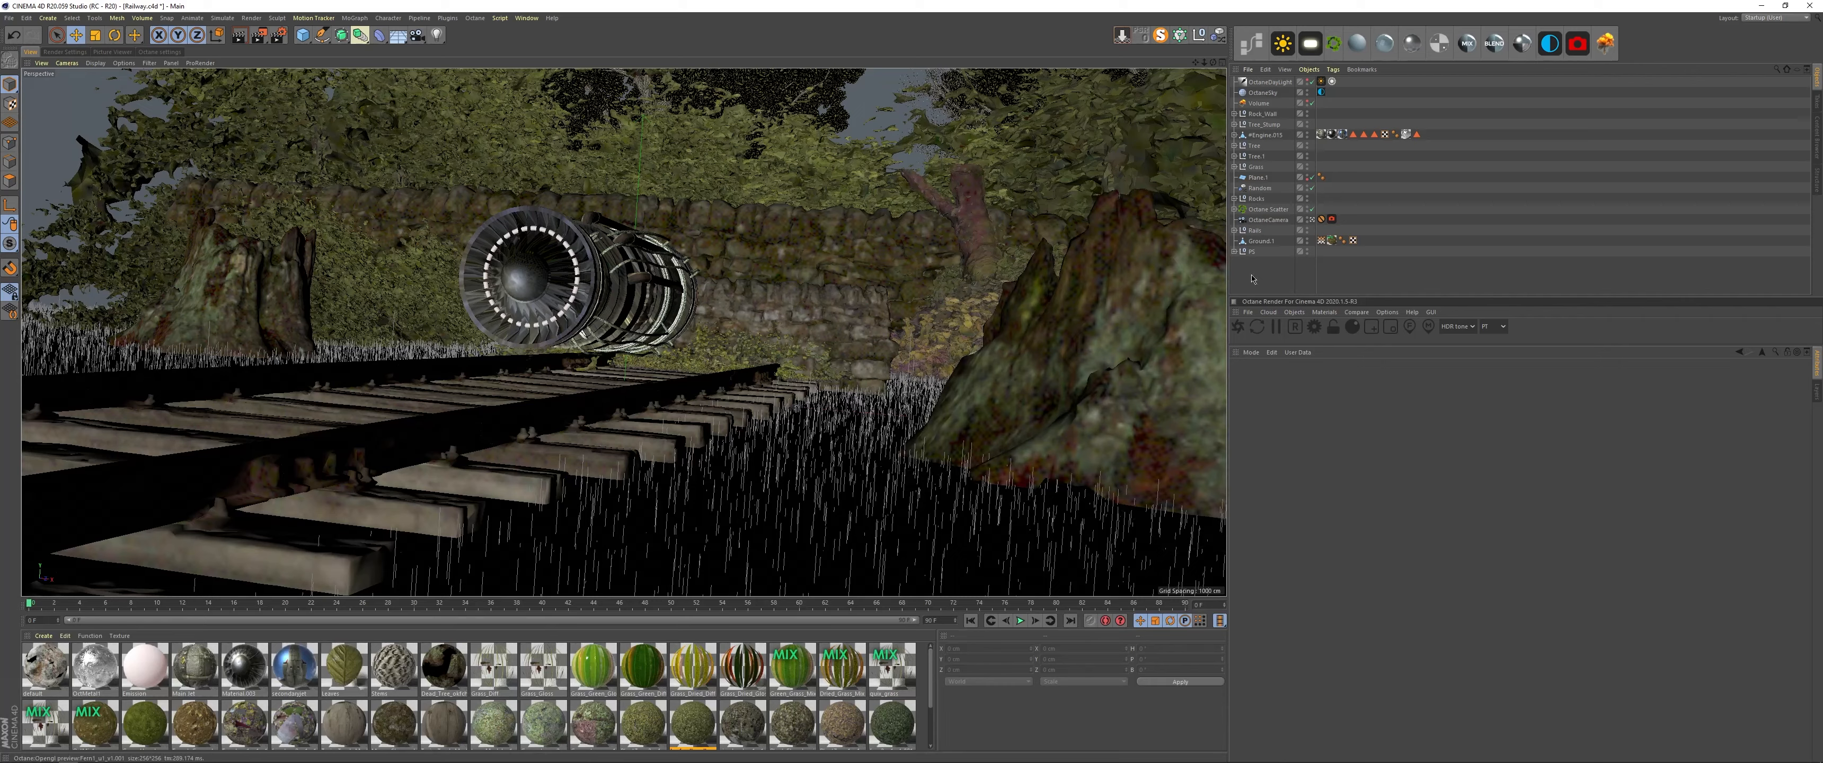
mouse_move(1295, 267)
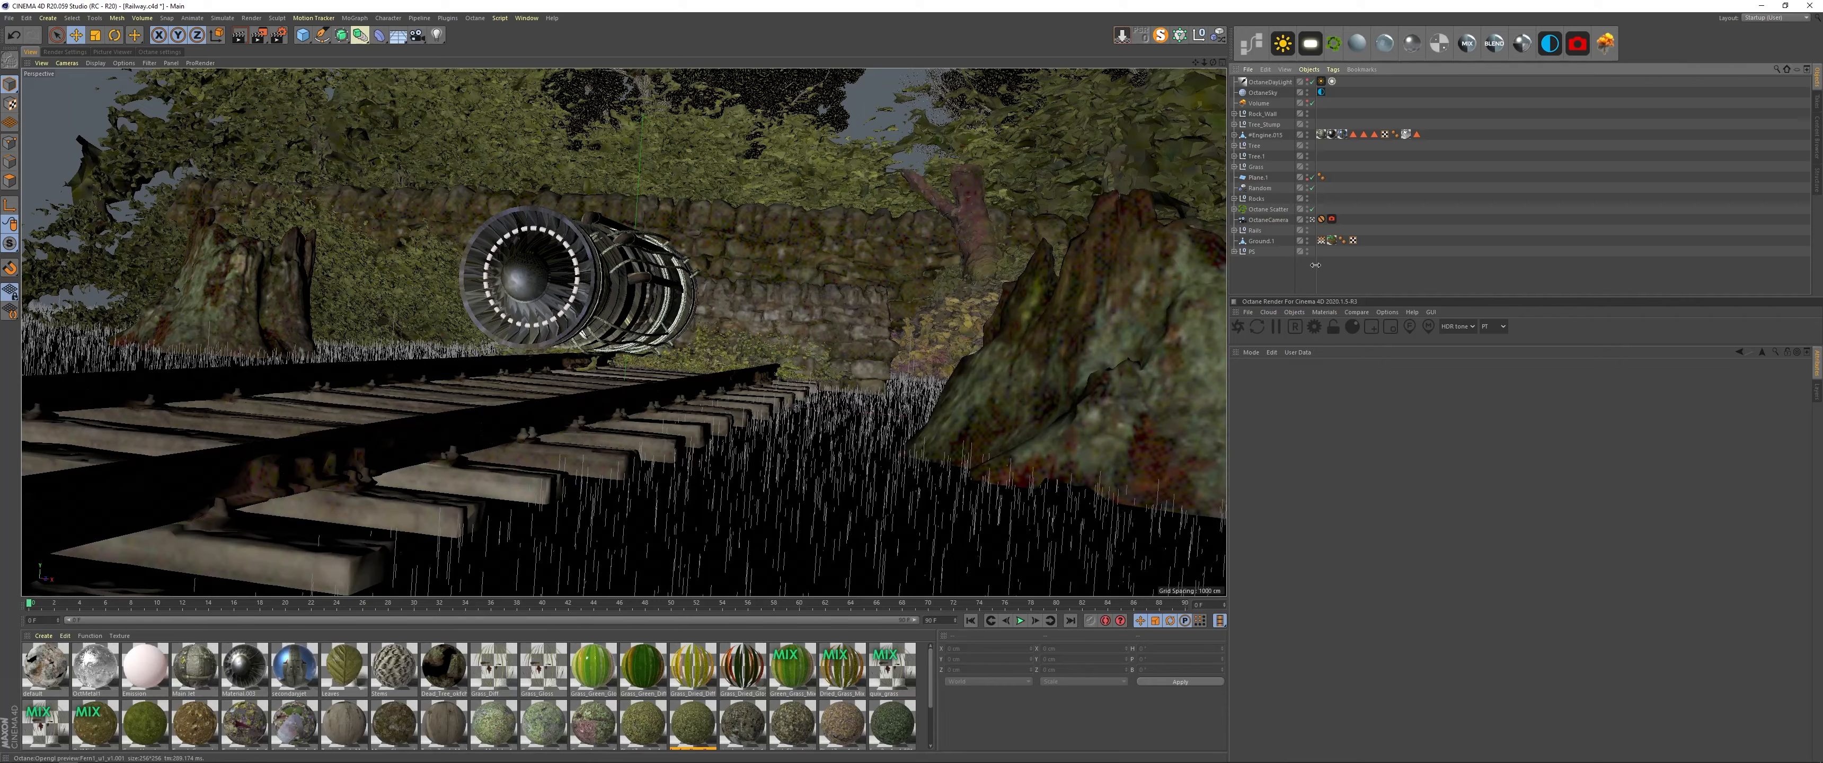
Select the OctaneCamera and show its Camera Imager settings.
left_click(1267, 219)
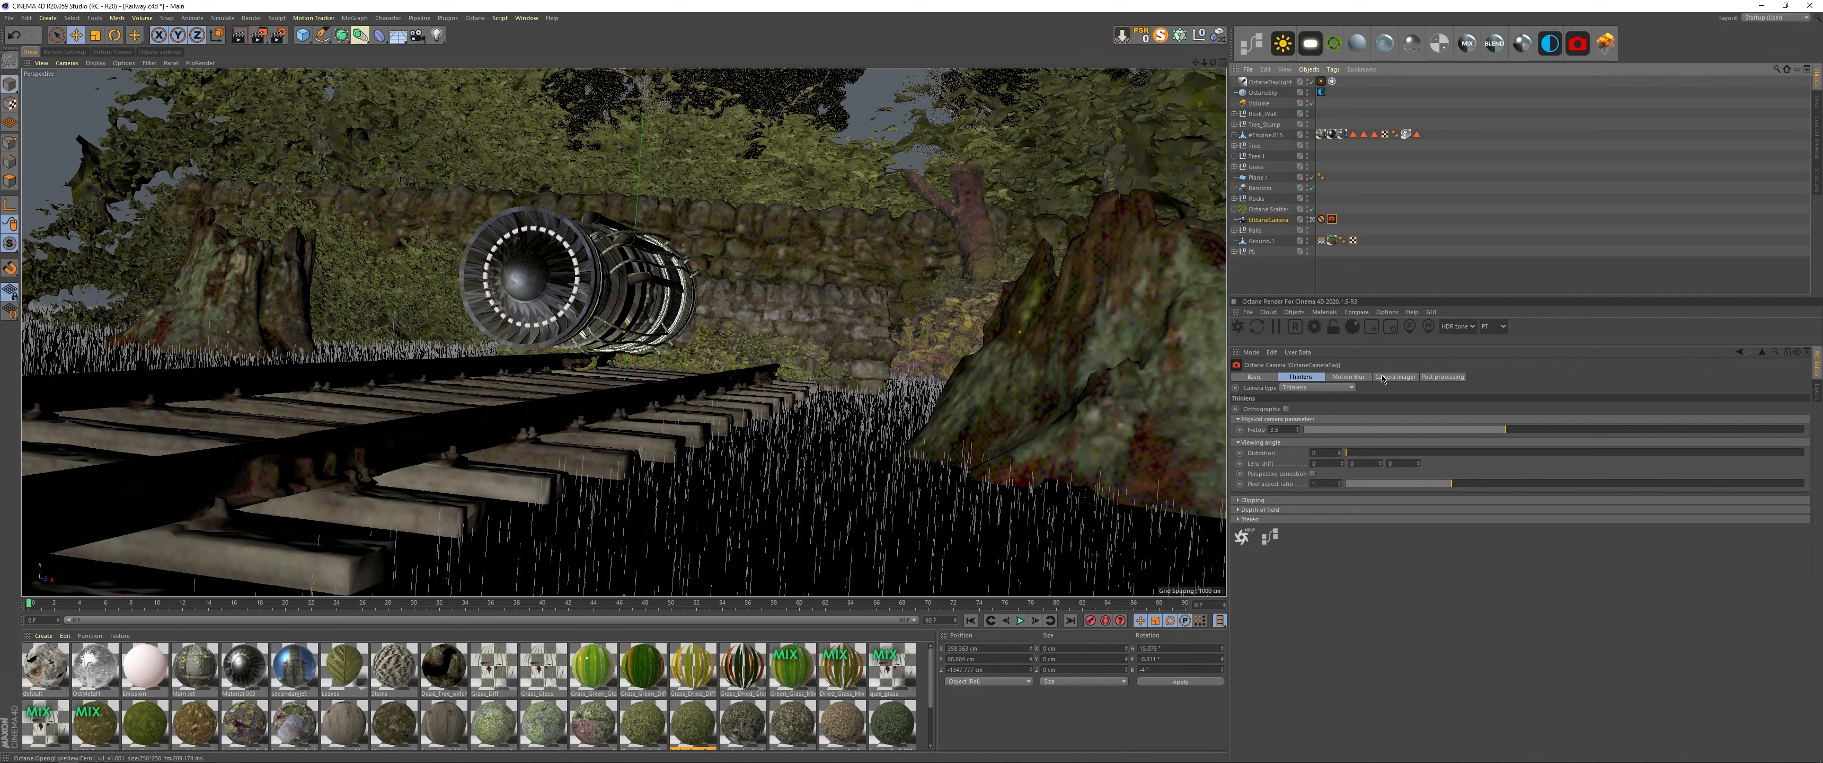
left_click(1396, 377)
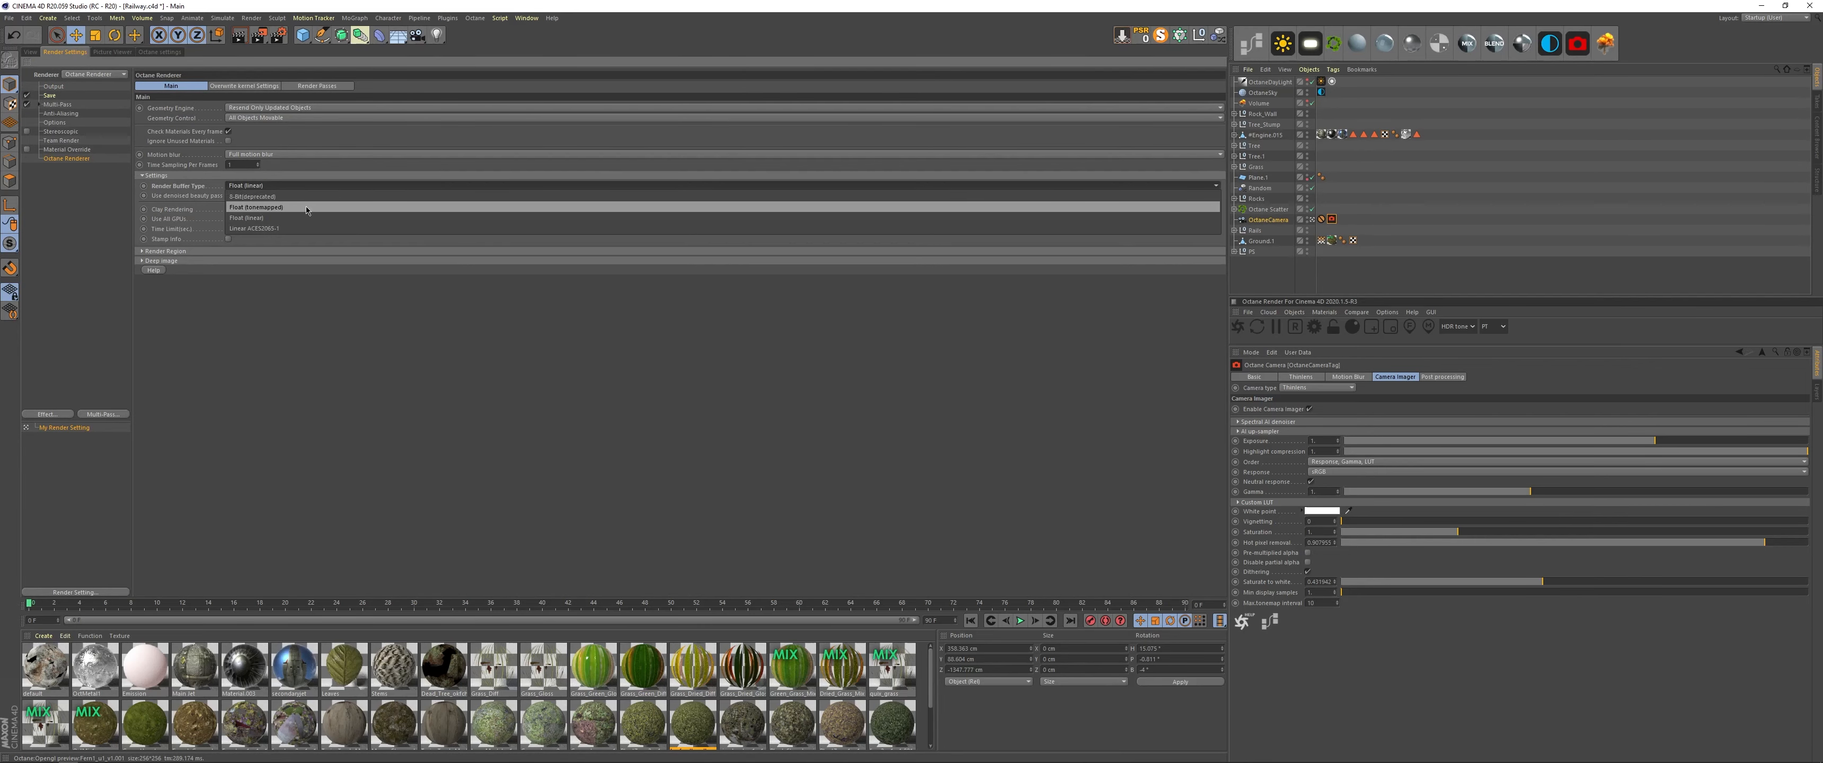
Check the render buffer type, then switch to the Octane Render Passes settings.
left_click(255, 217)
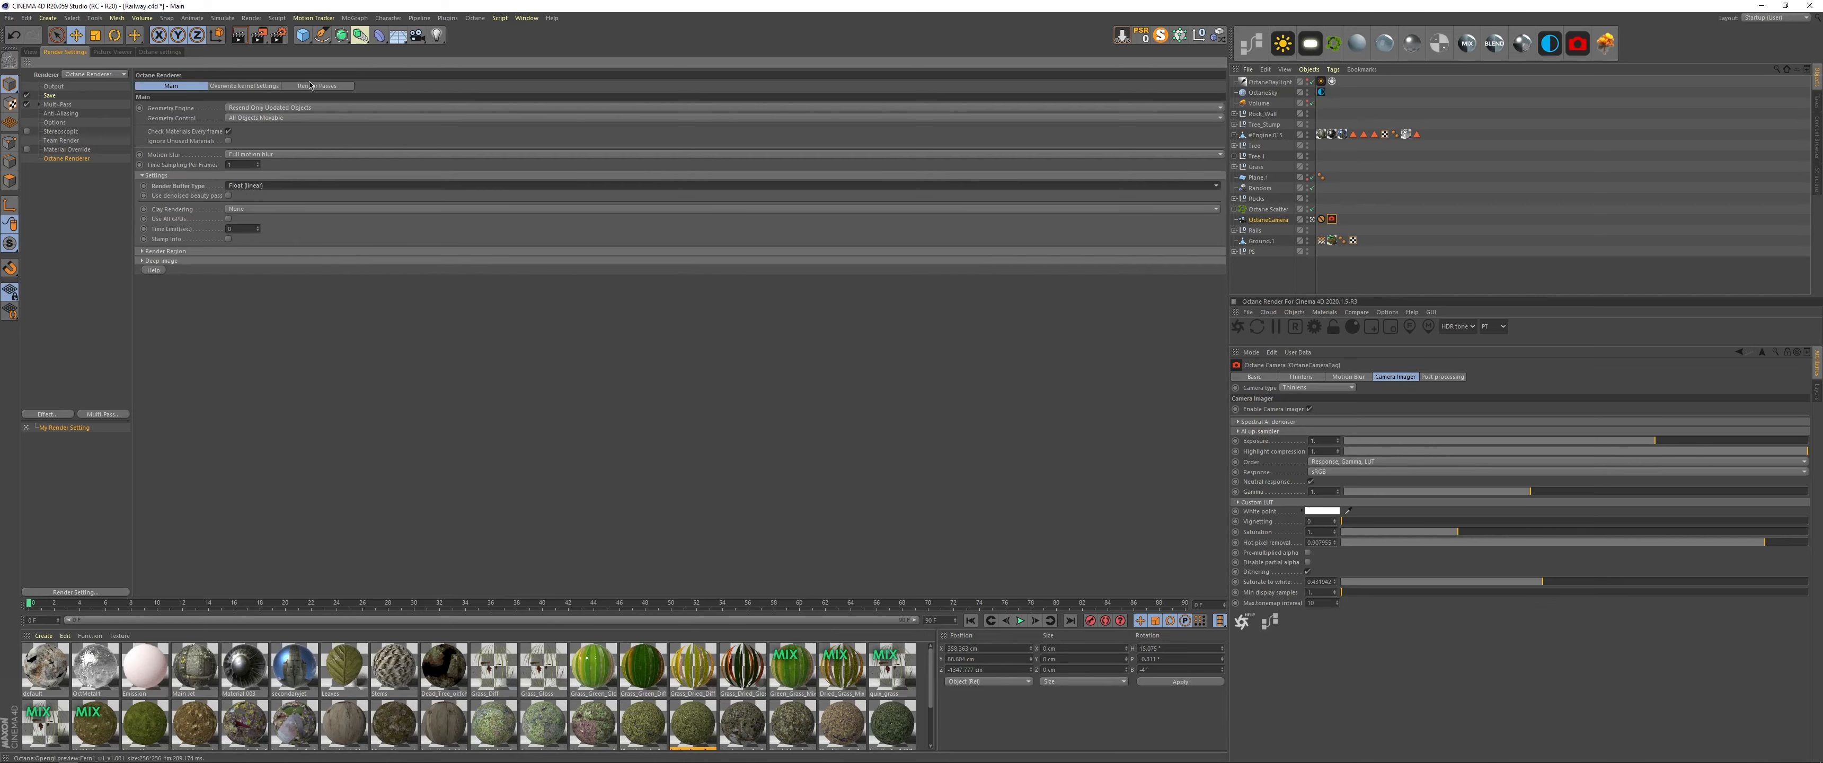
left_click(317, 85)
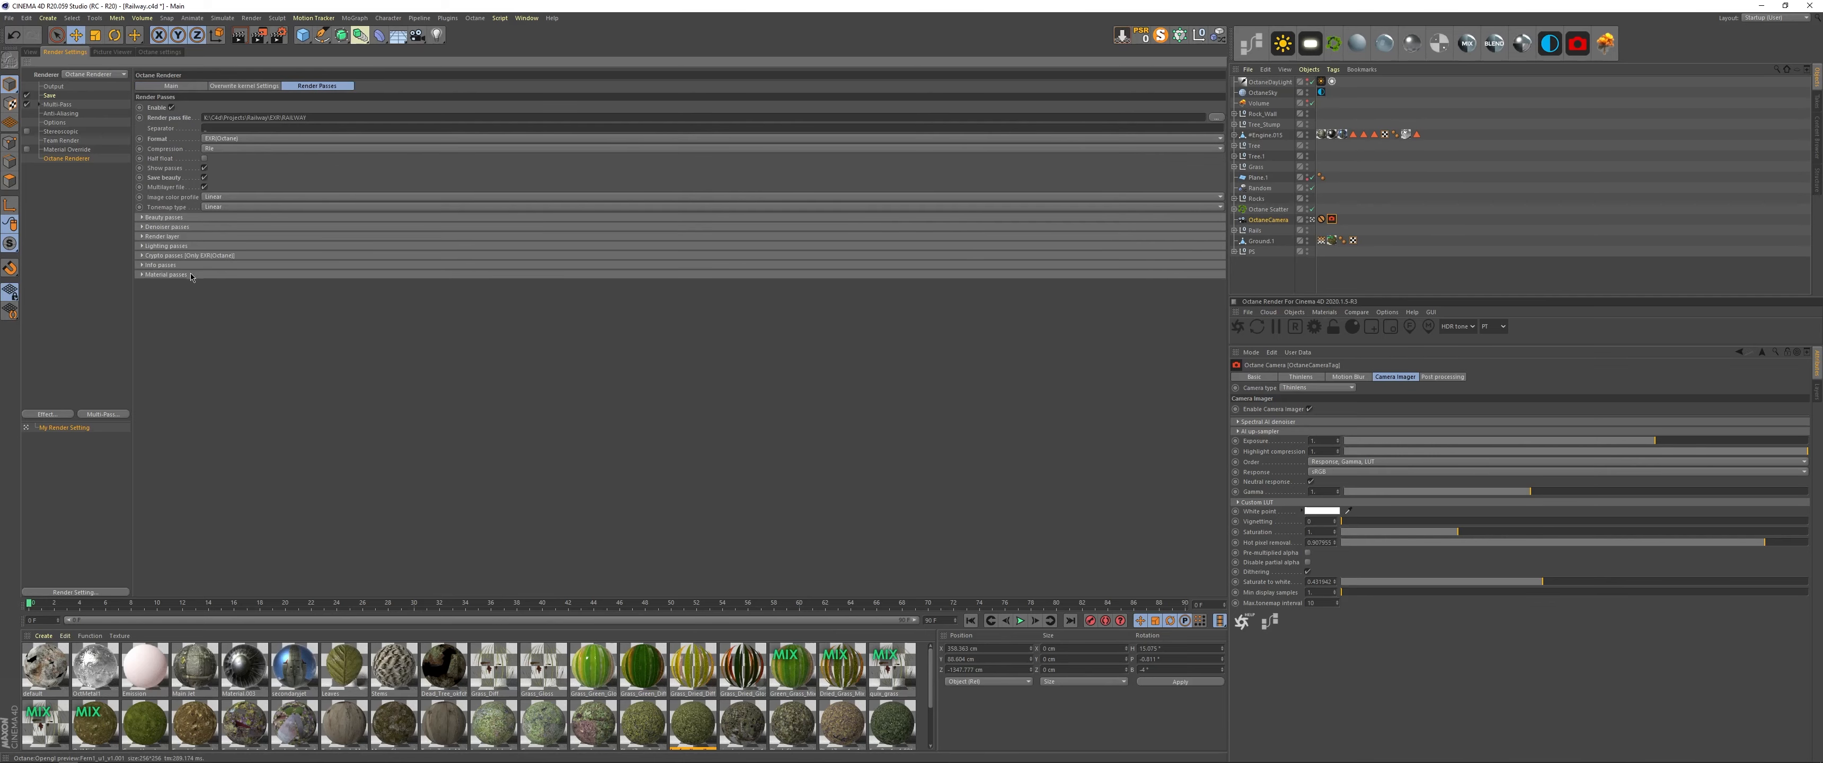
Expand the Beauty passes and Denoiser passes groups to list their options.
left_click(165, 265)
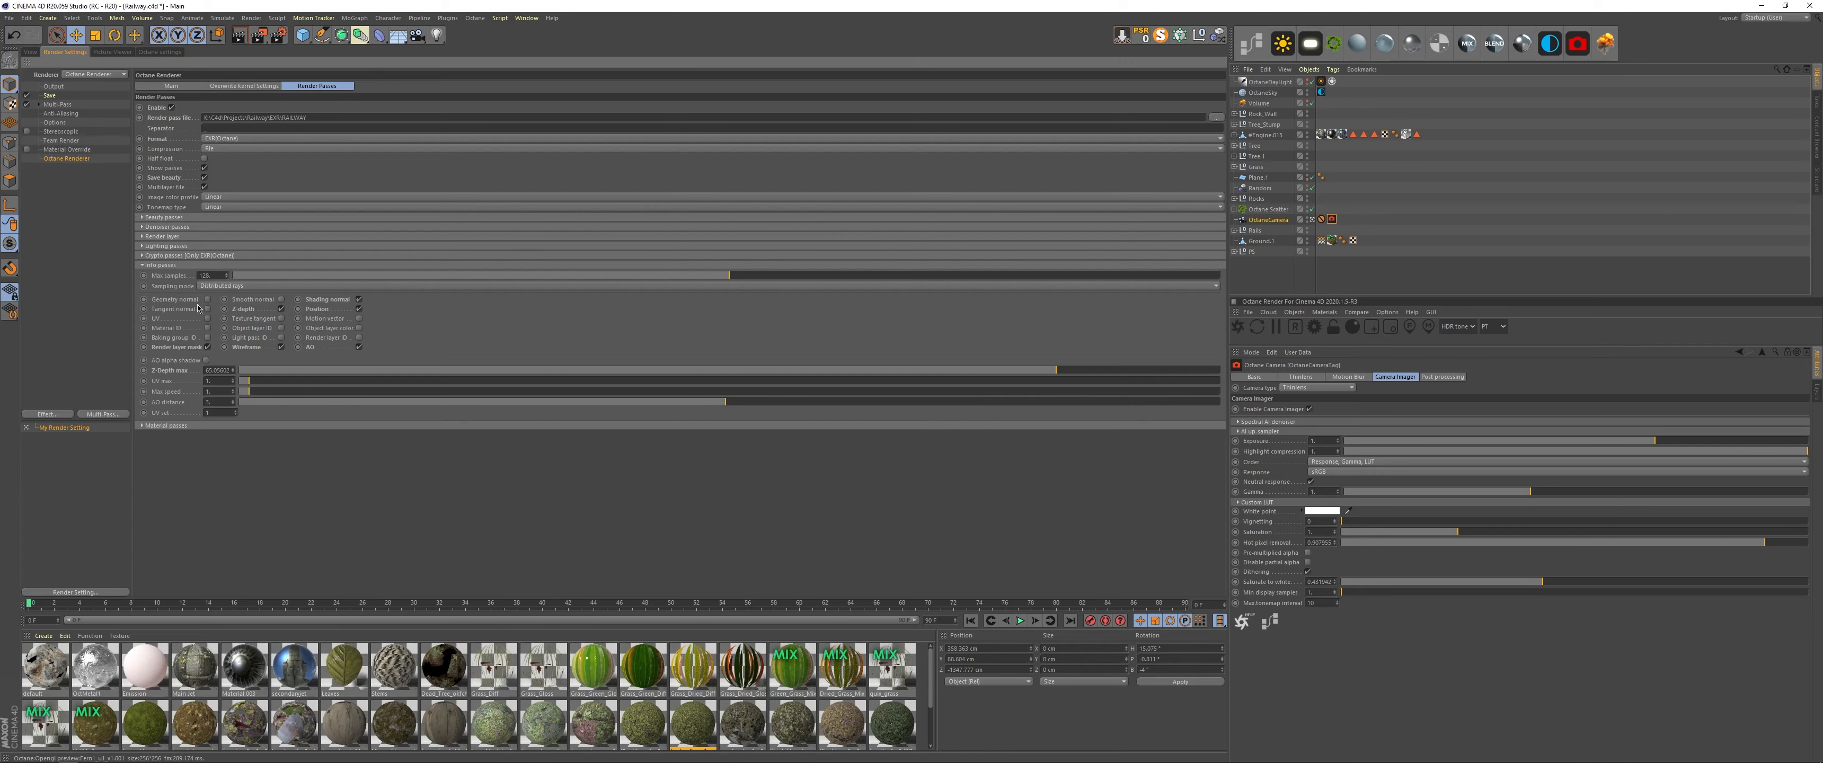
left_click(143, 218)
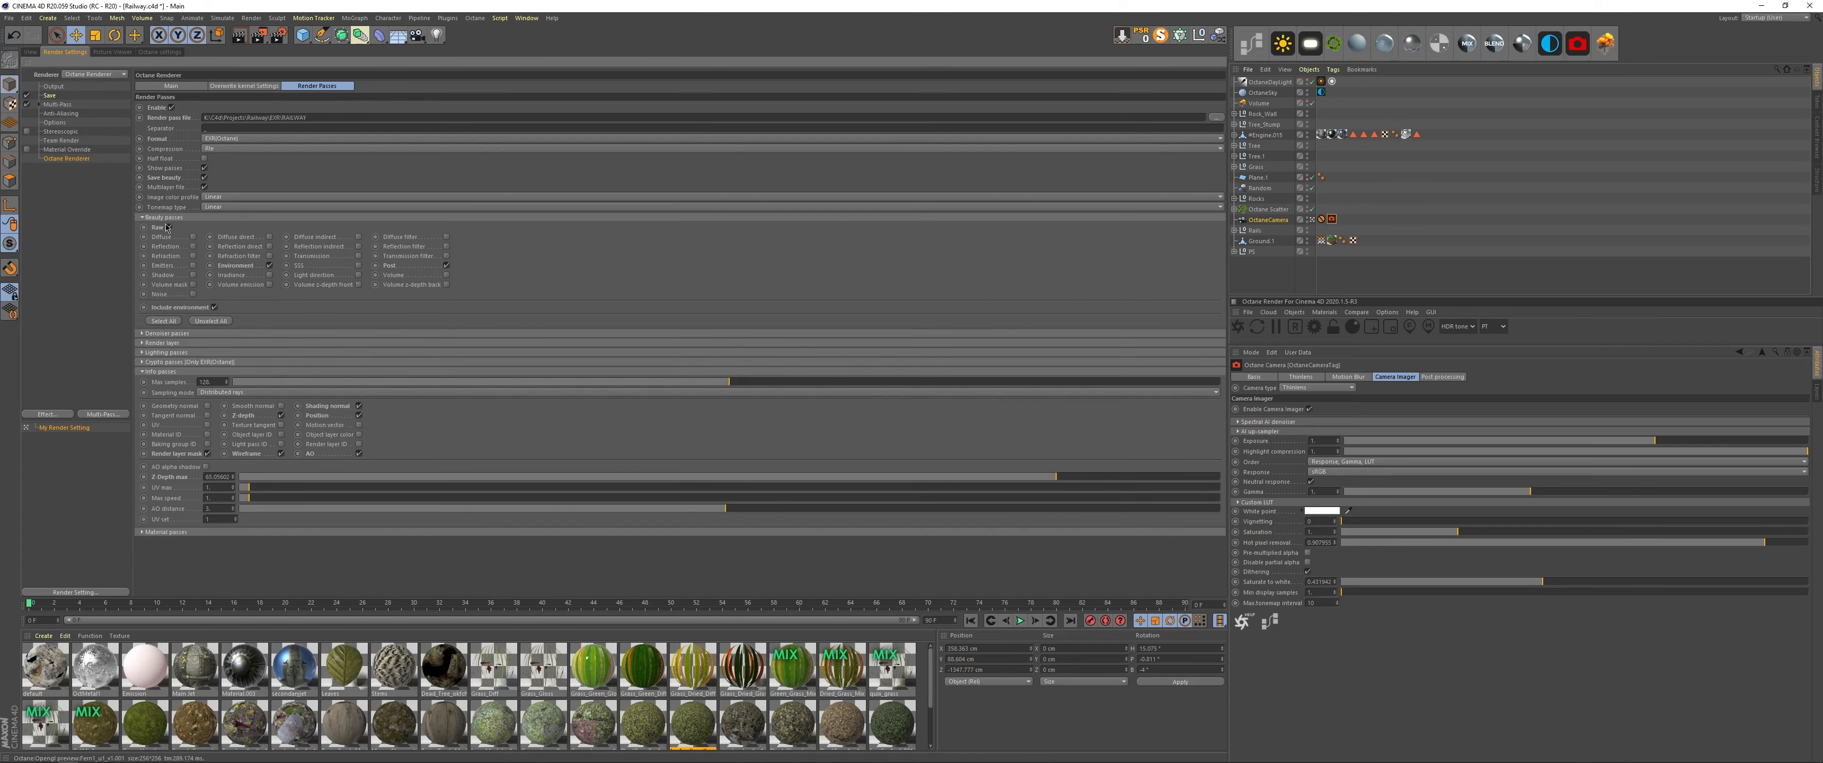
left_click(143, 334)
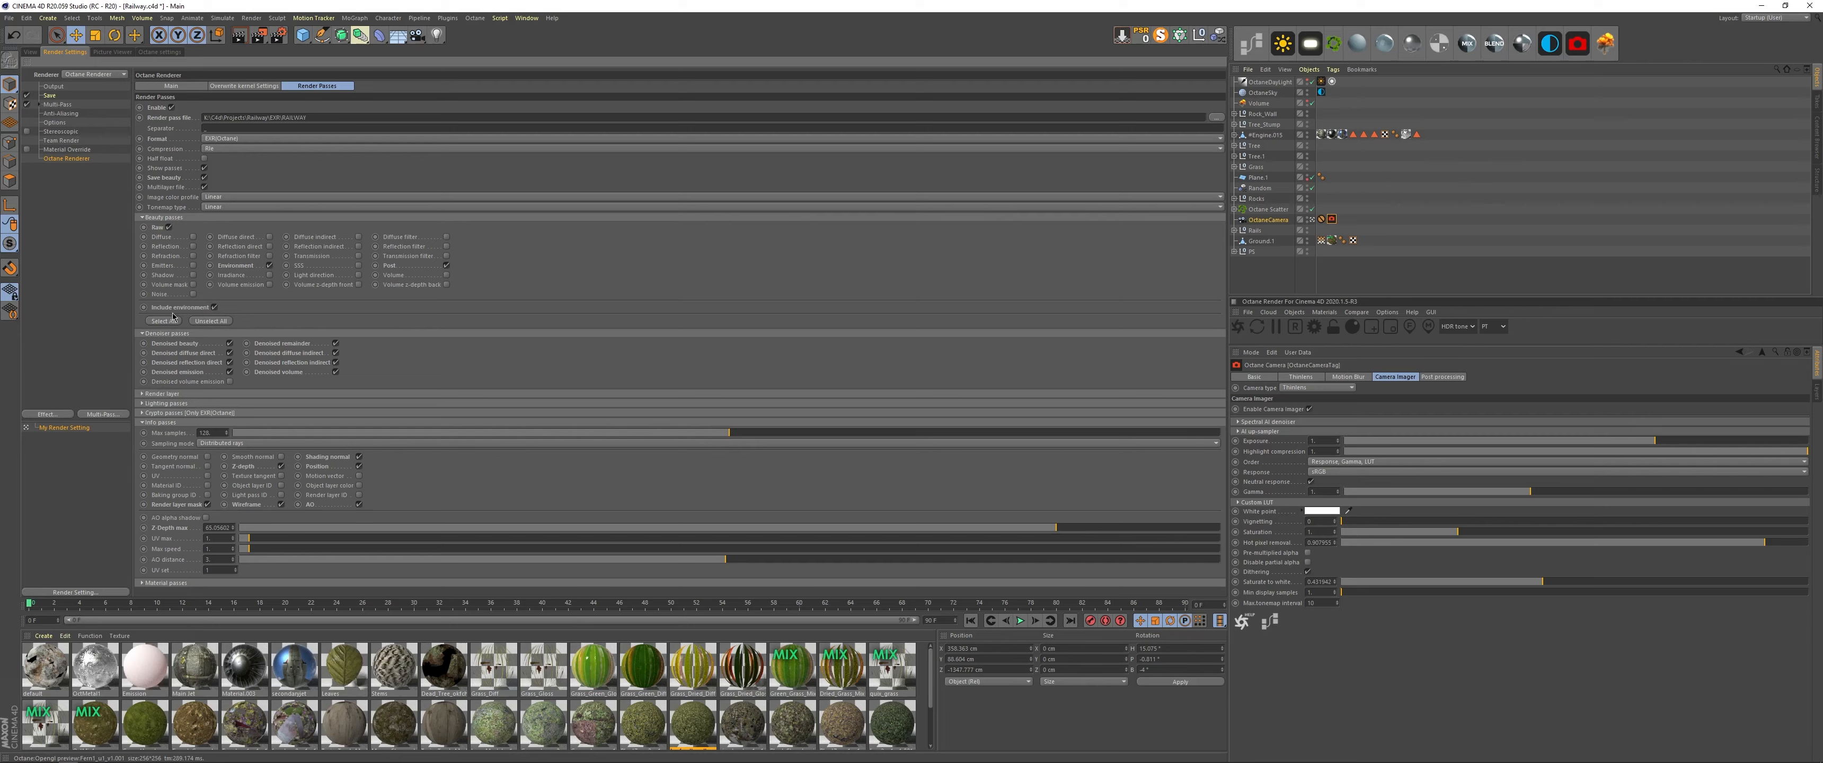
Expand and collapse the Cryptomatte and Lighting pass groups to check their options.
left_click(144, 412)
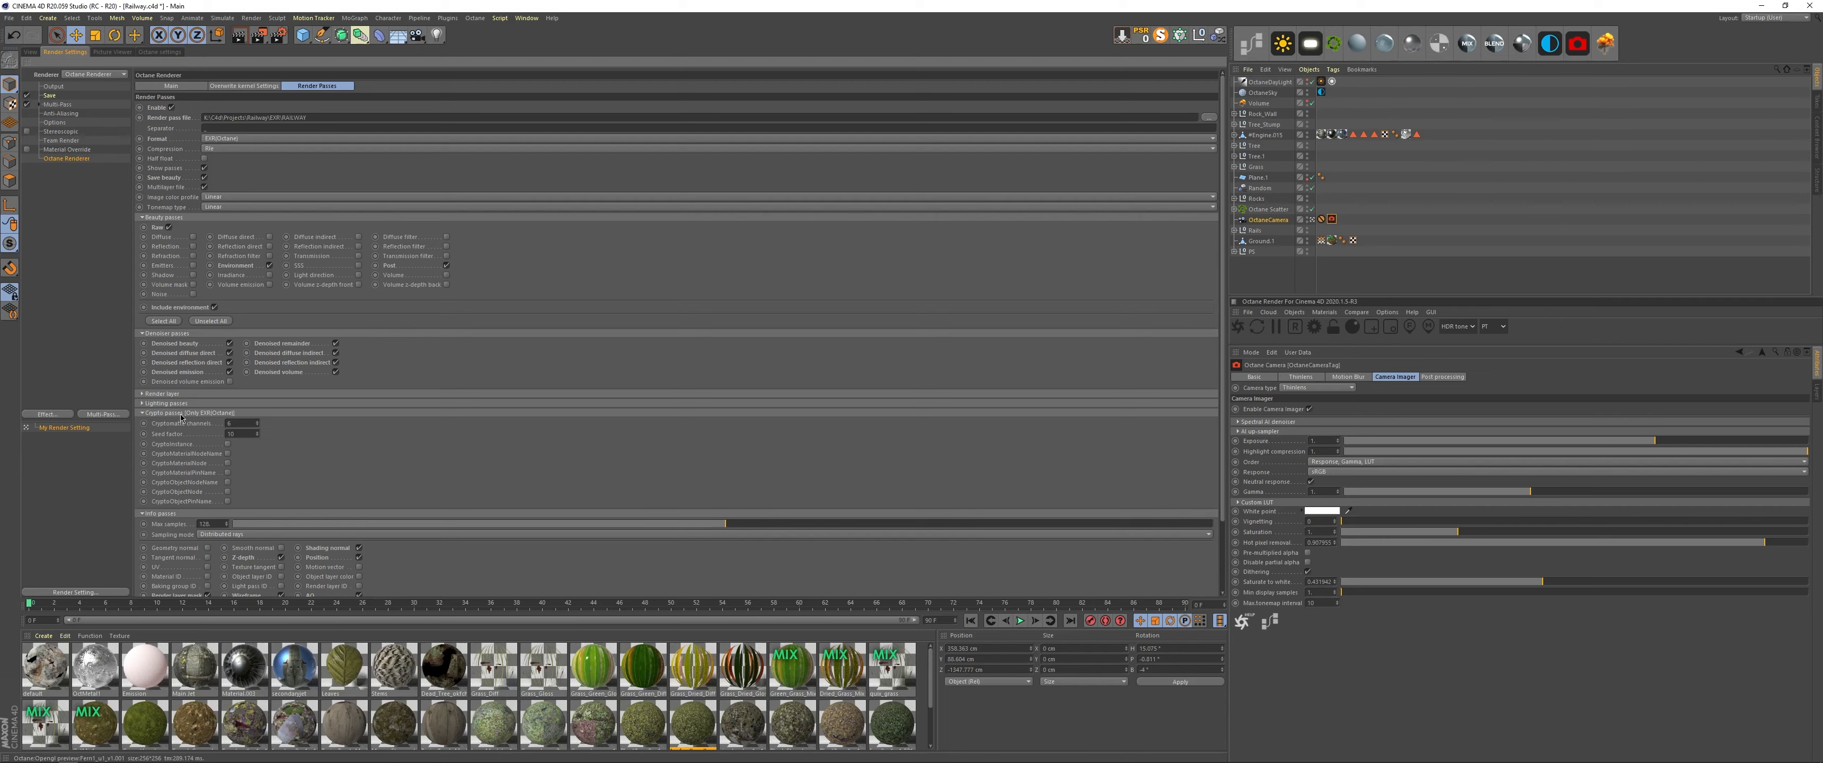
left_click(143, 414)
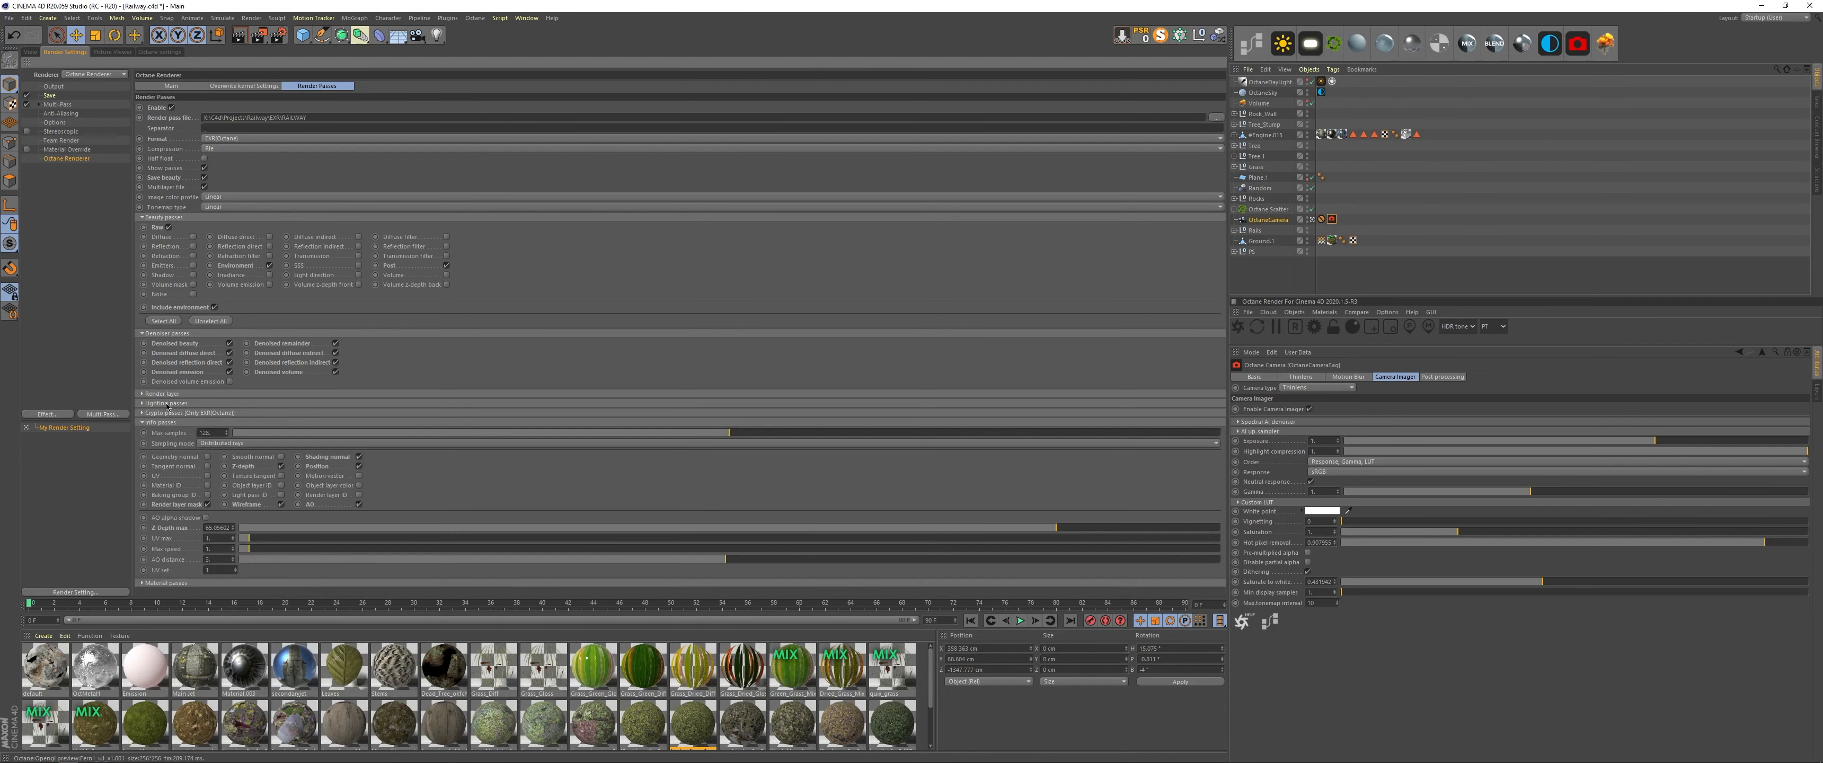
left_click(143, 404)
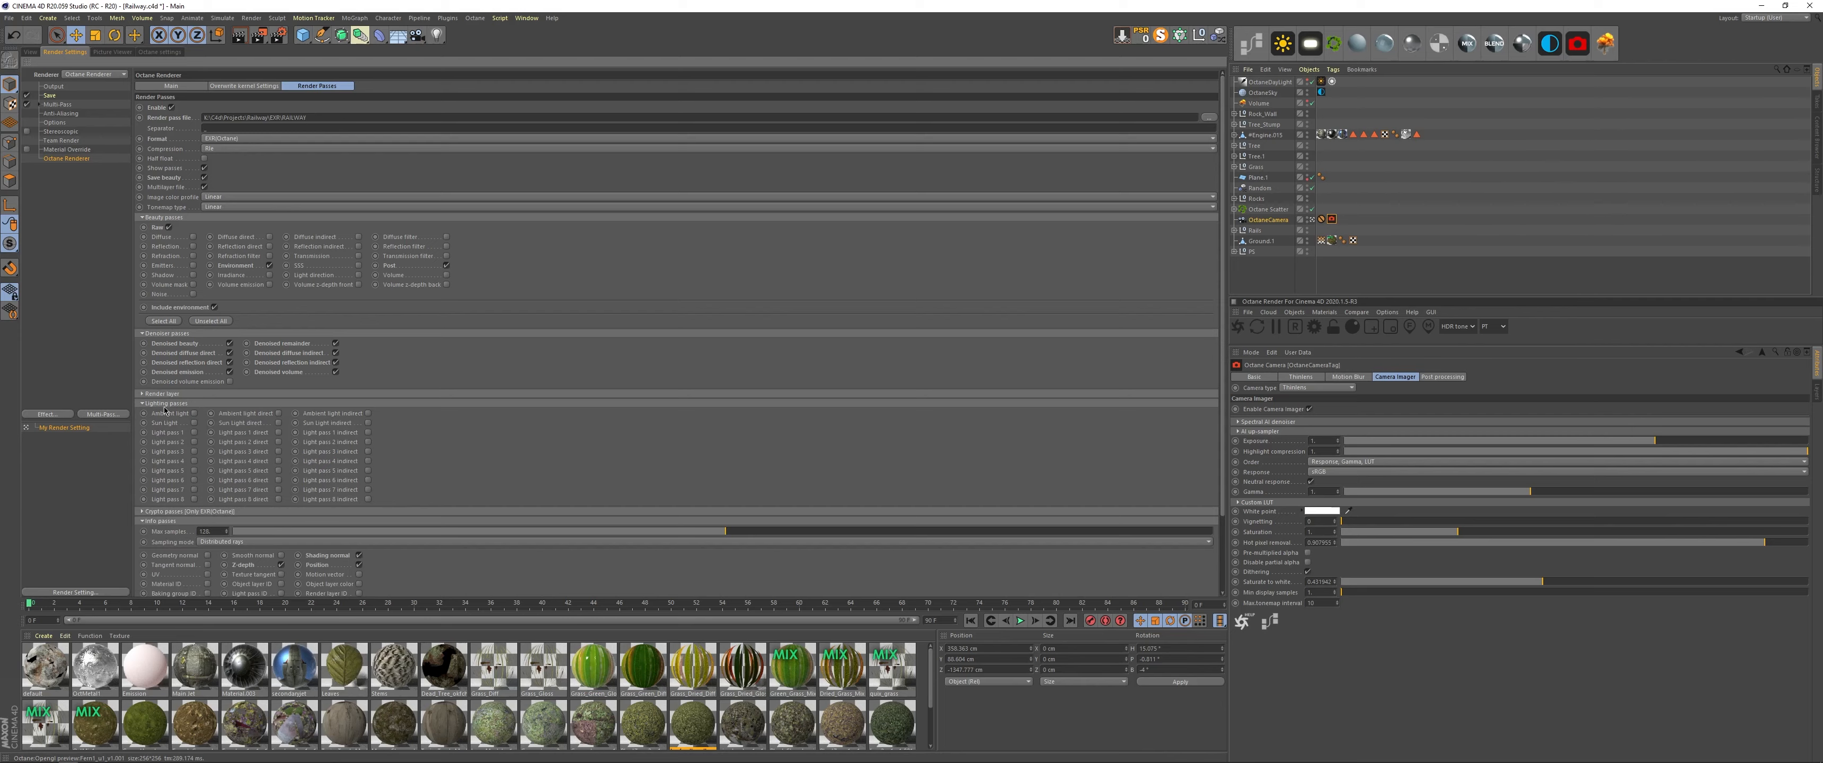
left_click(164, 404)
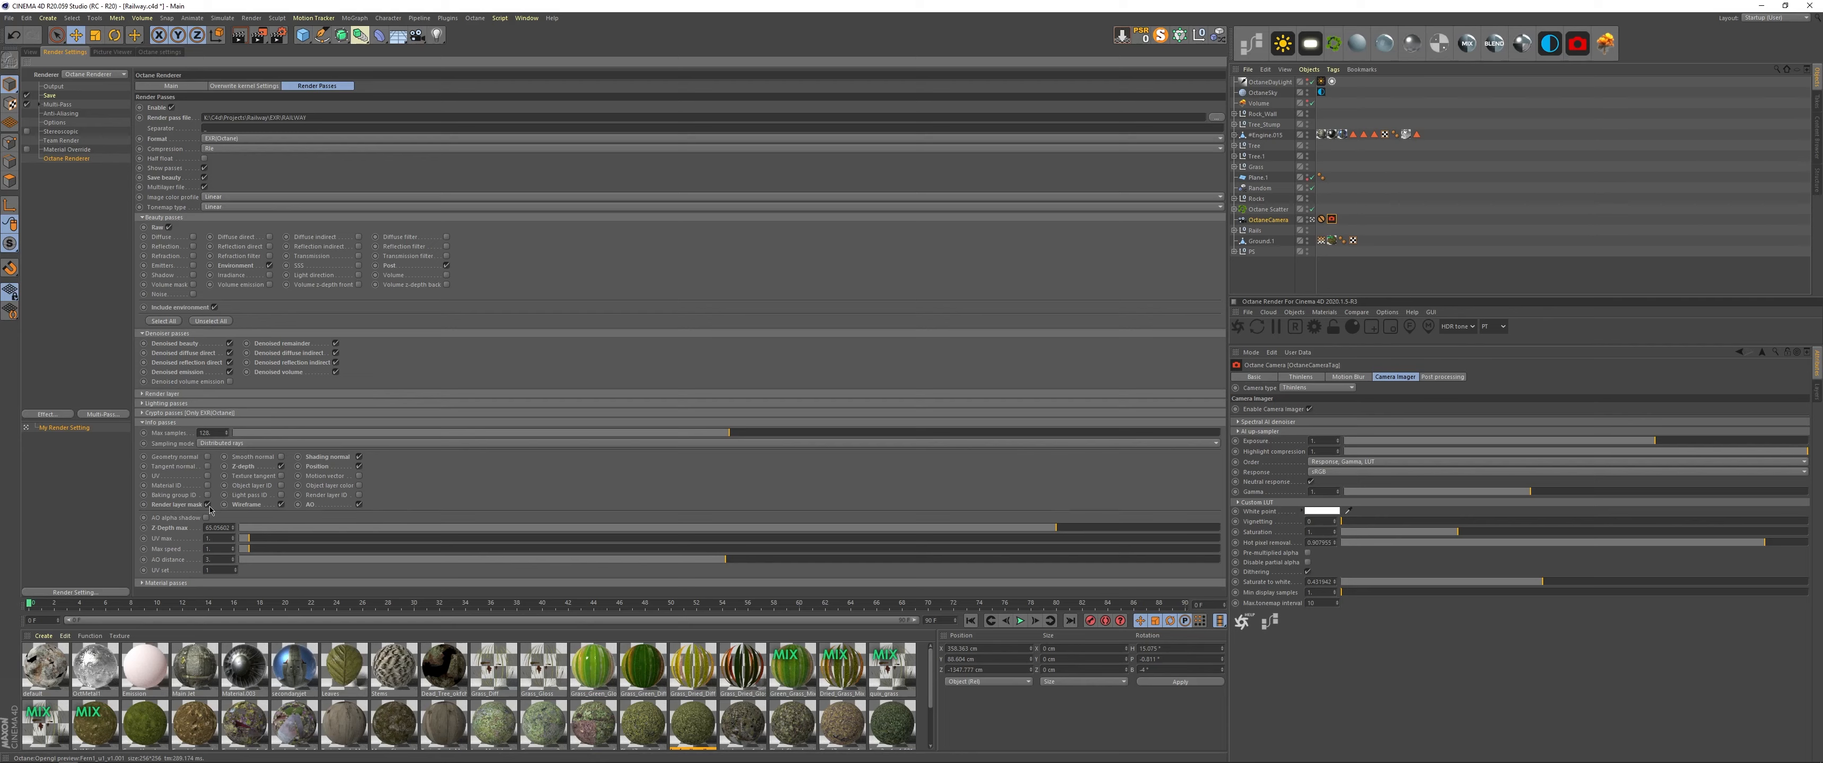
mouse_move(286, 438)
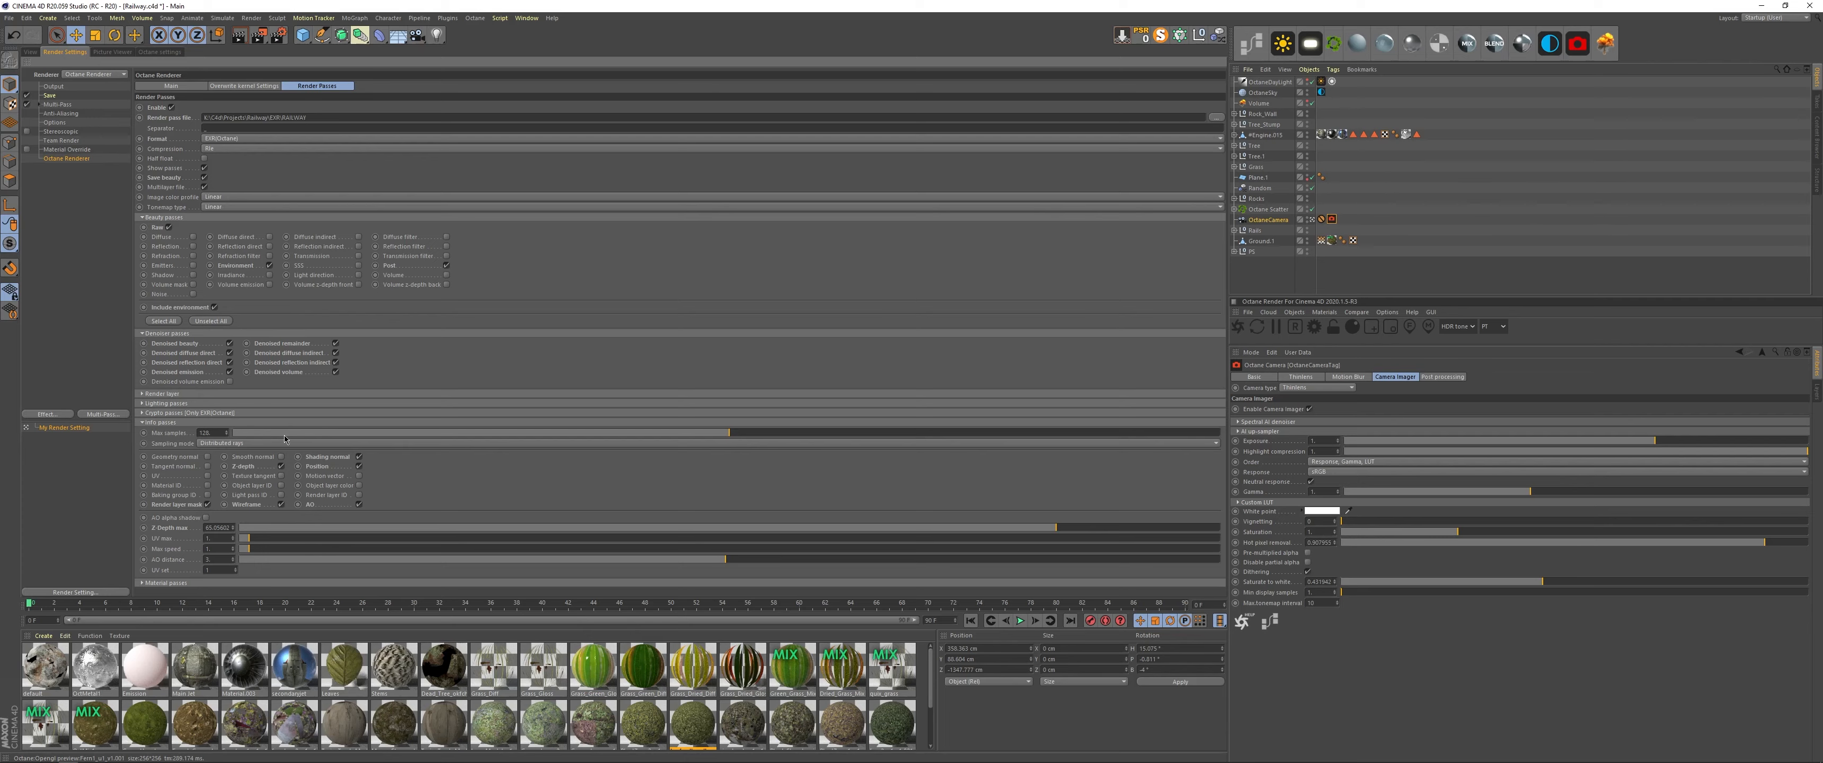
mouse_move(500, 293)
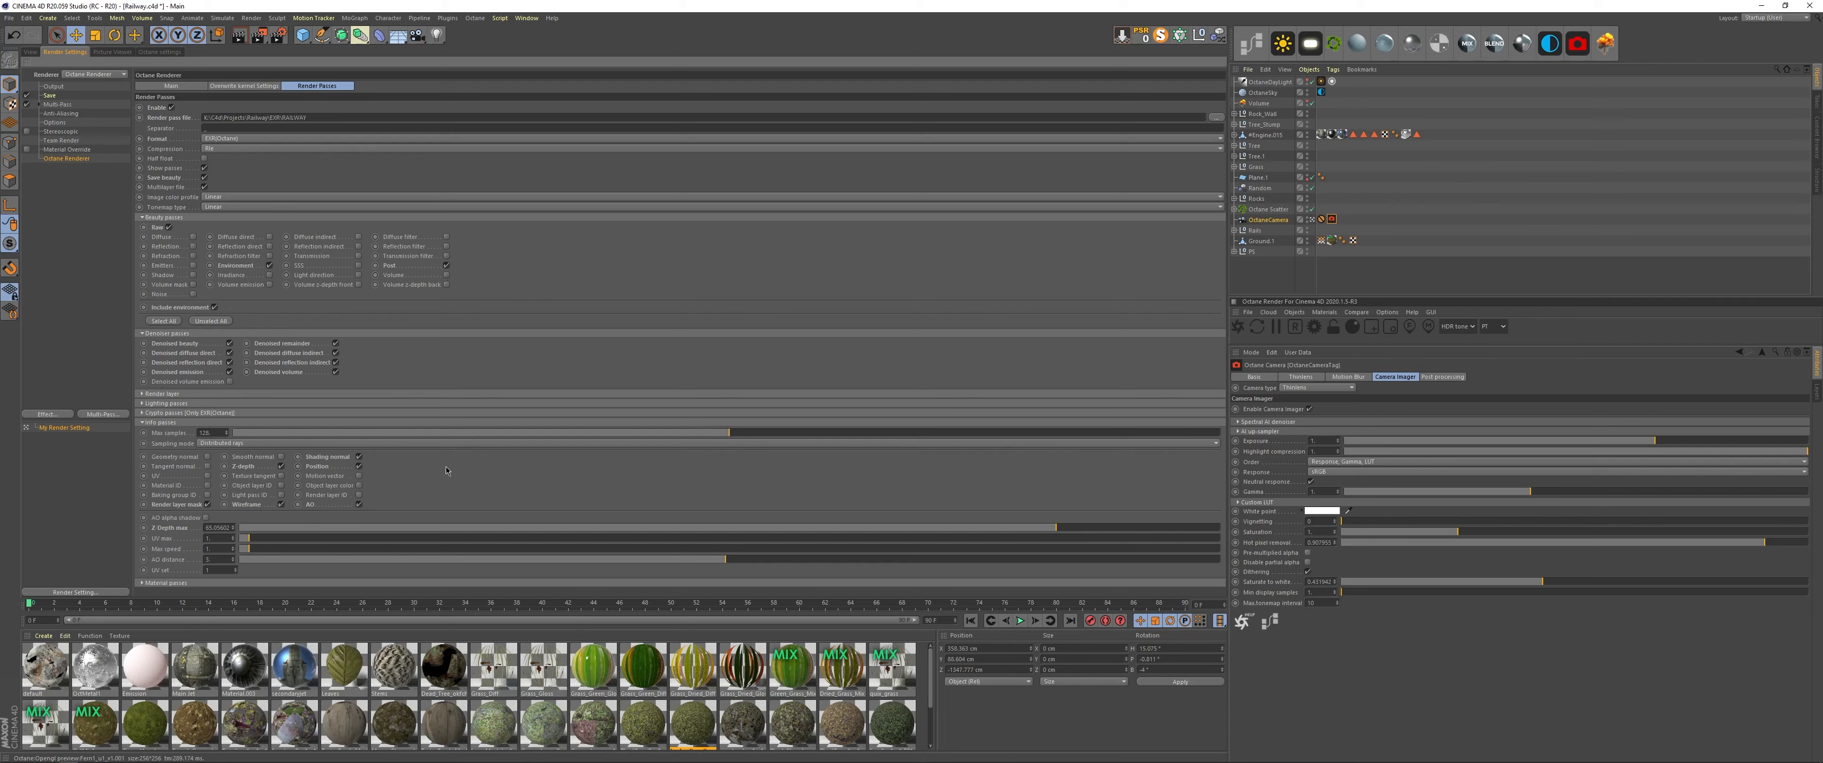
mouse_move(412, 492)
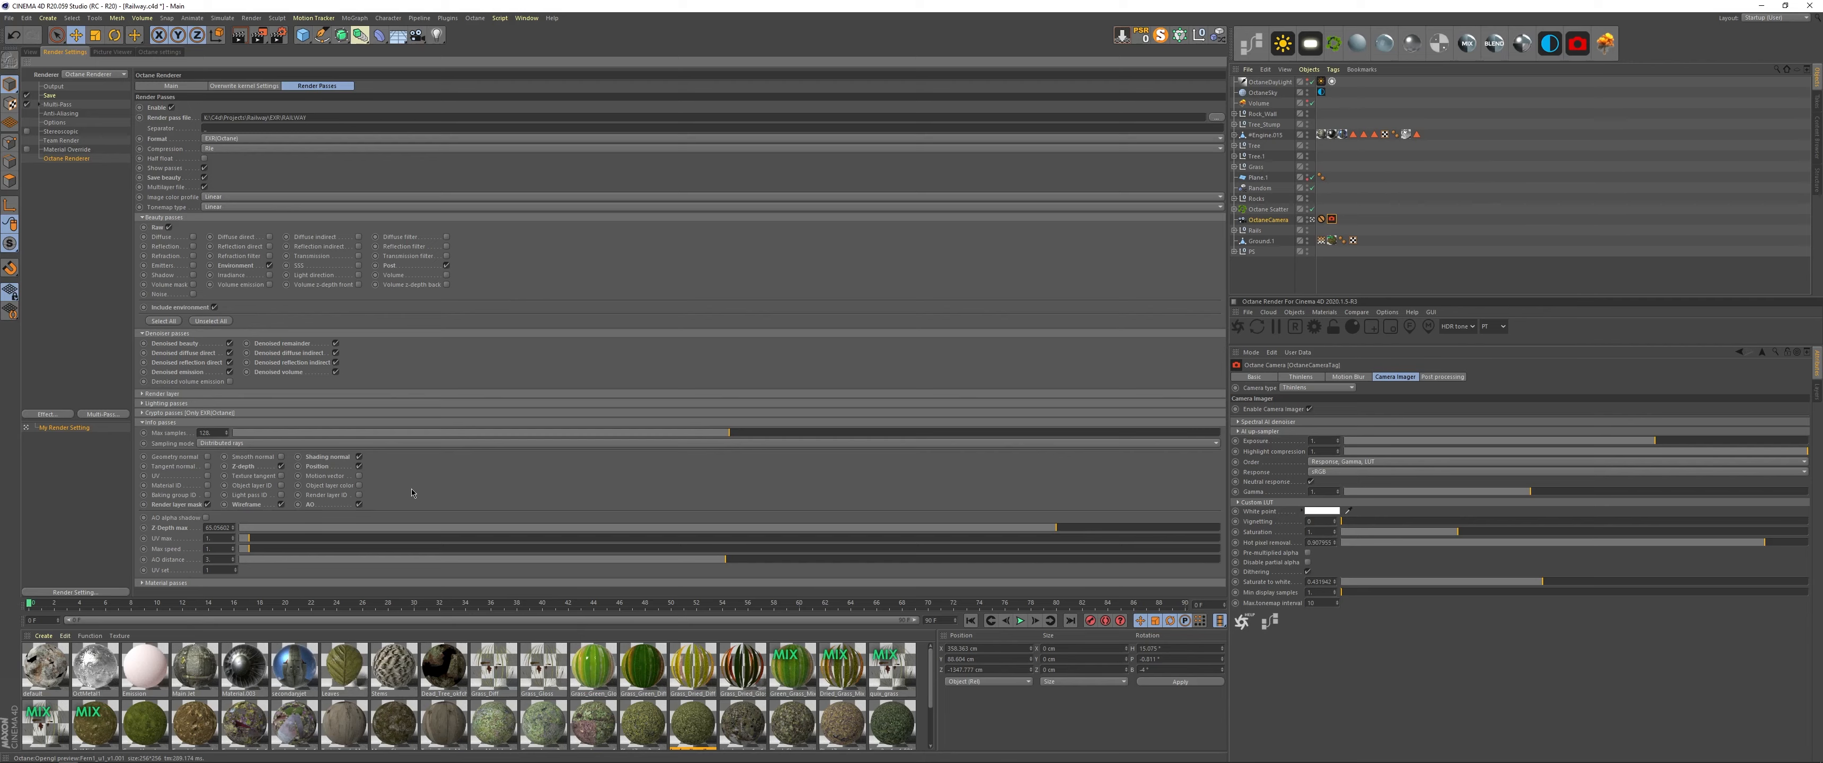
mouse_move(283, 509)
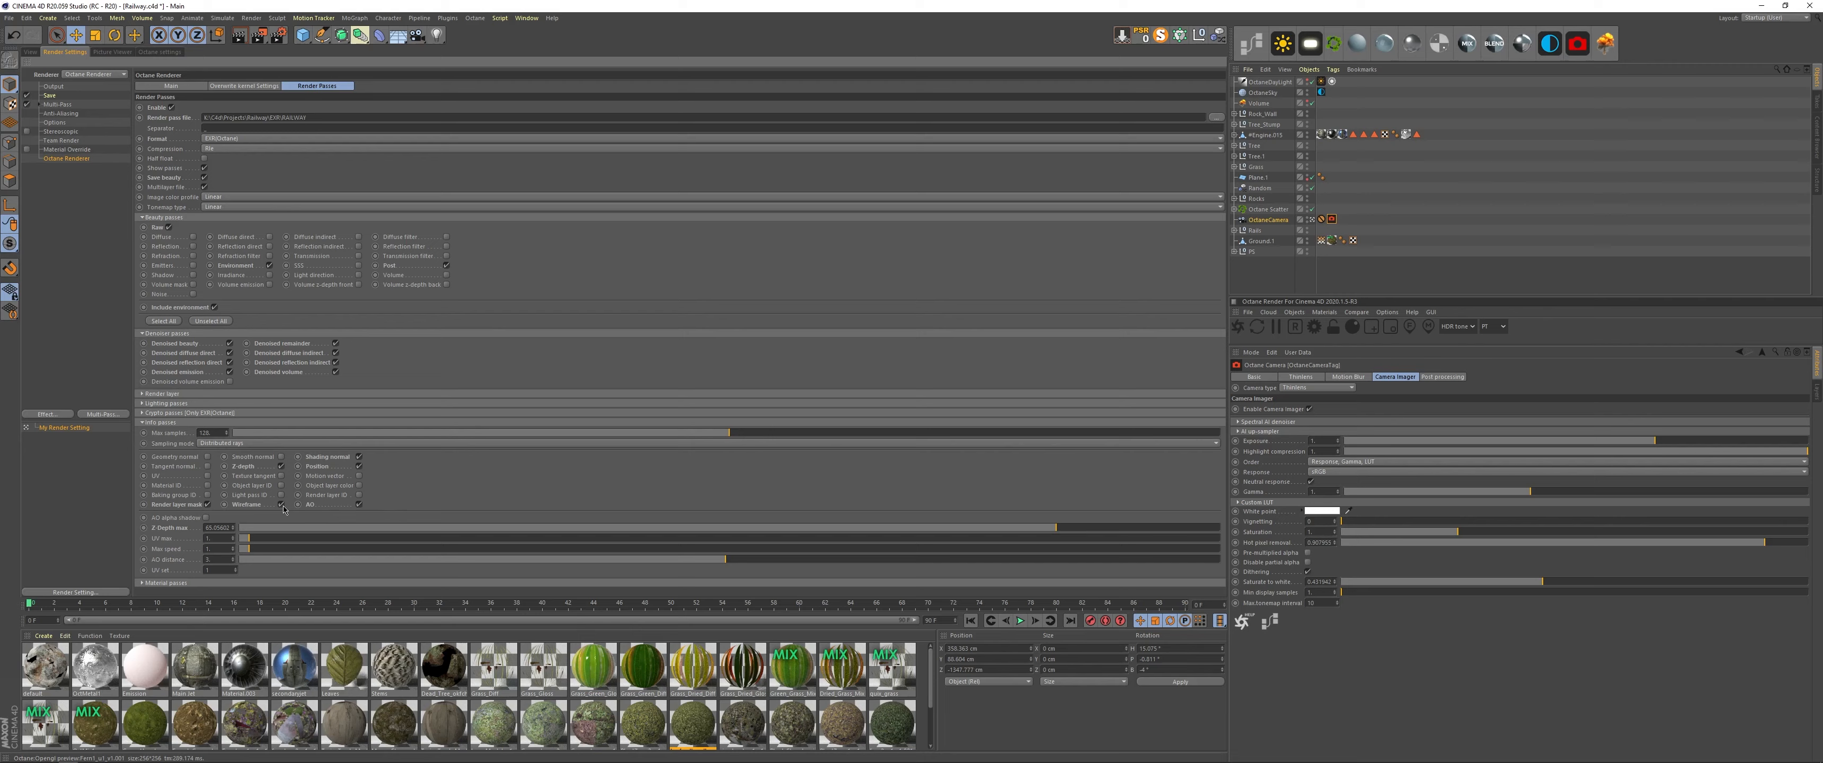
mouse_move(367, 510)
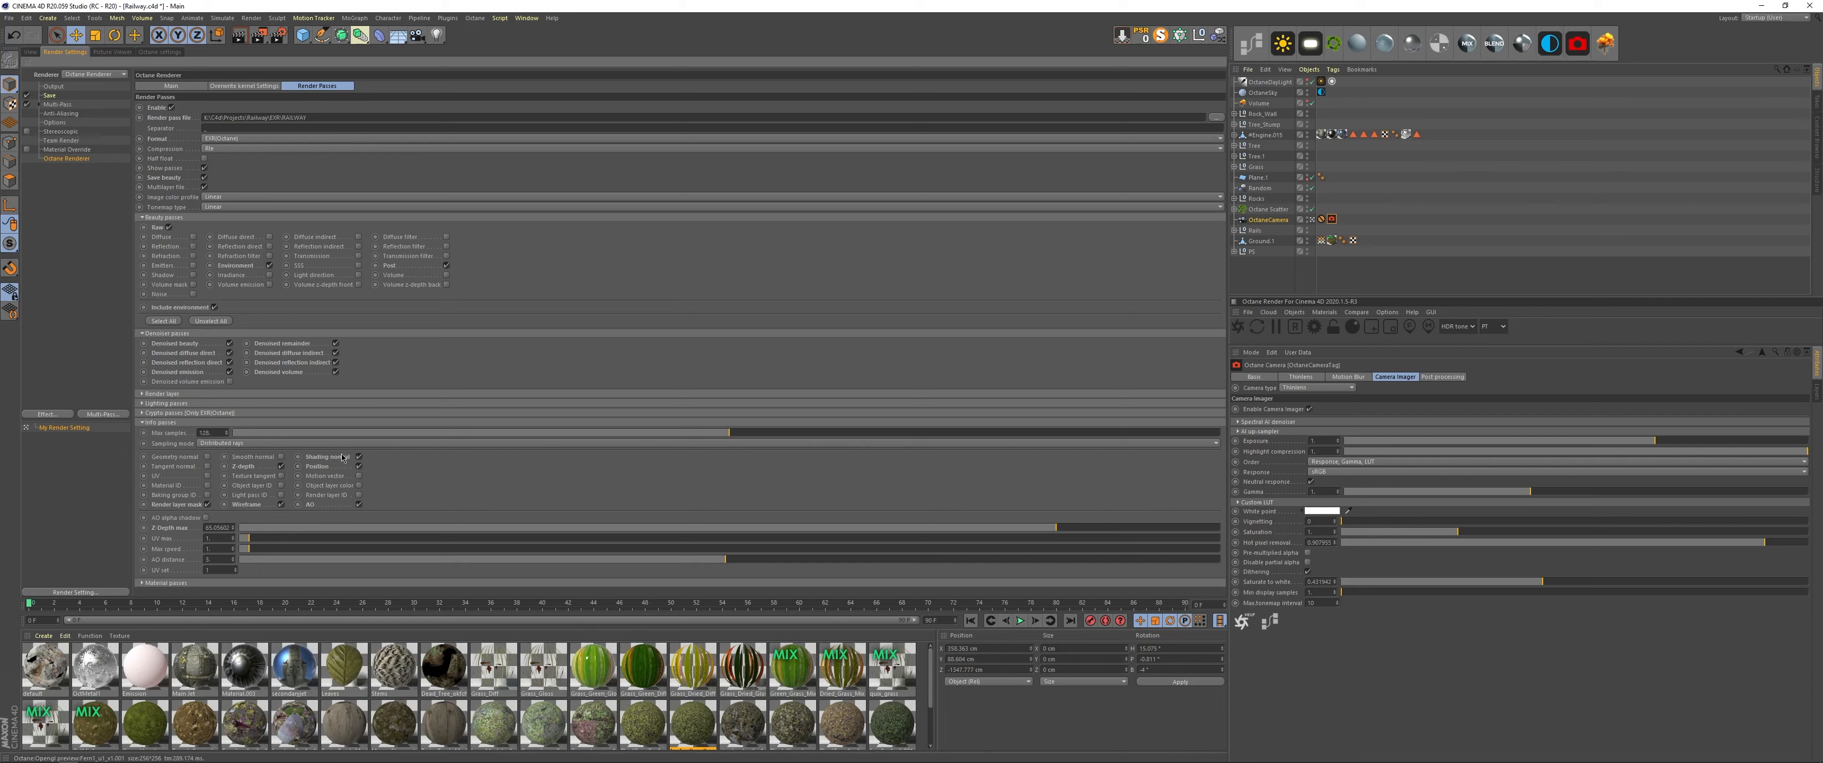
Close the Render Settings window and return to the railway scene viewport.
left_click(359, 456)
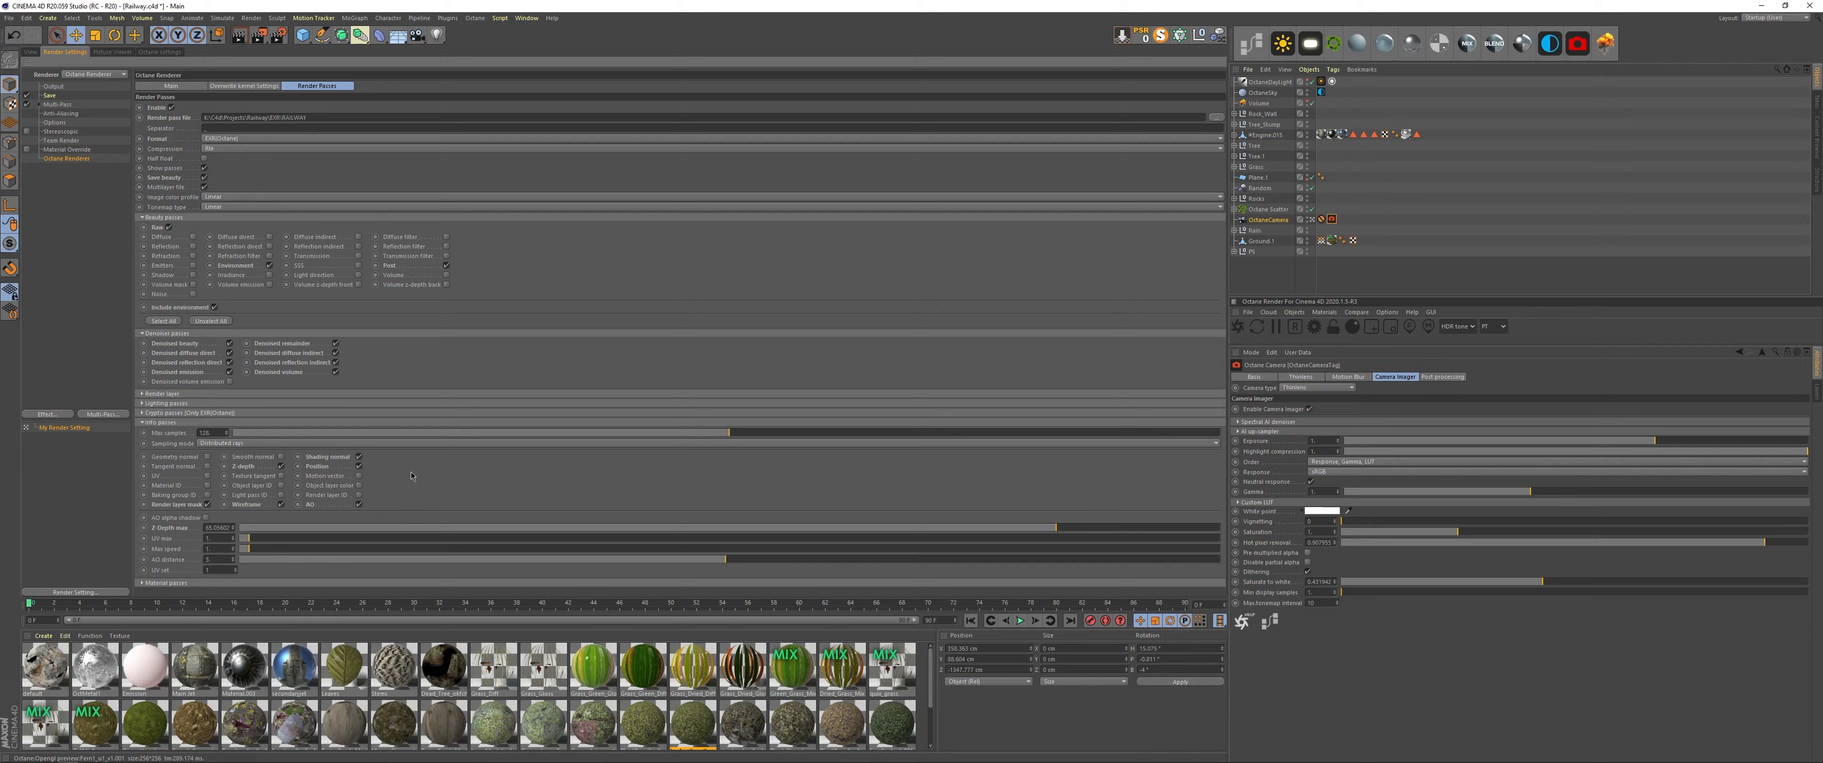
mouse_move(483, 474)
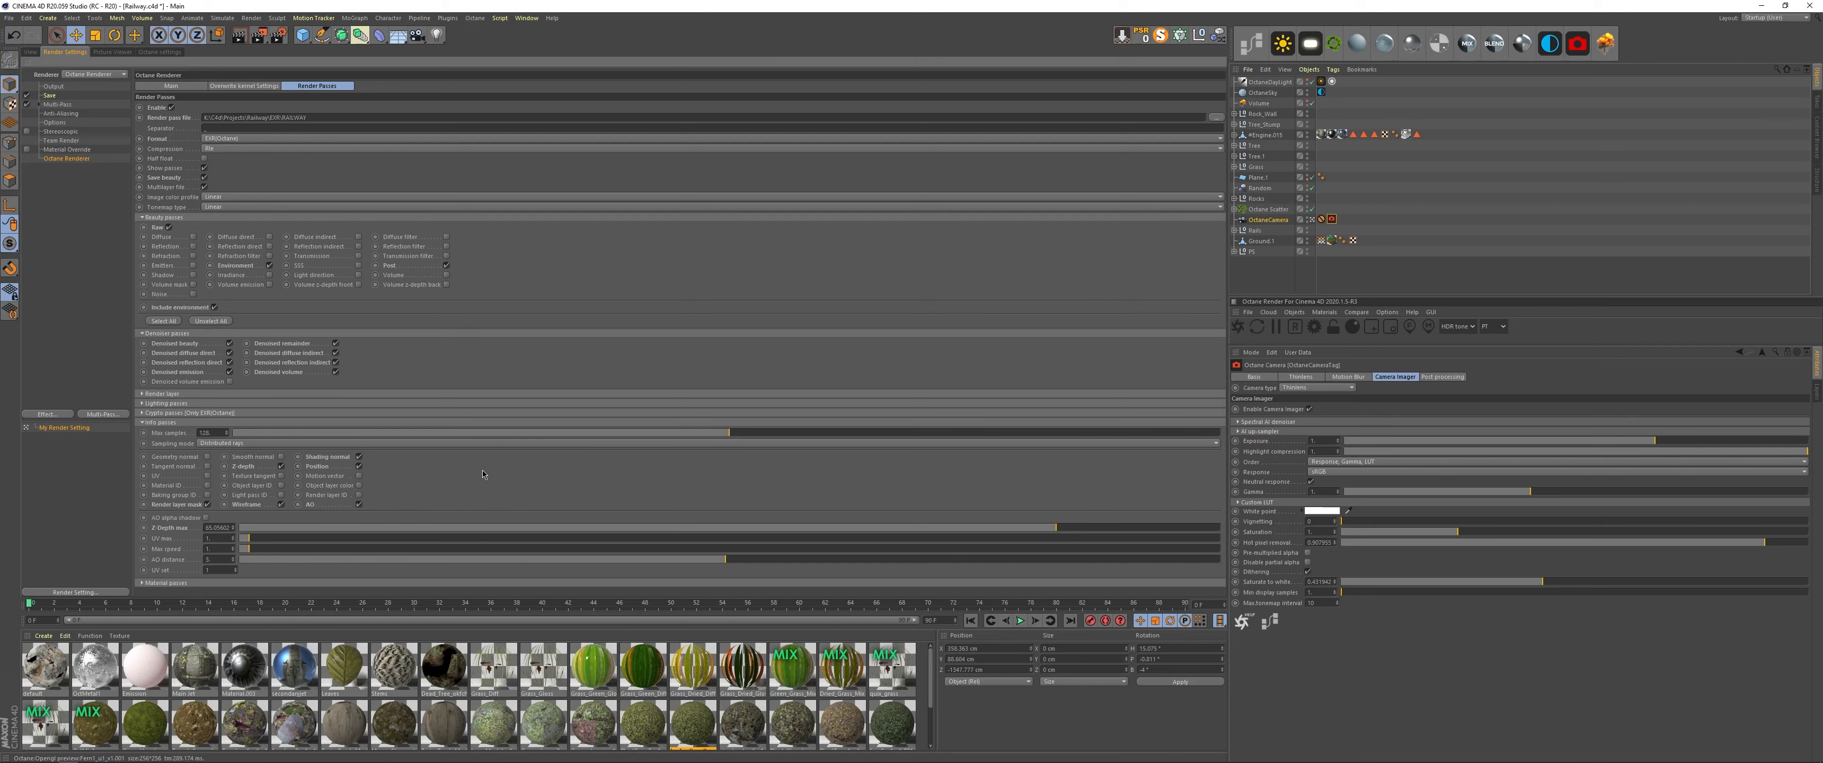
left_click(168, 85)
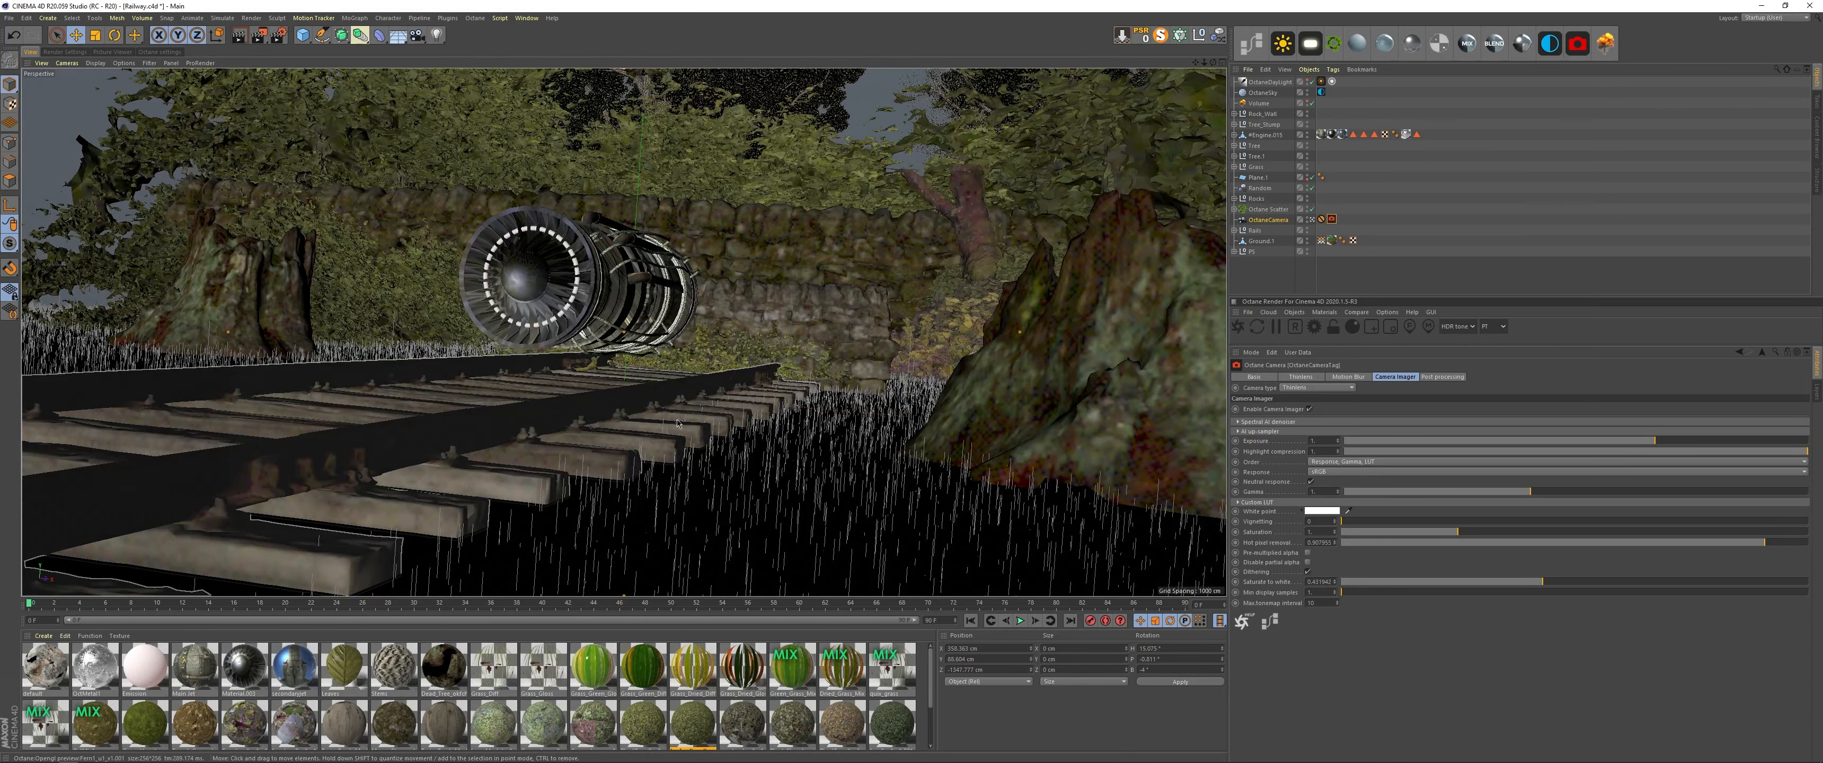
mouse_move(680, 426)
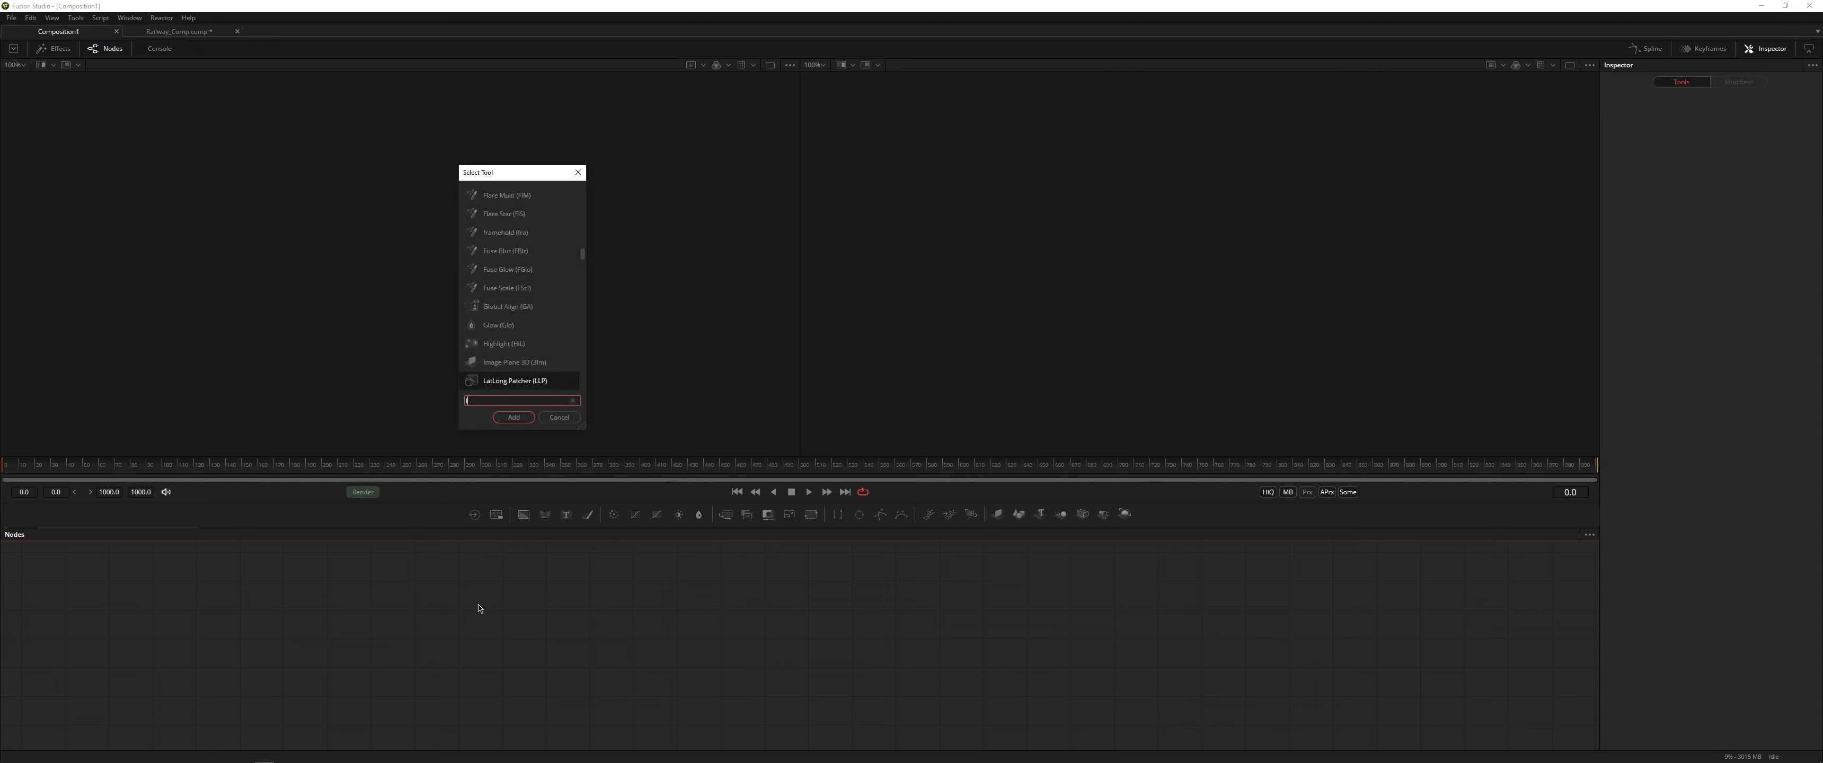
Add a Loader with the RAILWAY EXR sequence from the Railway EXR folder and show it in the viewer.
left_click(512, 417)
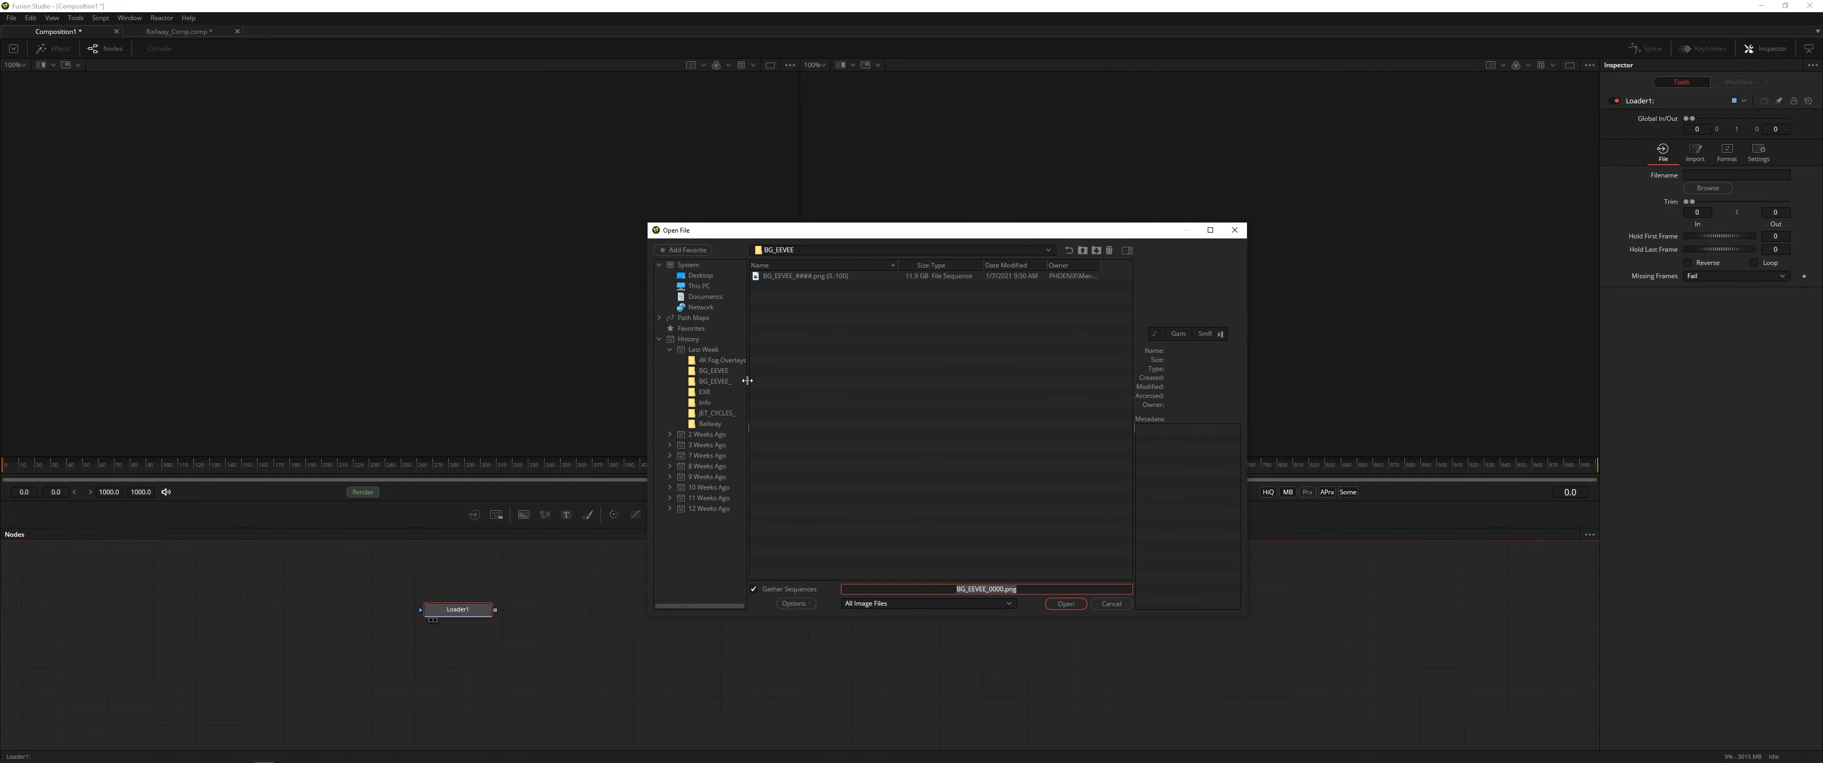
left_click(669, 433)
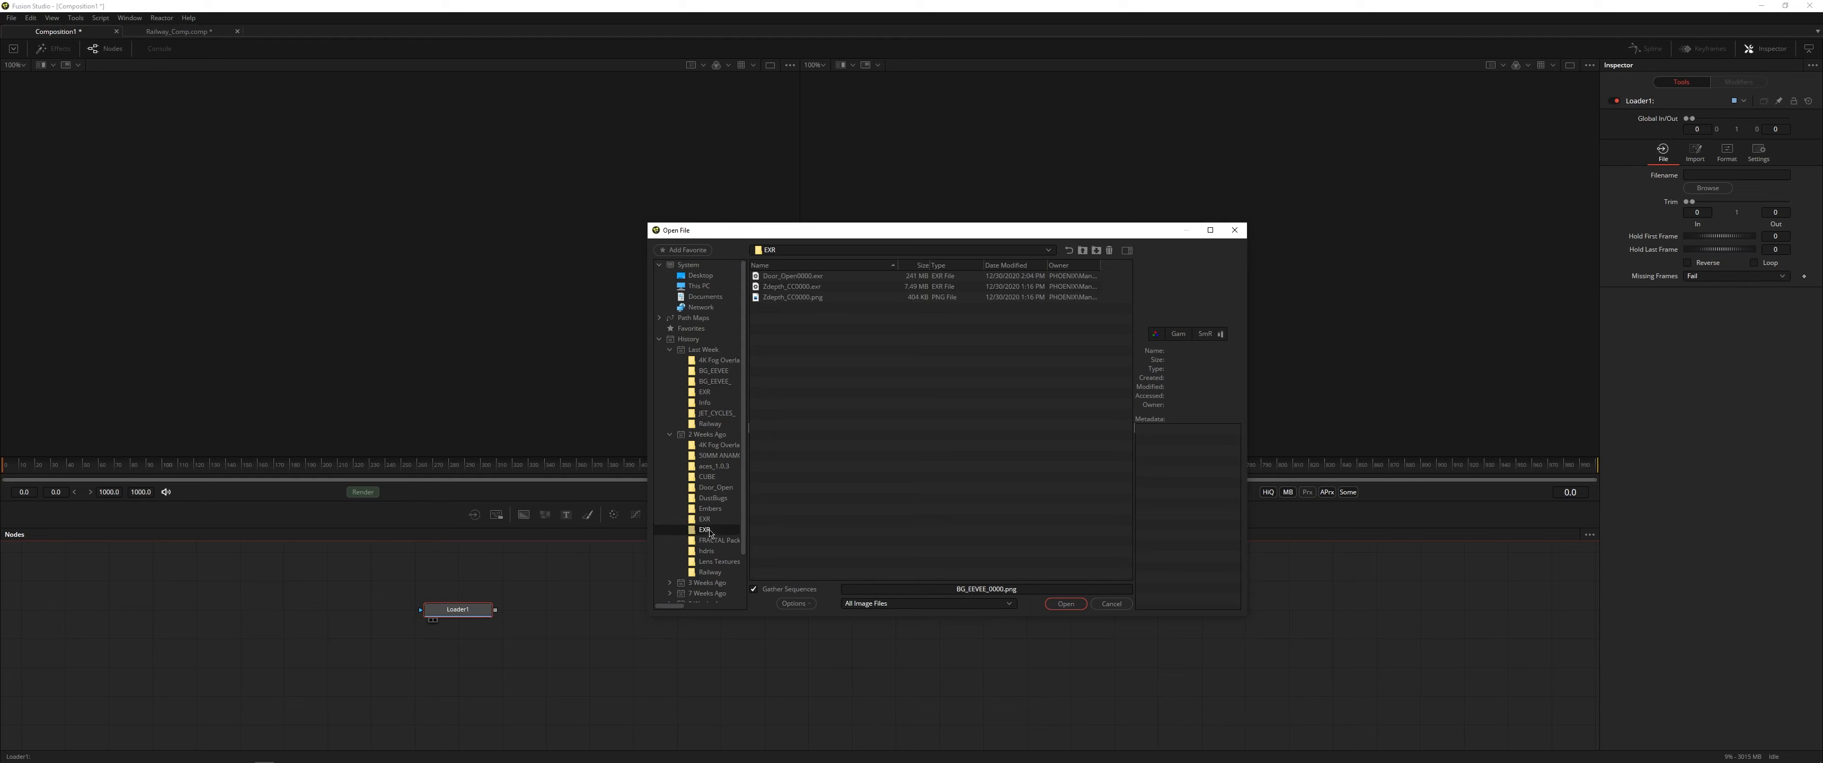
left_click(1064, 605)
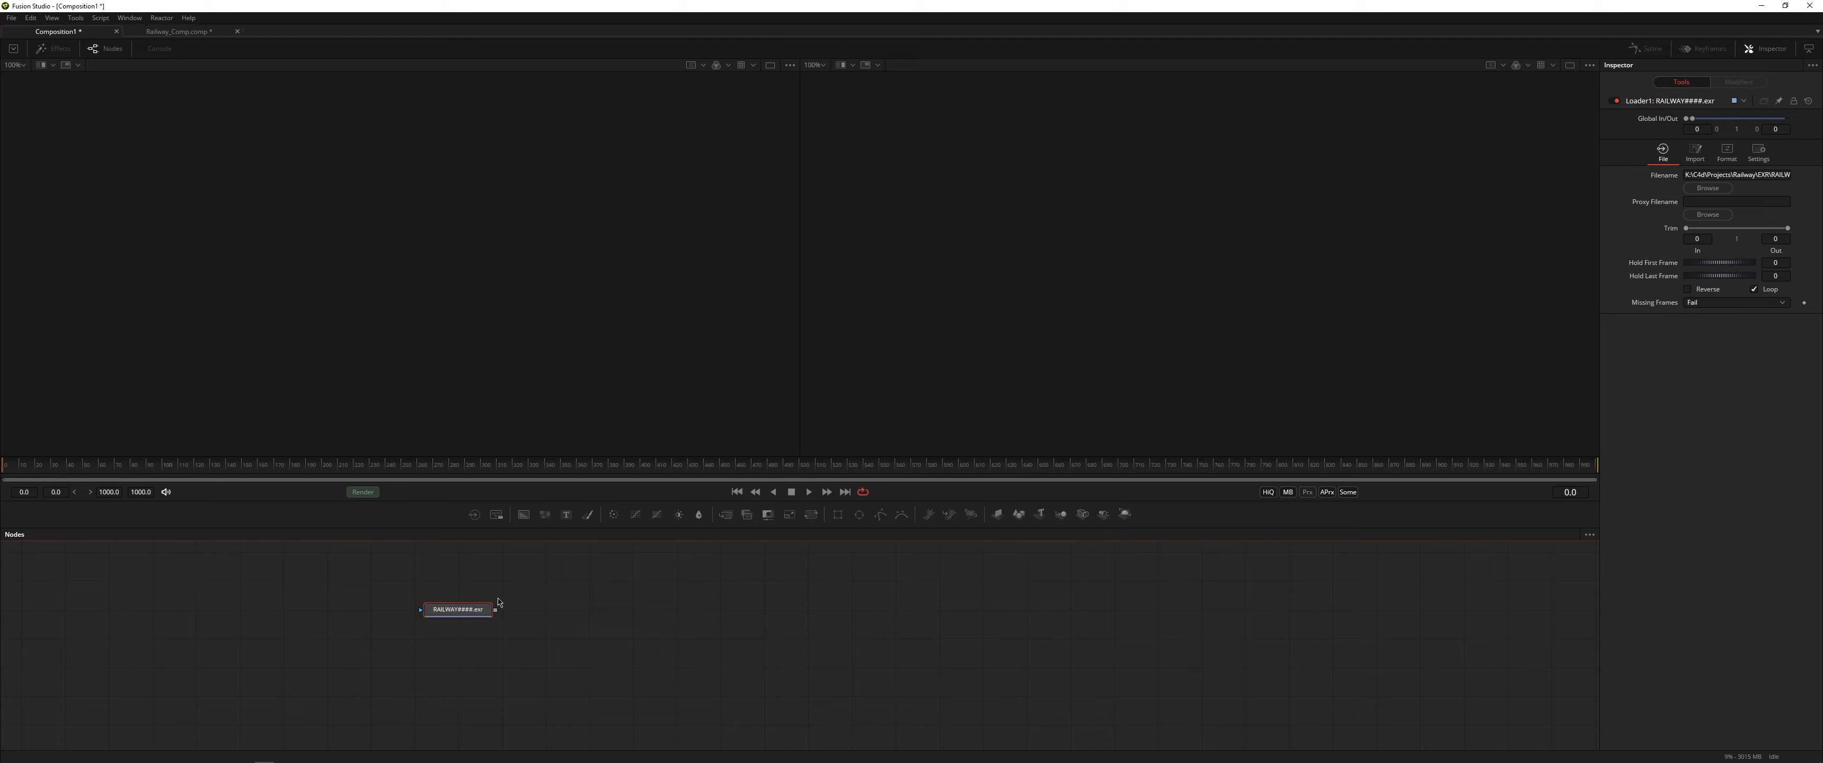
left_click(456, 610)
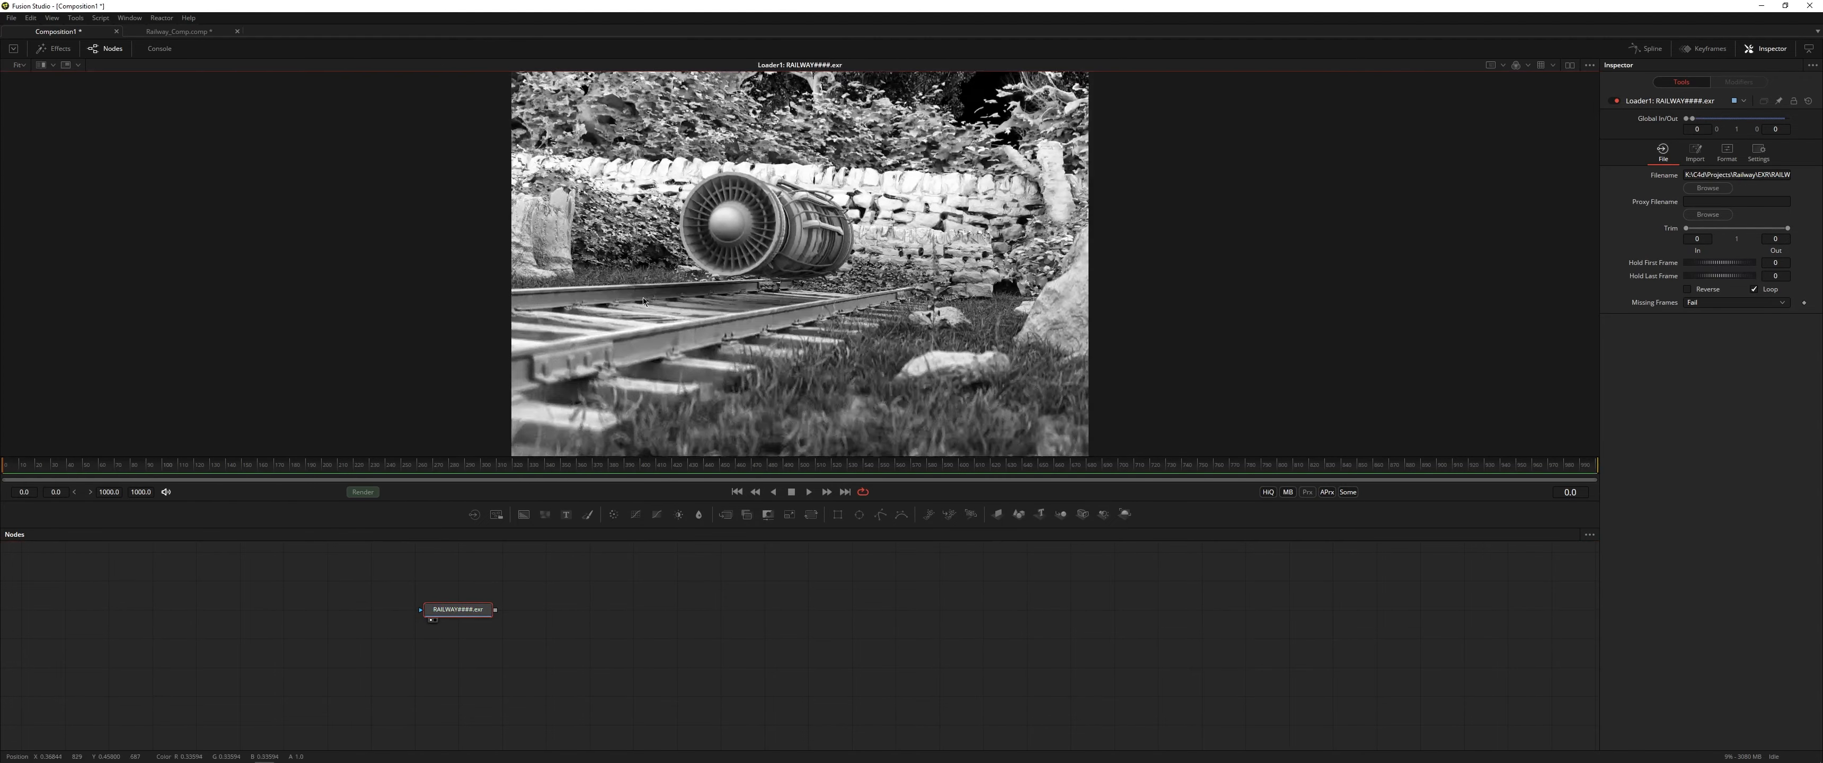
mouse_move(315, 148)
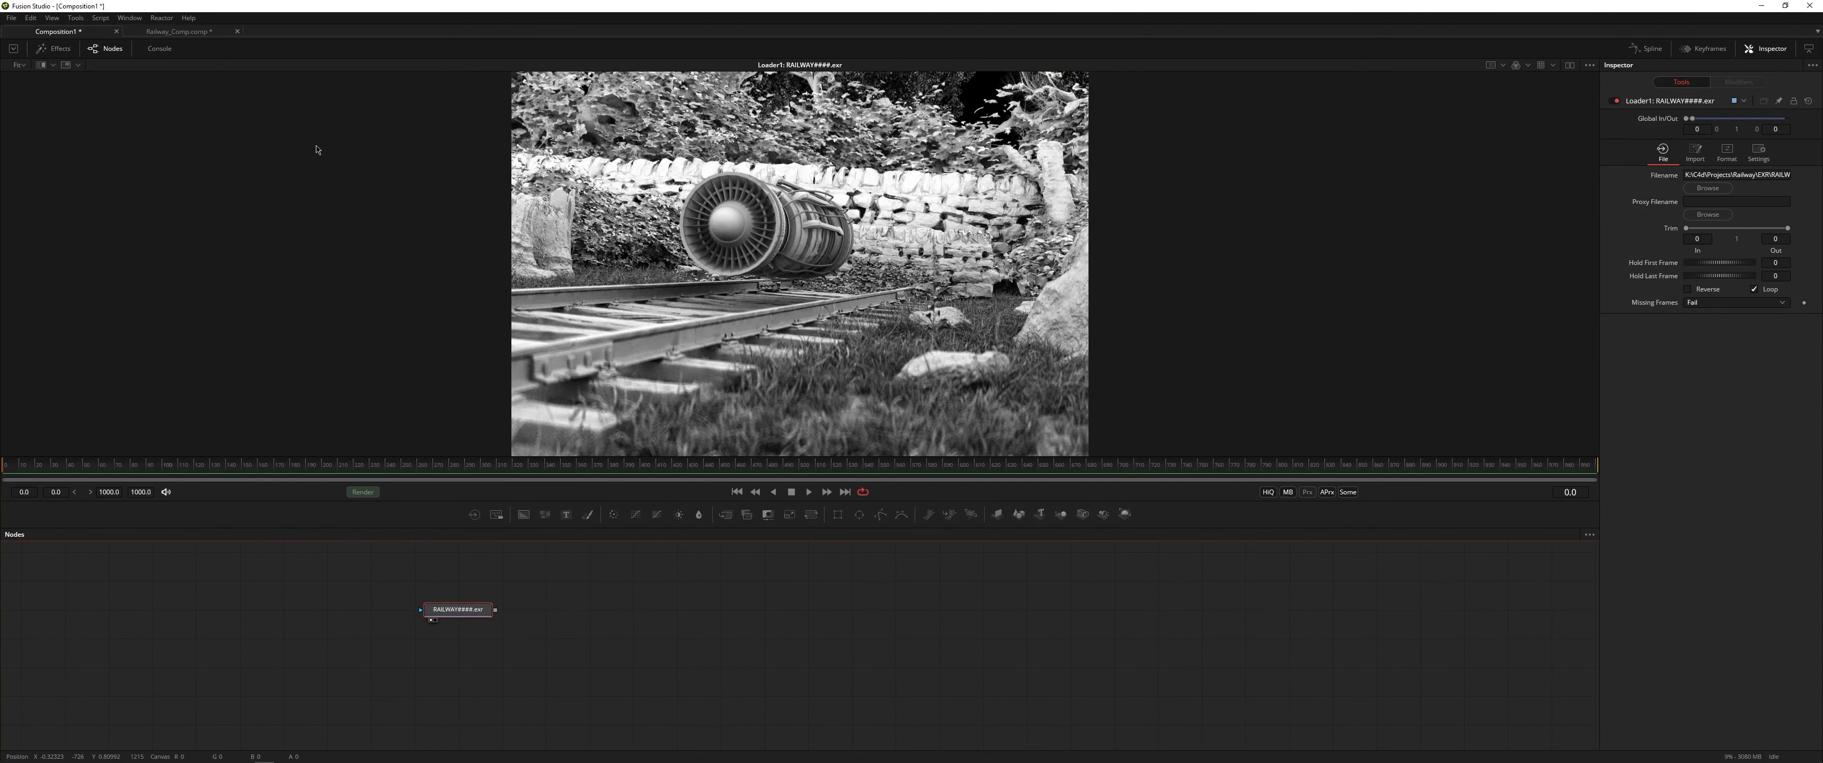
mouse_move(218, 110)
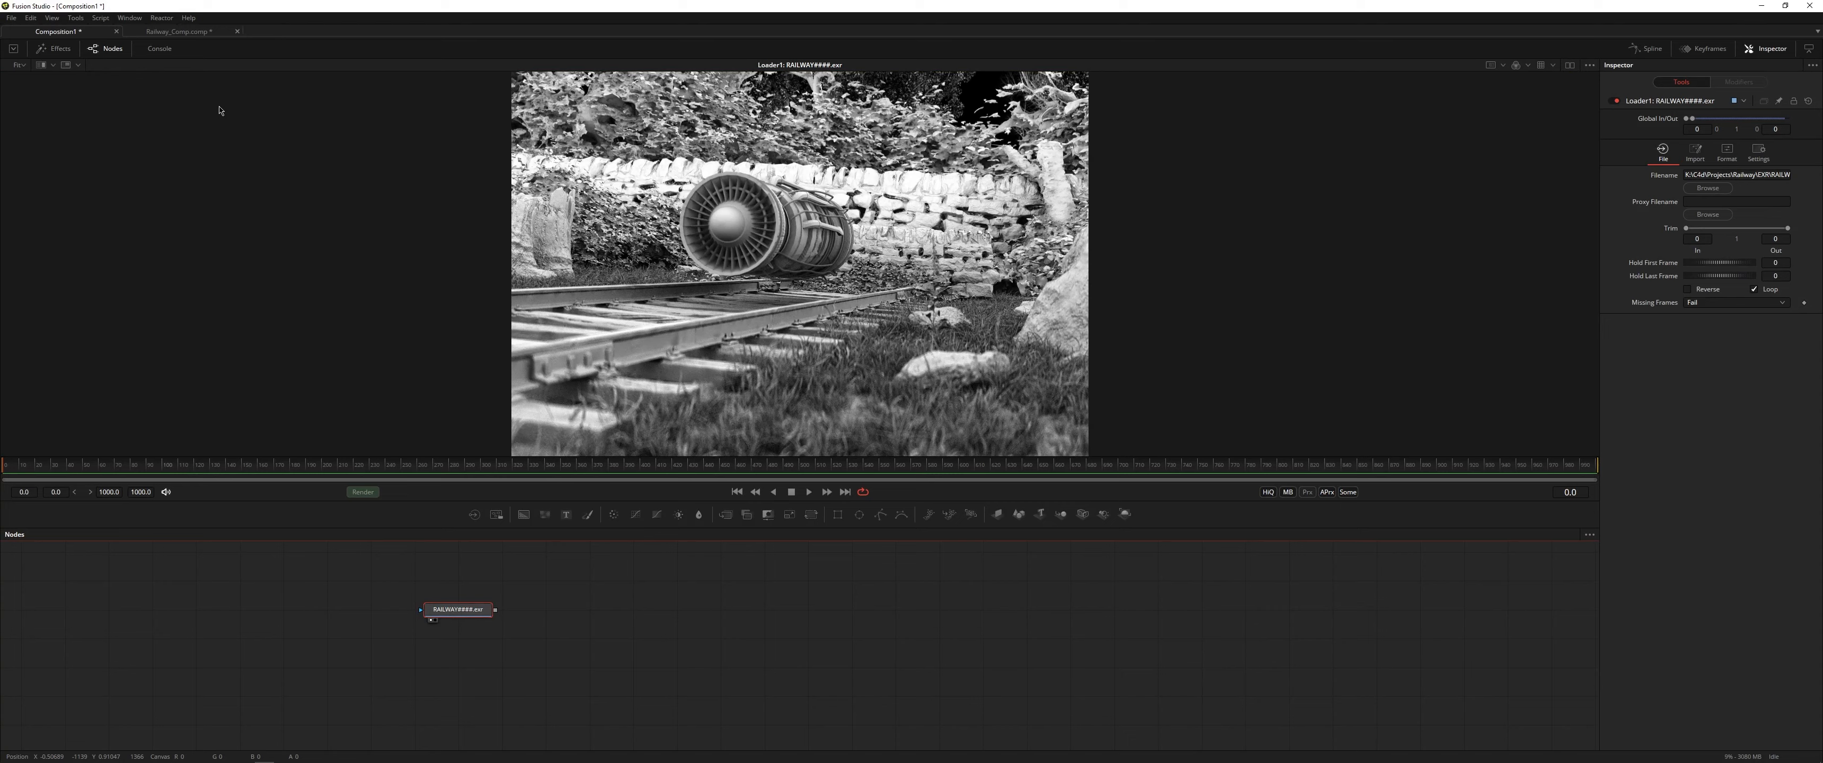
left_click(160, 17)
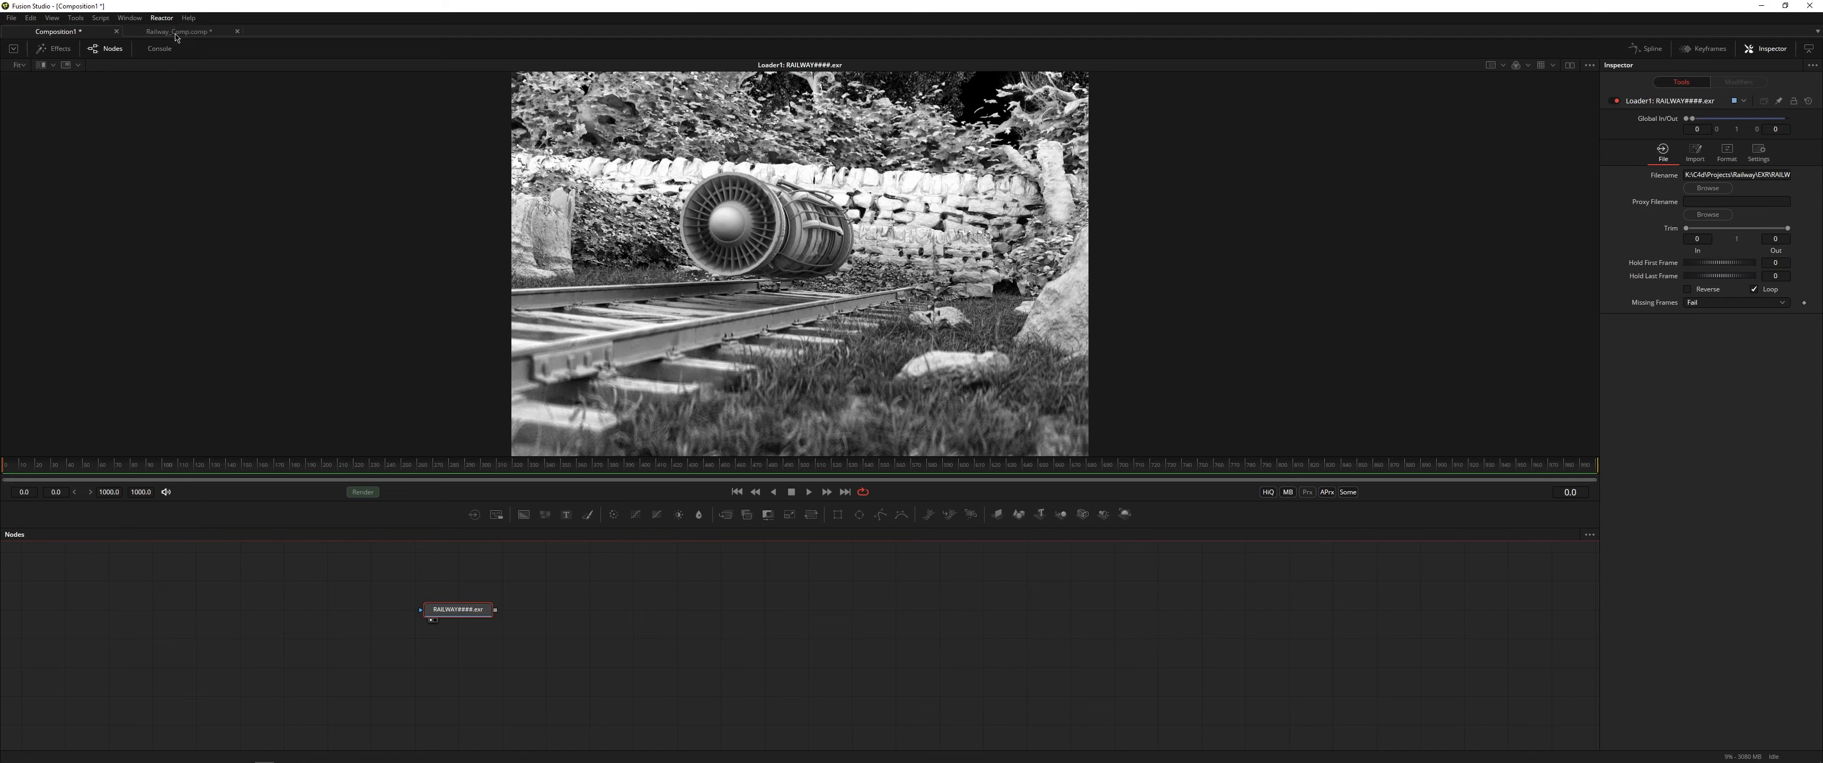
Open the Reactor package manager, enlarge it and scroll through the installed packages.
left_click(159, 17)
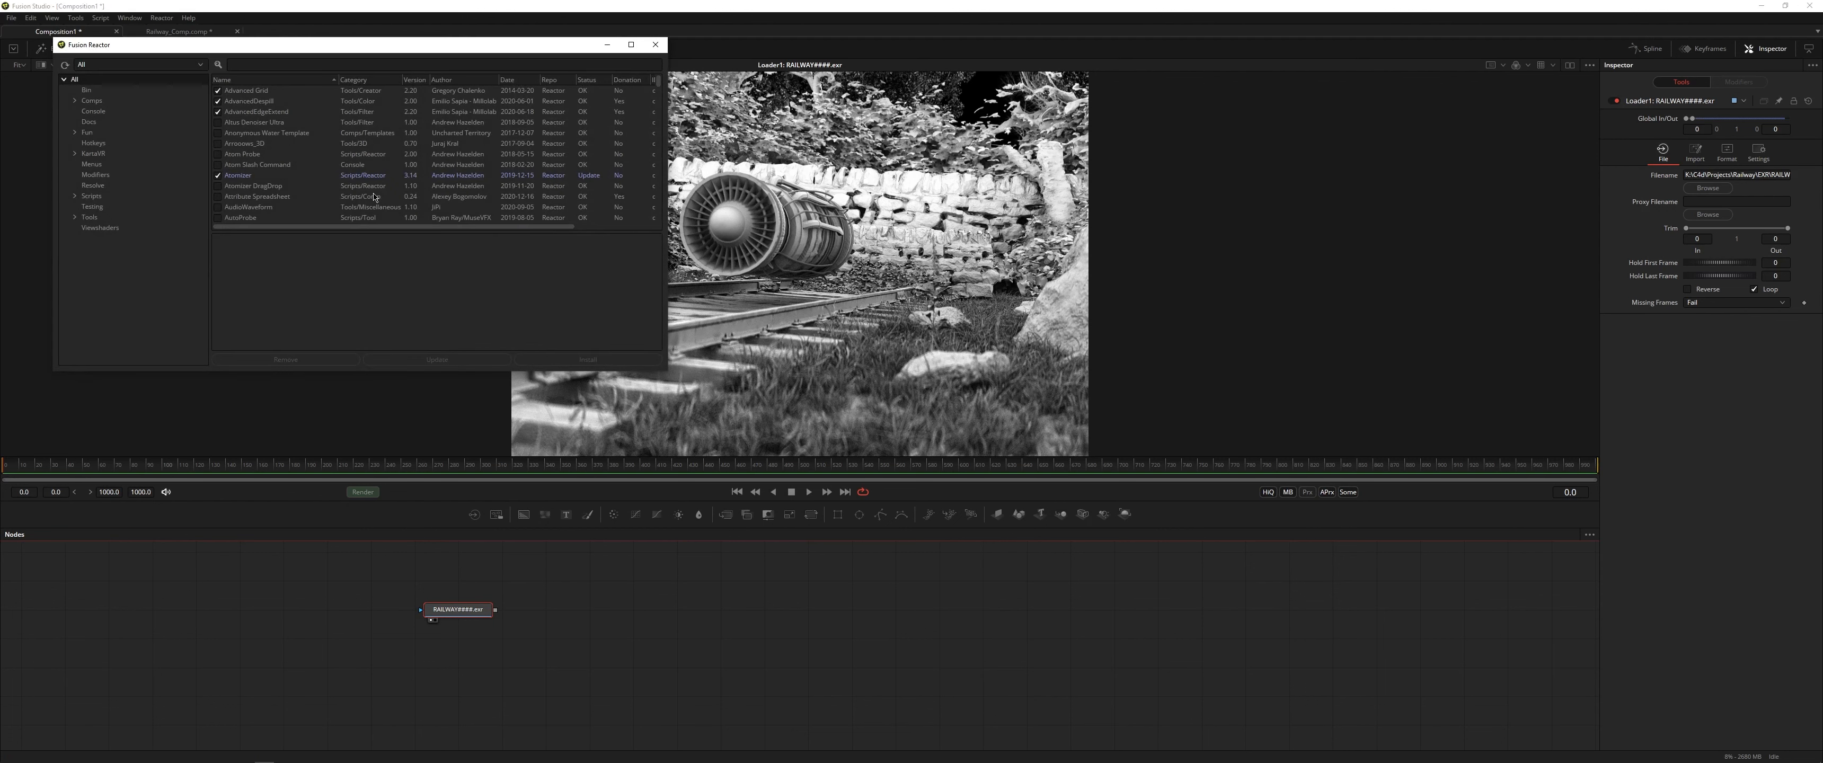
mouse_move(370, 193)
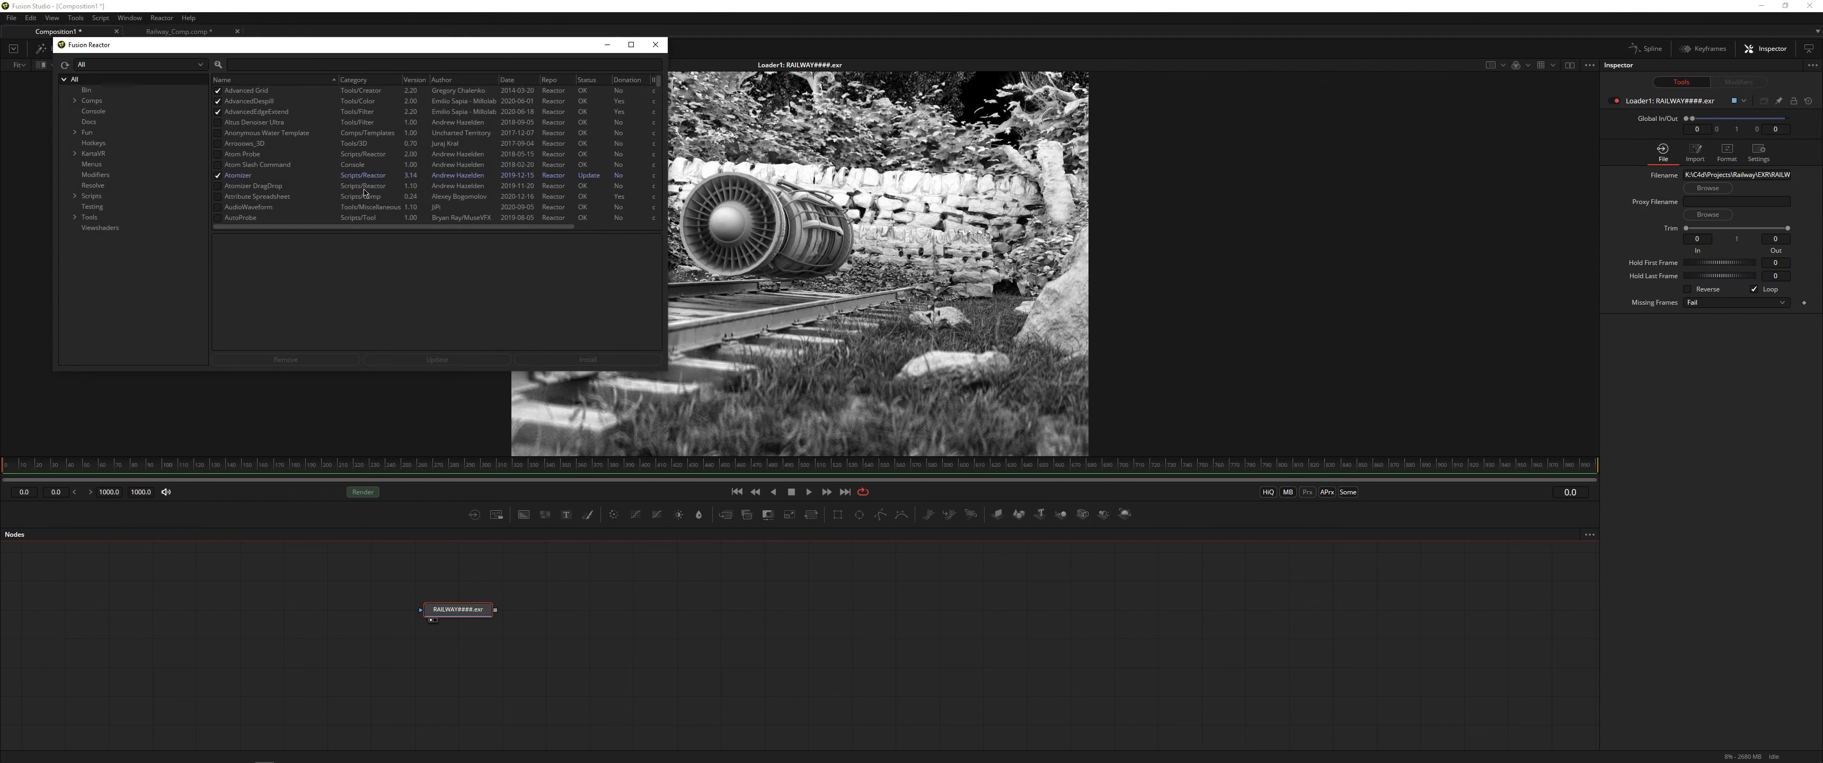
left_click_drag(668, 359, 652, 648)
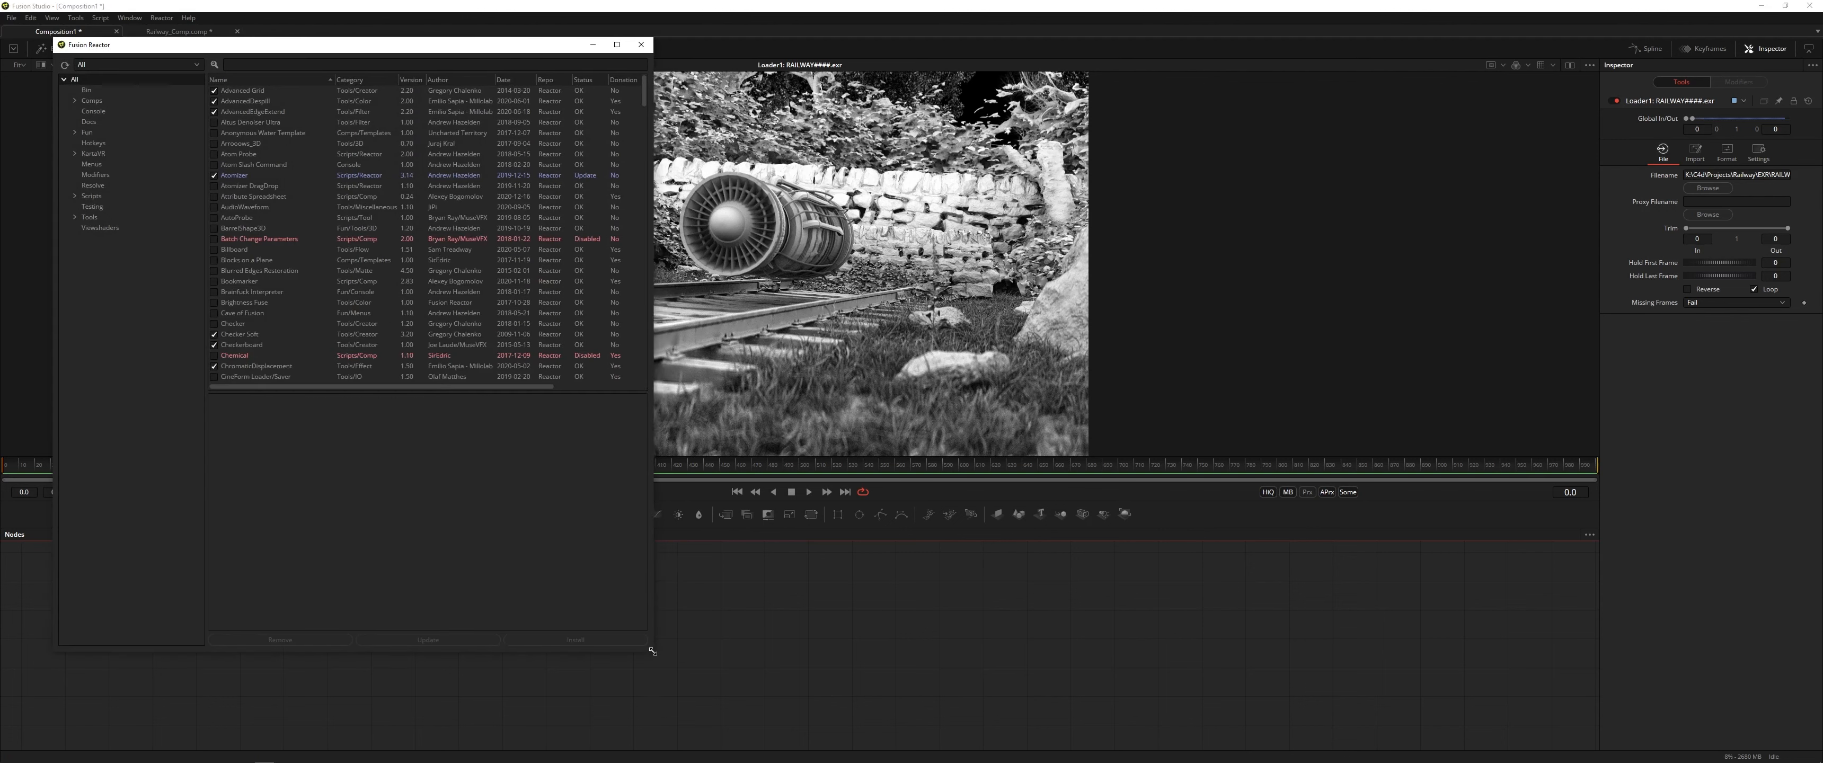
scroll("down", 3)
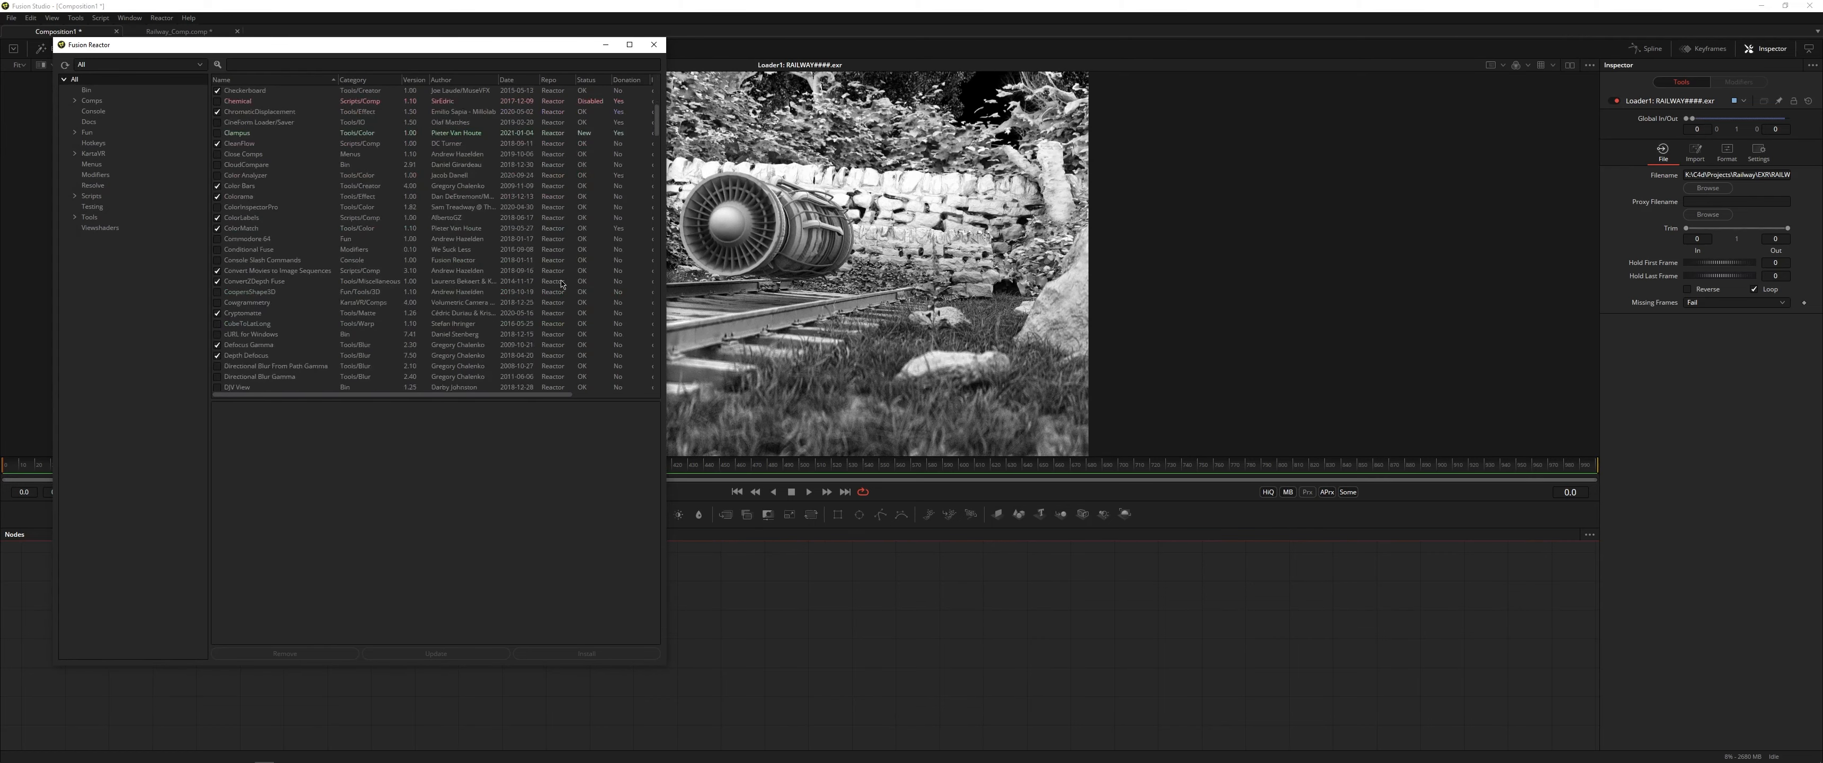
scroll("down", 3)
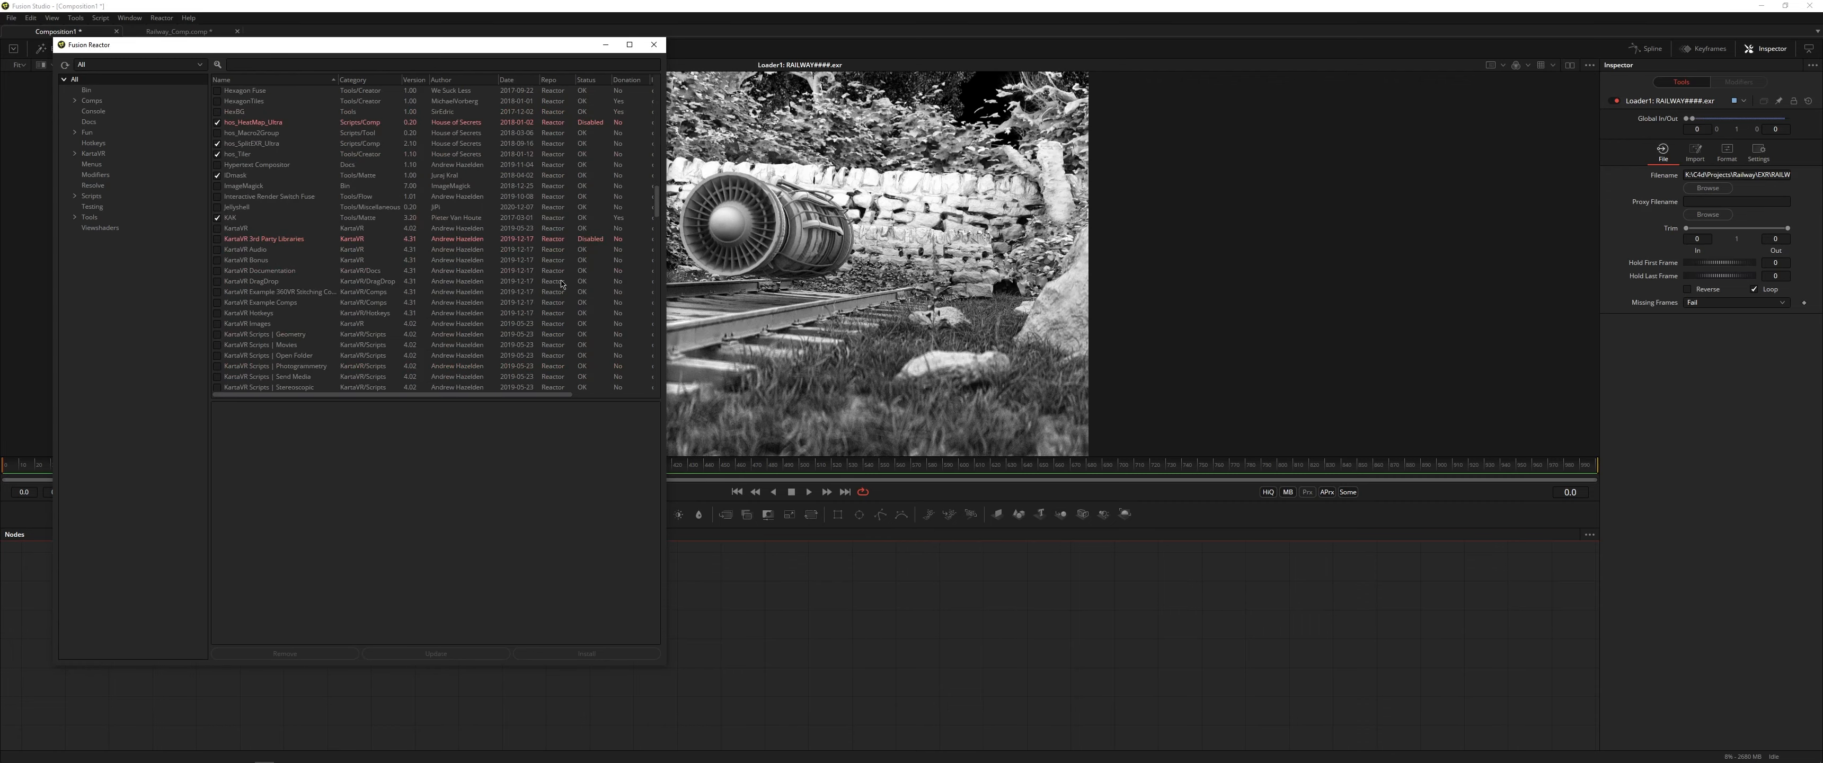
scroll("down", 3)
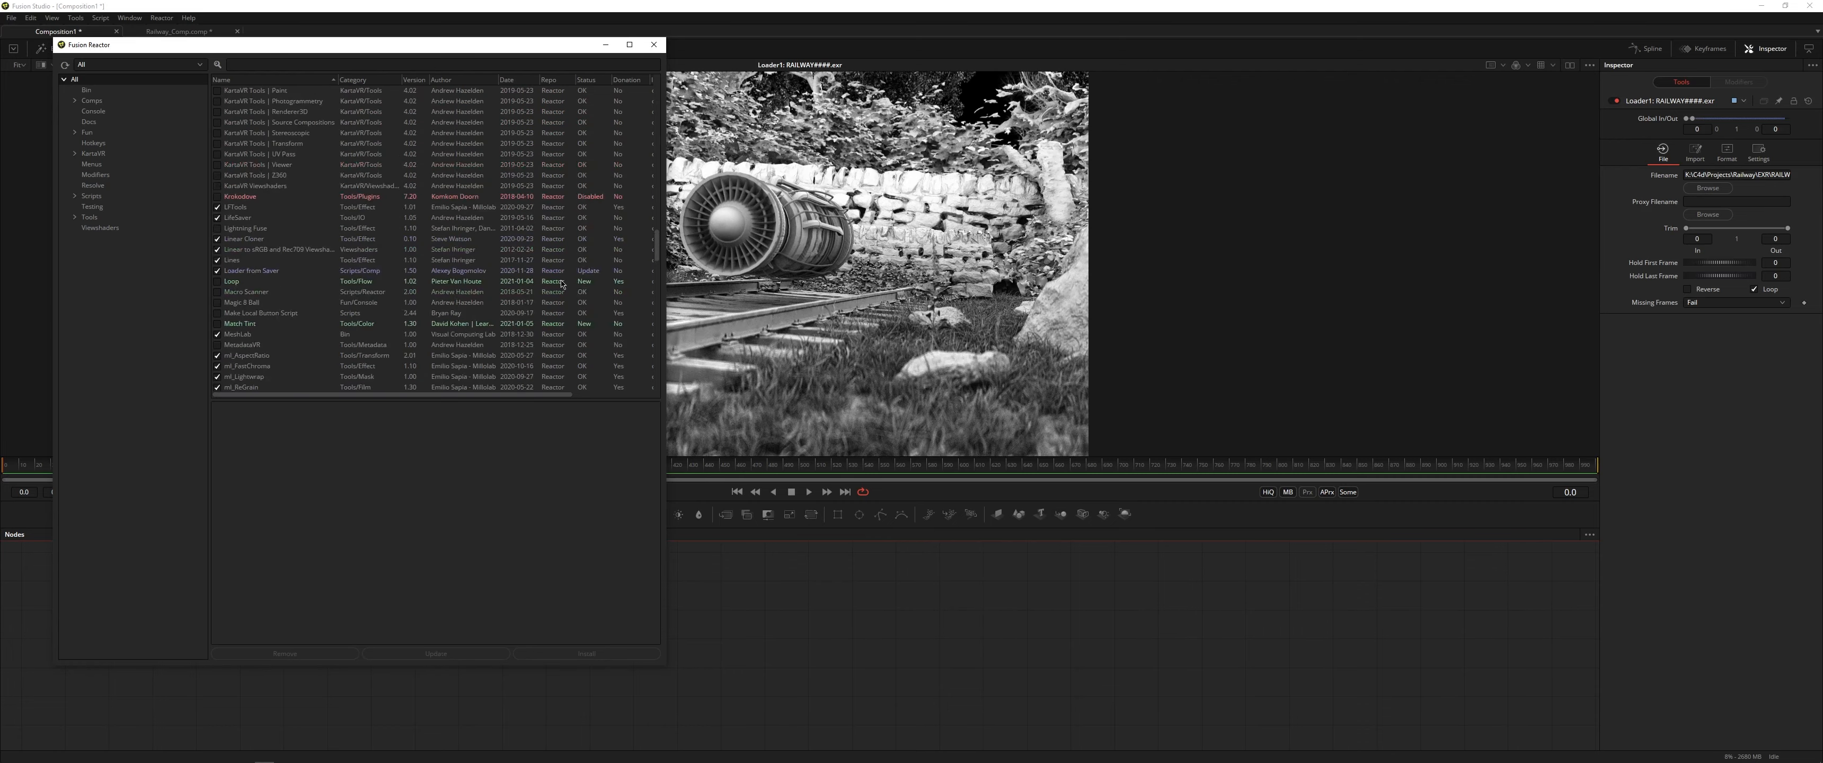
scroll("down", 3)
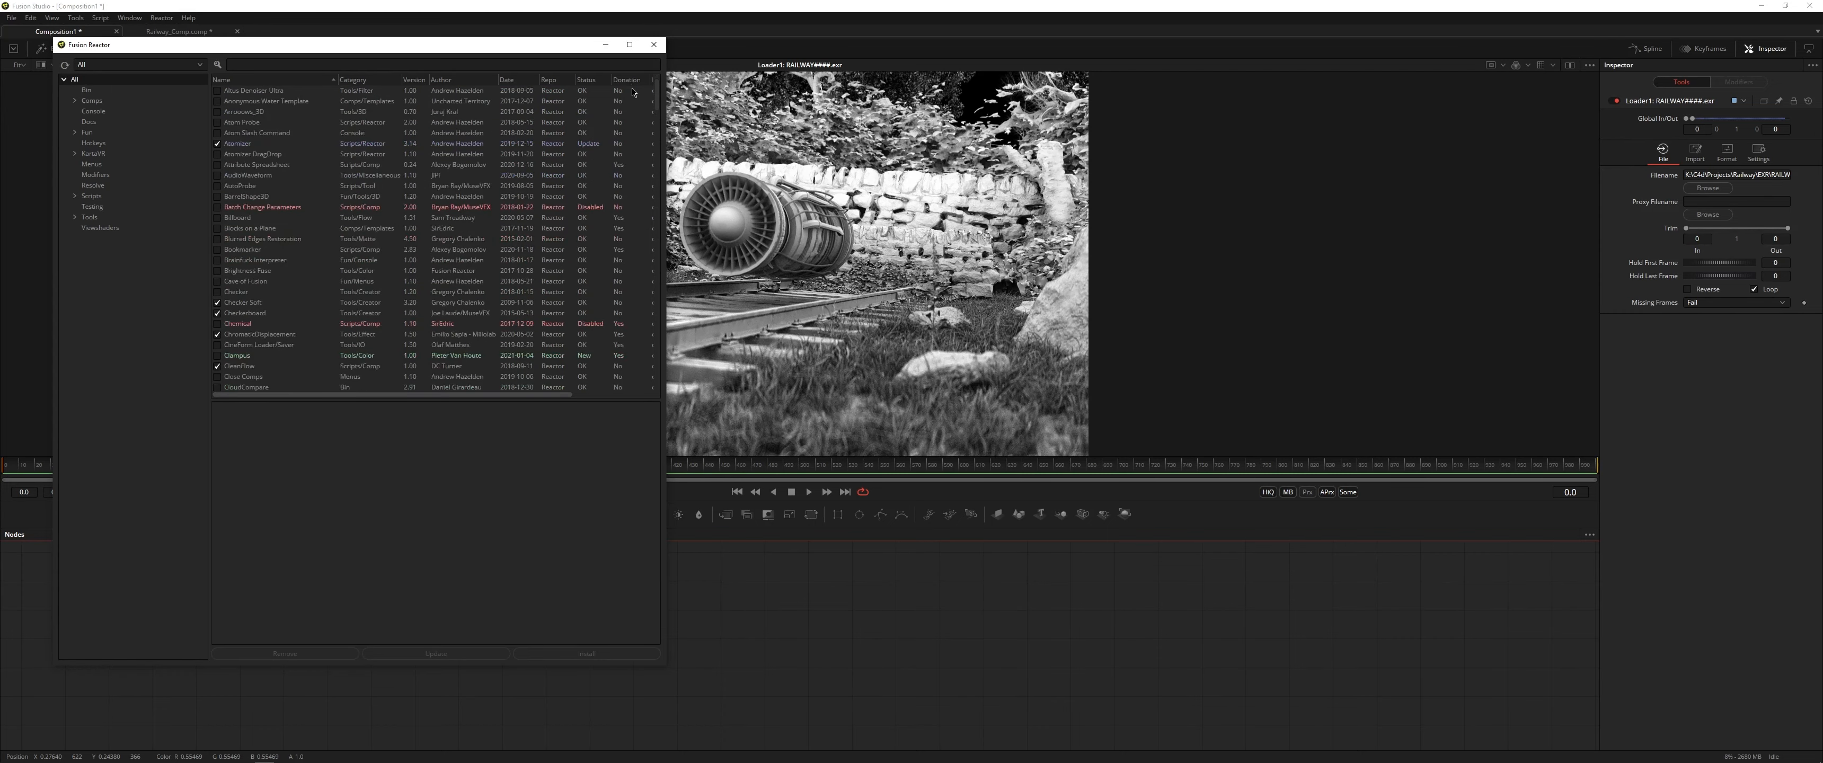
scroll("down", 3)
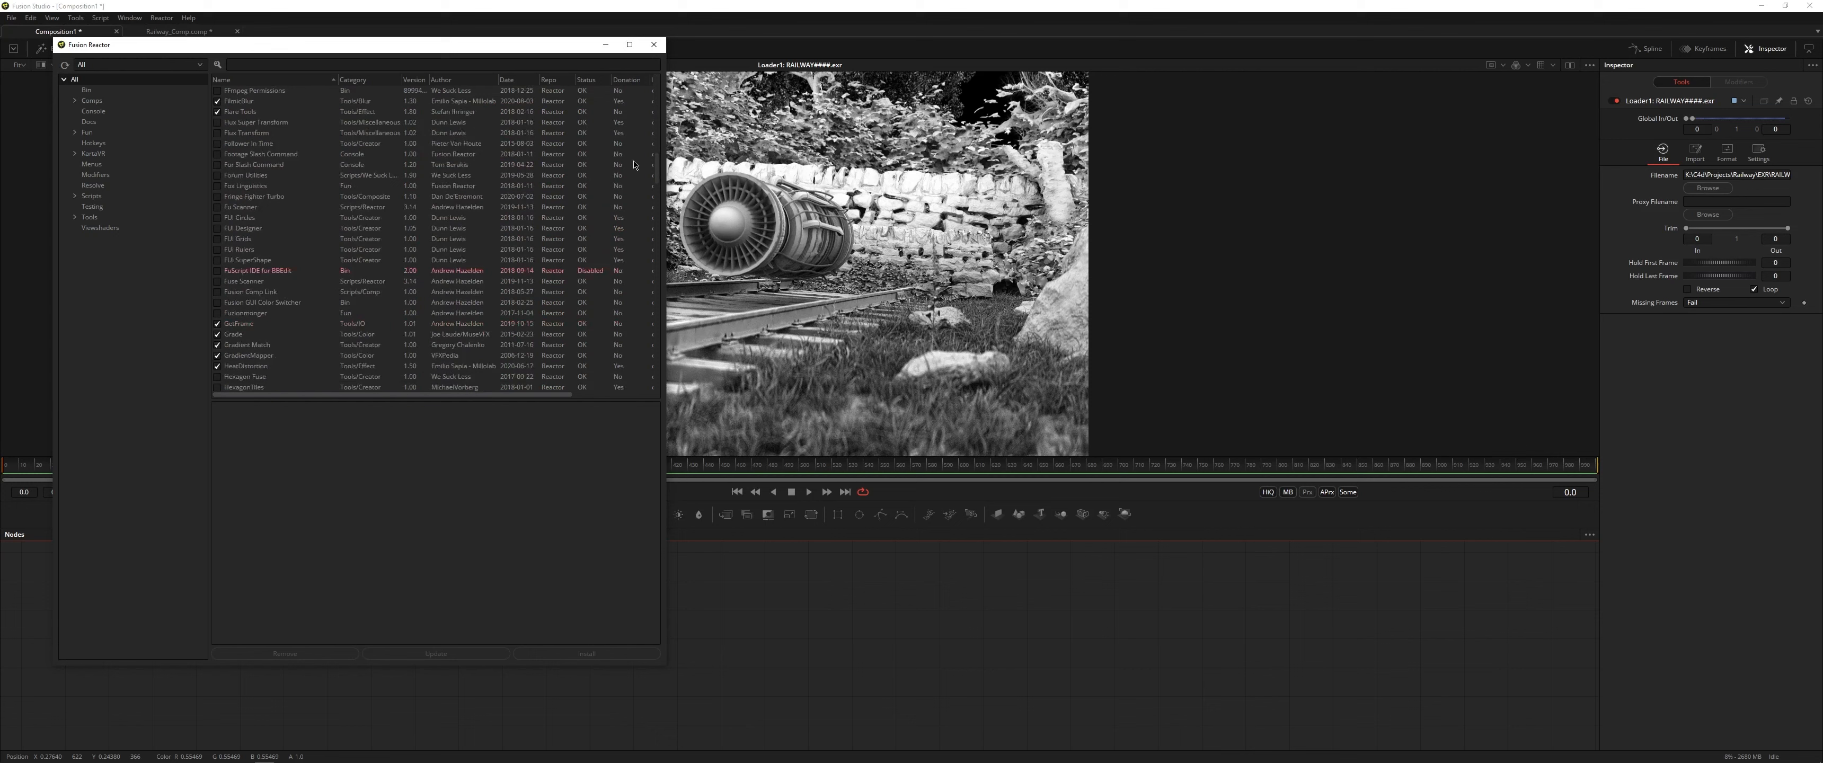
scroll("down", 3)
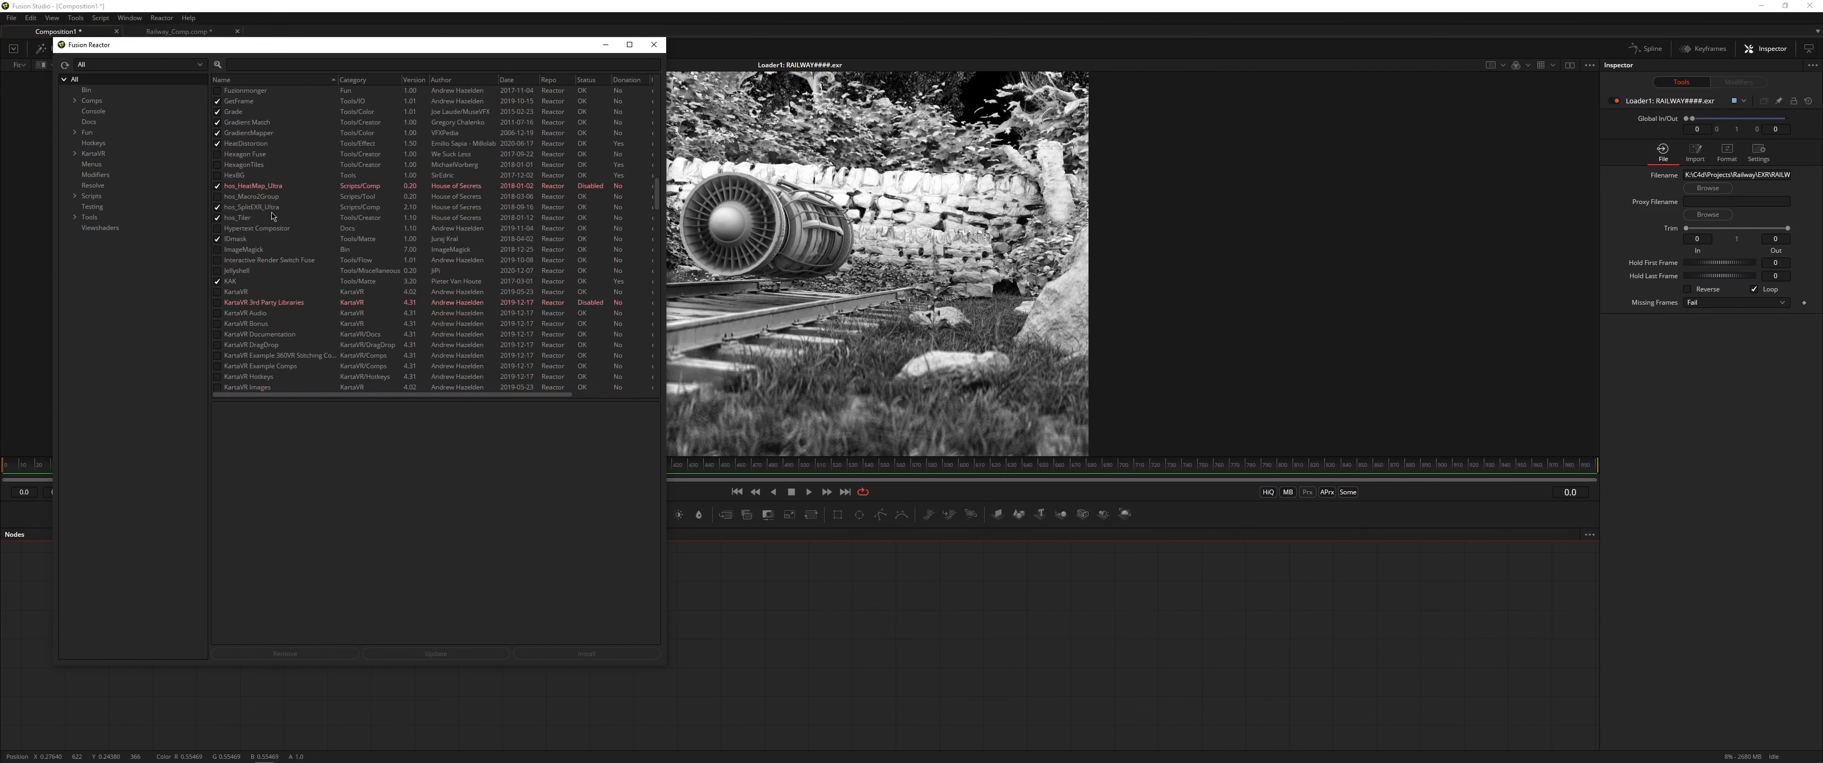
Read the hos_SplitEXR_Ultra package details and another package's, then close Reactor.
left_click(252, 206)
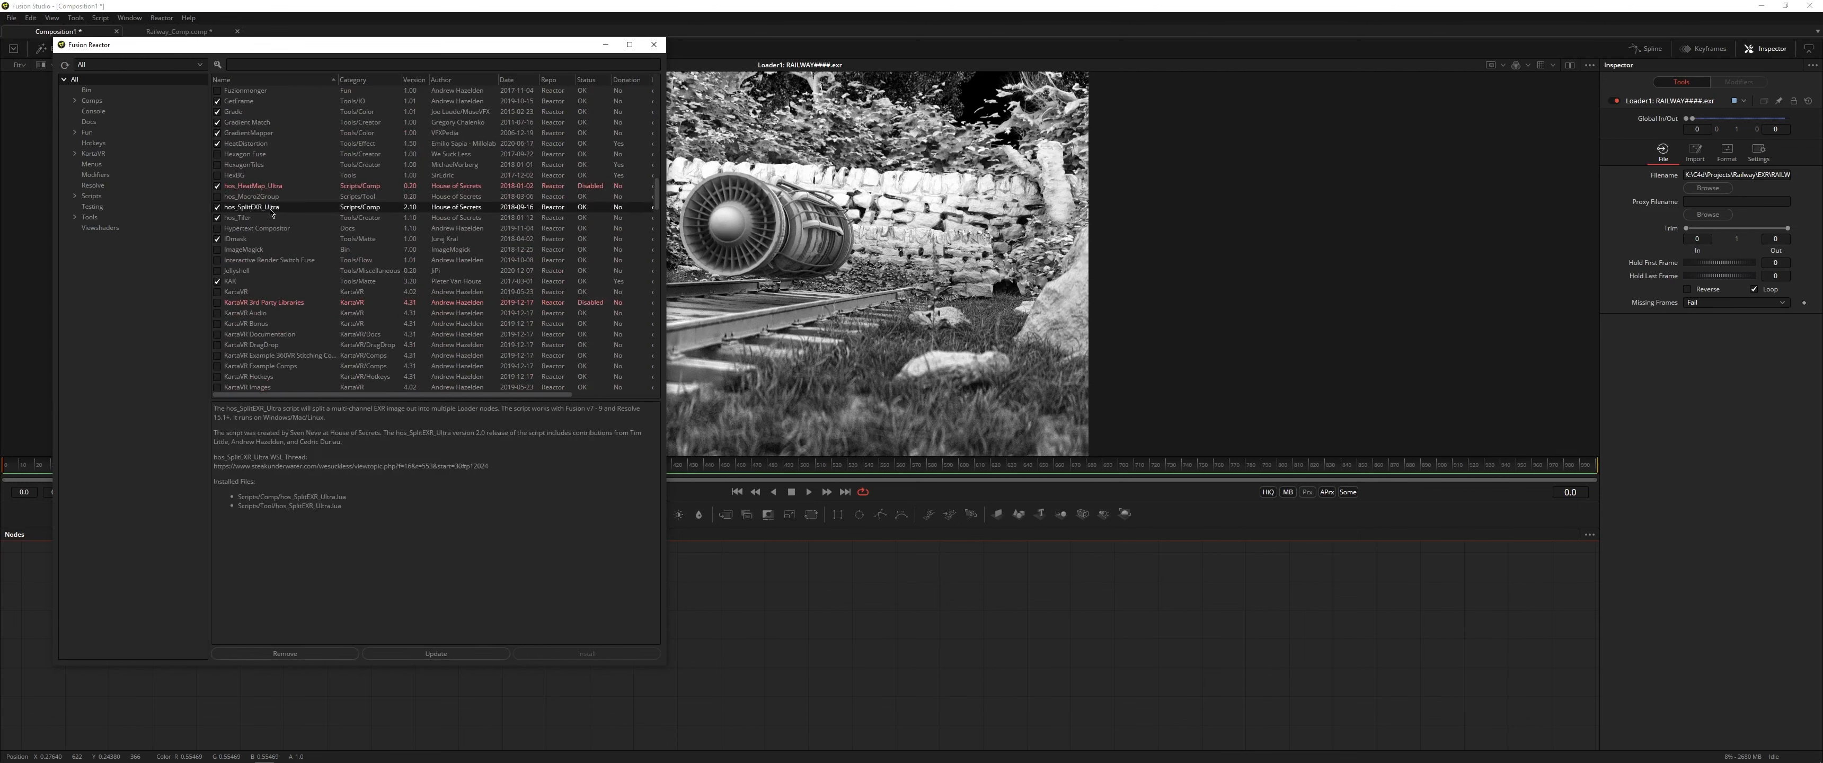
scroll("down", 3)
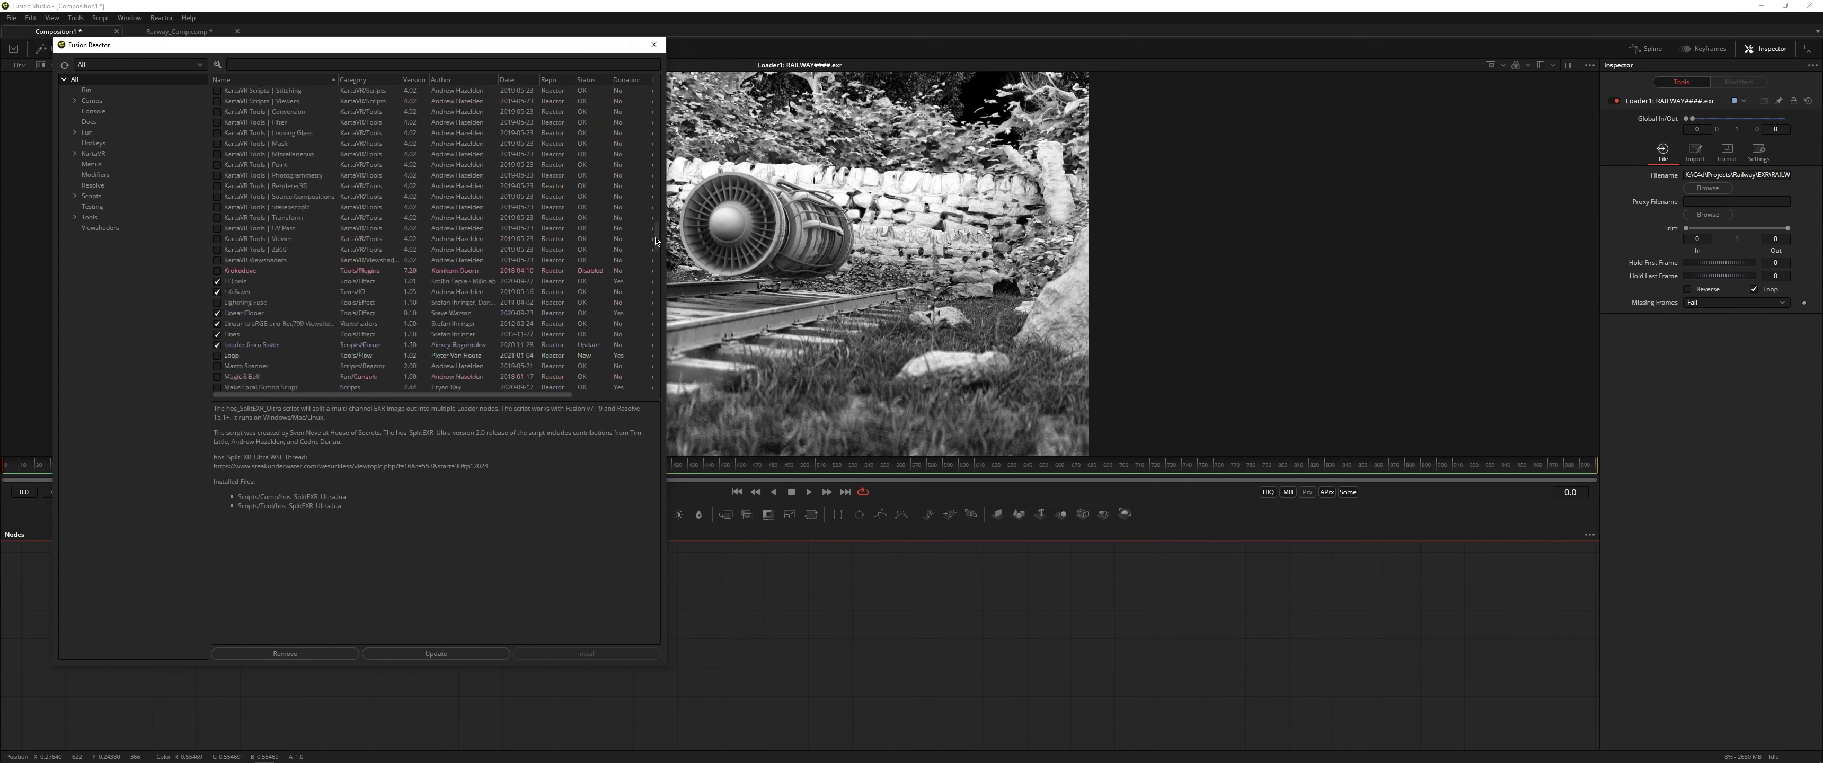
scroll("down", 3)
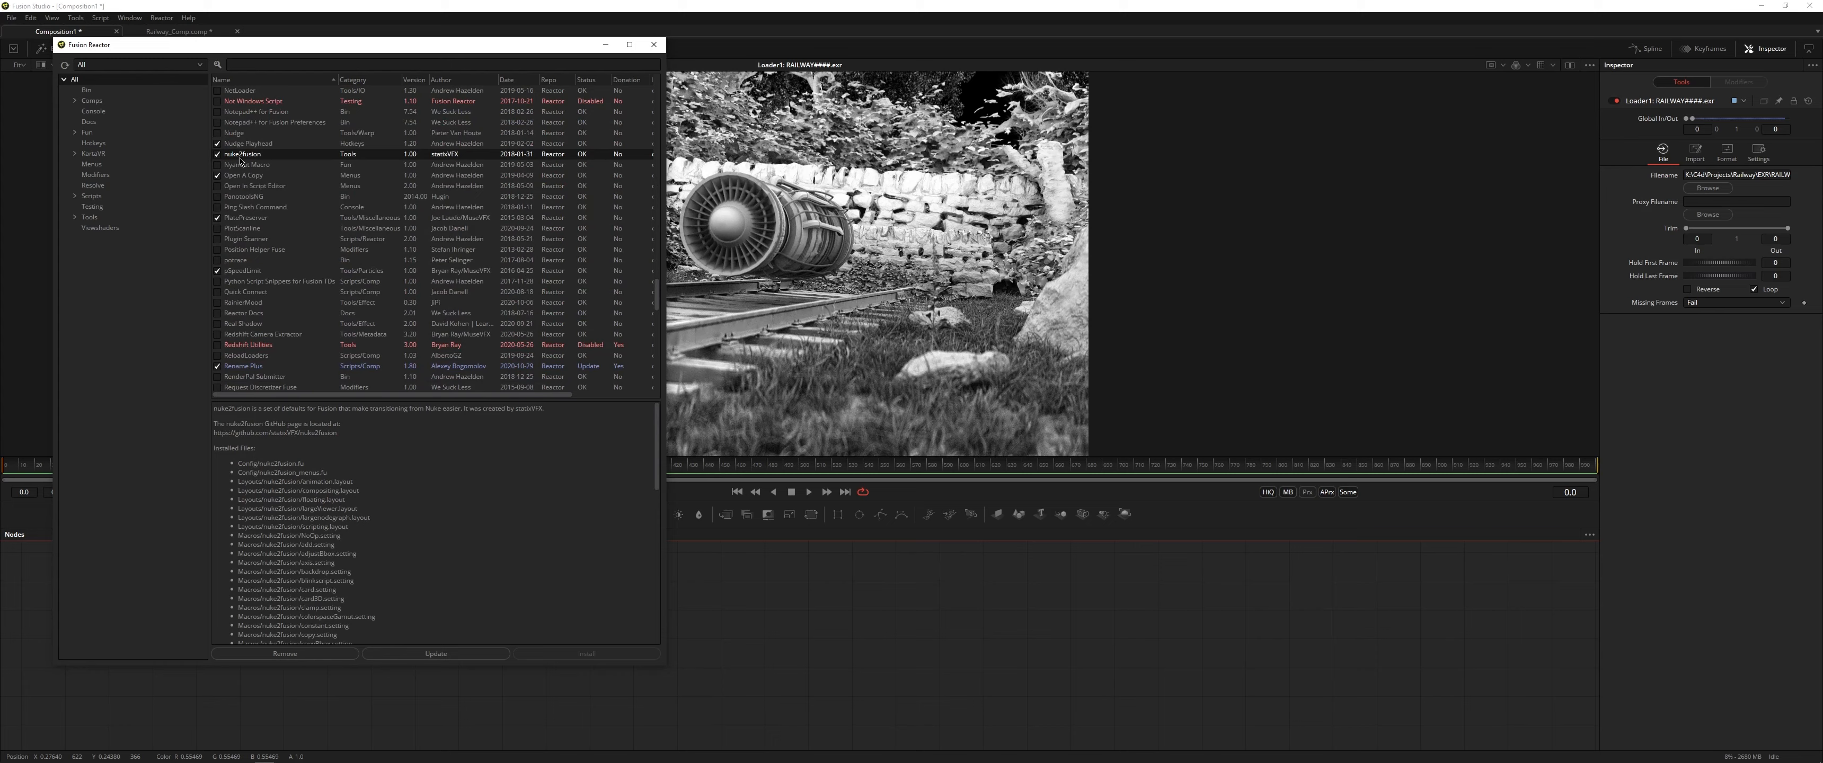
scroll("down", 3)
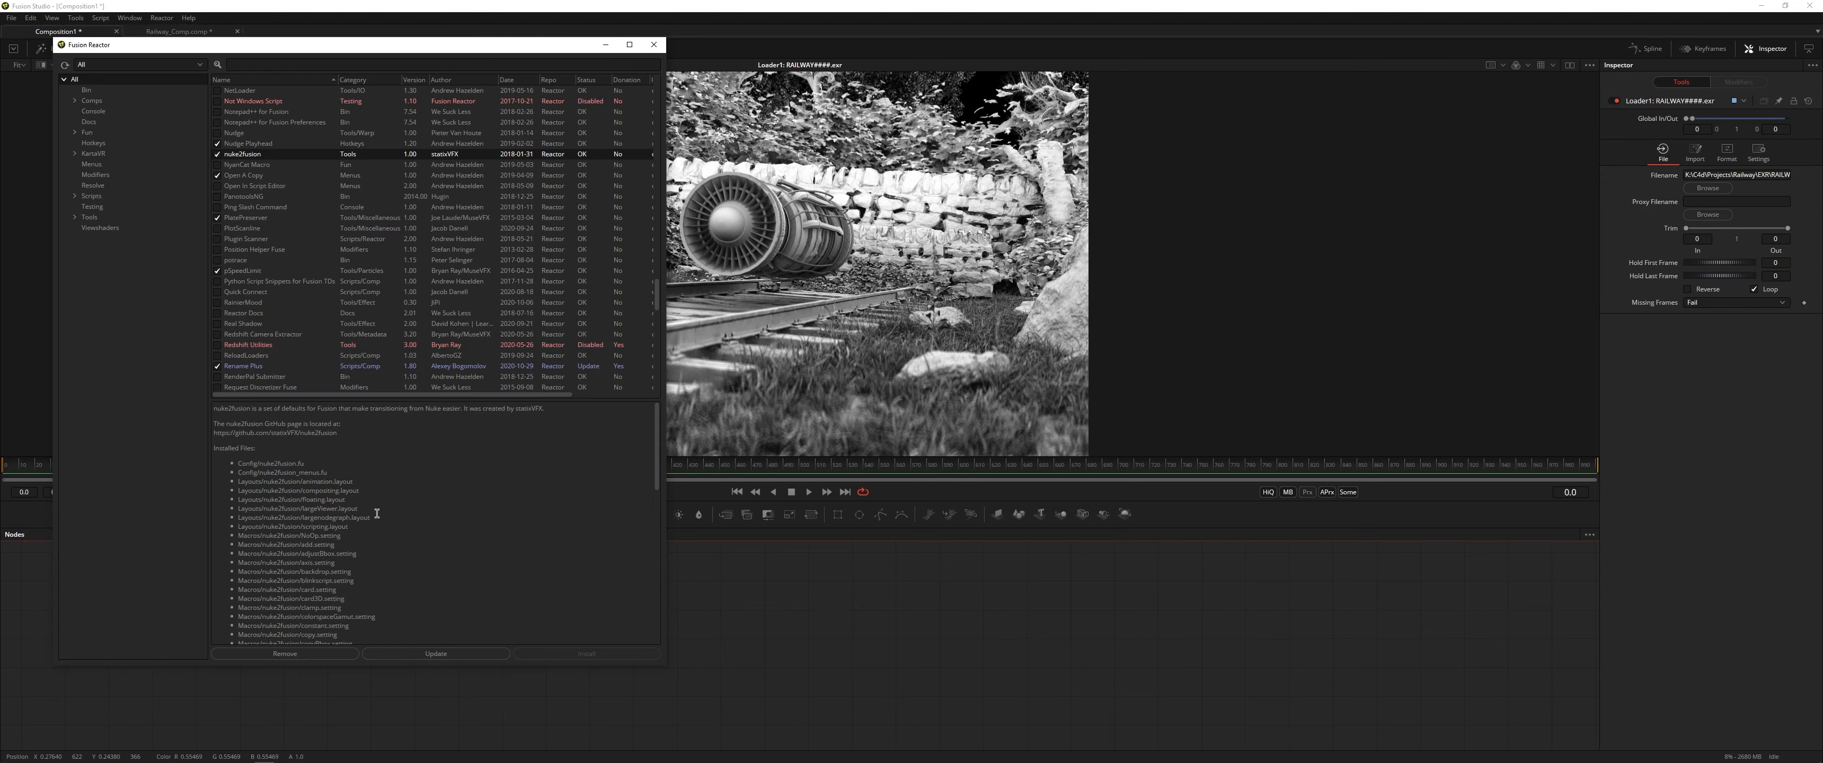
mouse_move(285, 285)
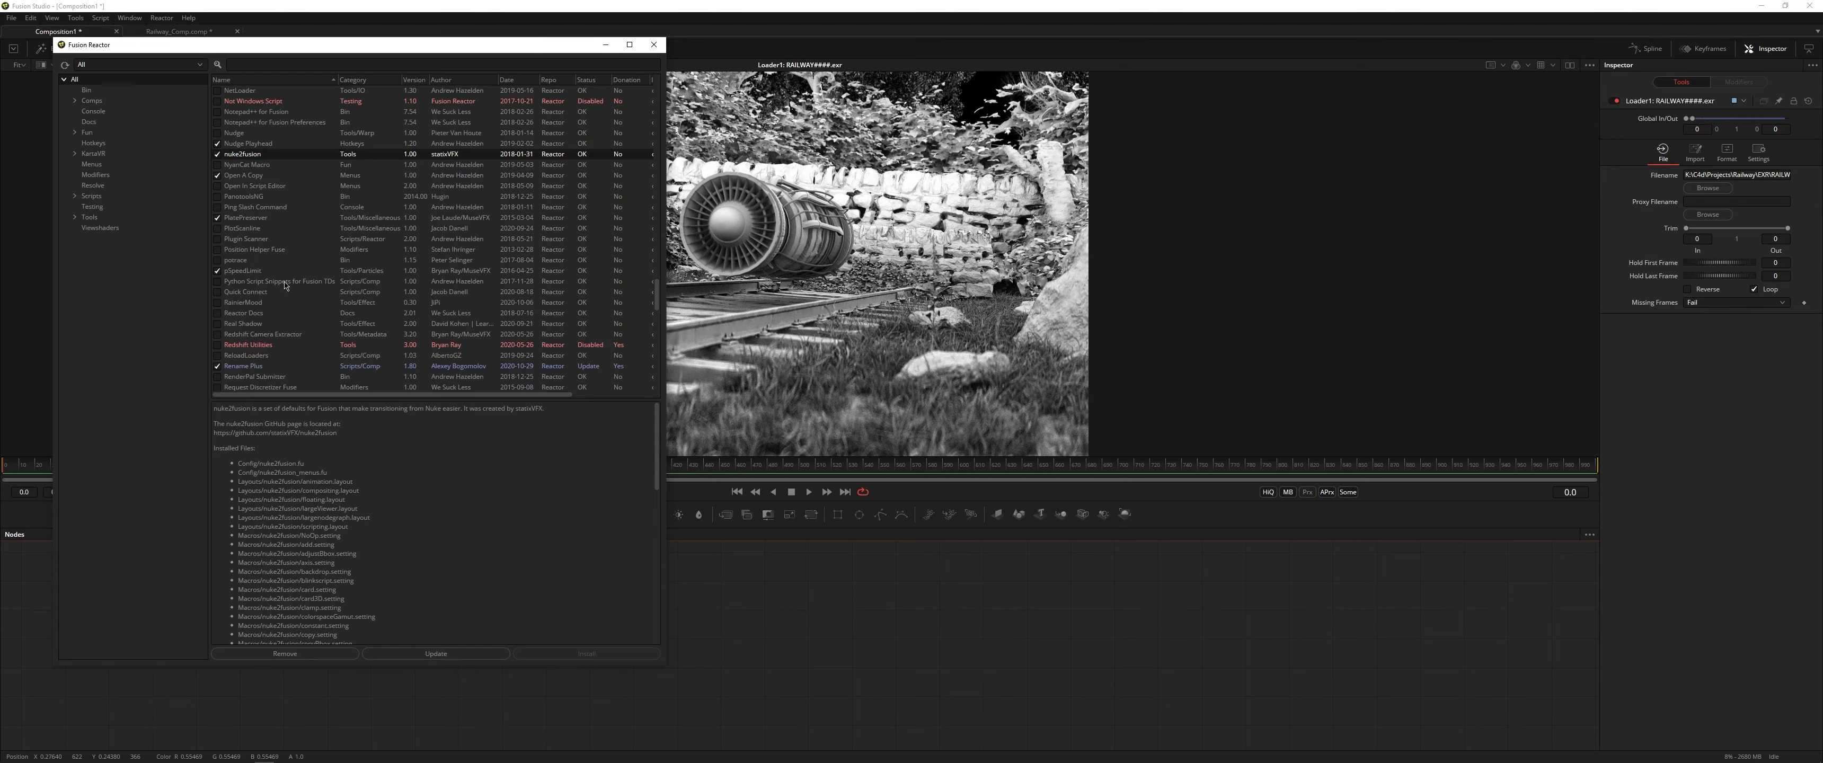
left_click(244, 271)
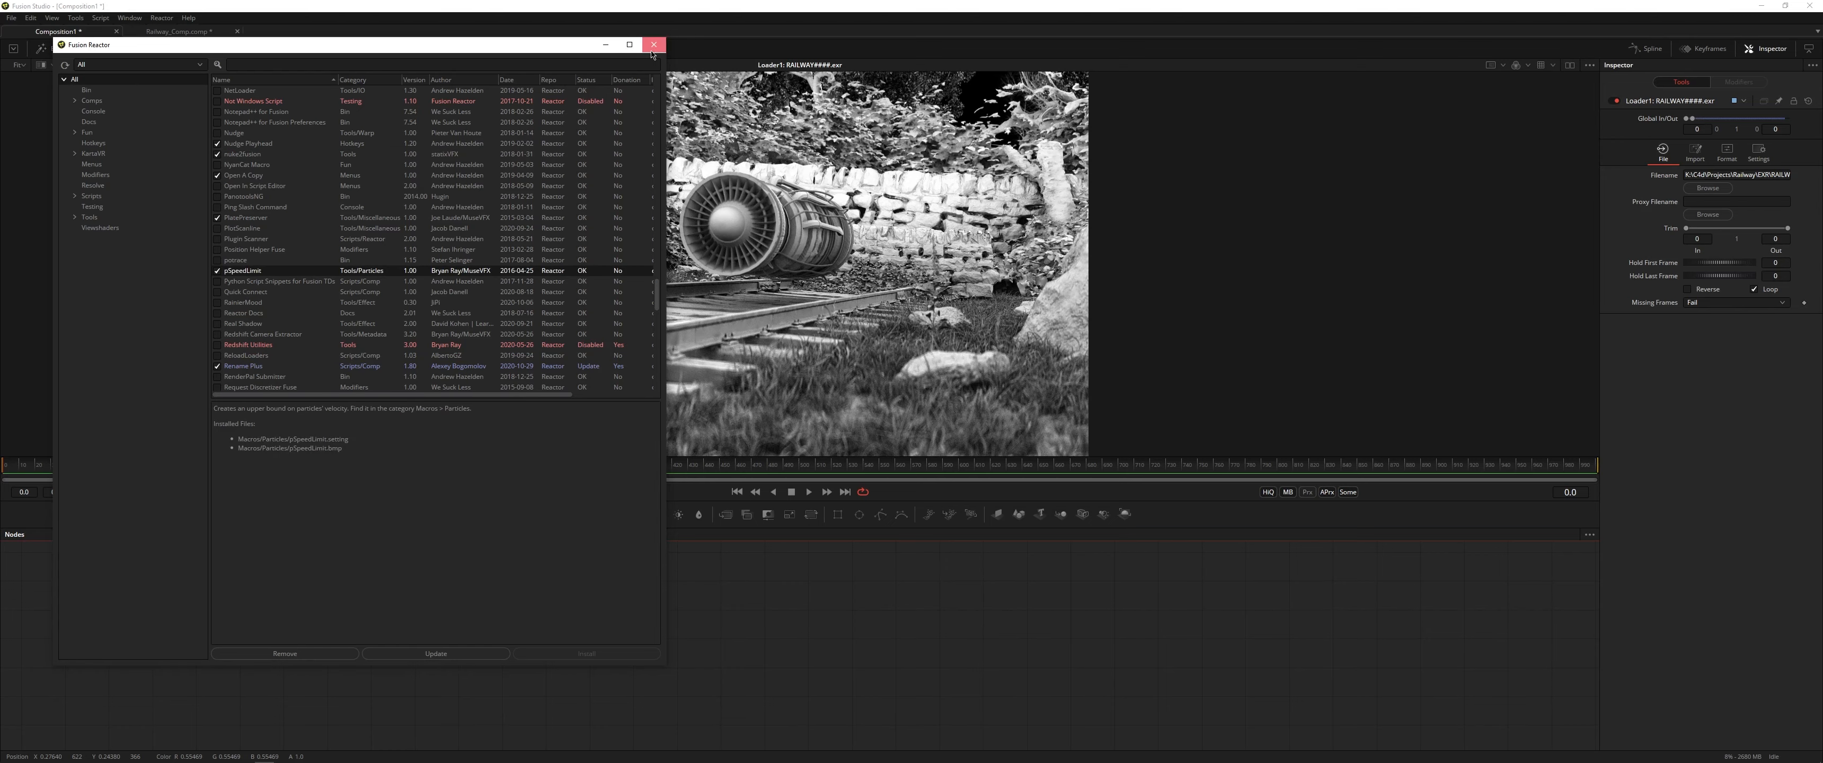
left_click(653, 44)
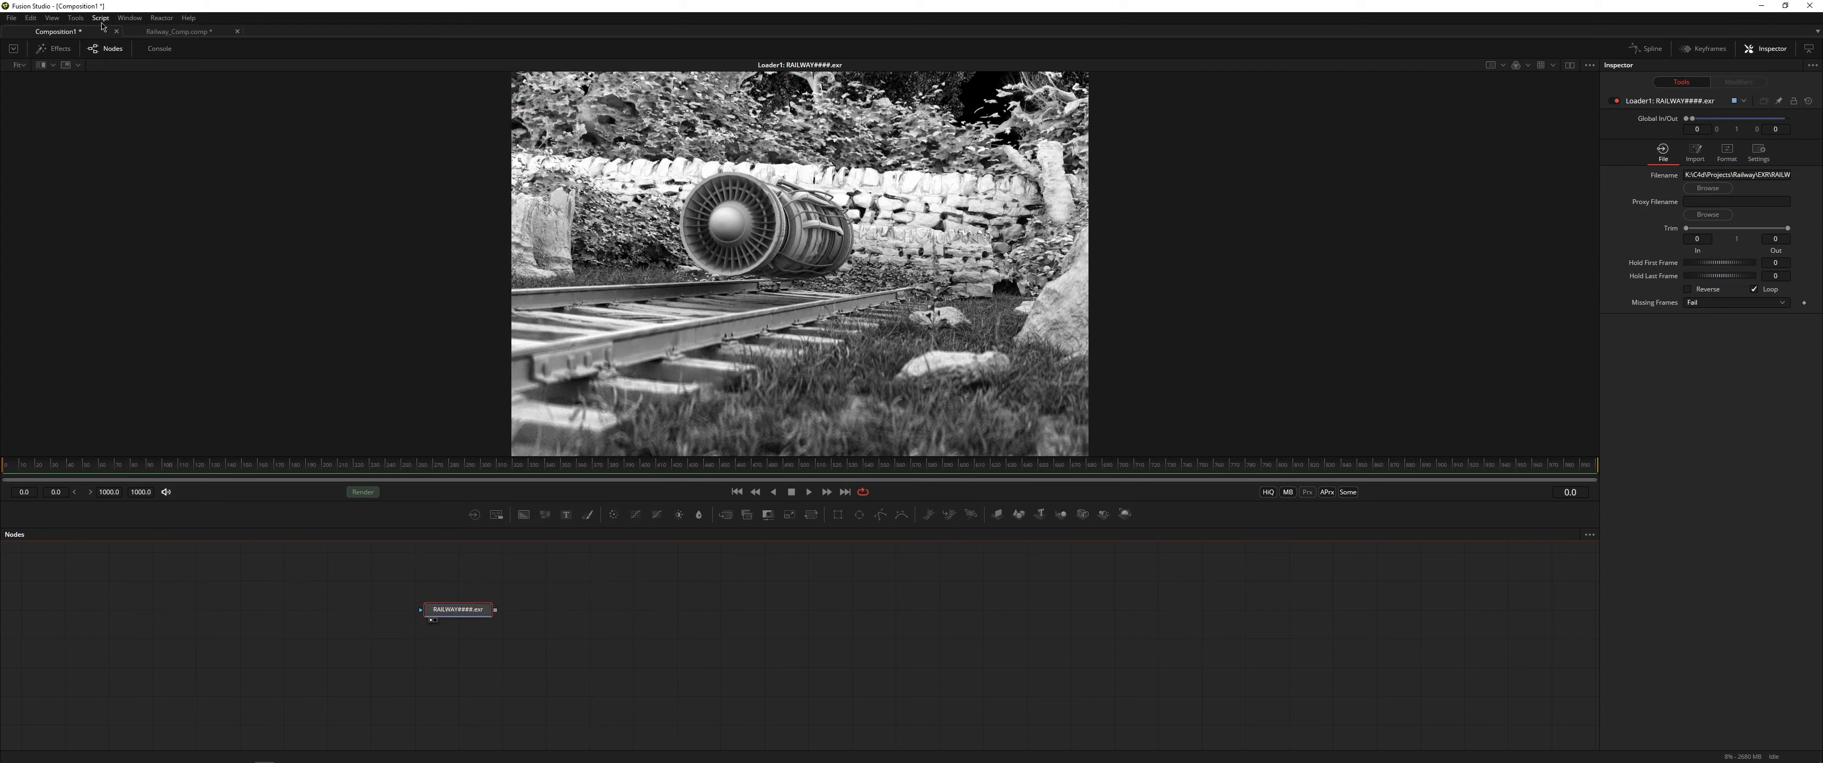
Run the hos_SplitEXR_Ultra script on the railway Loader with the chosen import options.
left_click(100, 17)
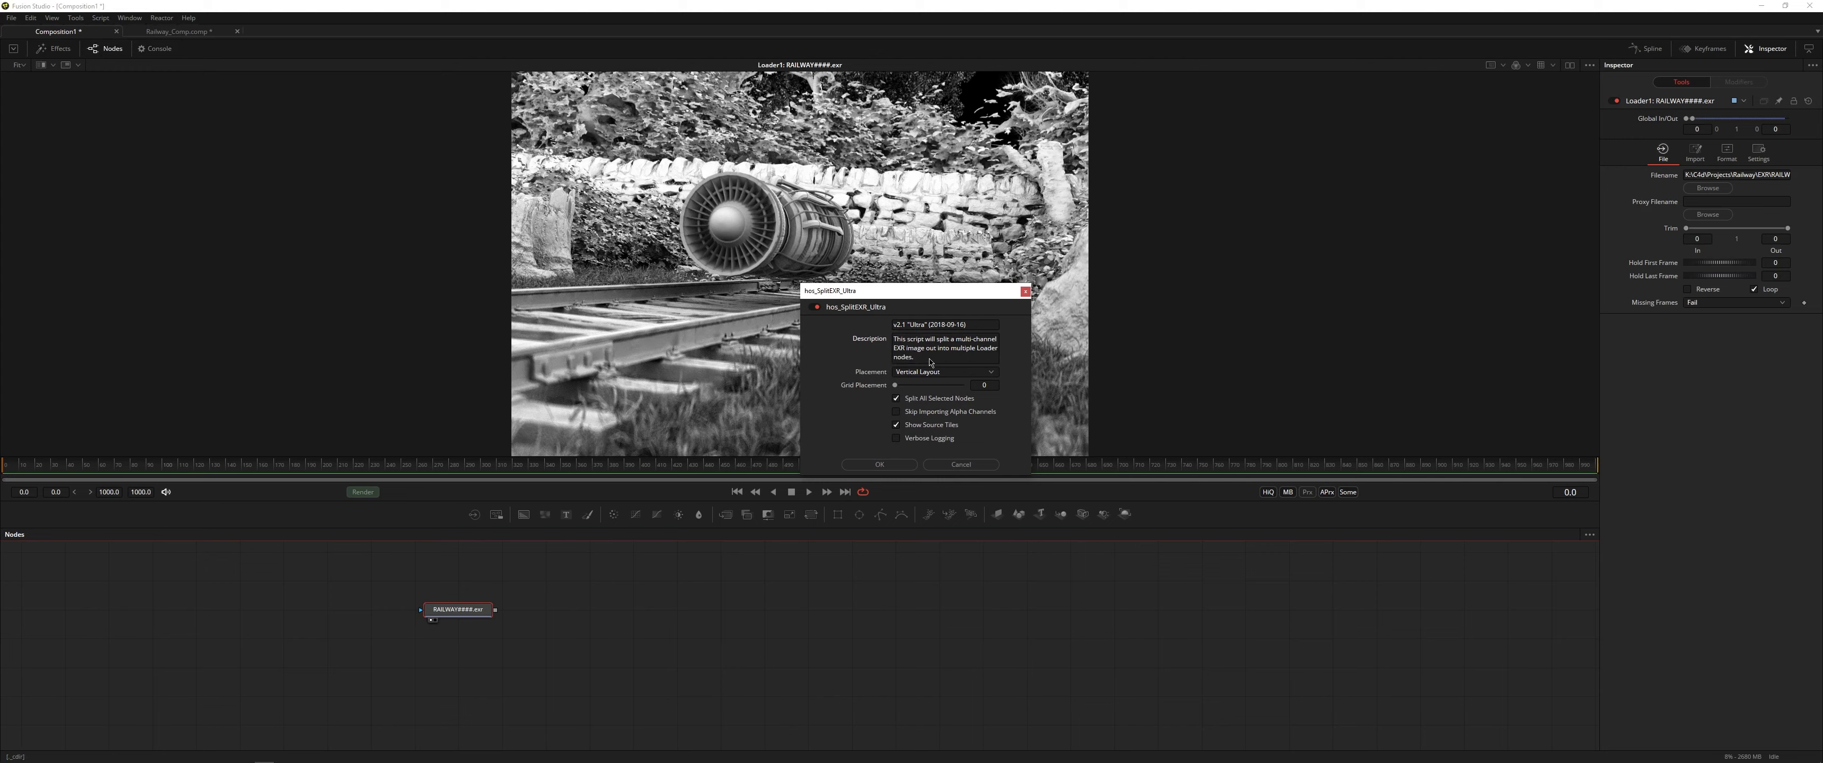
left_click(896, 424)
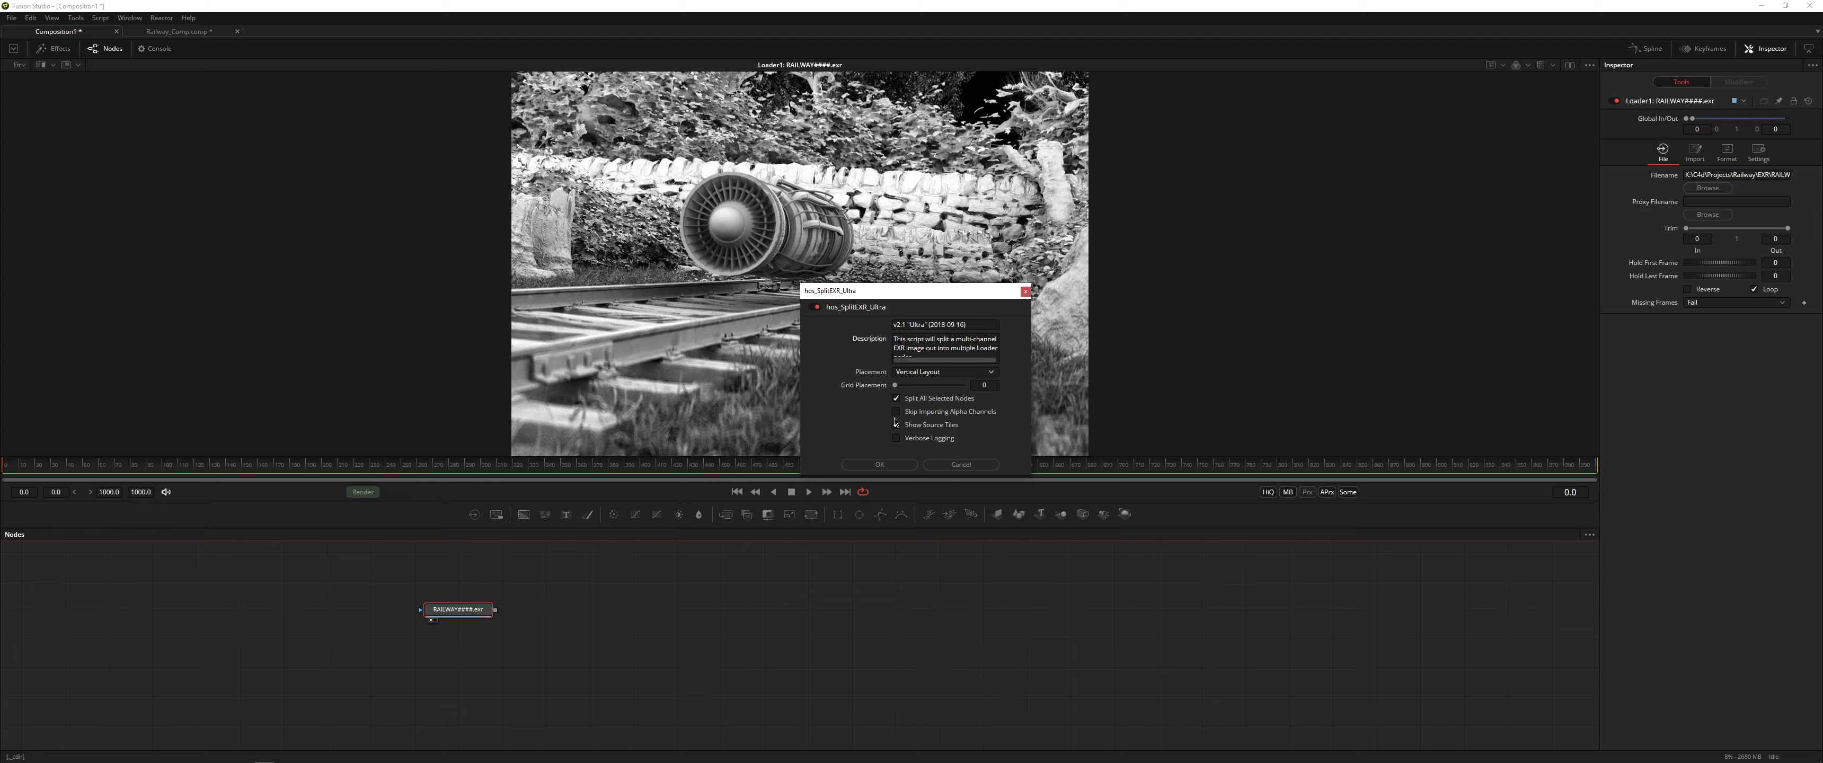
left_click(878, 464)
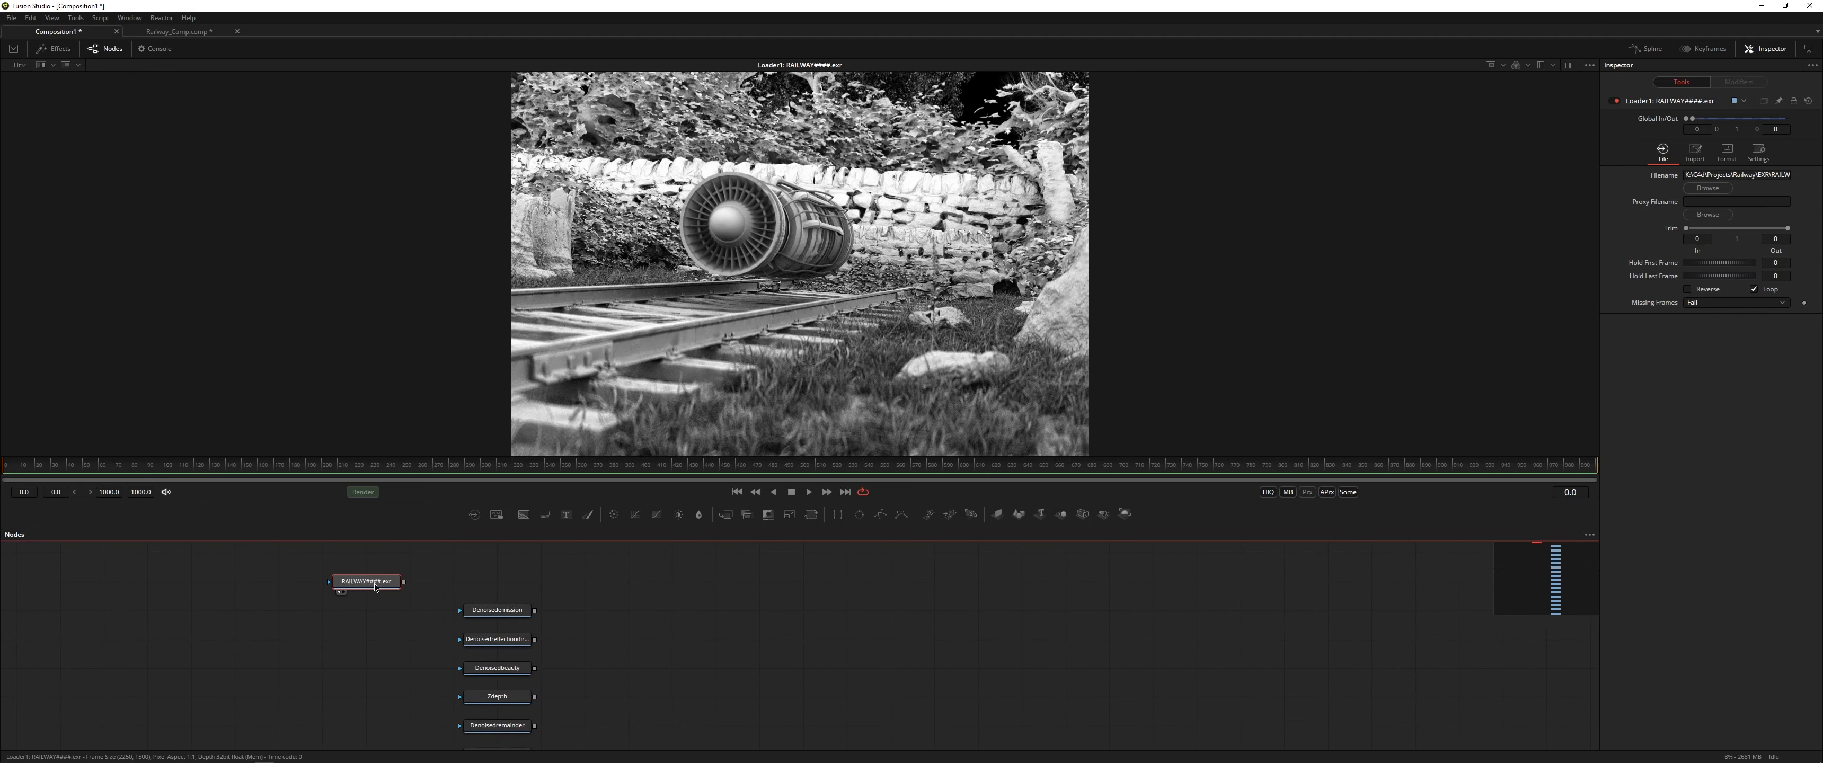
Spread the new pass loaders apart and load the DenoisedBeauty pass into the viewer.
left_click(496, 610)
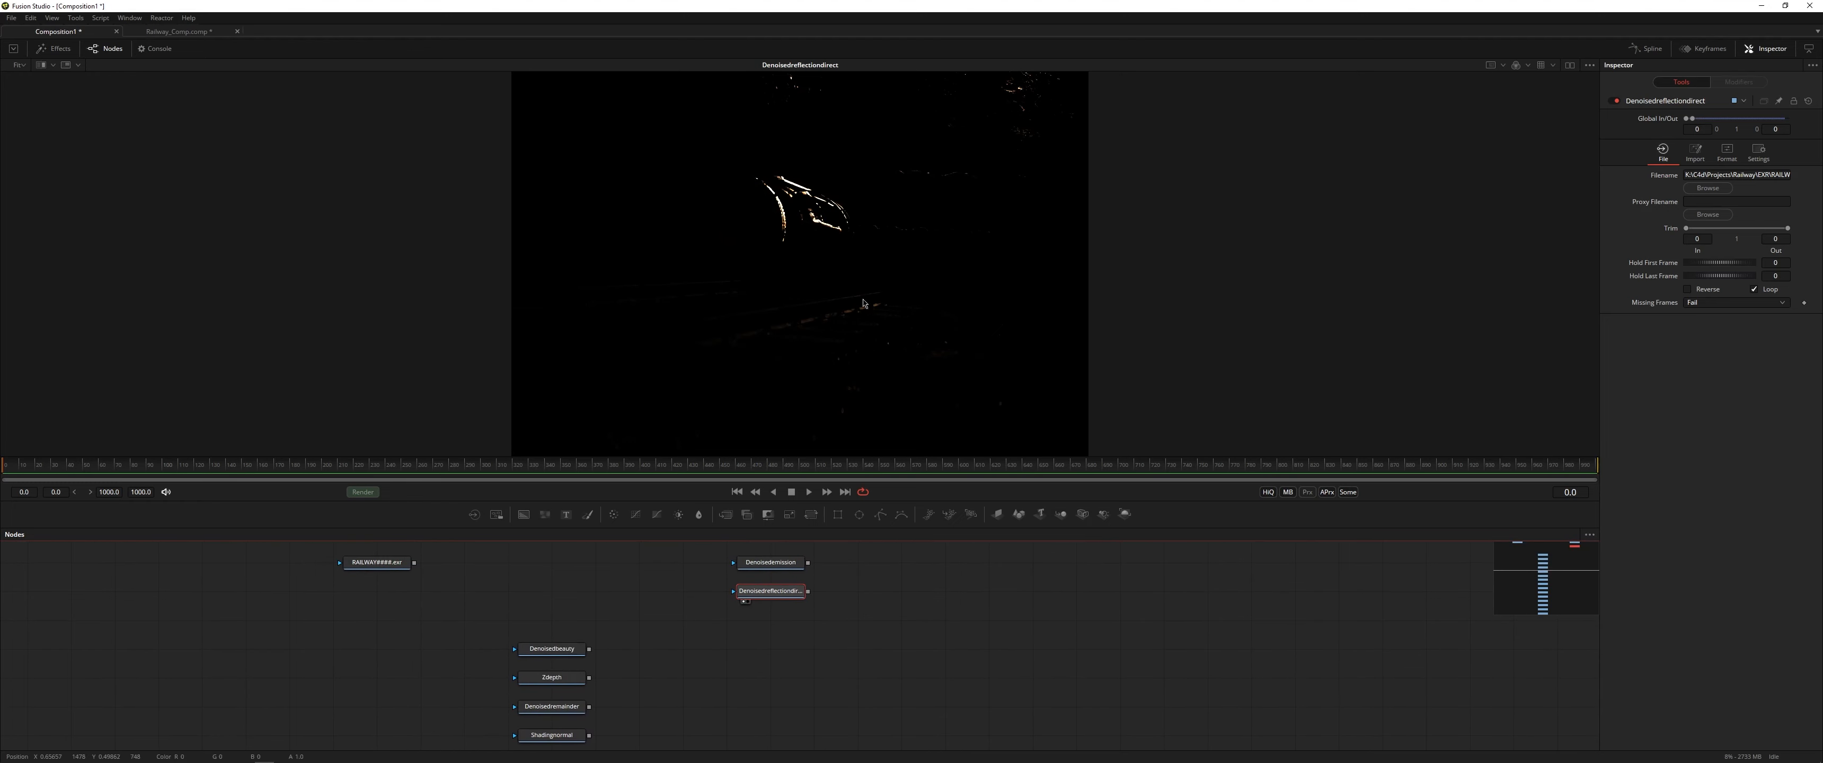
mouse_move(771, 278)
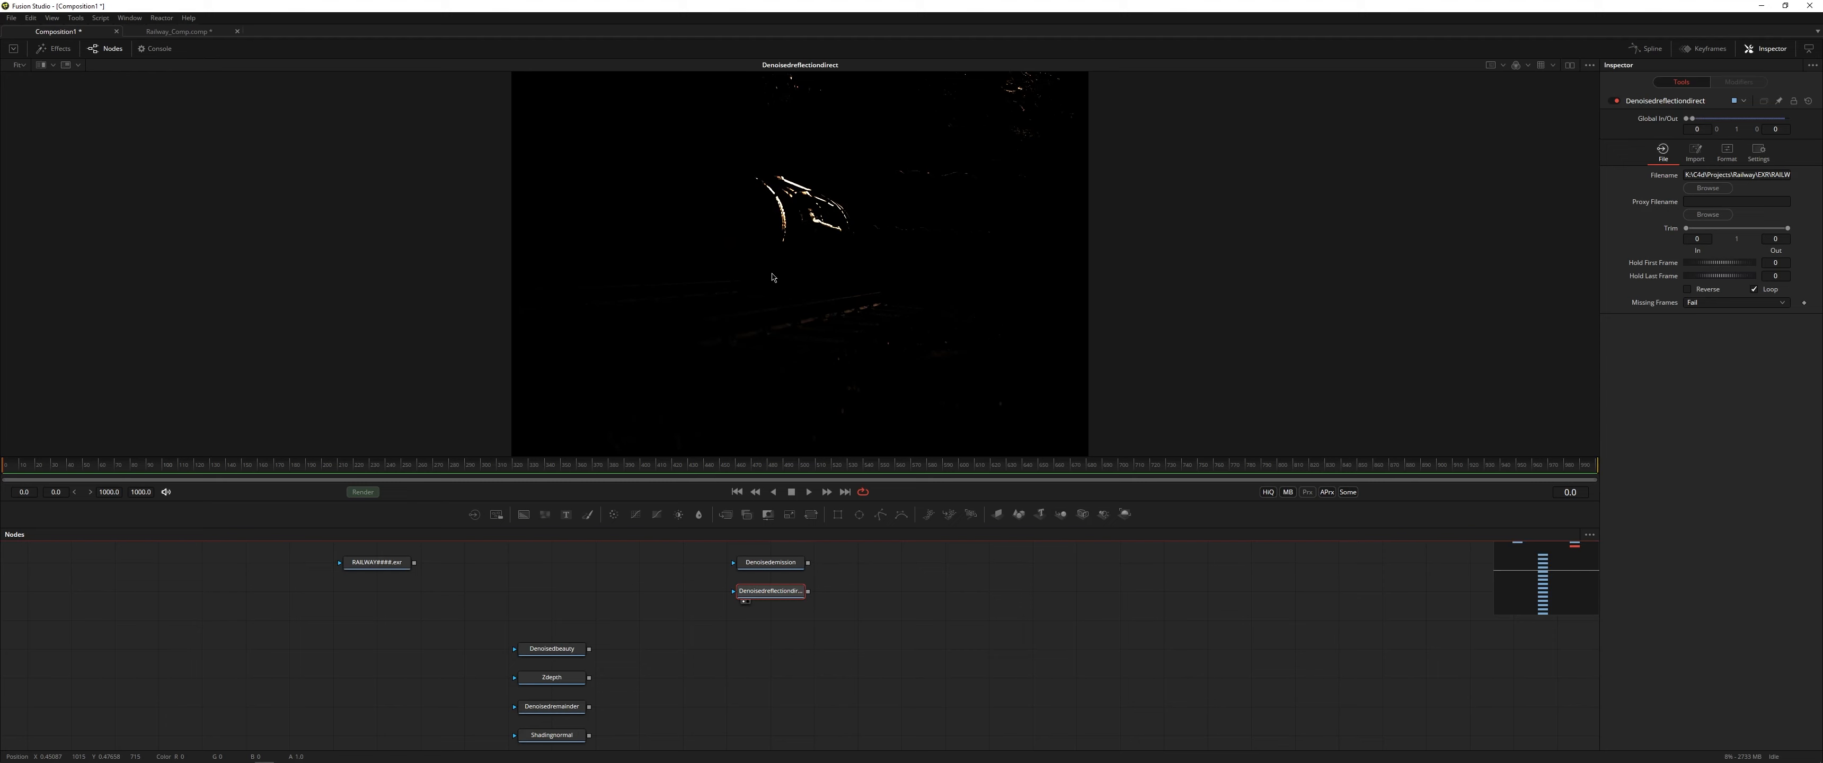
mouse_move(842, 296)
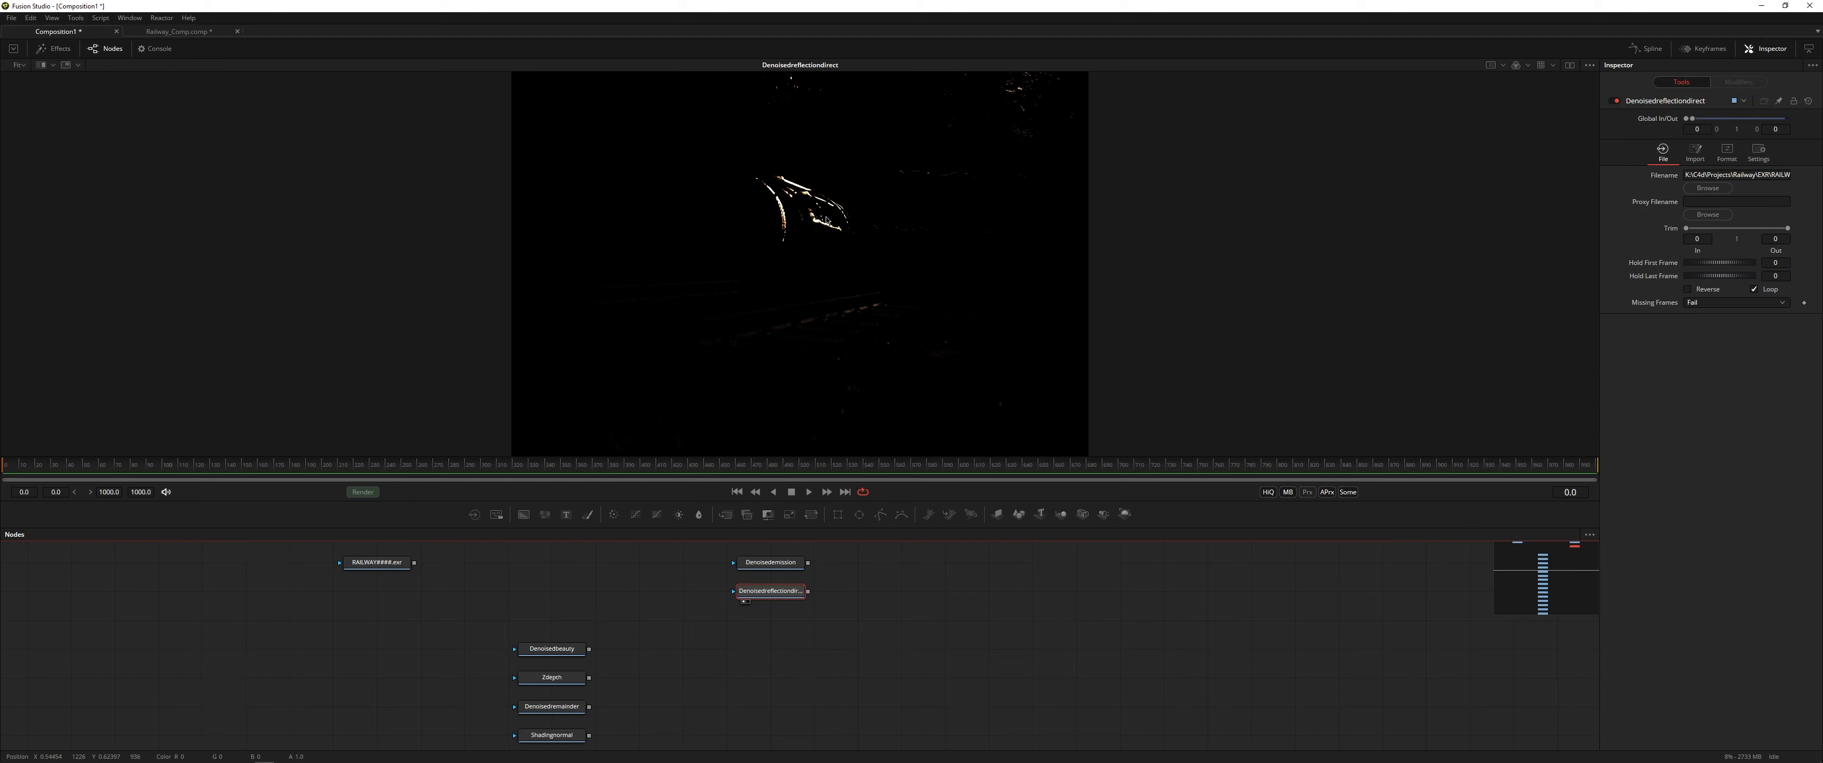
left_click(550, 648)
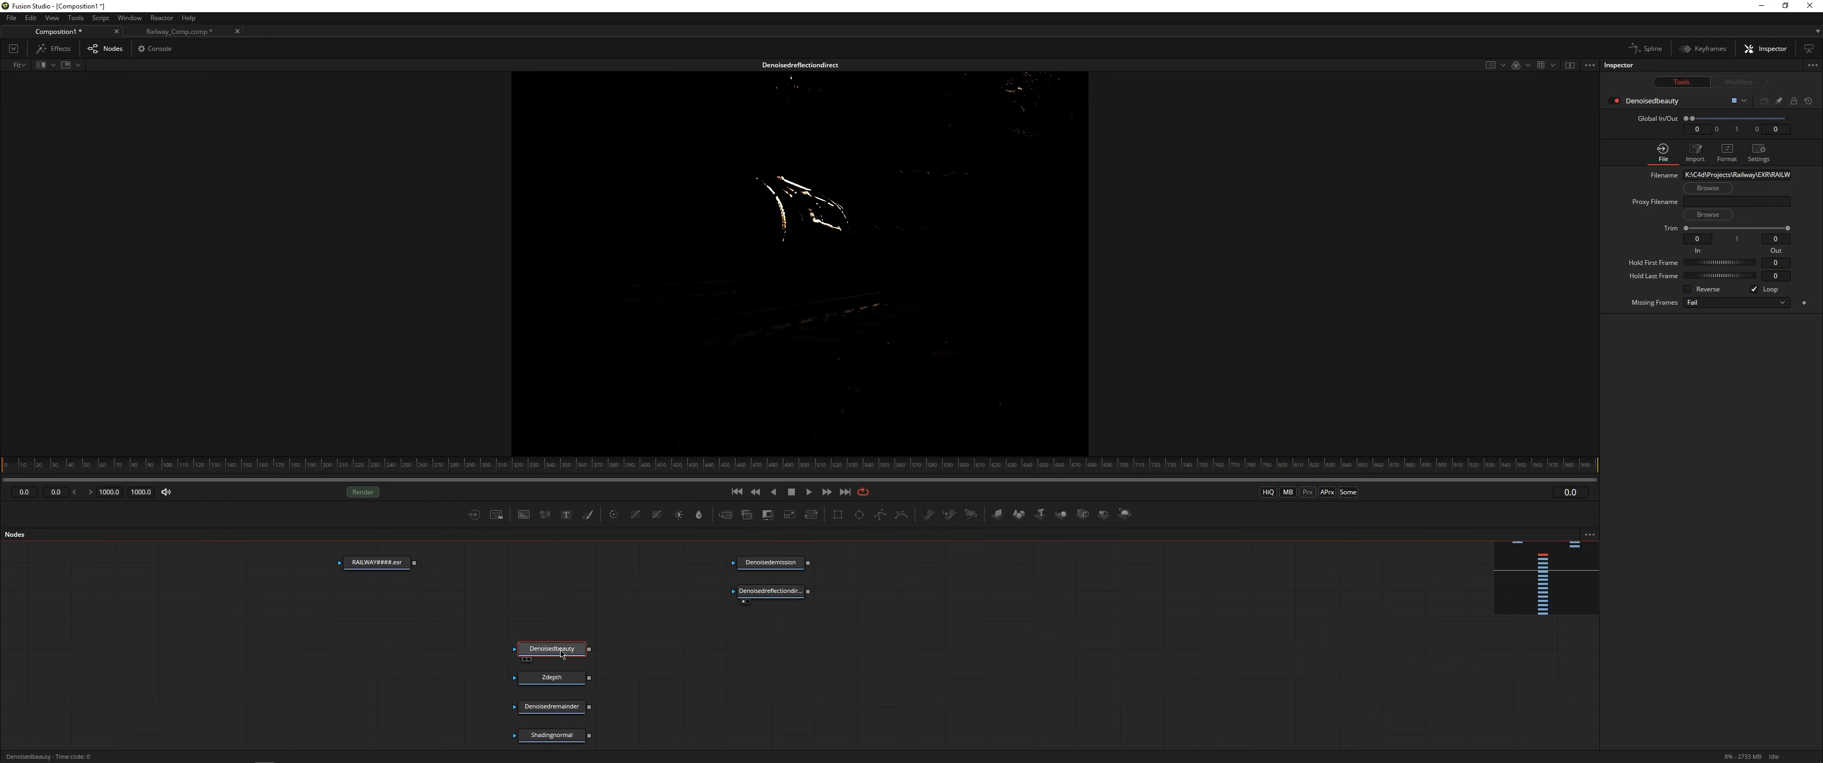
left_click(552, 649)
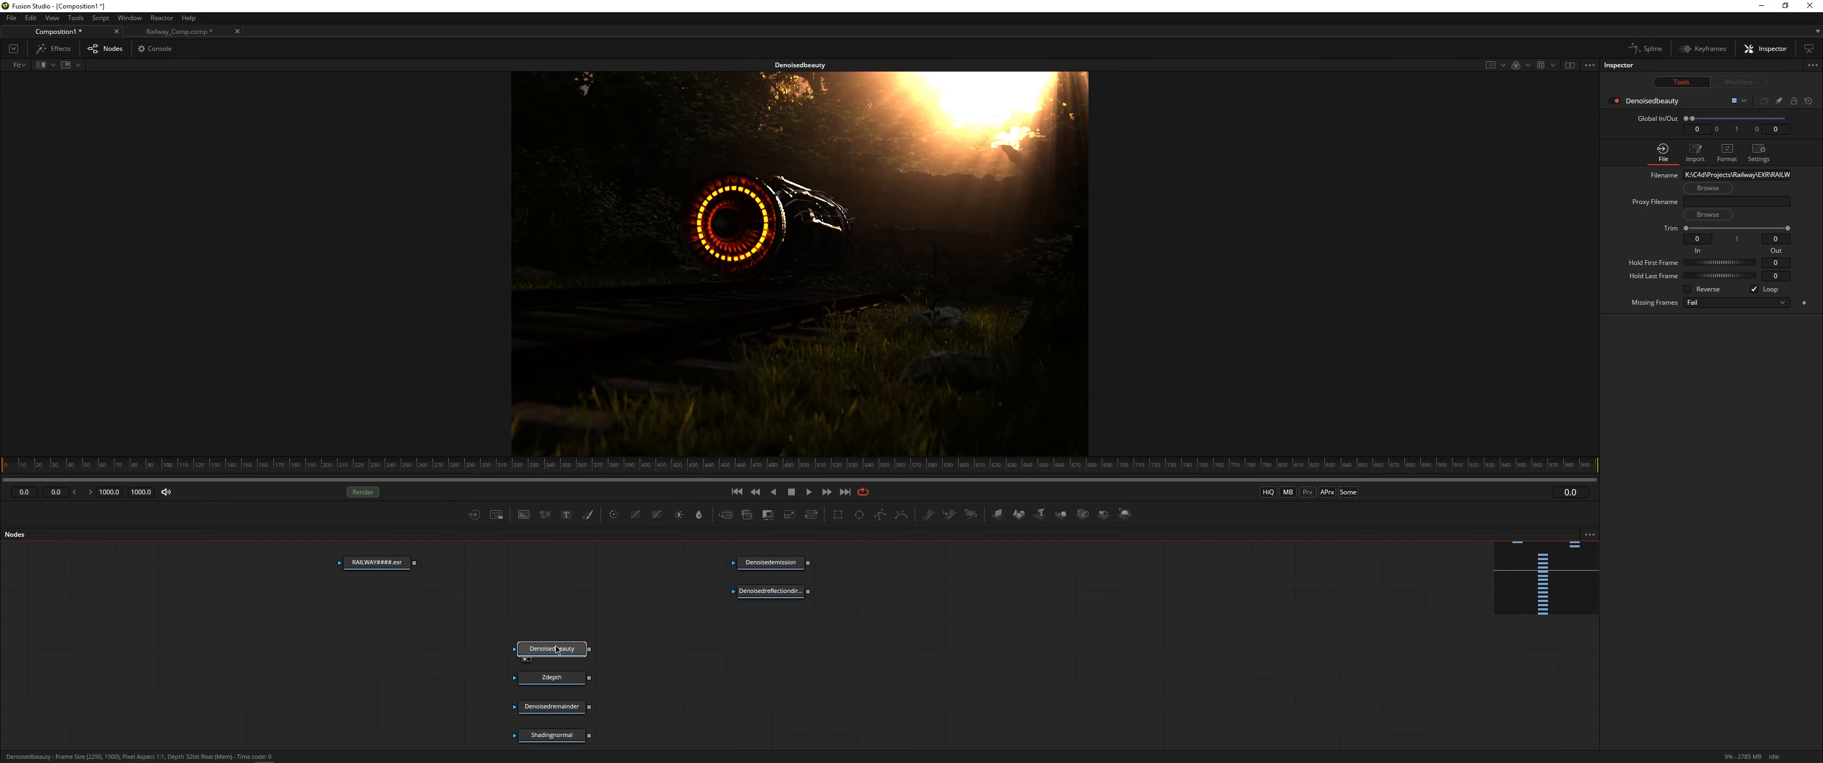
Check the Railway_Comp.comp reference and enable the viewer LUT on DenoisedBeauty.
left_click(175, 31)
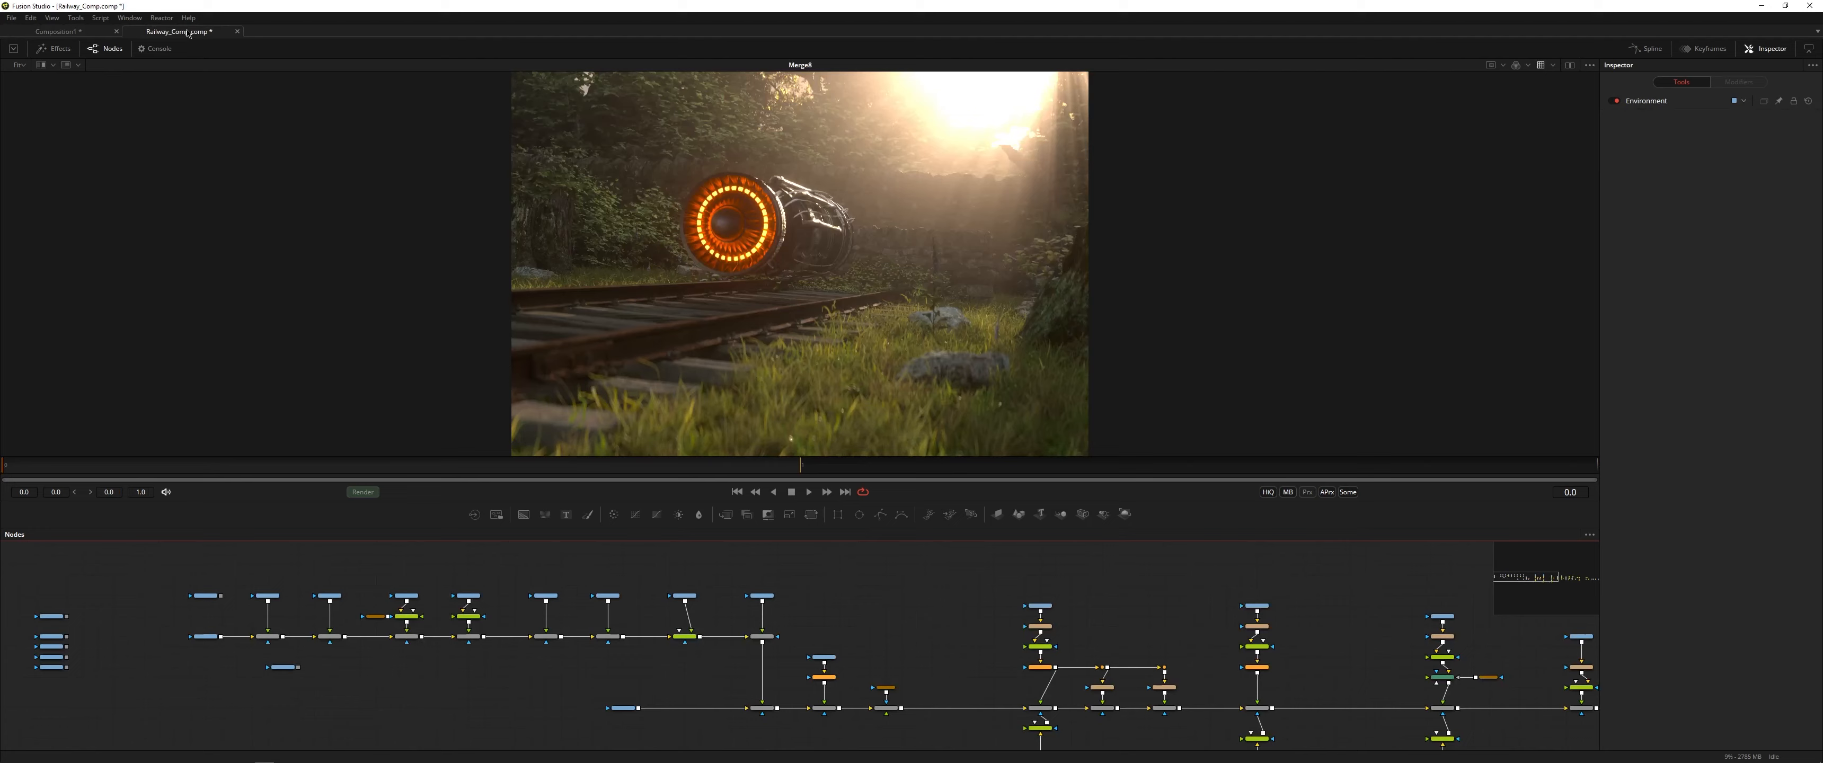
mouse_move(235, 85)
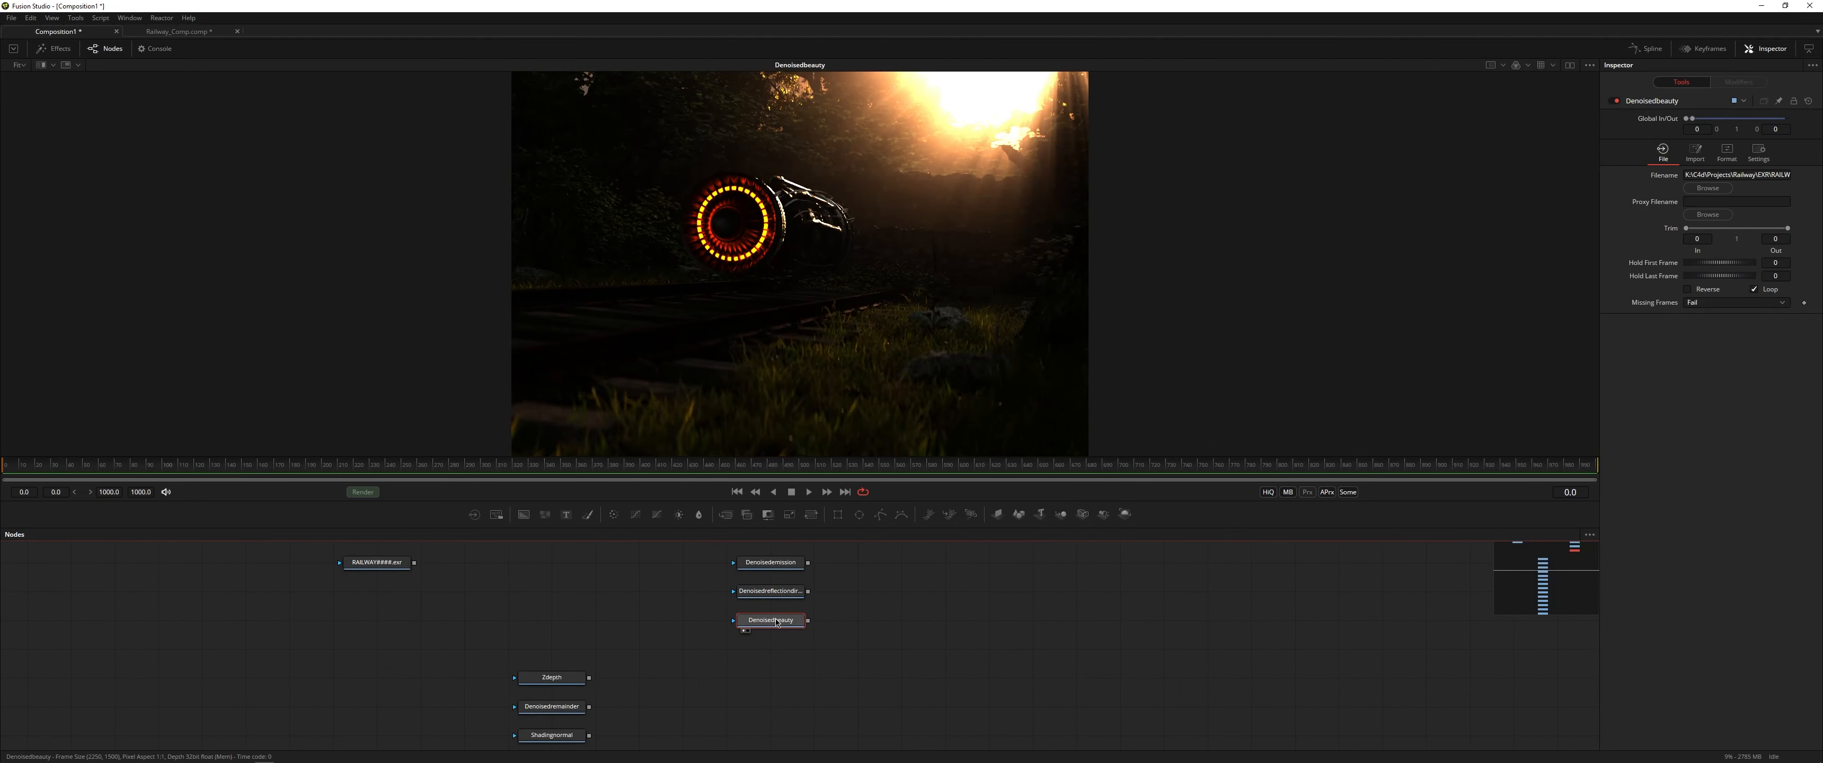
mouse_move(1543, 65)
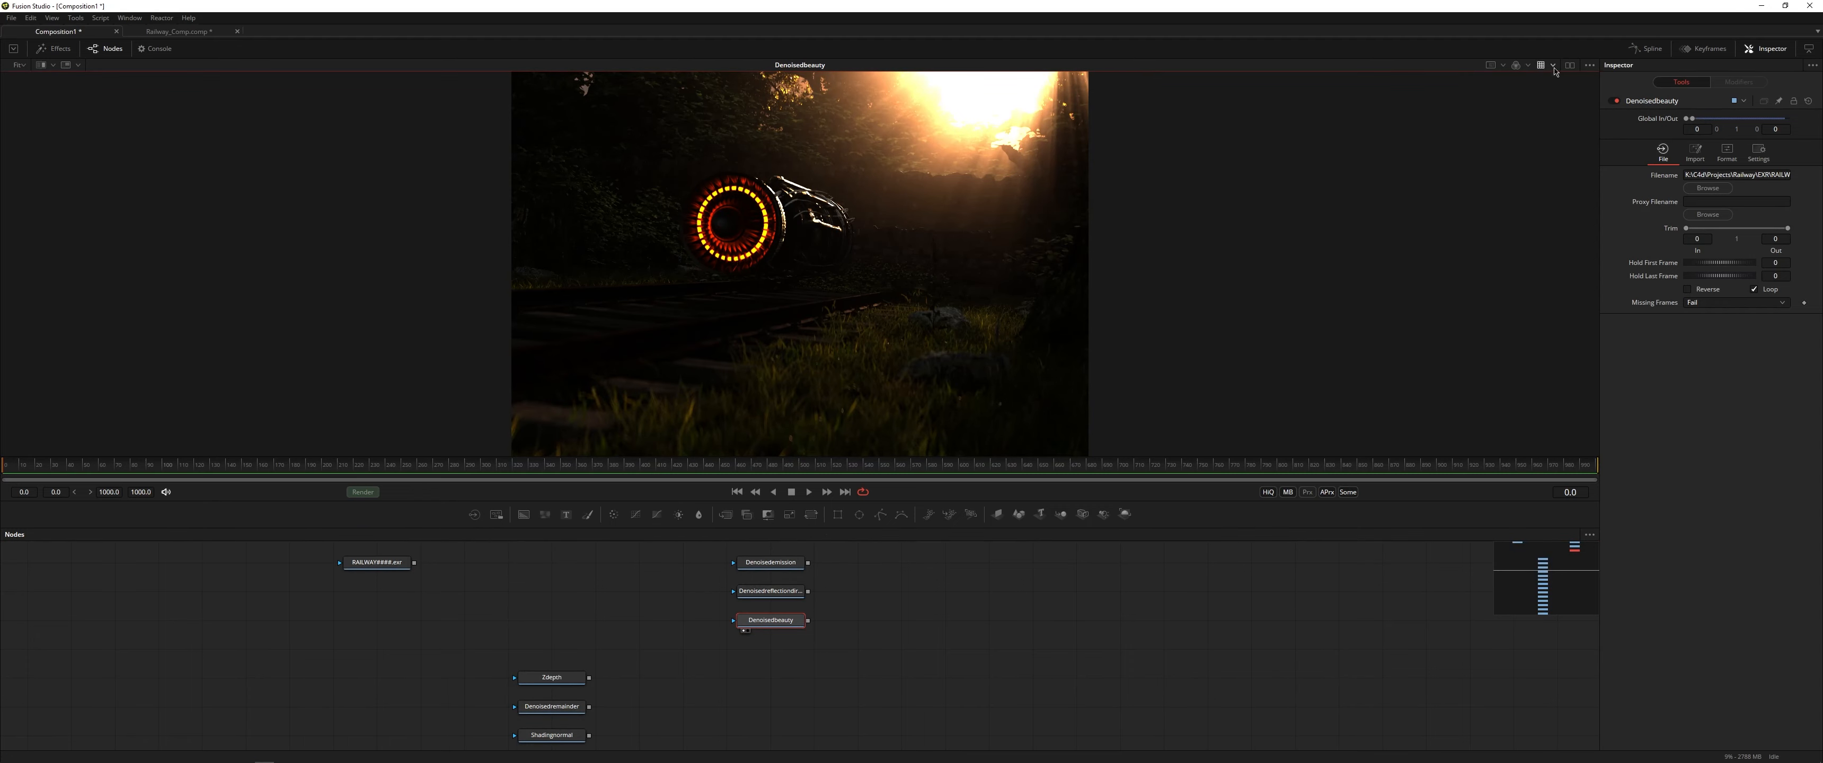
left_click(1554, 64)
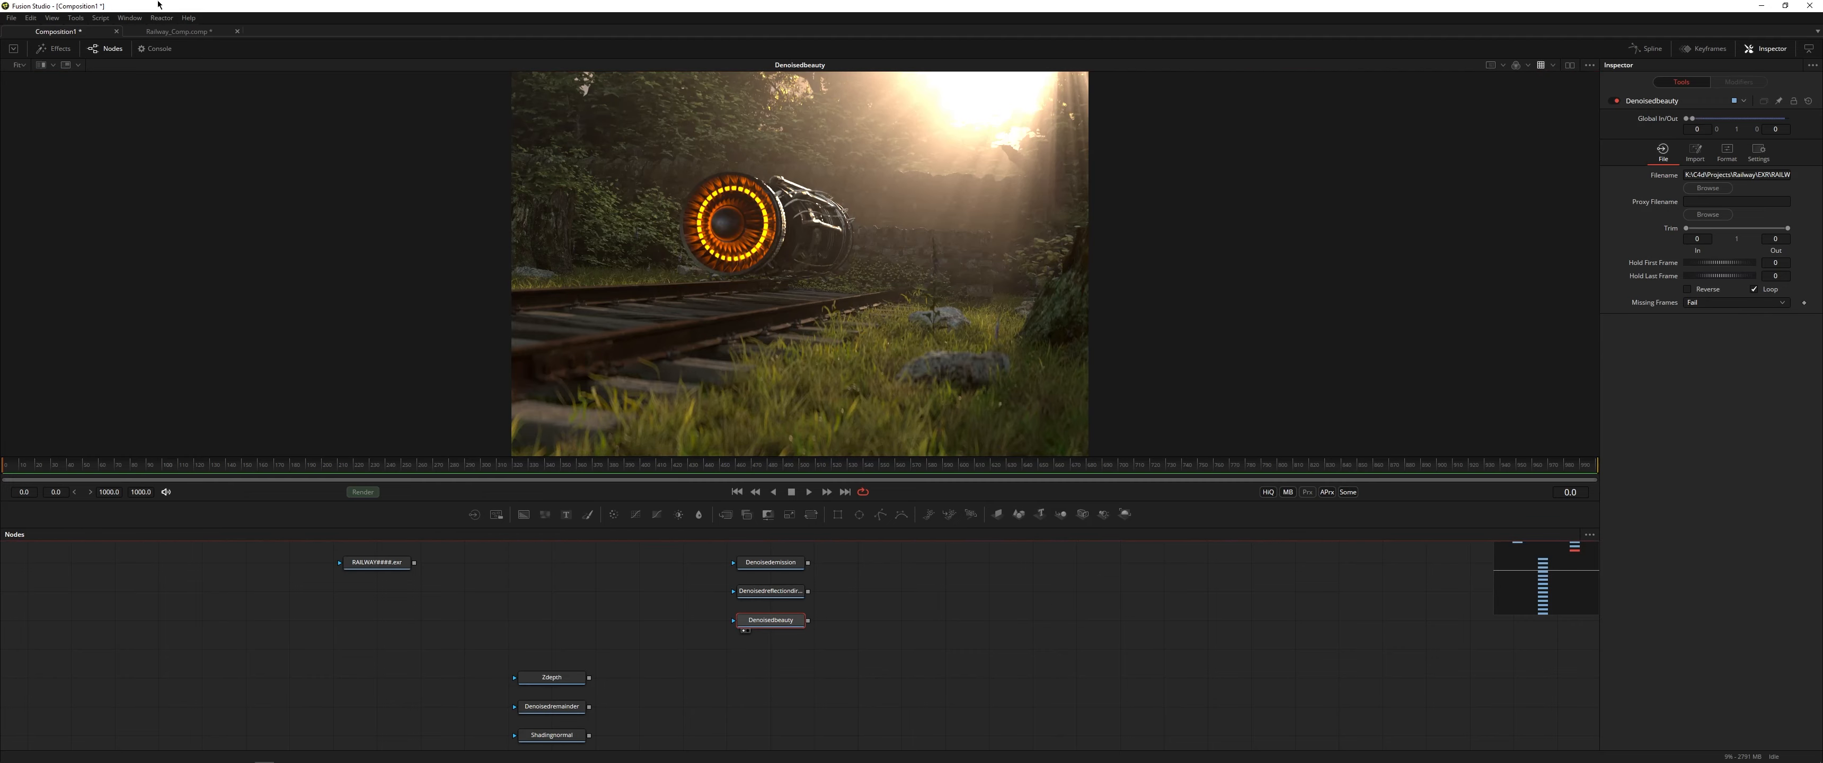
left_click(177, 32)
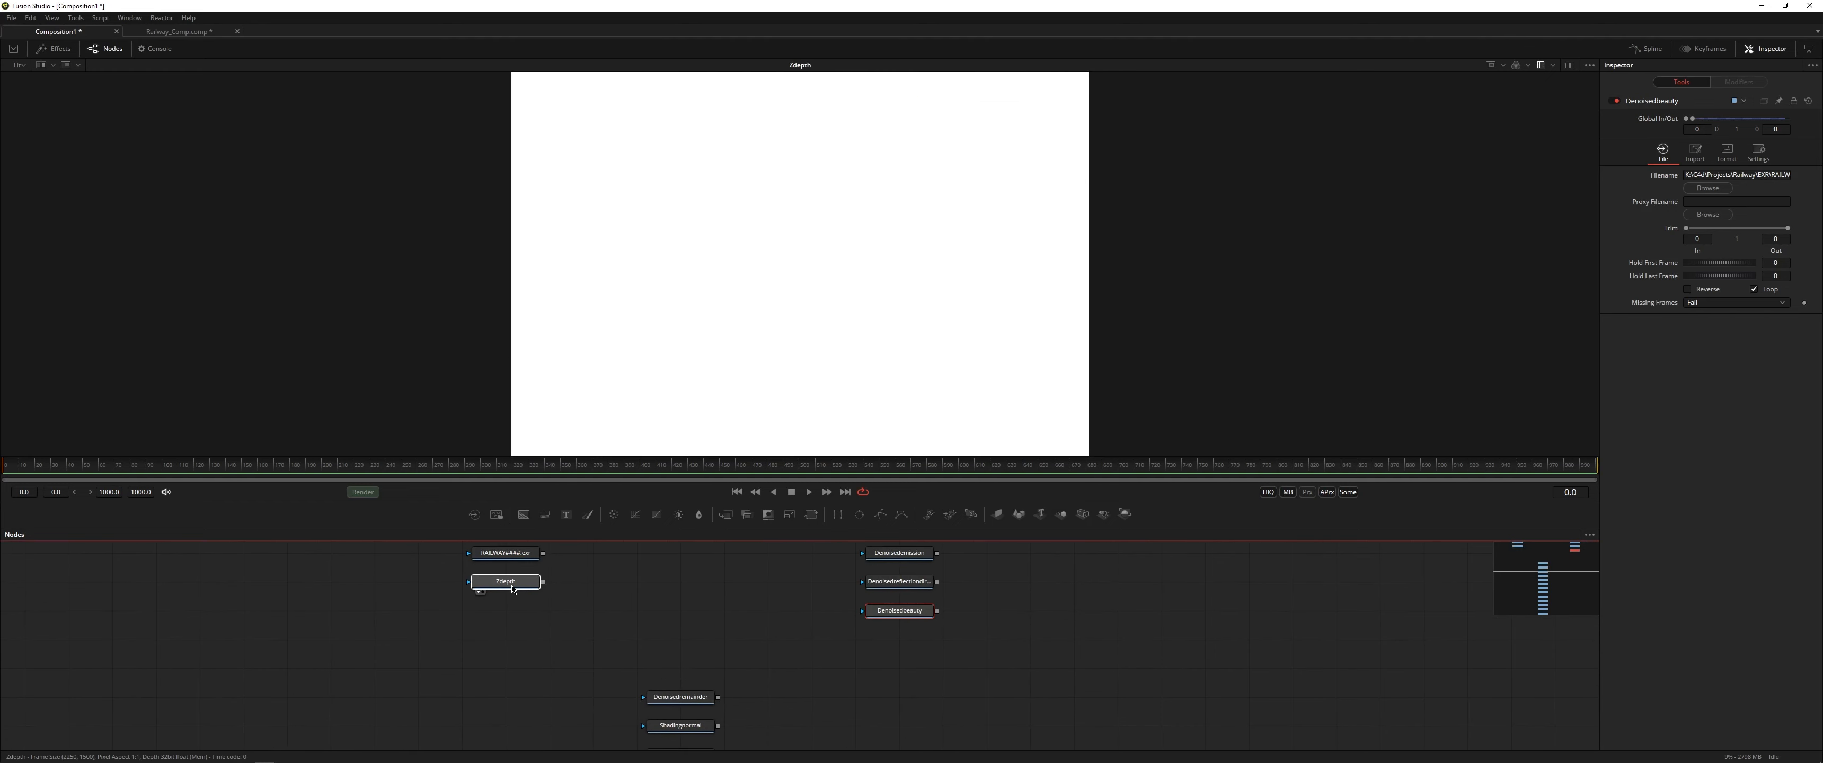
Group the Zdepth, DenoisedRemainder and Wireframe loaders, viewing each pass in turn.
left_click(505, 581)
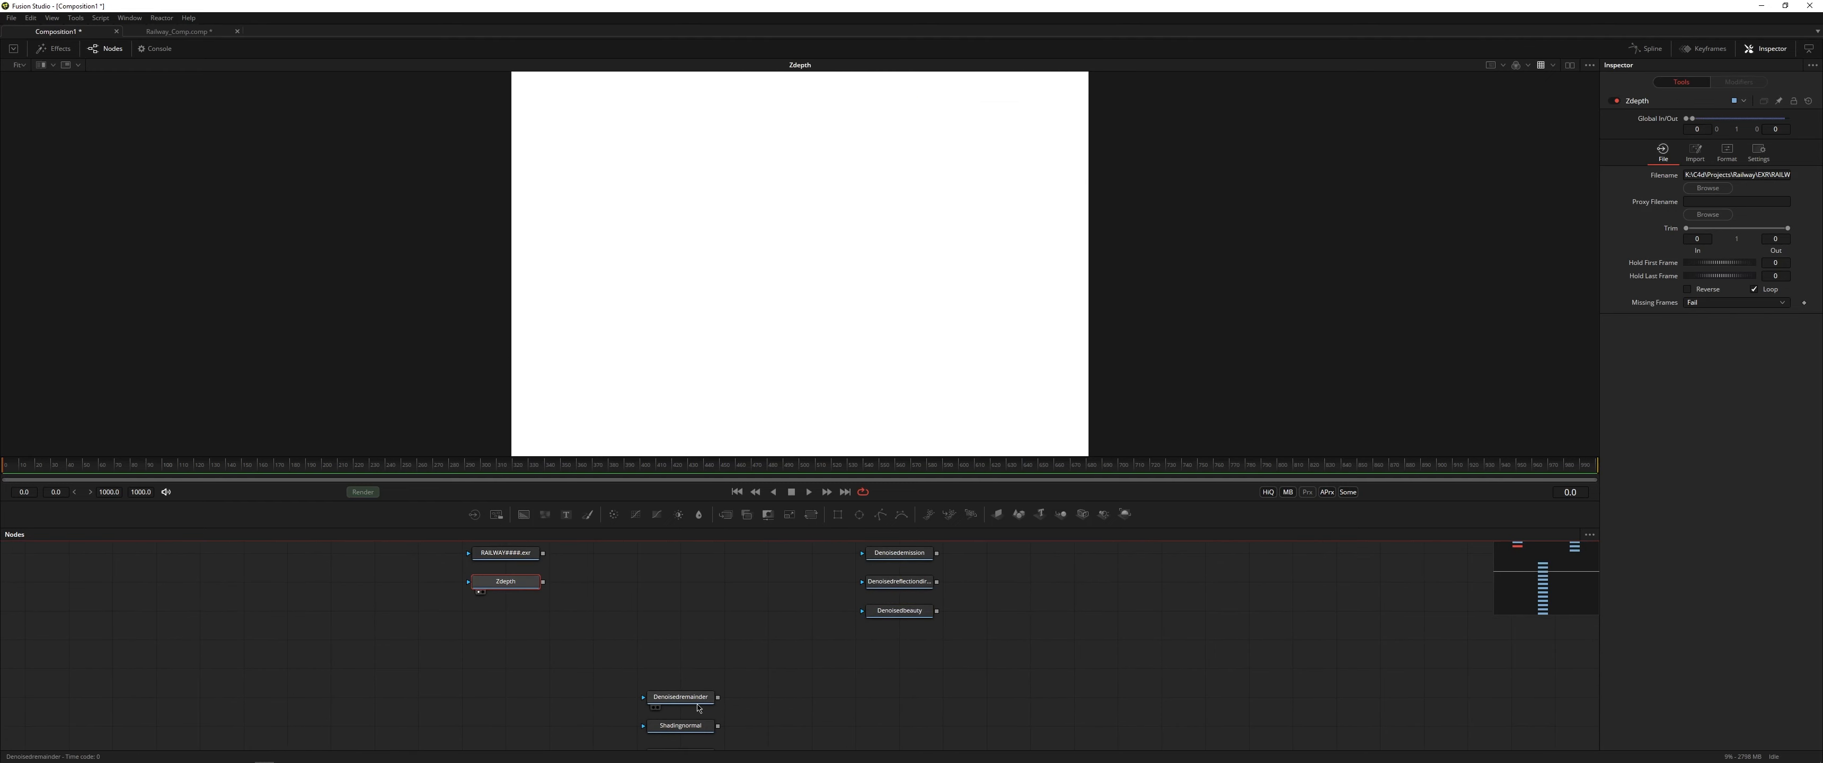
left_click_drag(681, 697, 944, 639)
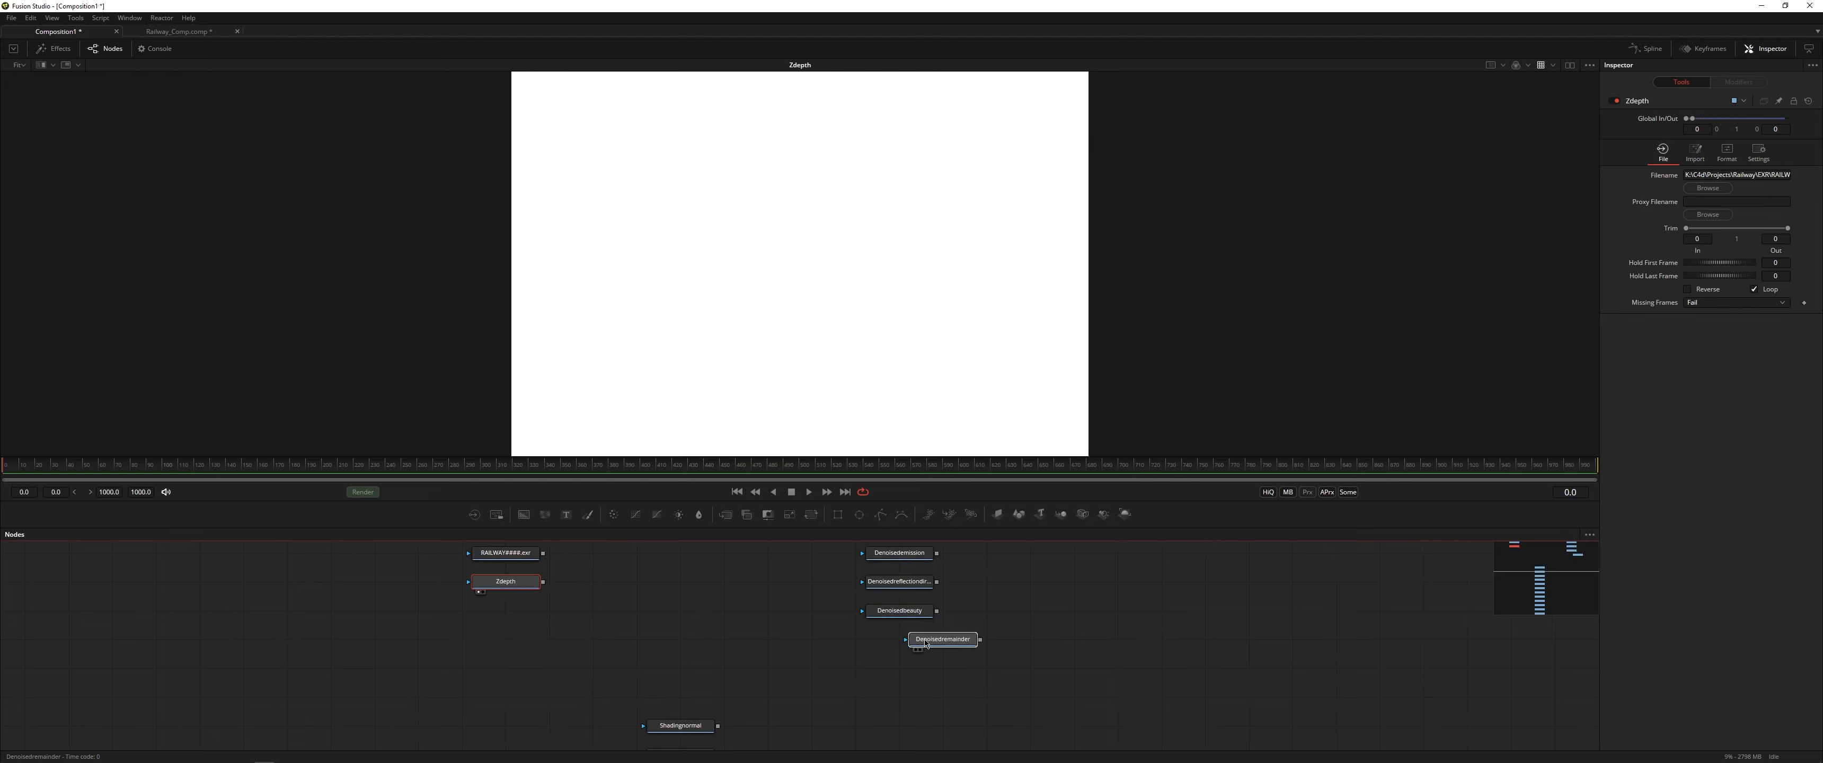
left_click(899, 639)
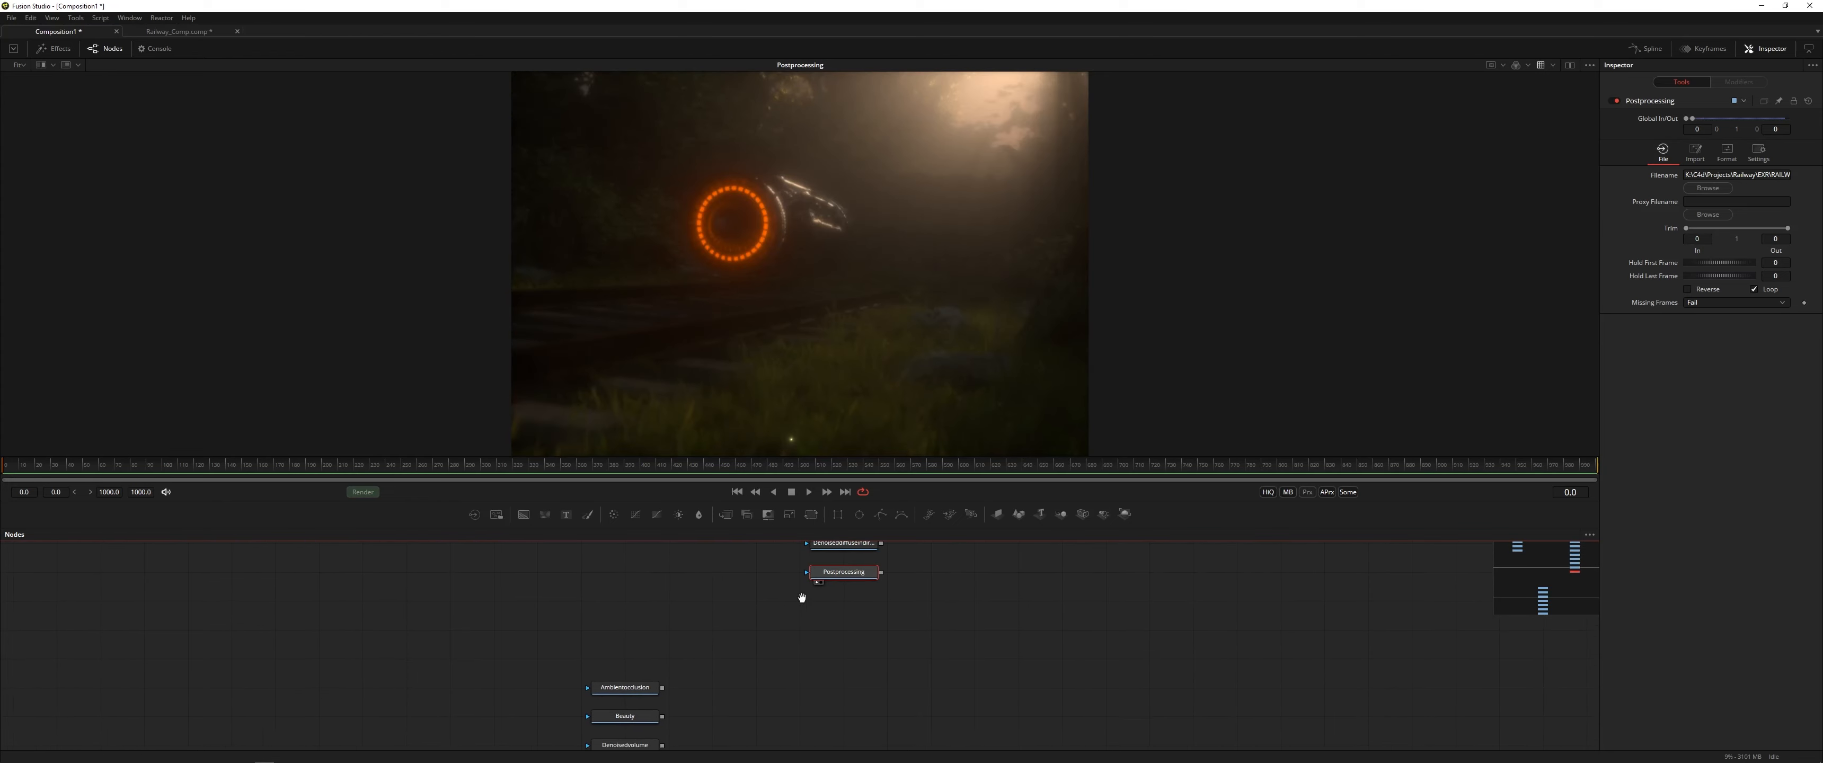
left_click(625, 688)
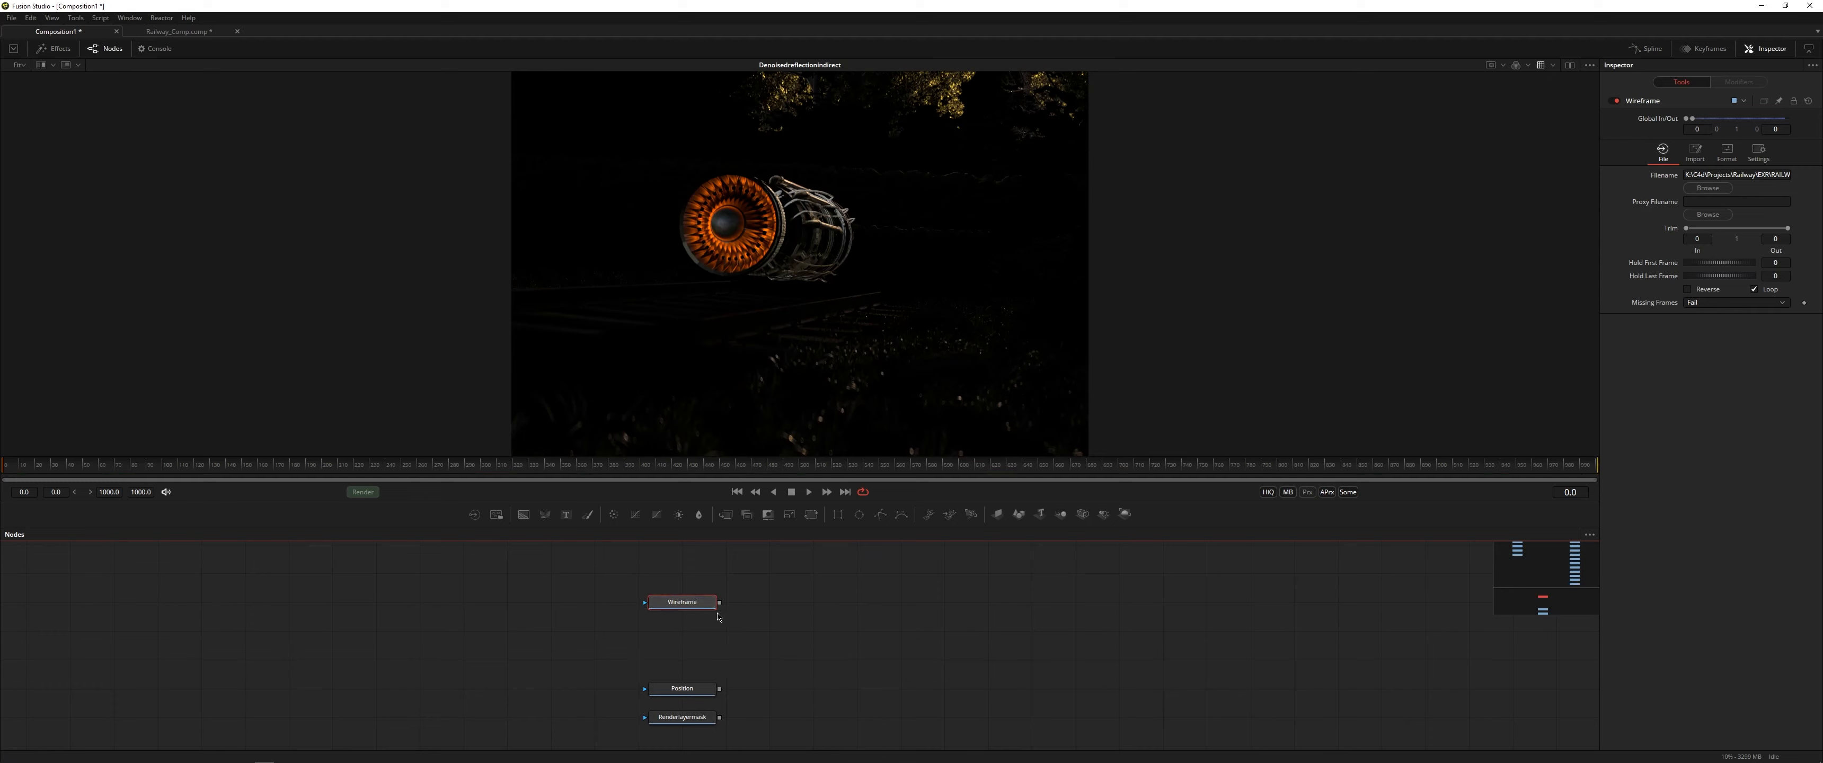
left_click(680, 601)
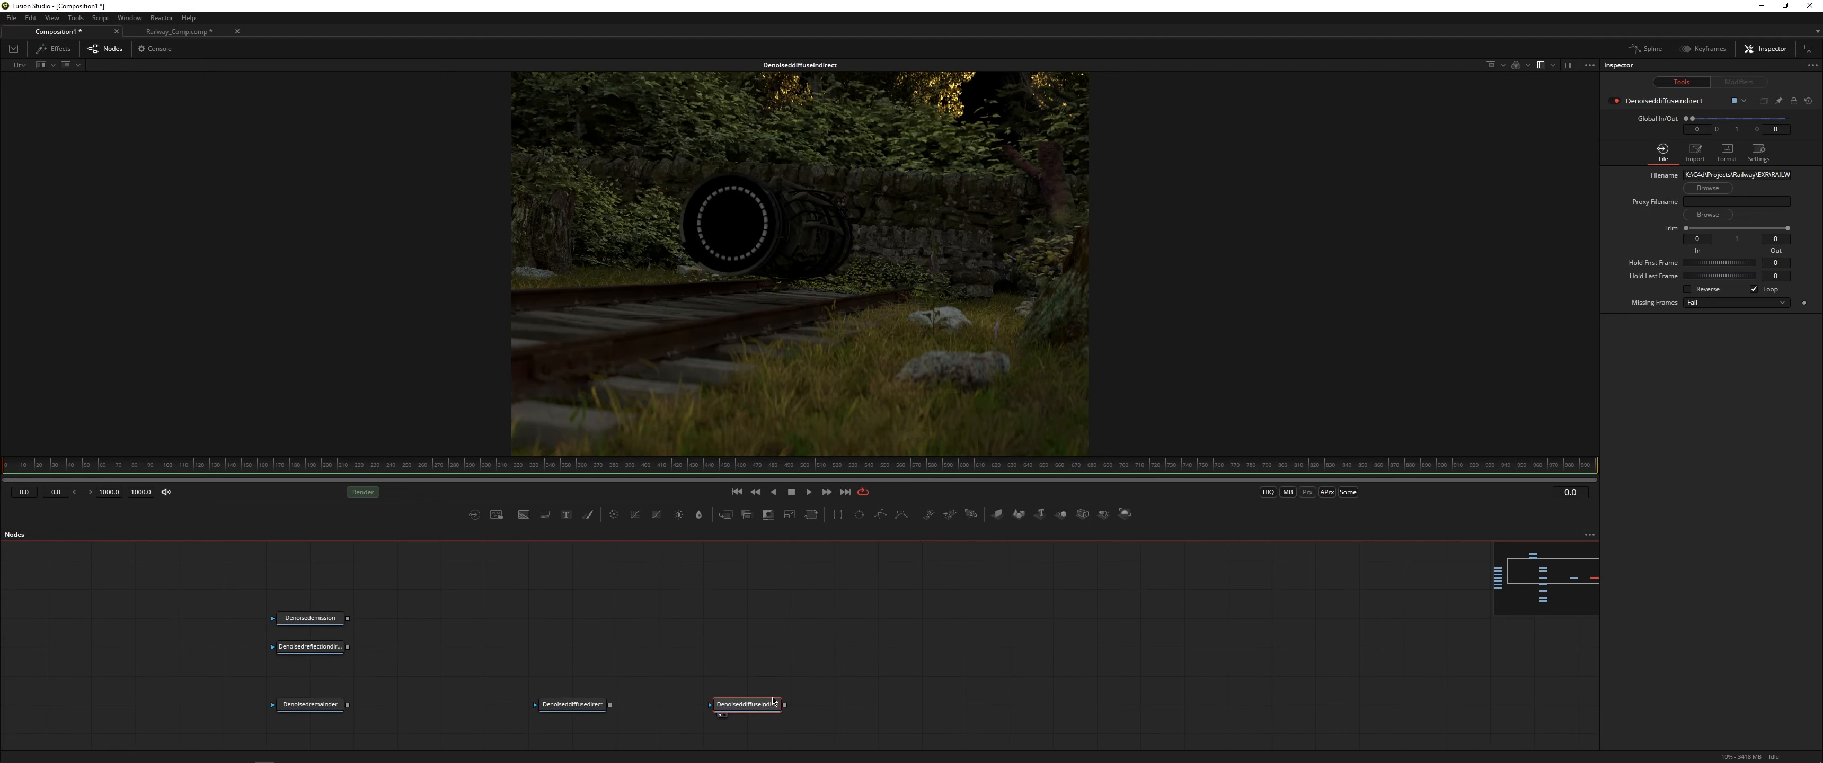
Chain the two DenoisedDiffuse passes and the reflection passes through Merge1, Merge2 and Merge3.
left_click_drag(749, 704, 790, 617)
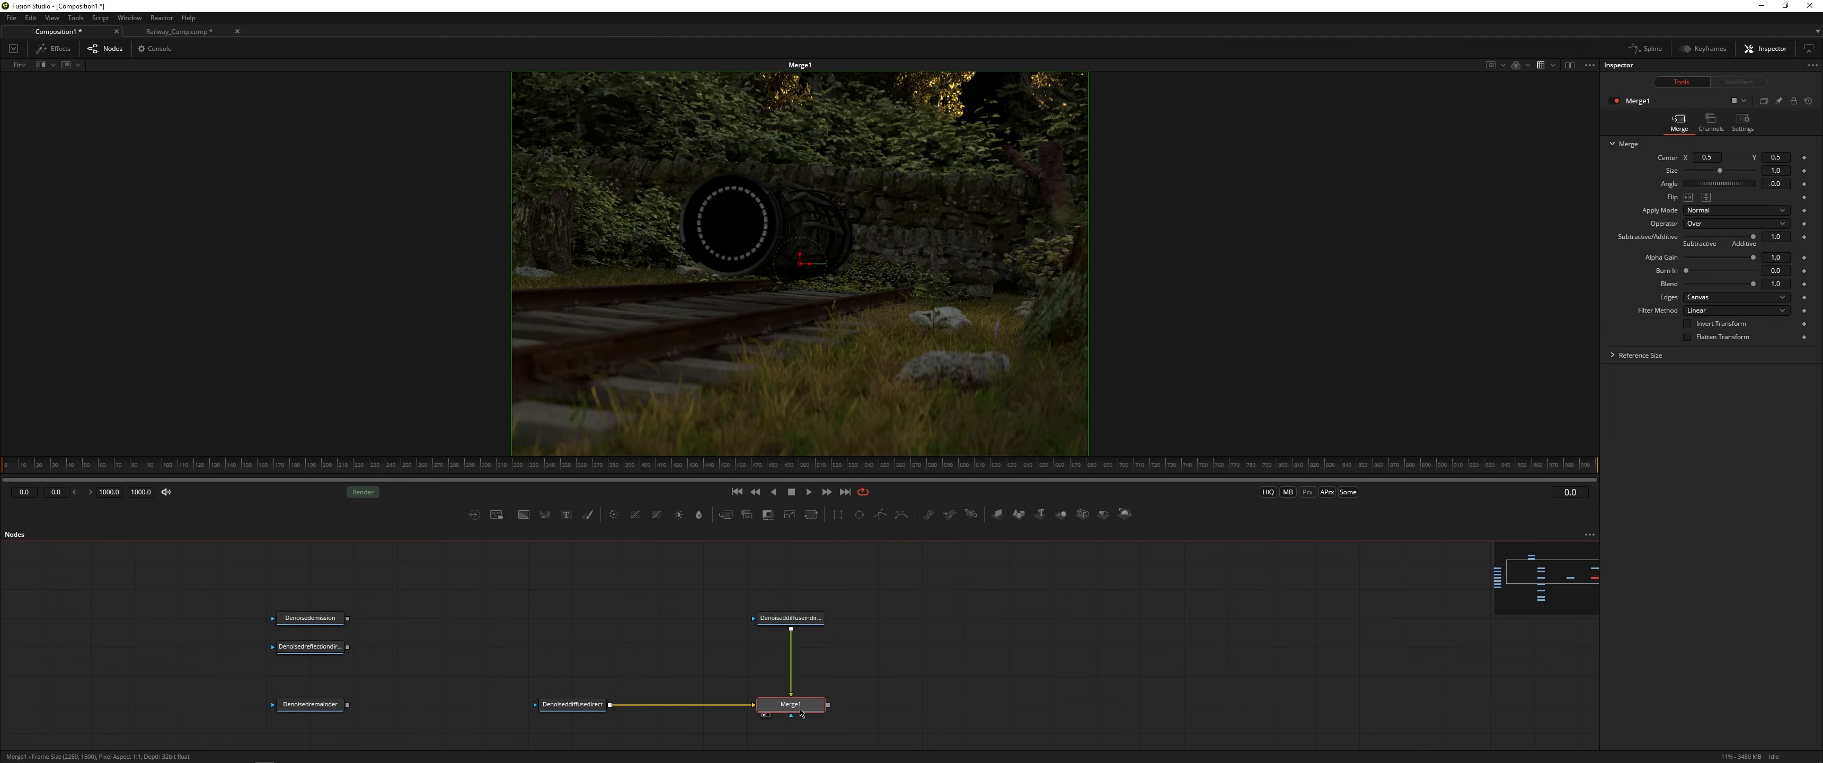
left_click_drag(1687, 271, 1720, 272)
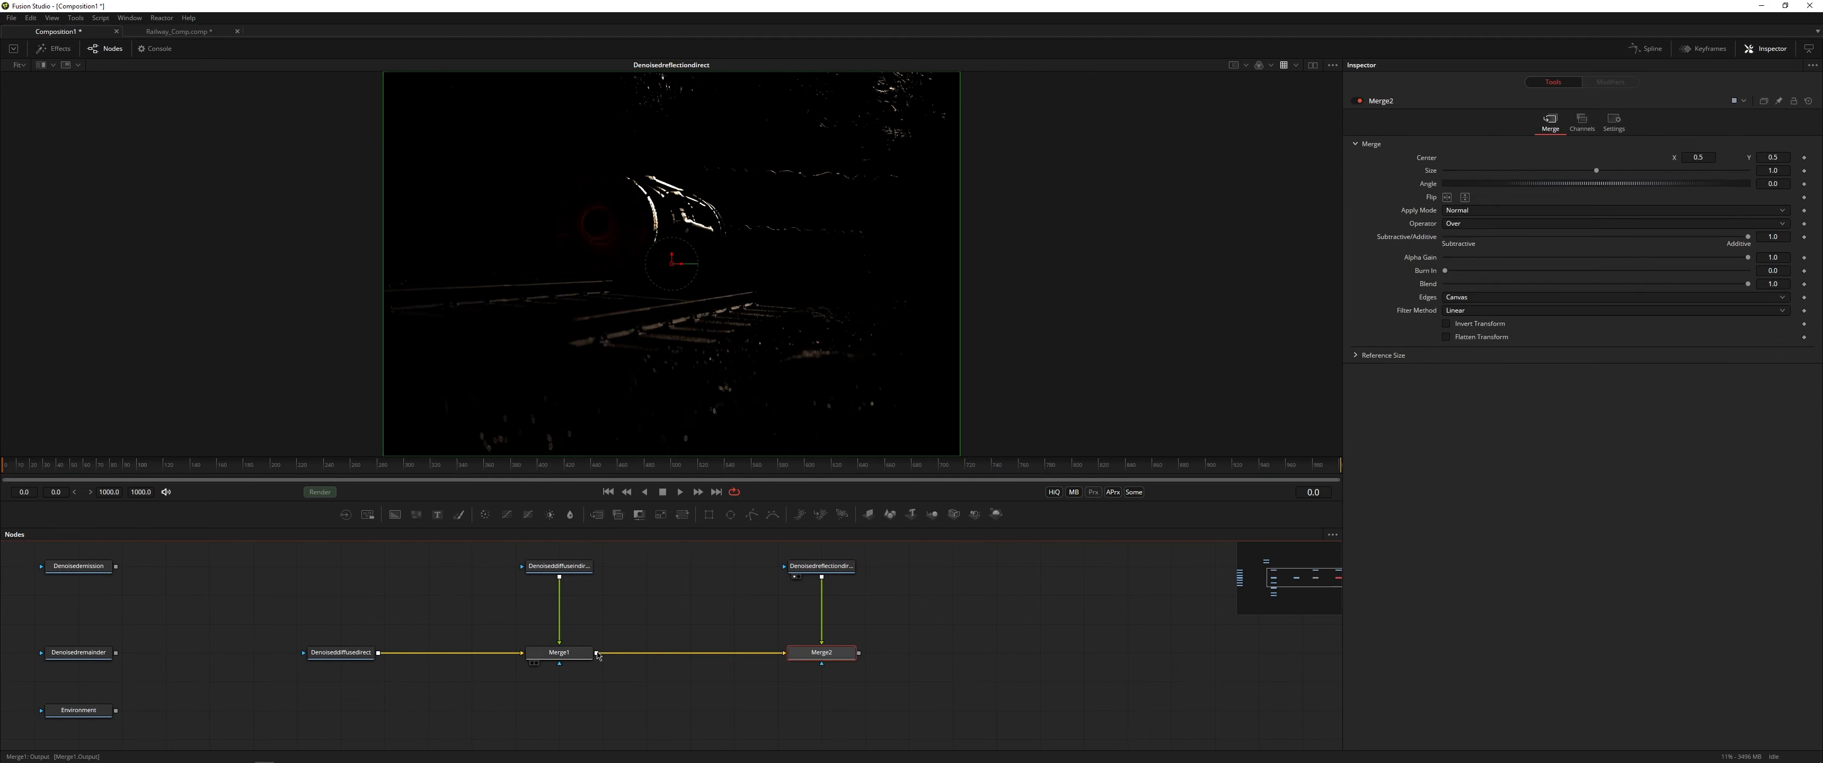
left_click(821, 652)
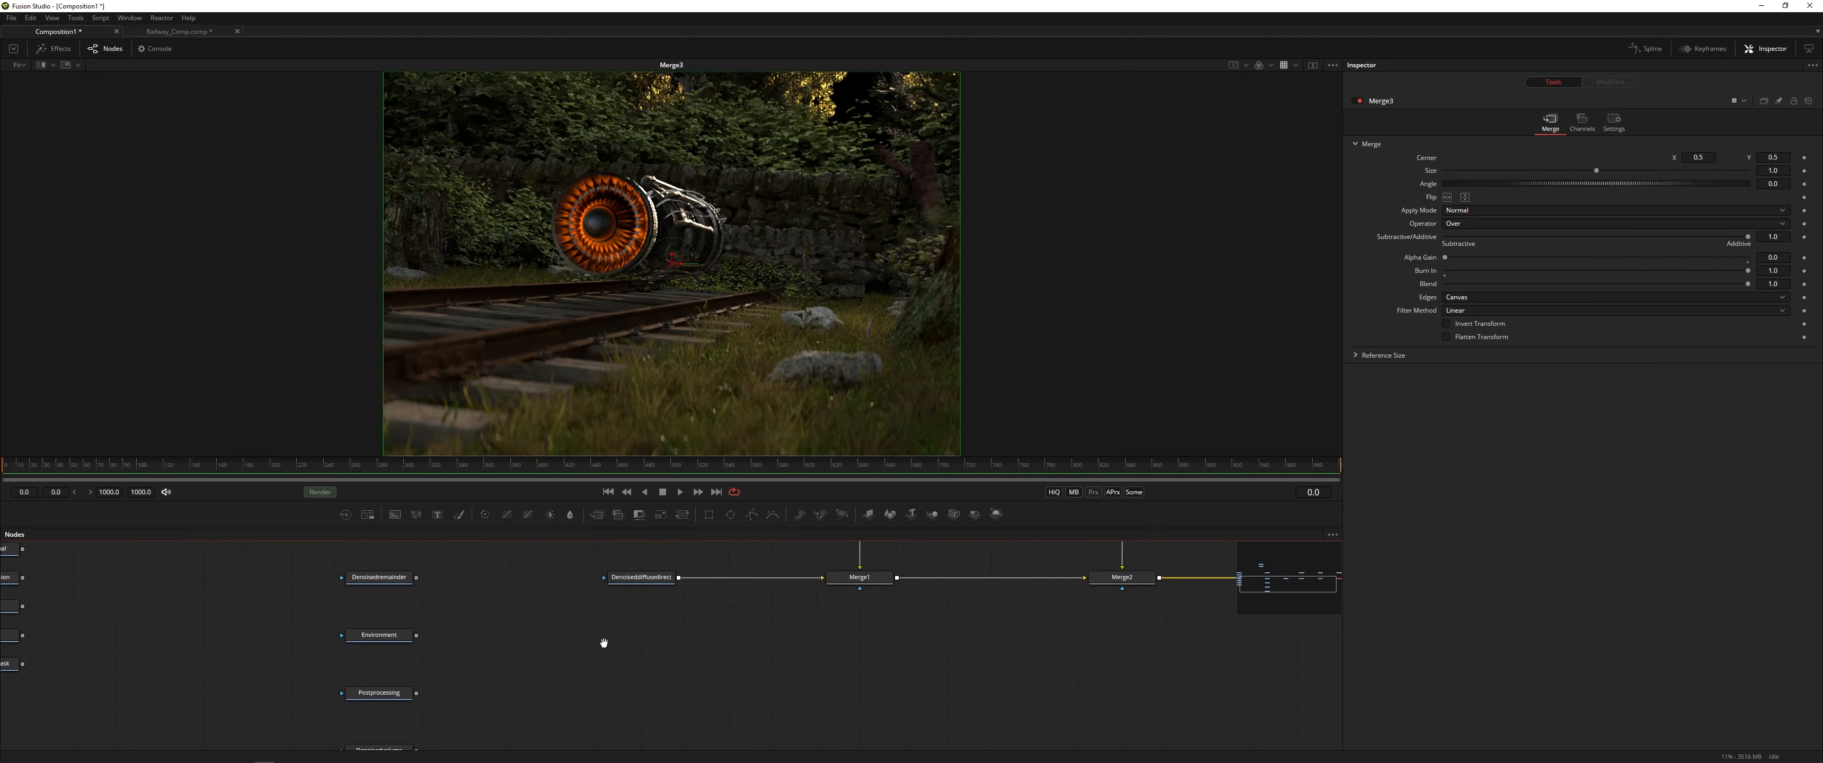
Add Merge4 with DenoisedEmission and Merge5 with DenoisedRemainder, each at Alpha Gain 0, then check Environment.
left_click(385, 685)
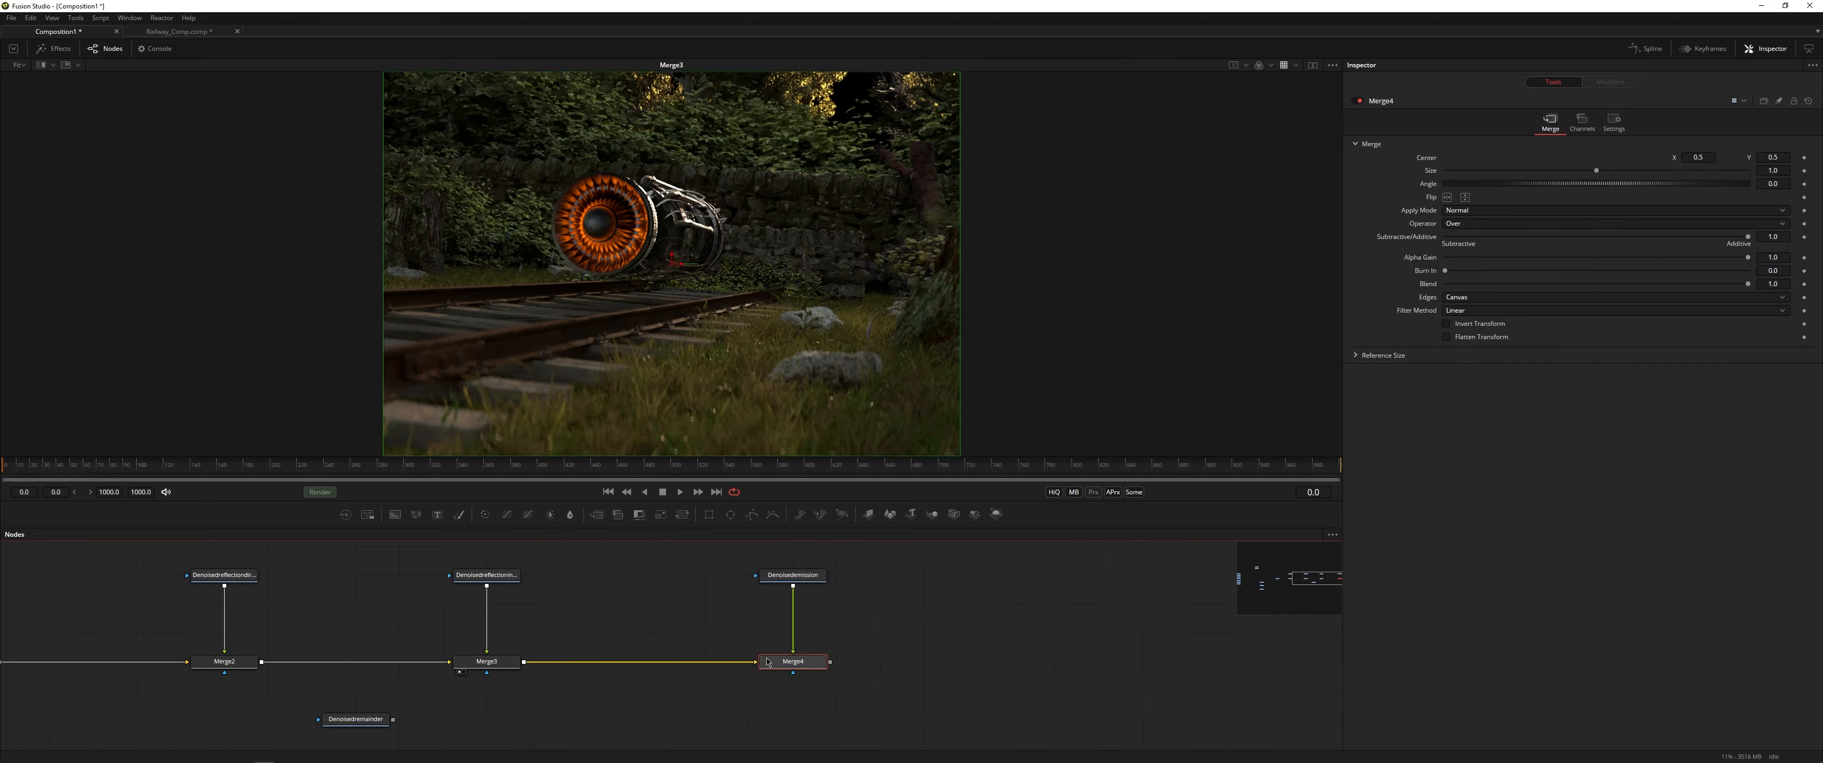
left_click(793, 660)
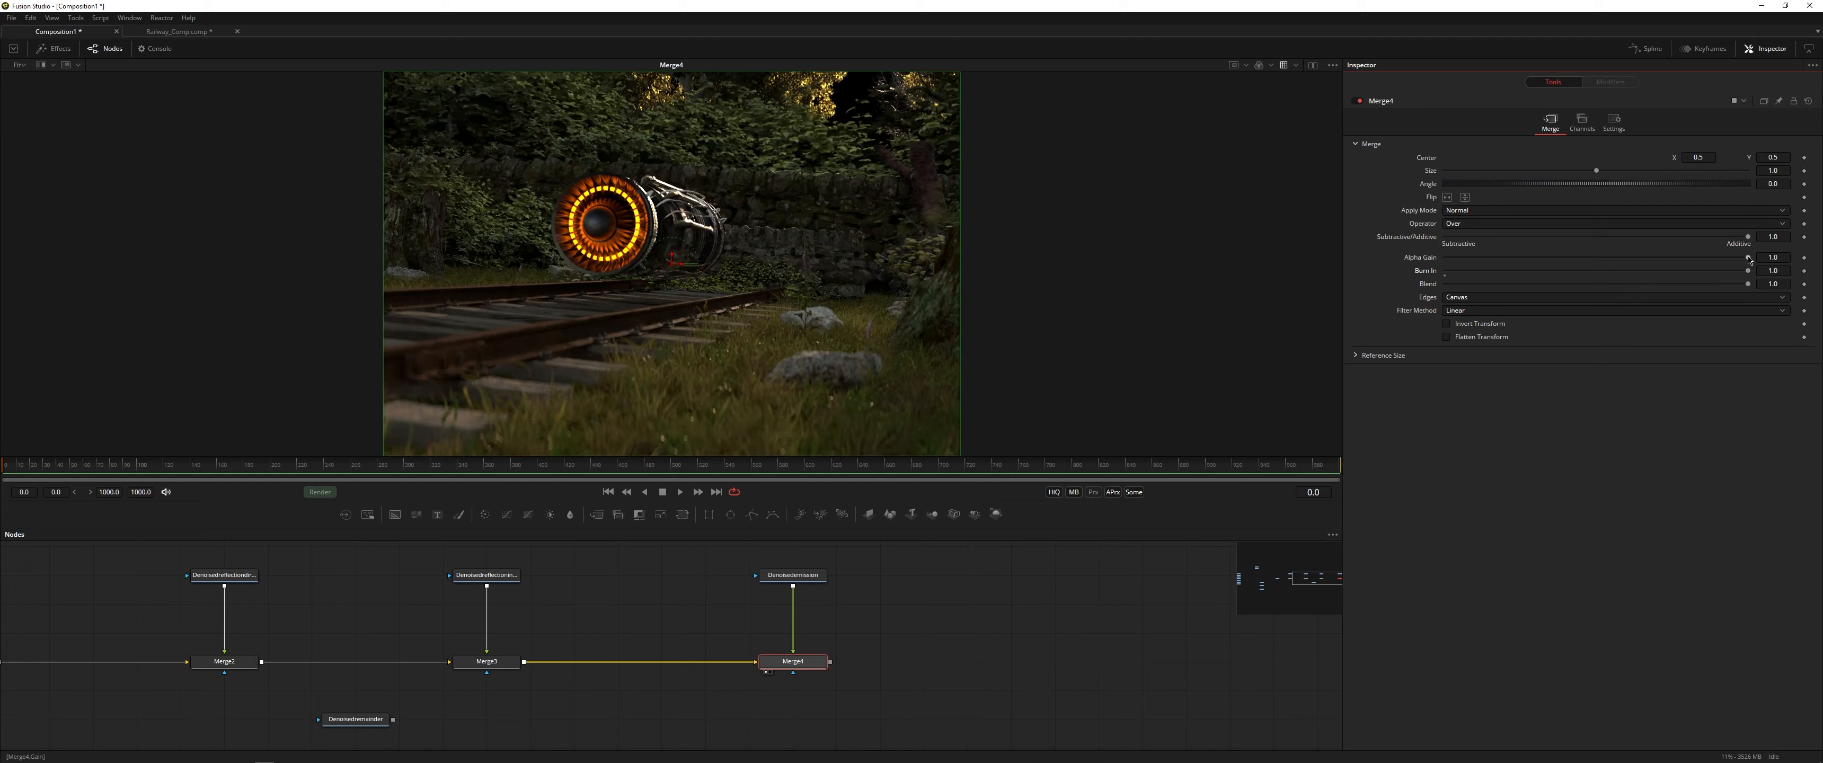
left_click(355, 719)
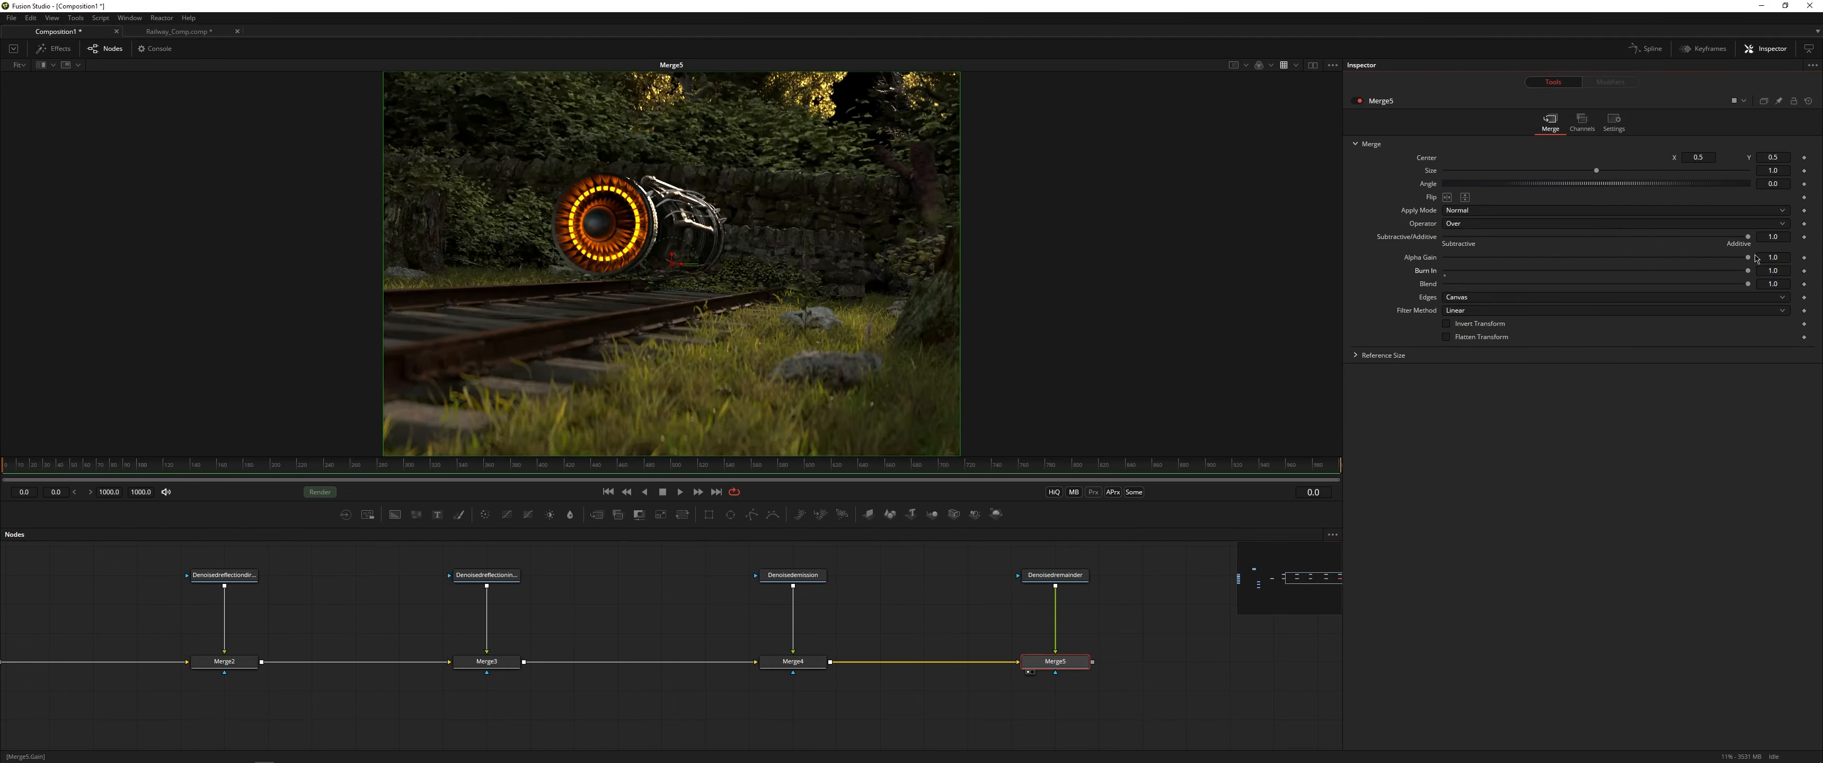
left_click(1746, 258)
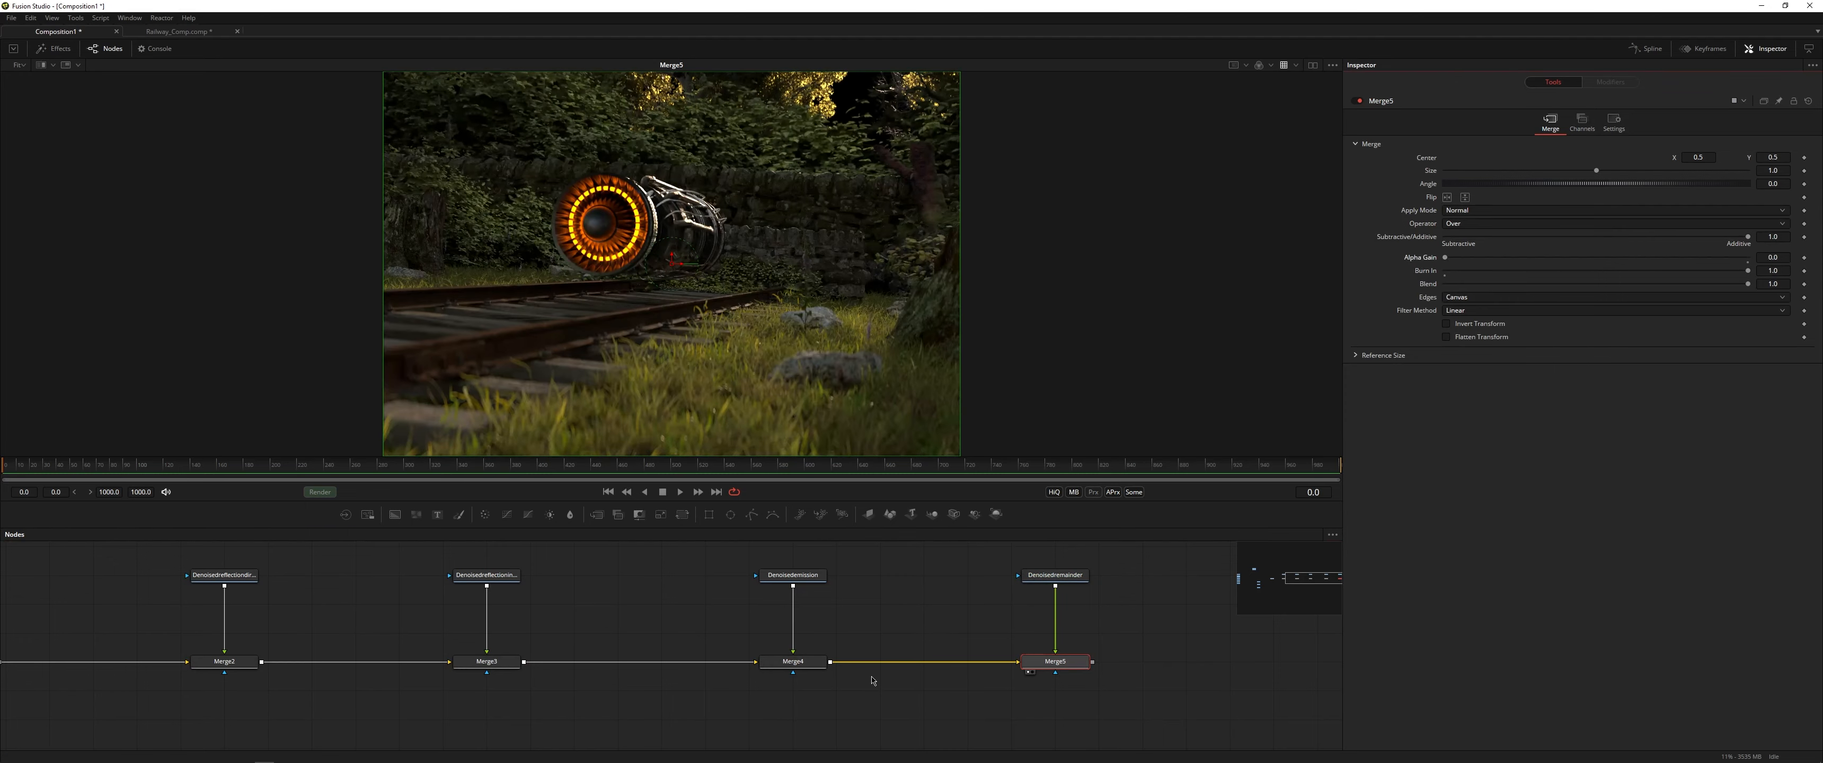
mouse_move(844, 668)
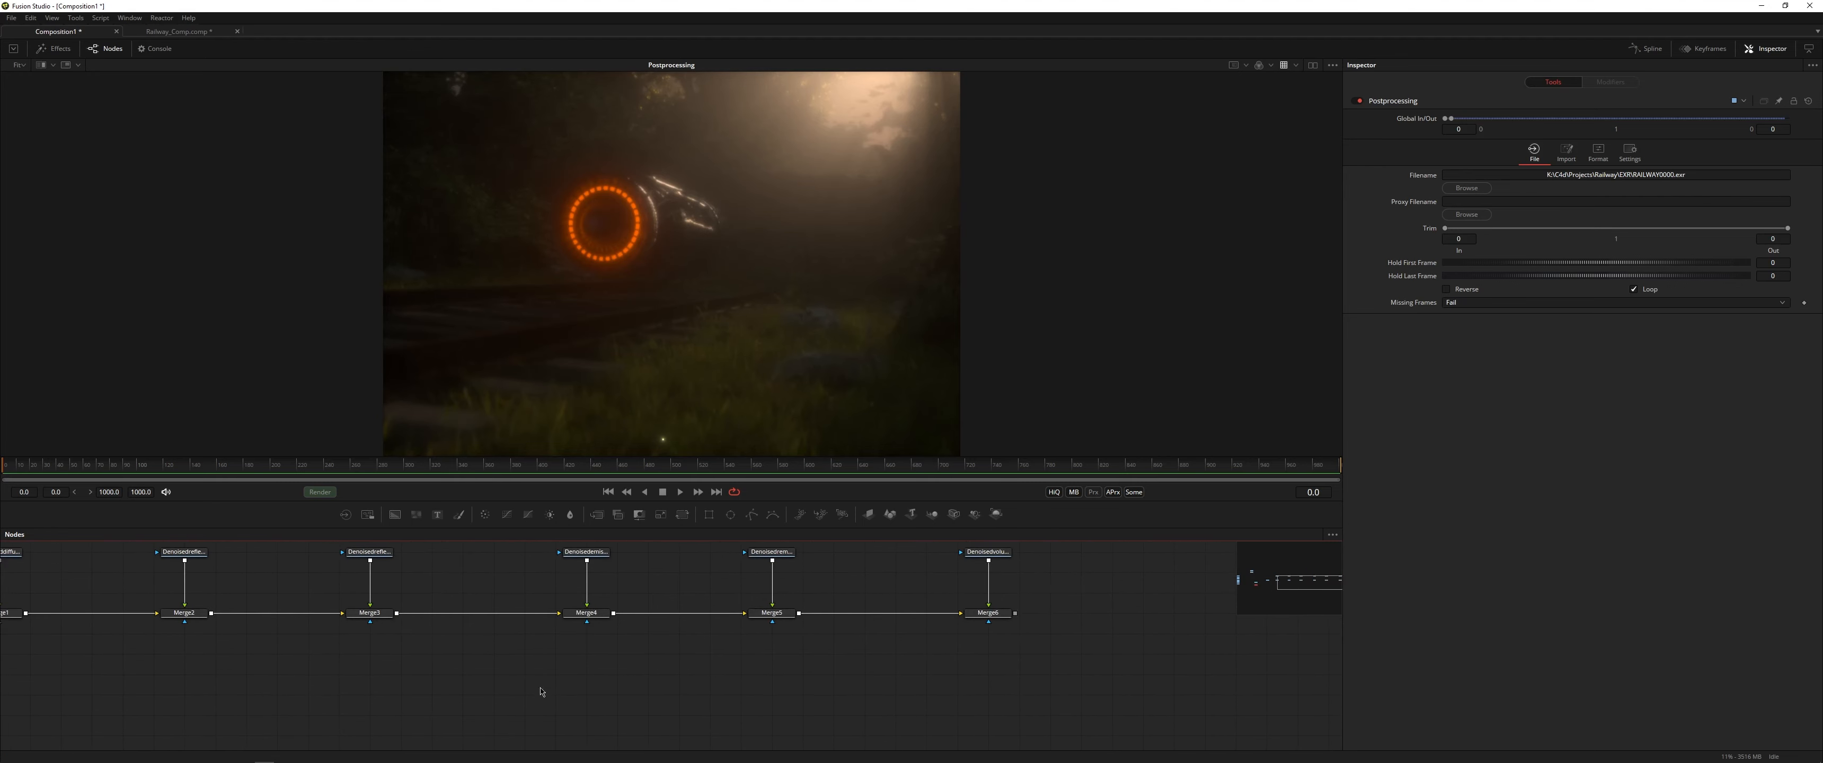
left_click(986, 612)
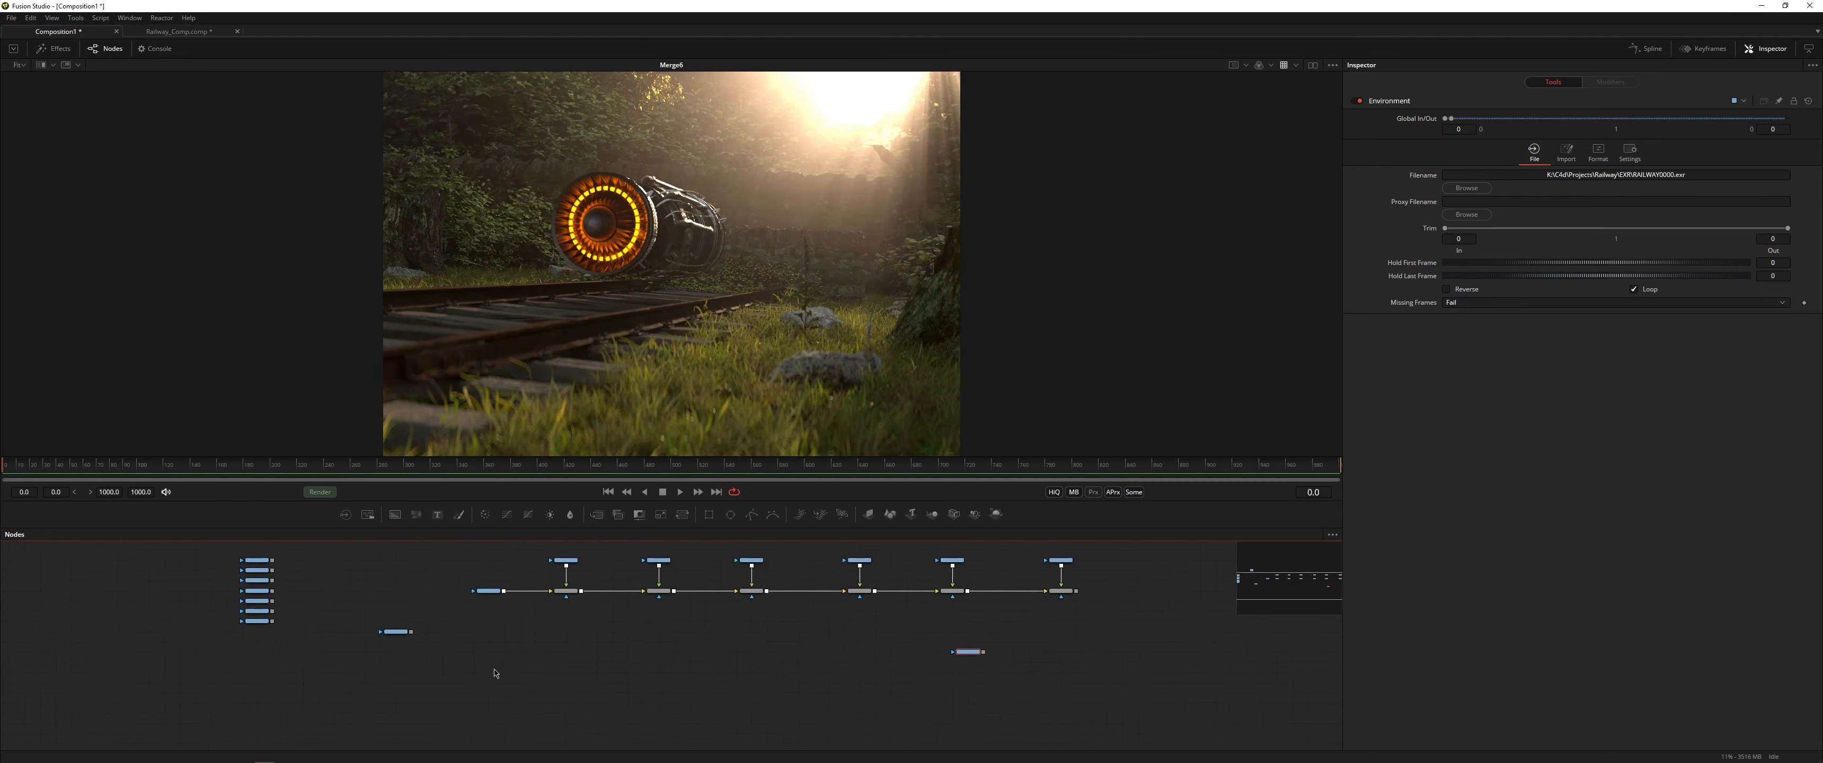
View the Renderlayermask pass and move its node beside Merge5.
left_click(256, 623)
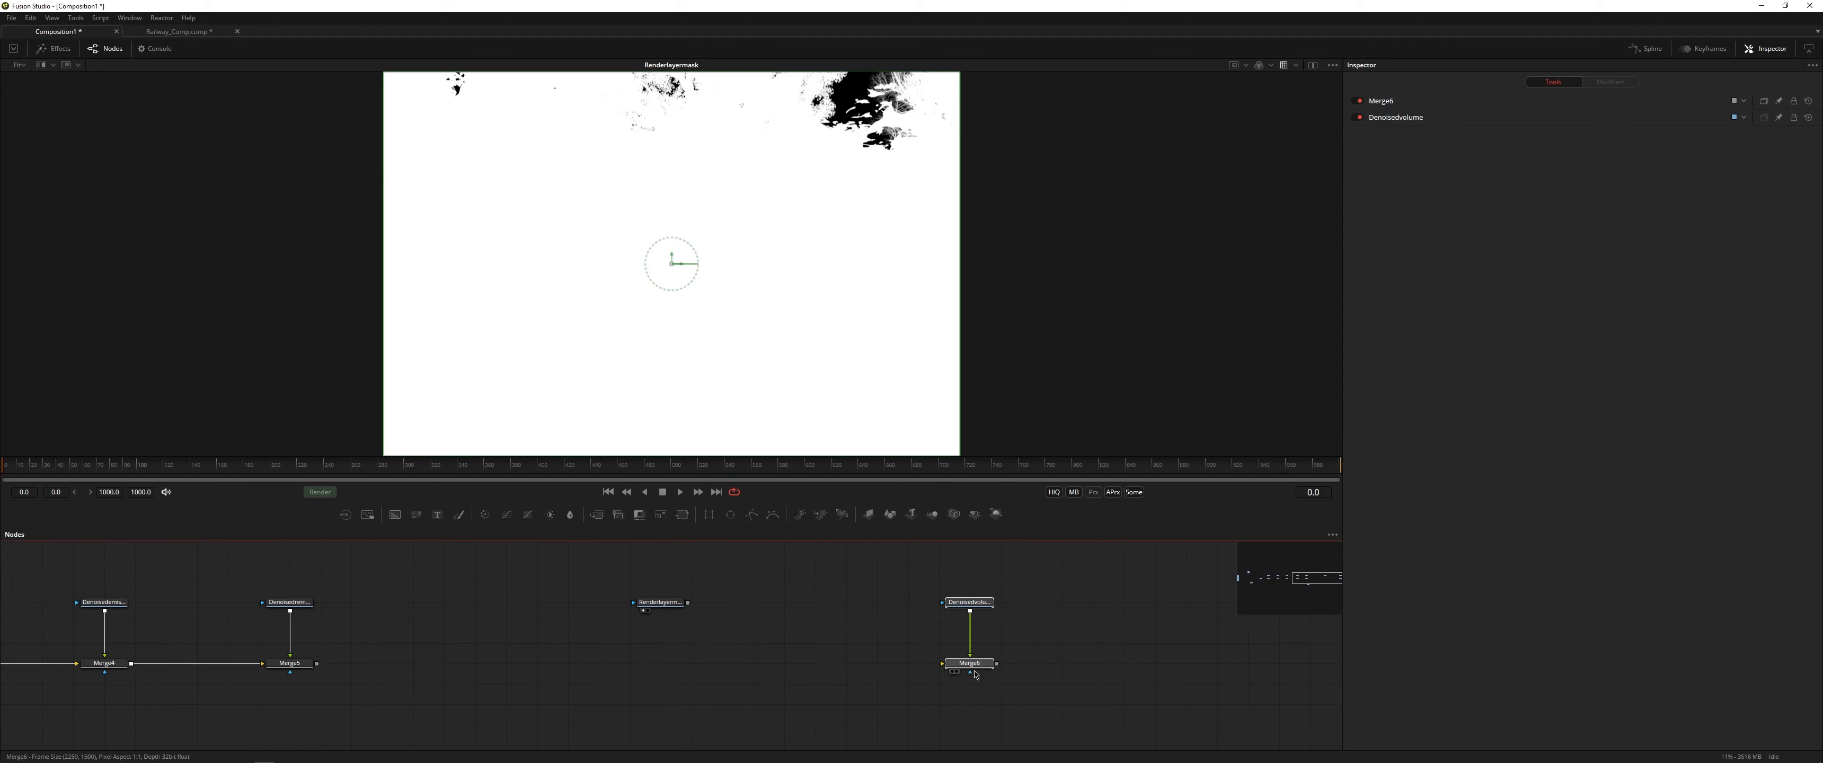
left_click(537, 603)
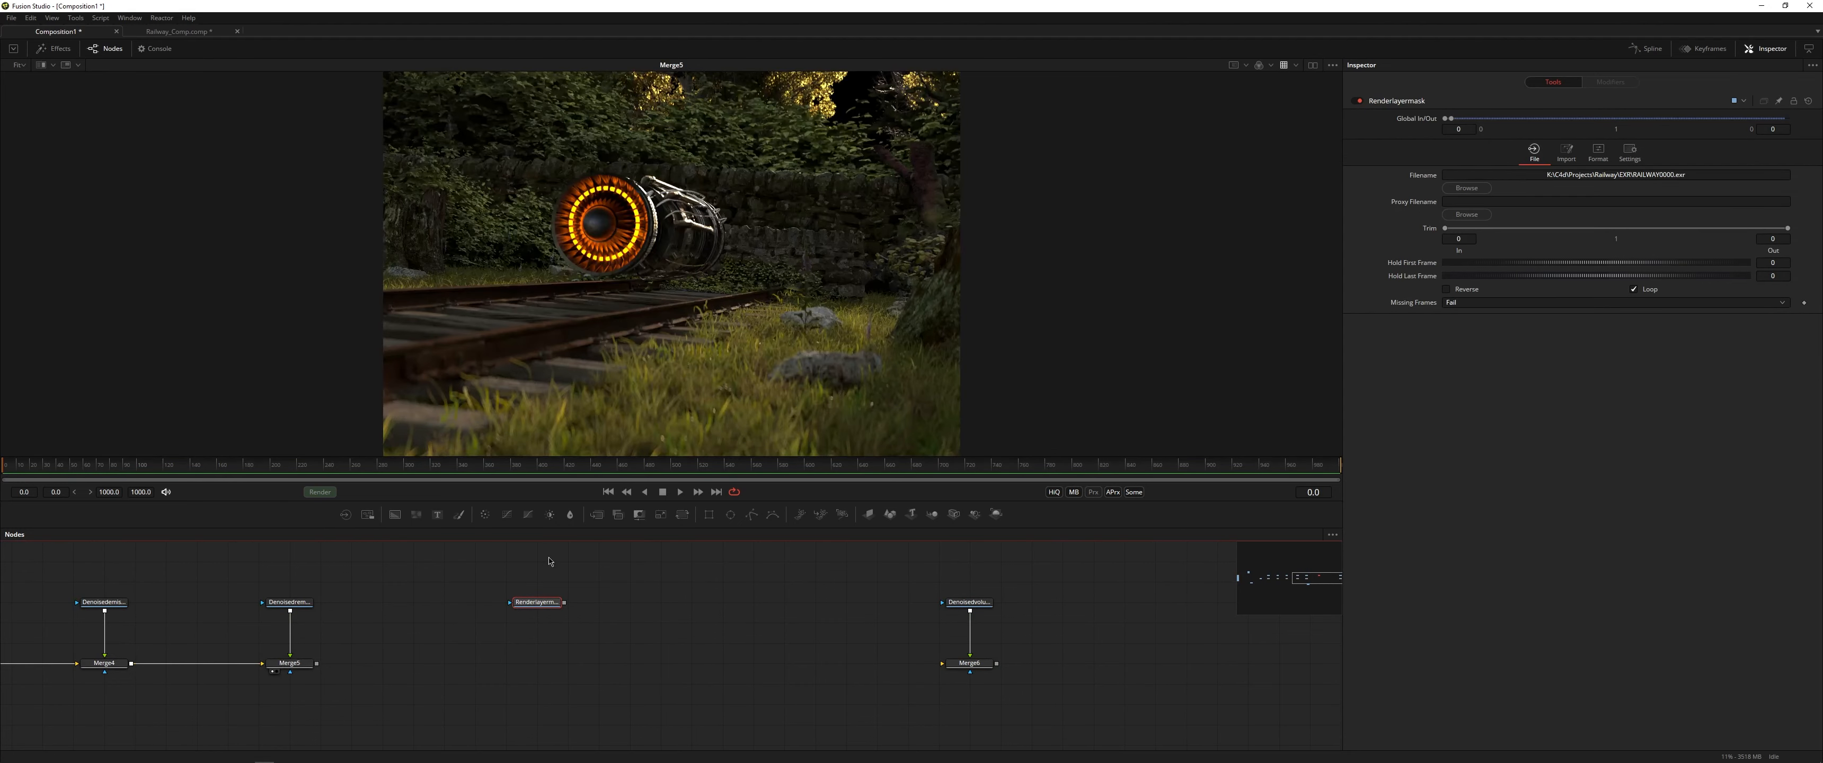
left_click(536, 602)
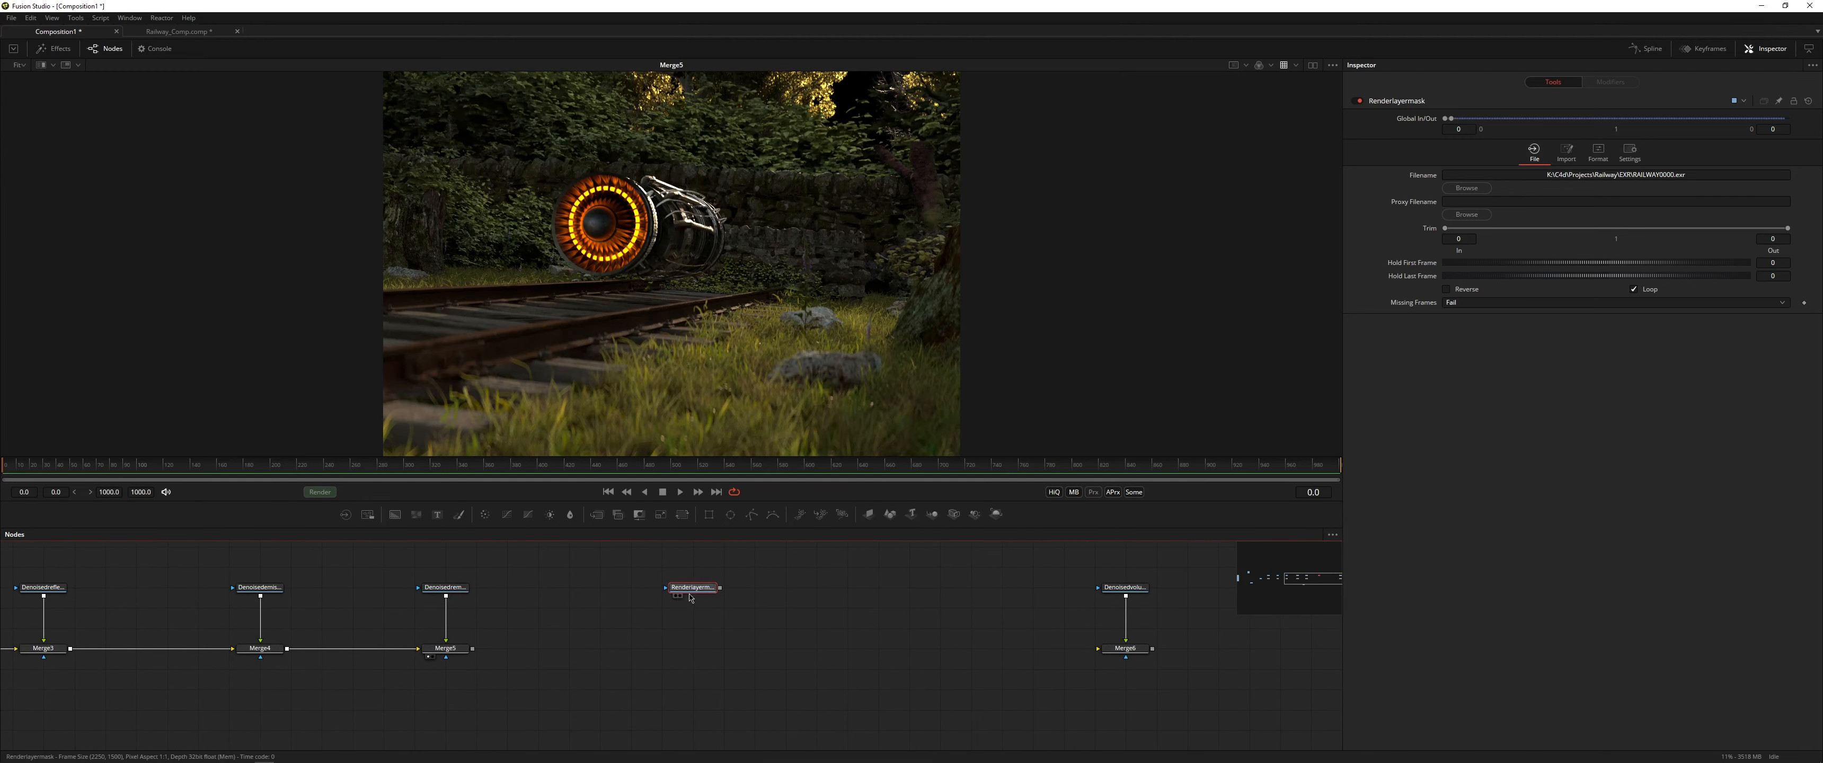
left_click_drag(692, 587, 599, 592)
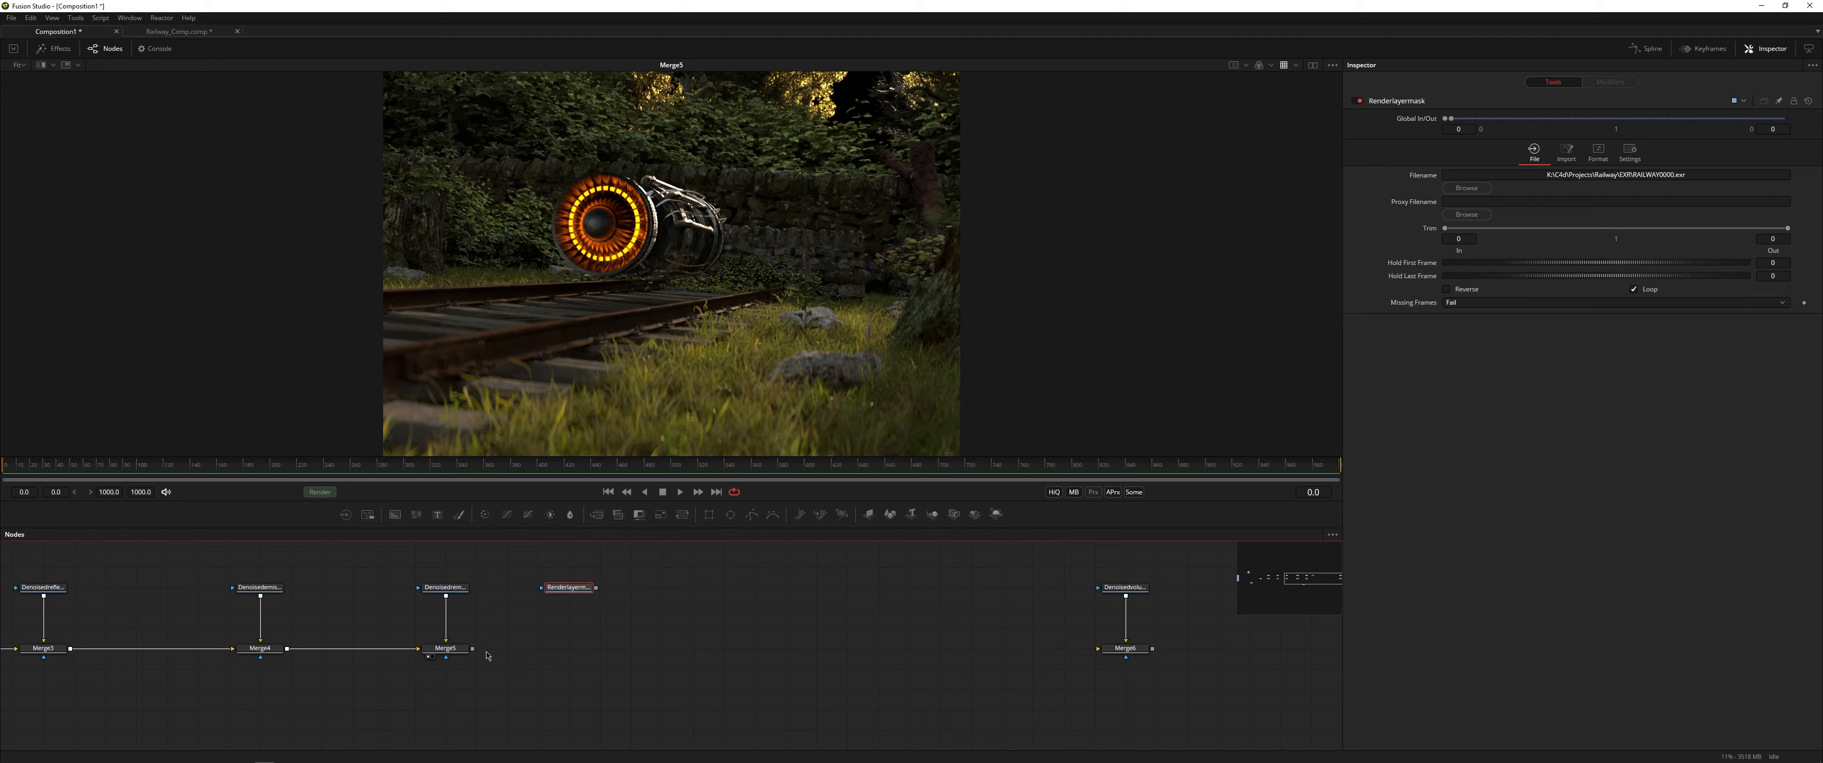
Add a Channel Booleans tool after Merge5 from the Select Tool list.
left_click(445, 647)
type("chan")
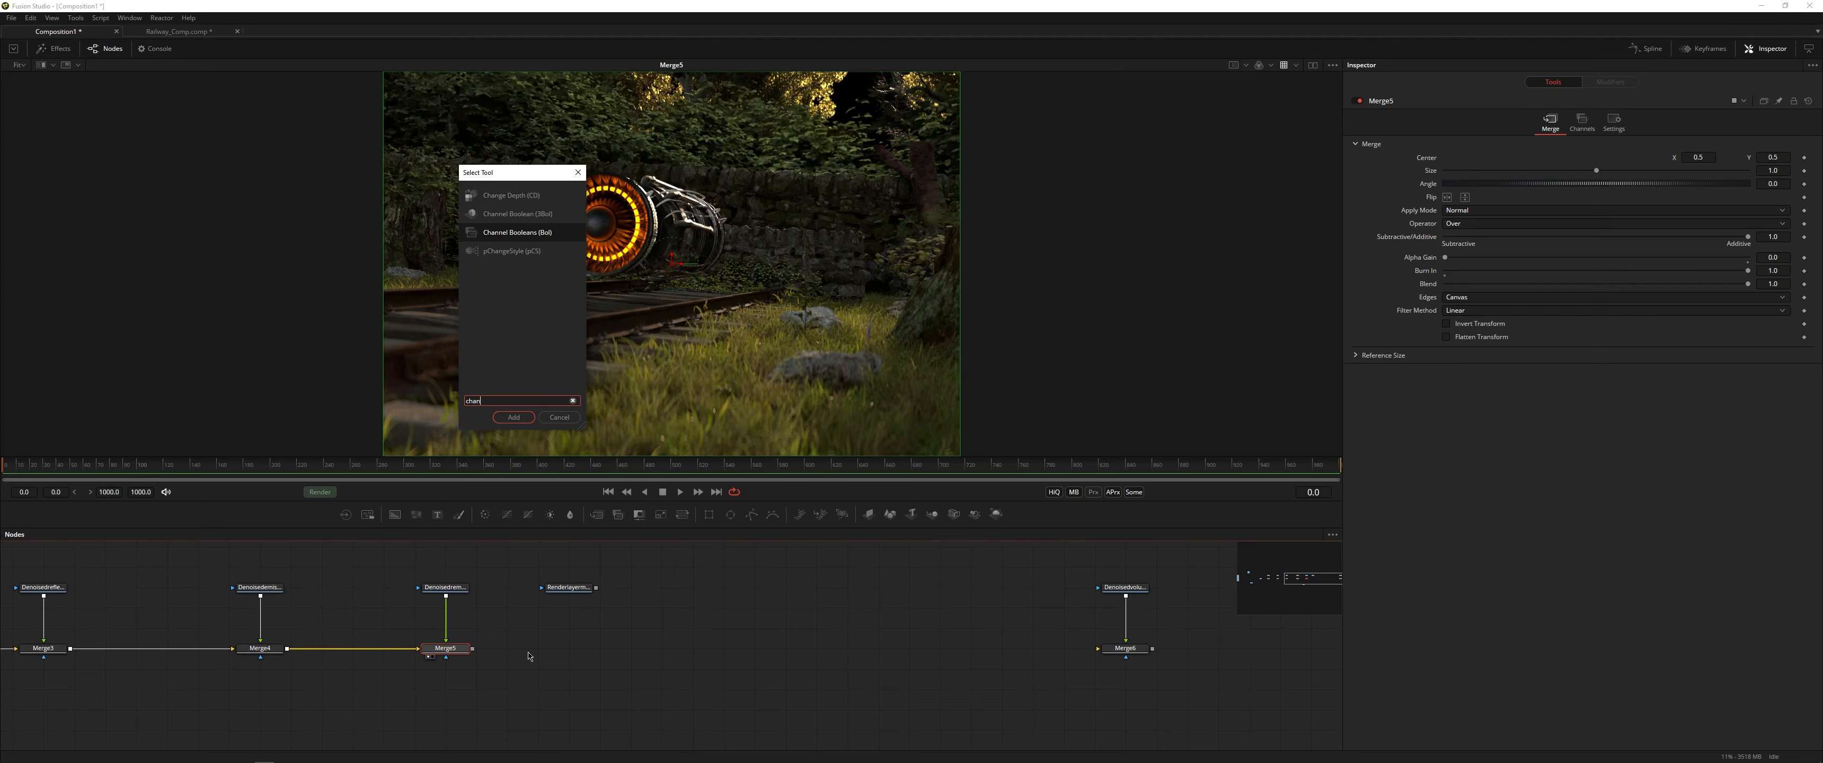
left_click(513, 416)
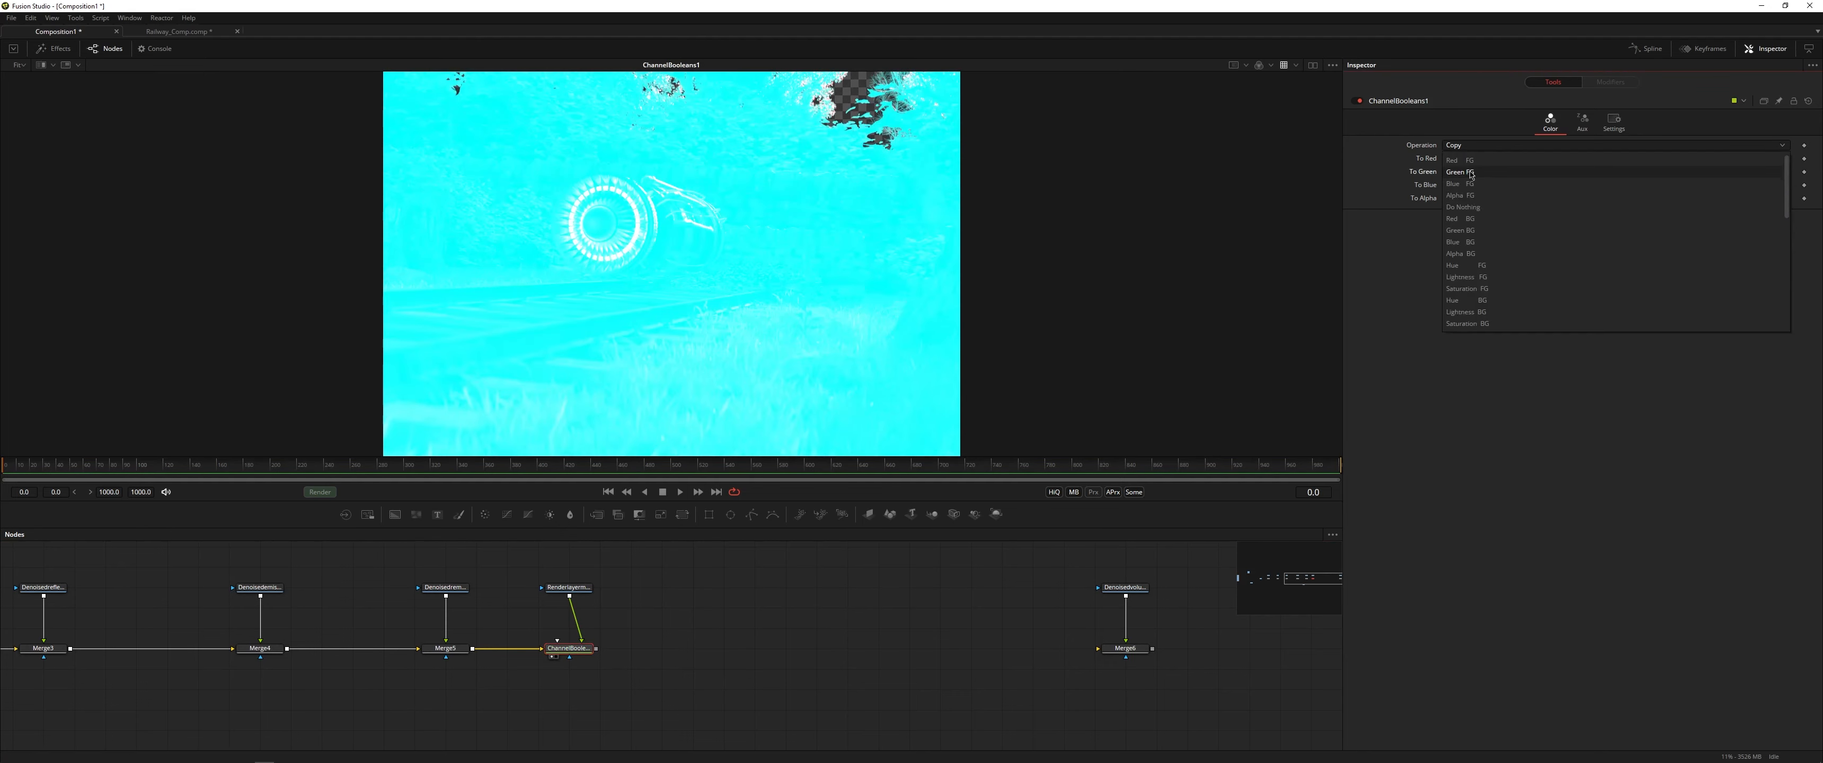
Set Channel Booleans to keep RGB and copy the mask's Alpha FG, then merge over Environment.
left_click(1463, 206)
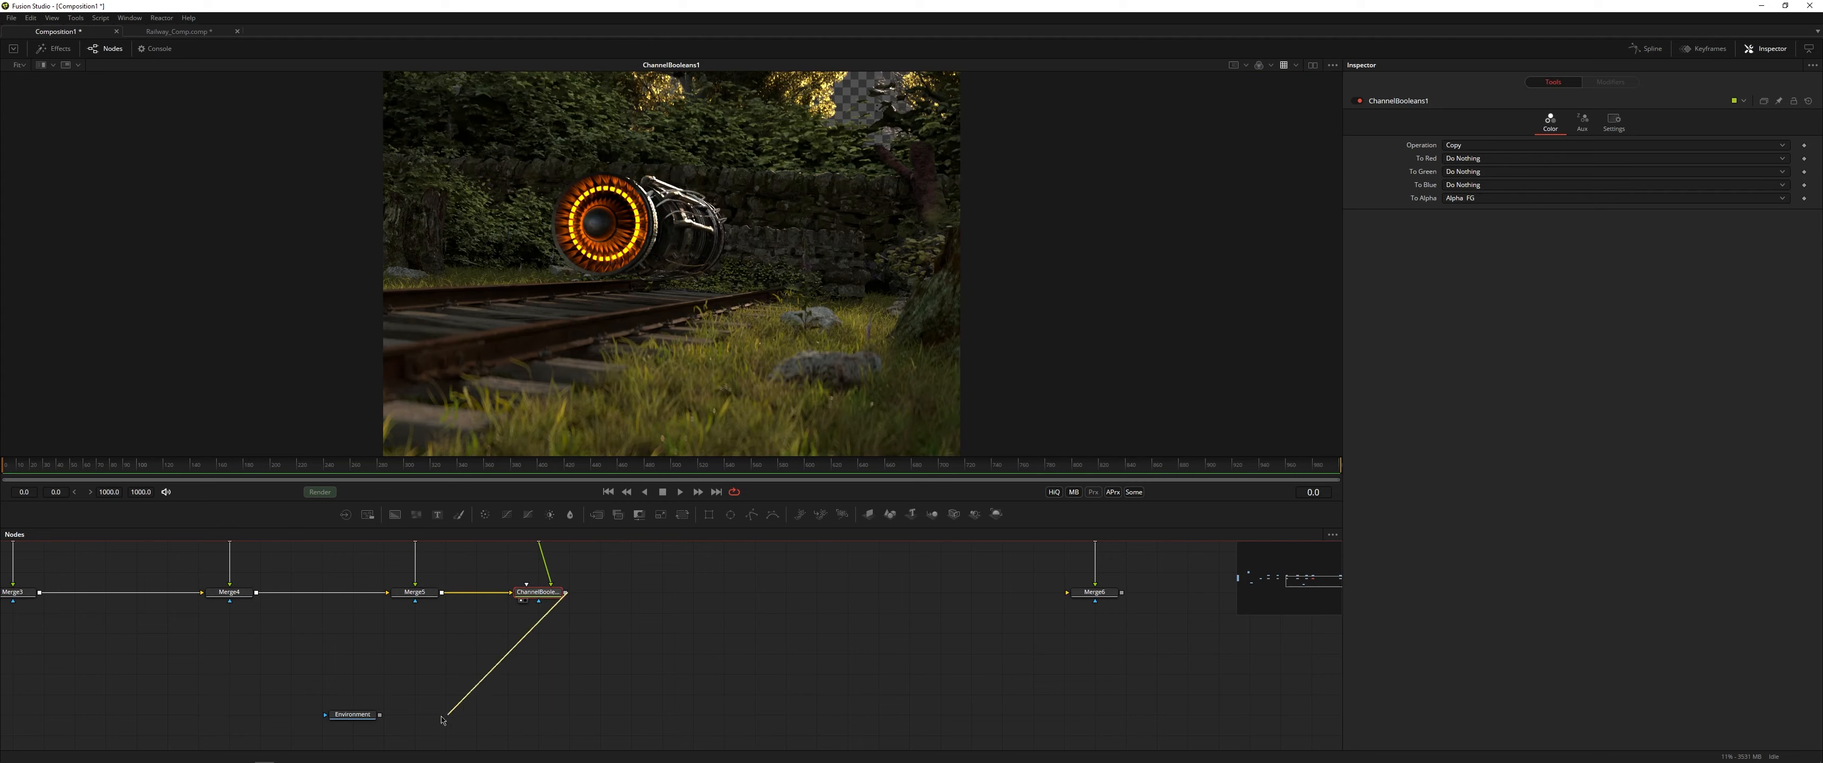
left_click(538, 714)
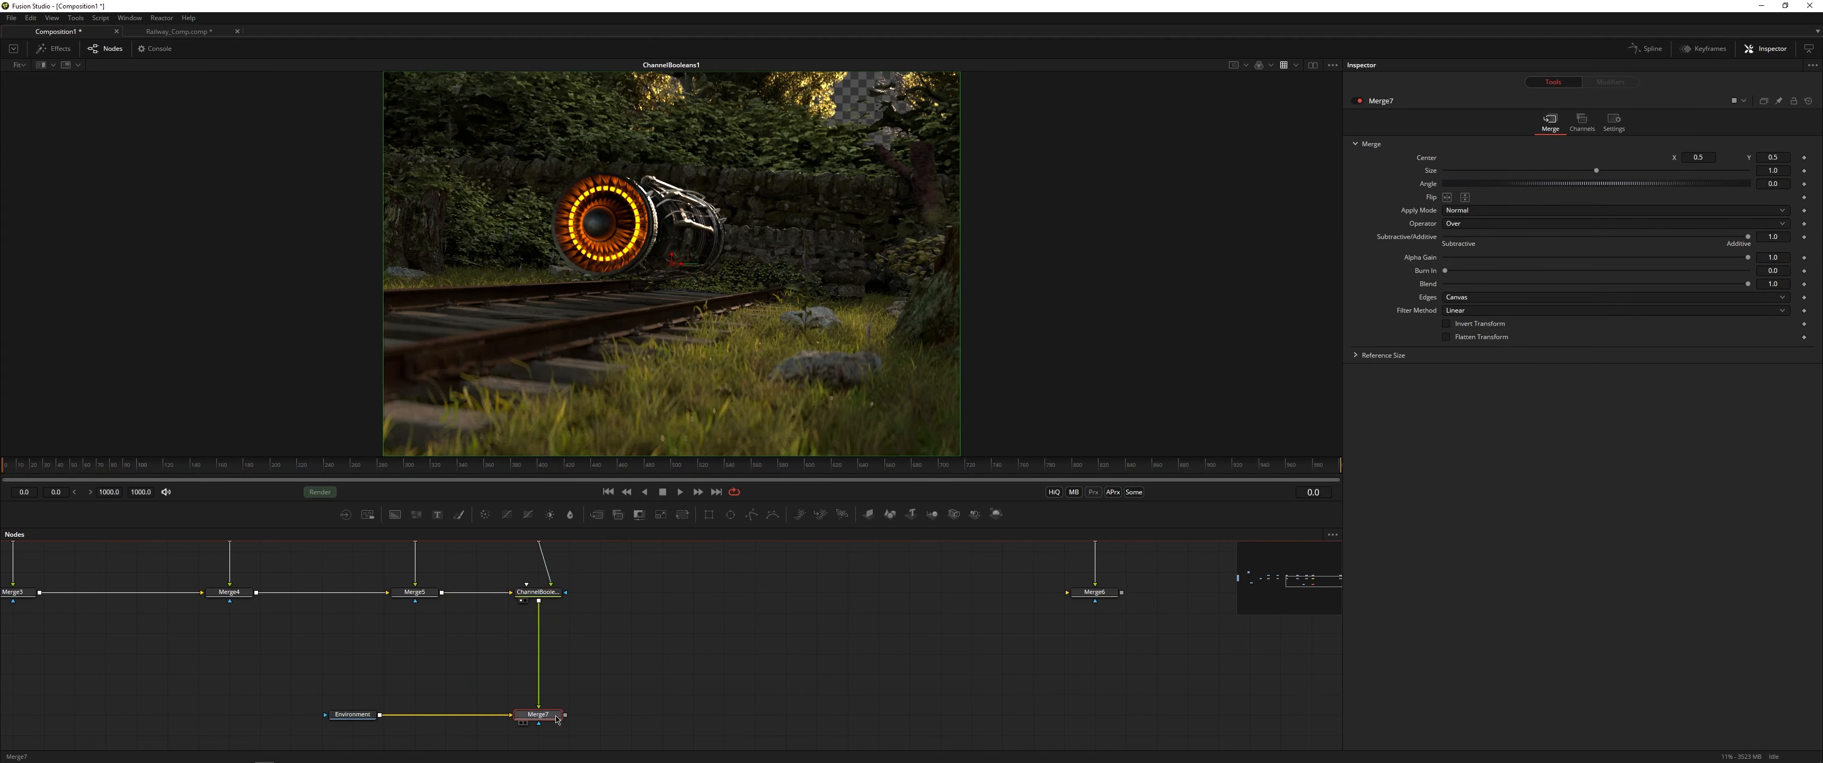
Merge DenoisedVolume and Postprocessing on top, then show the comp beside DenoisedBeauty in dual viewers.
left_click(536, 714)
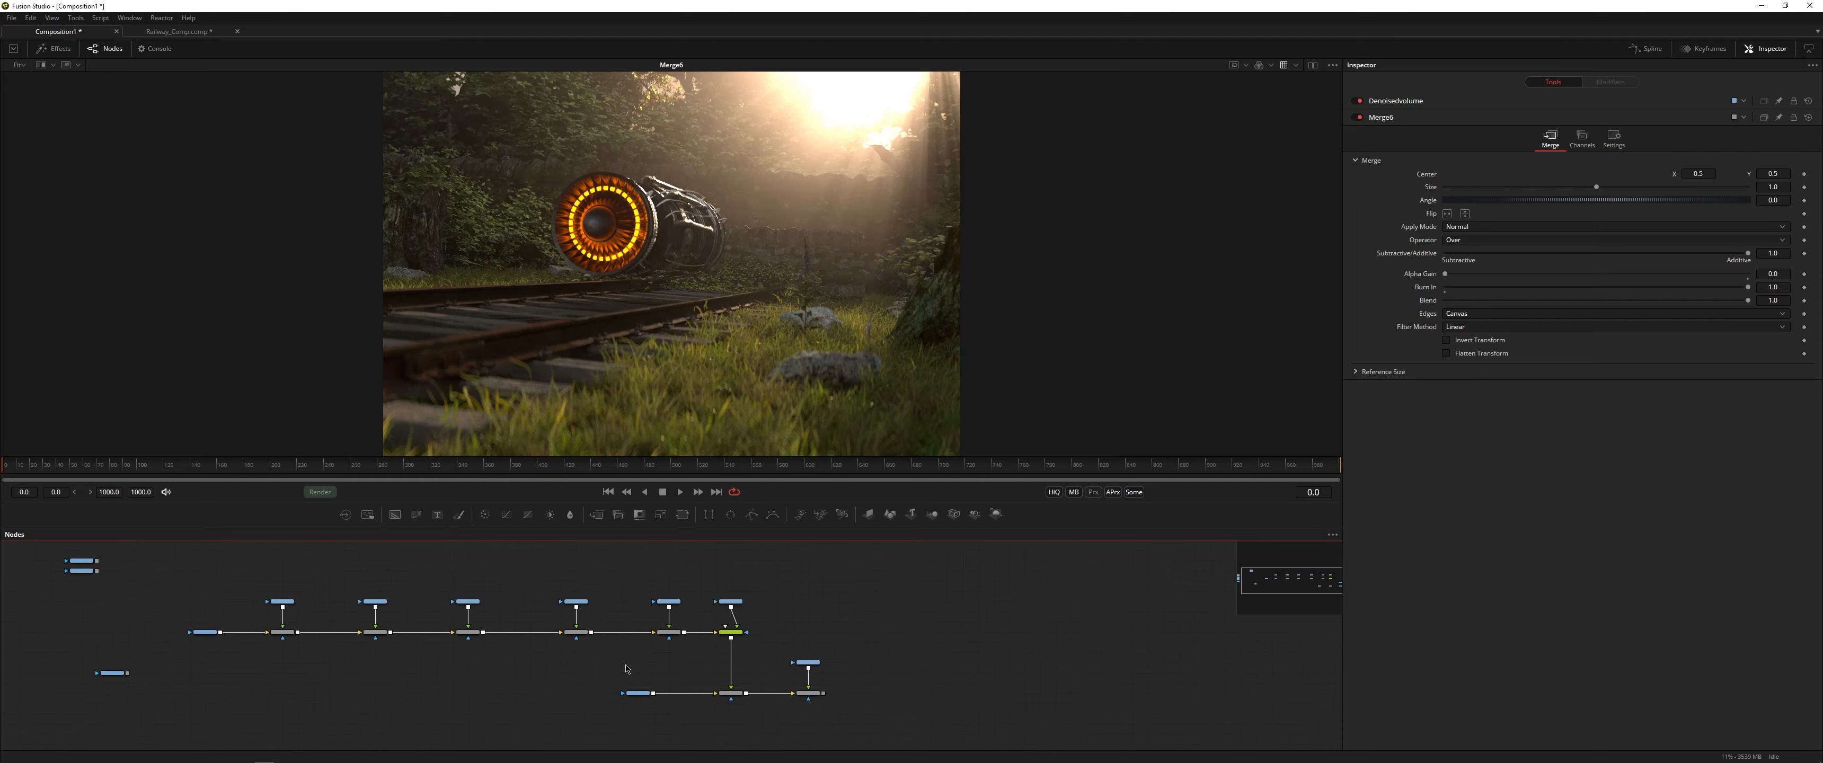
left_click(110, 673)
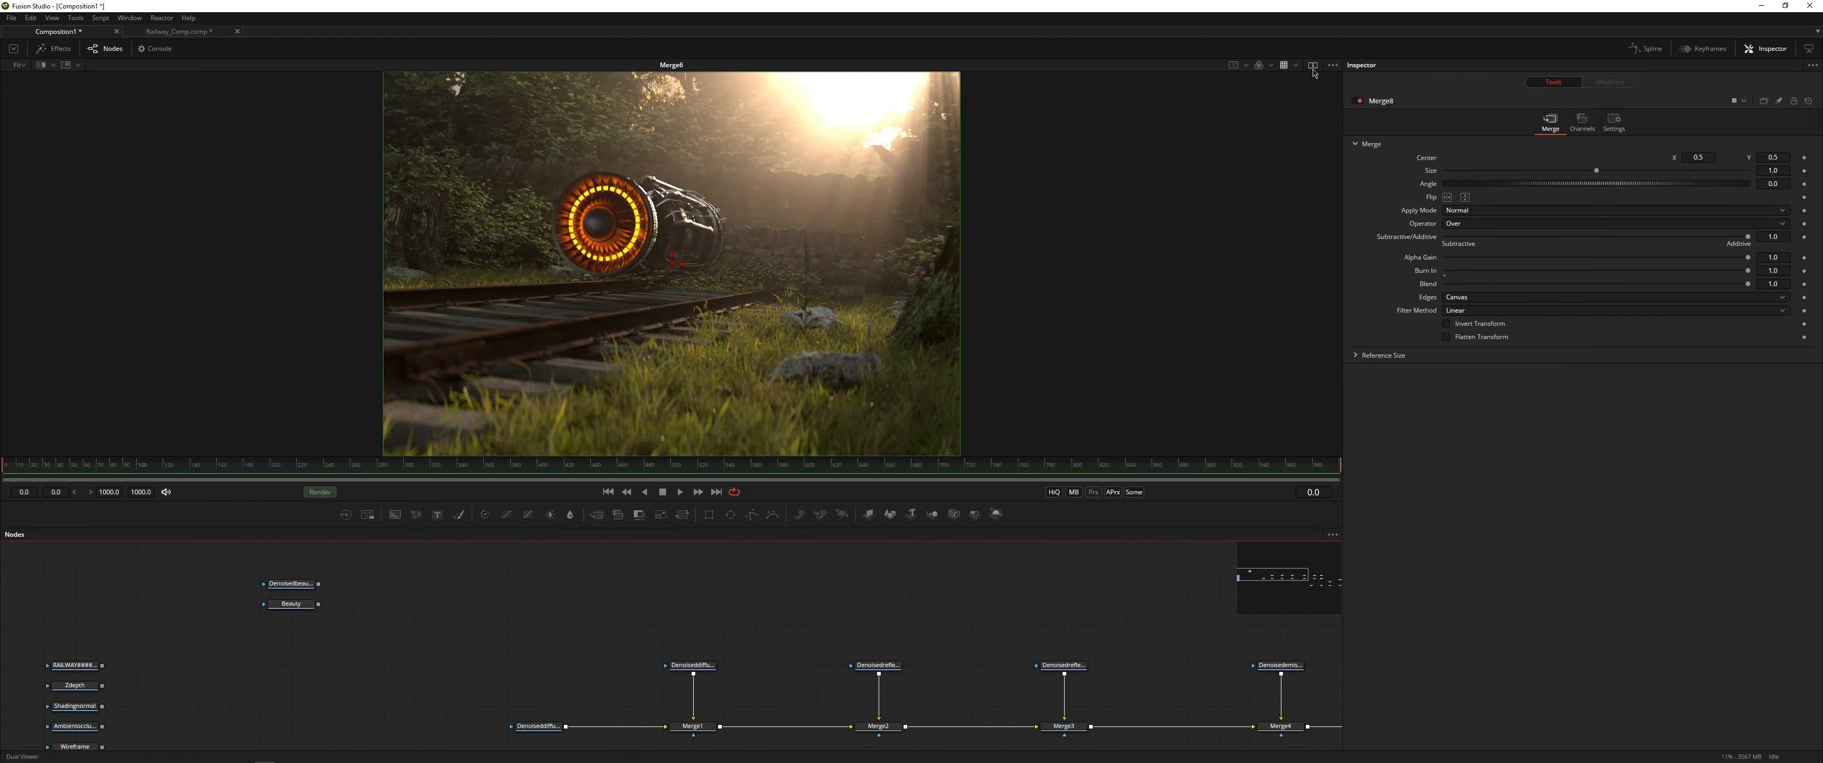
left_click(1313, 63)
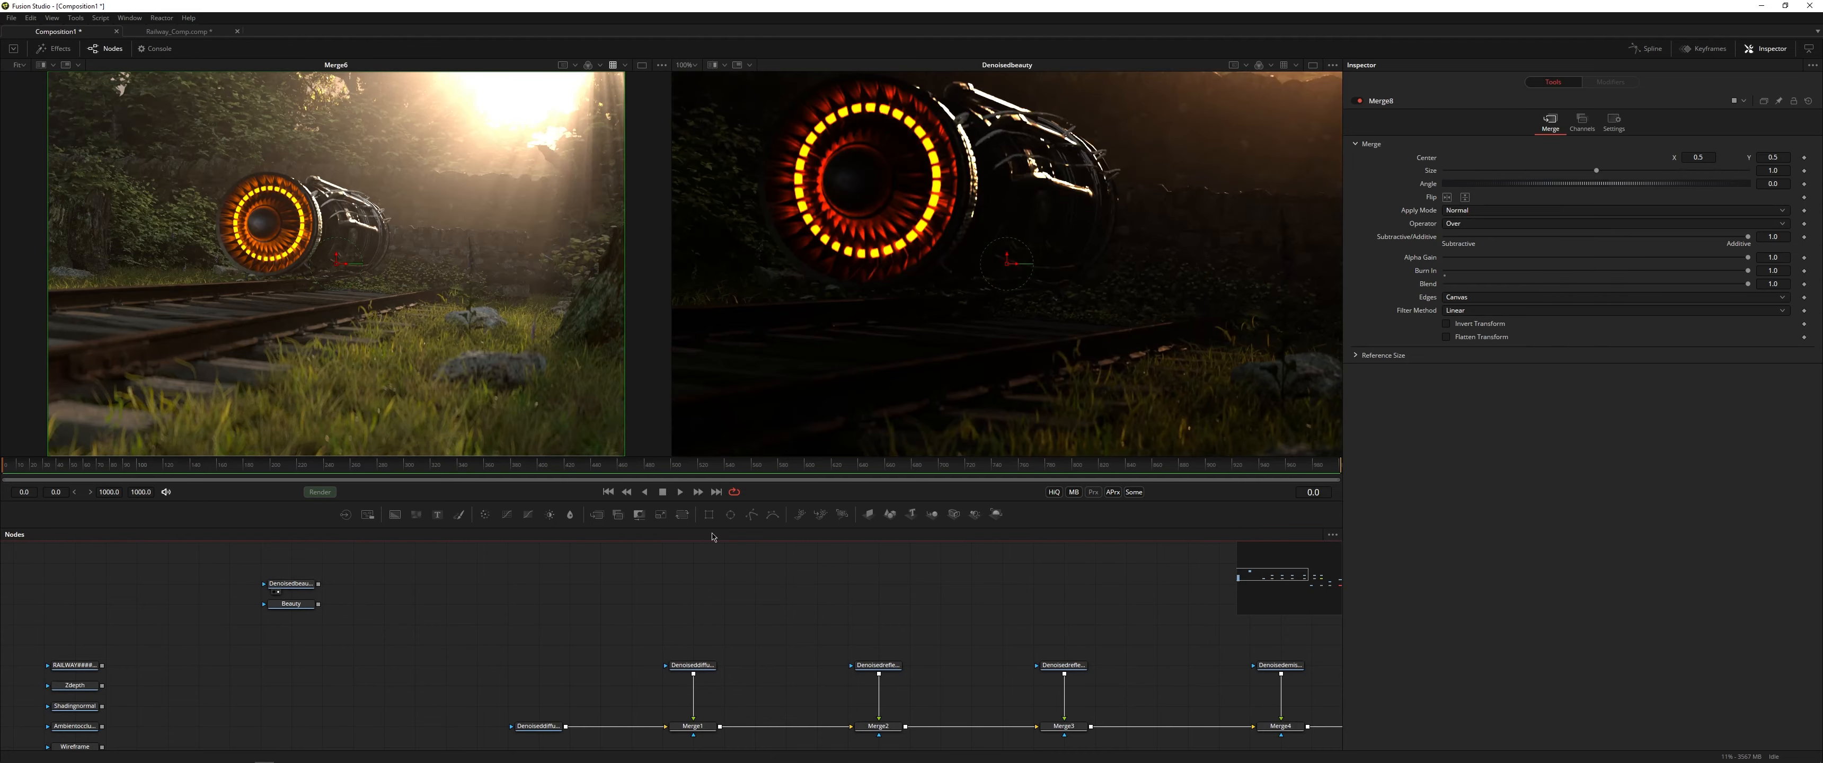
Fit the DenoisedBeauty reference in the right viewer to match the comp's framing.
left_click(1284, 63)
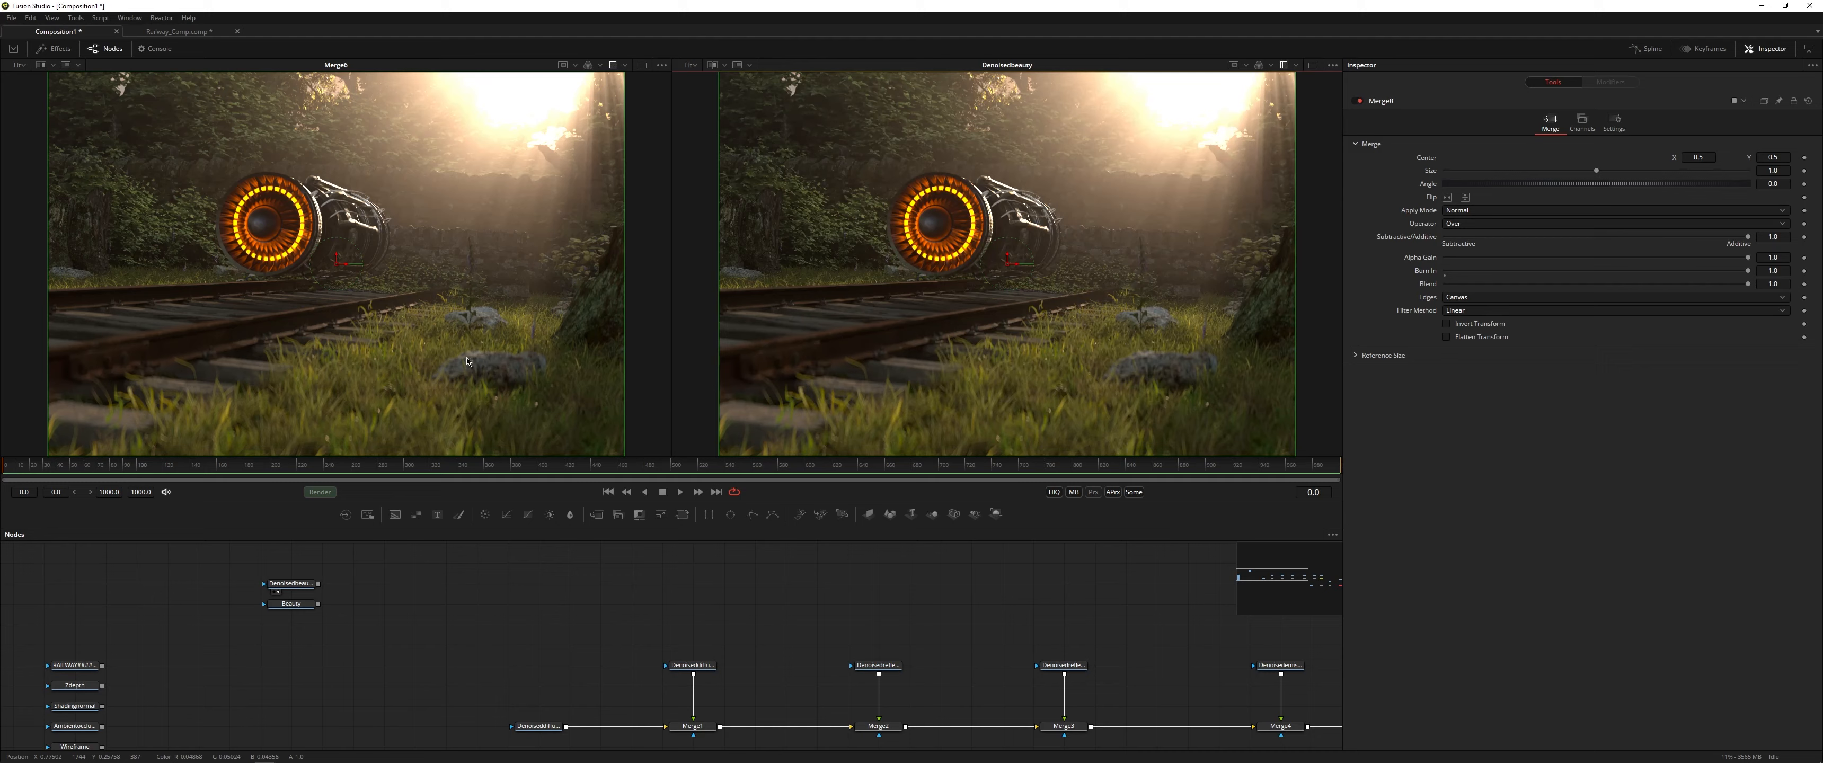
mouse_move(1220, 164)
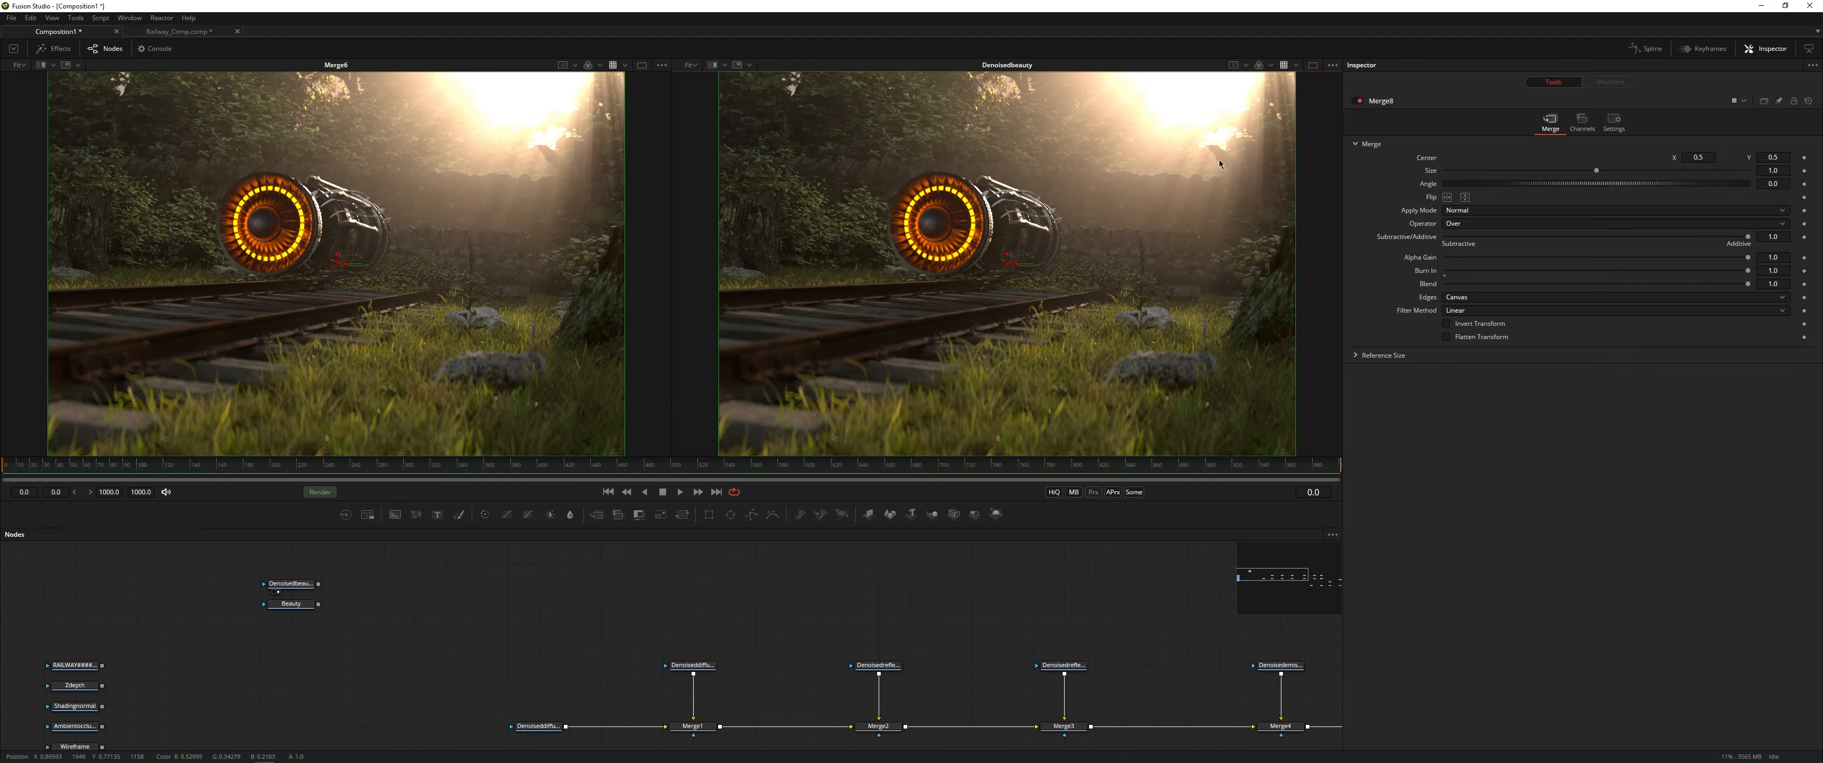
mouse_move(530, 317)
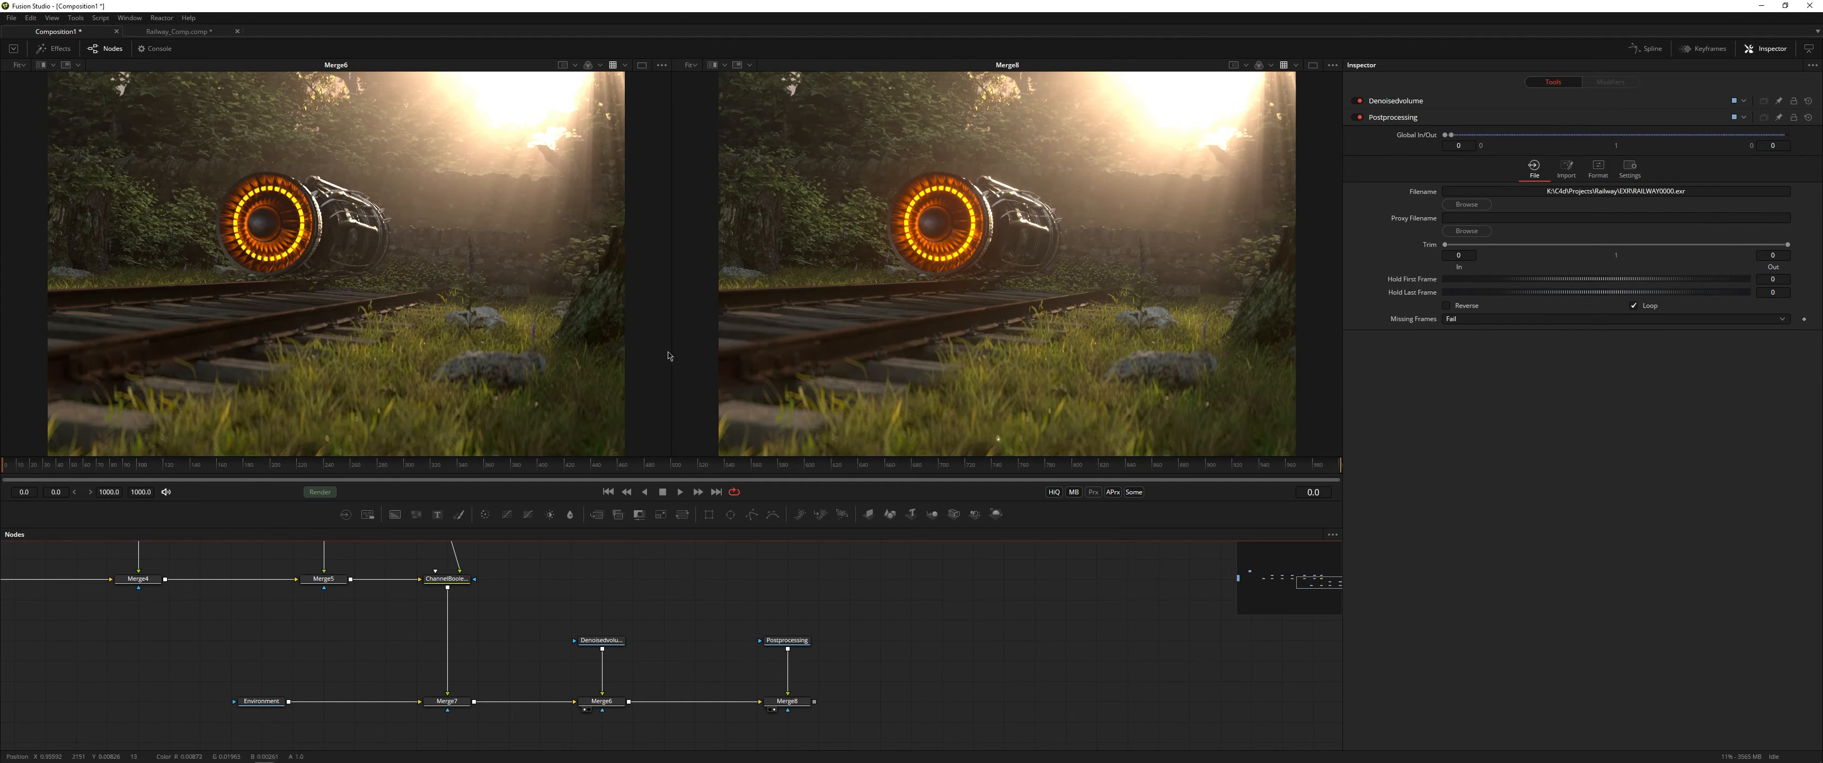
mouse_move(836, 444)
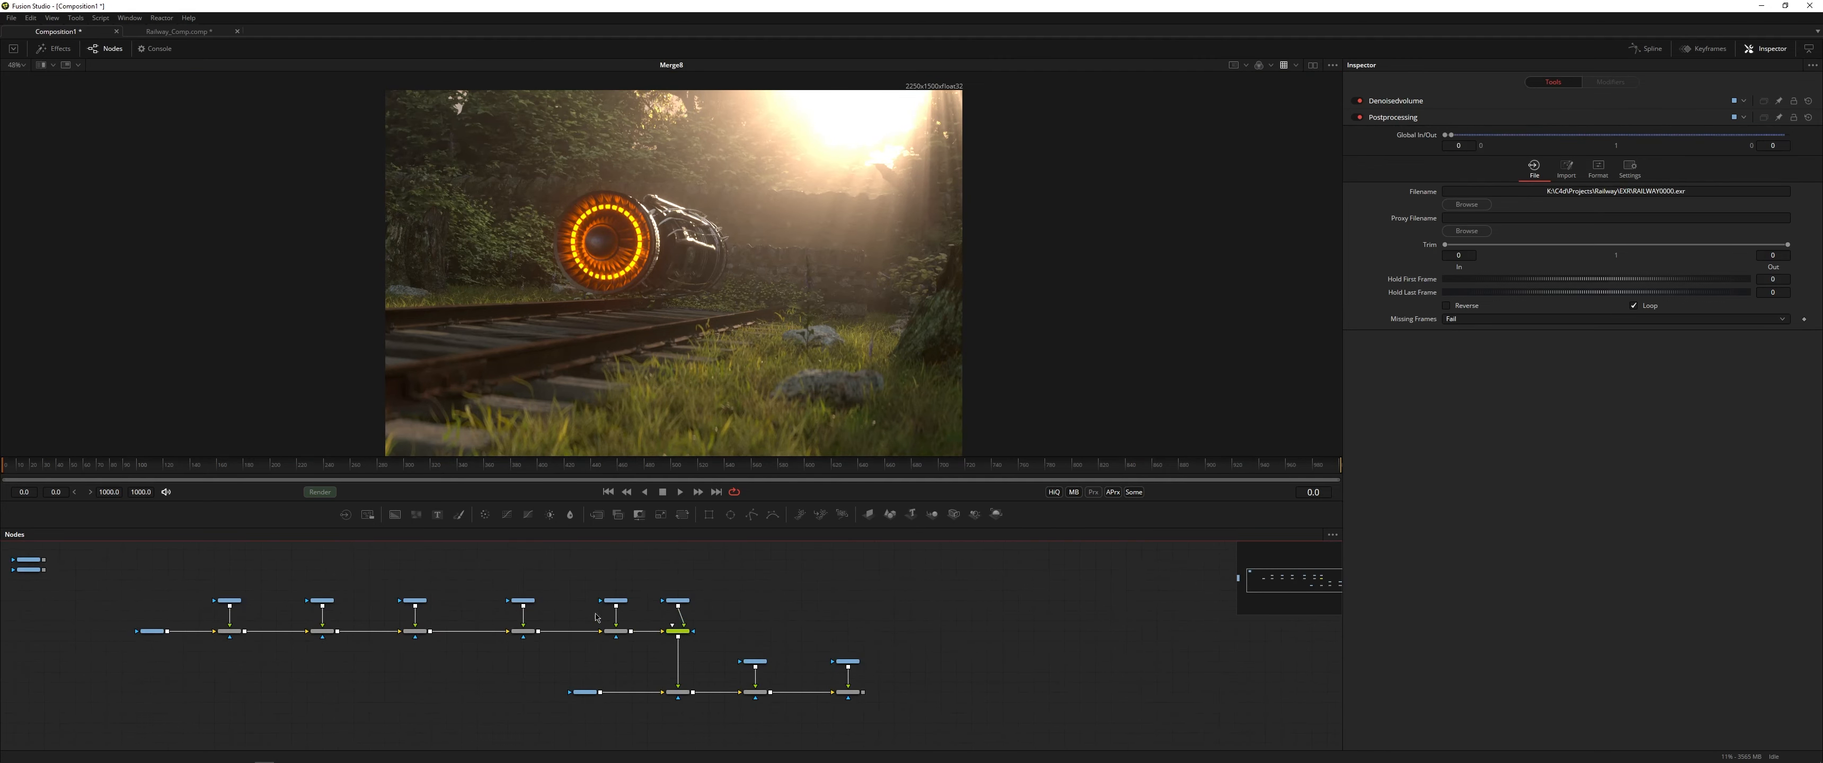
mouse_move(612, 601)
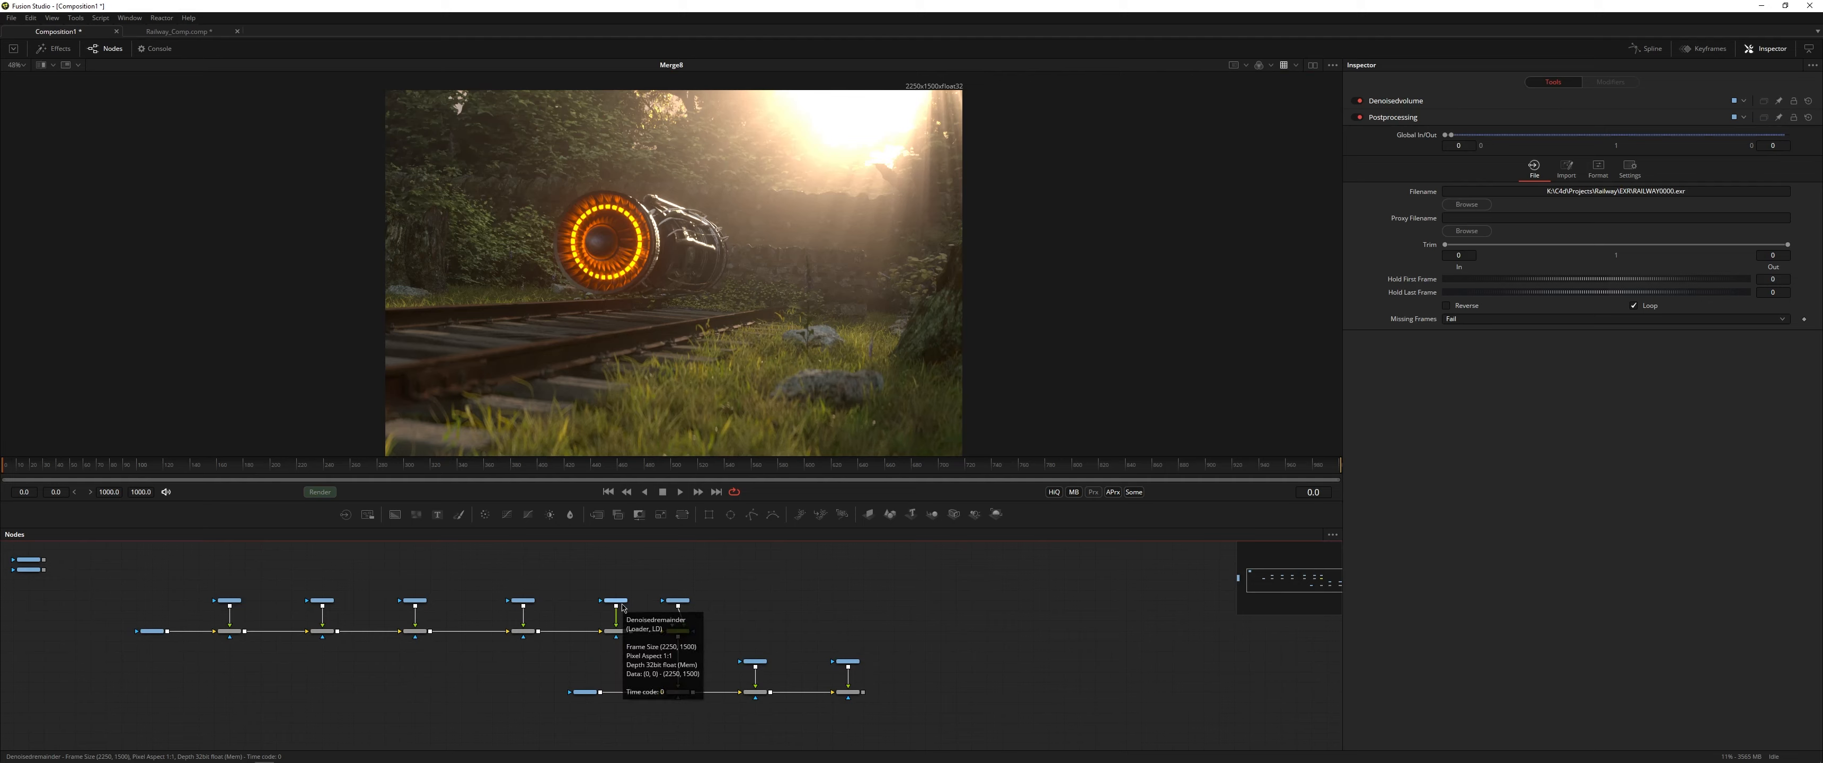